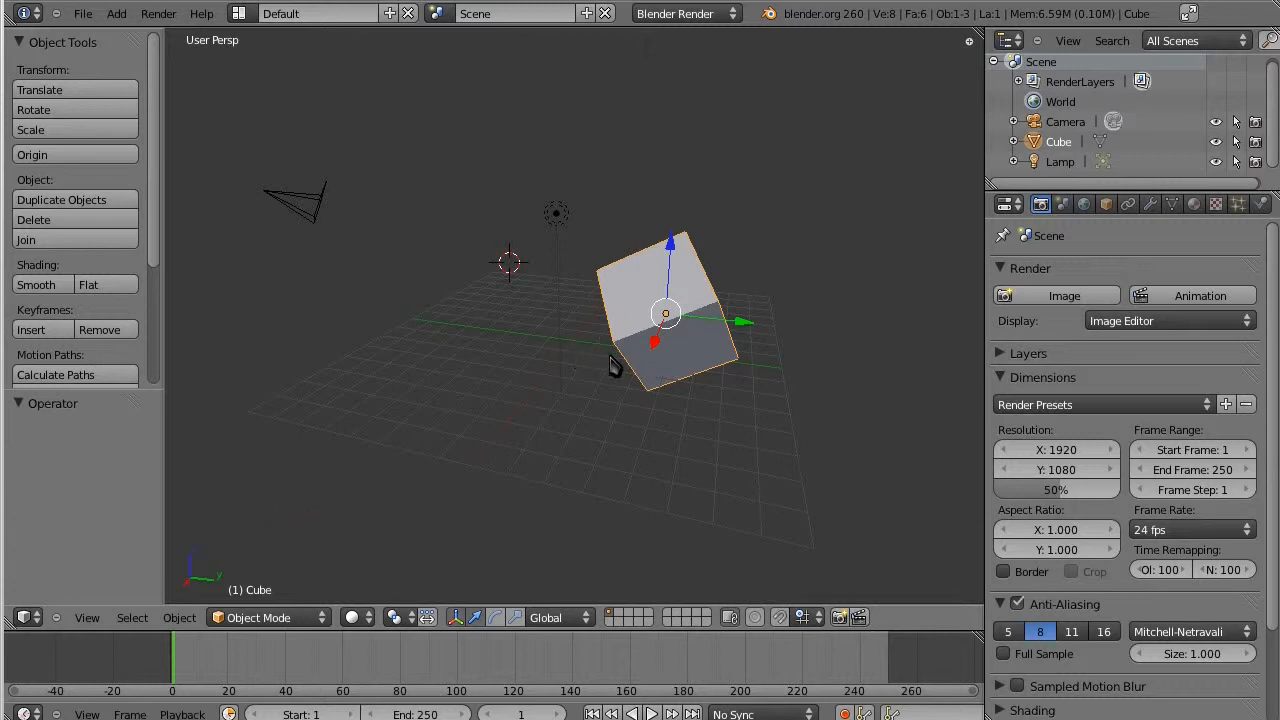
pyautogui.moveTo(614, 365)
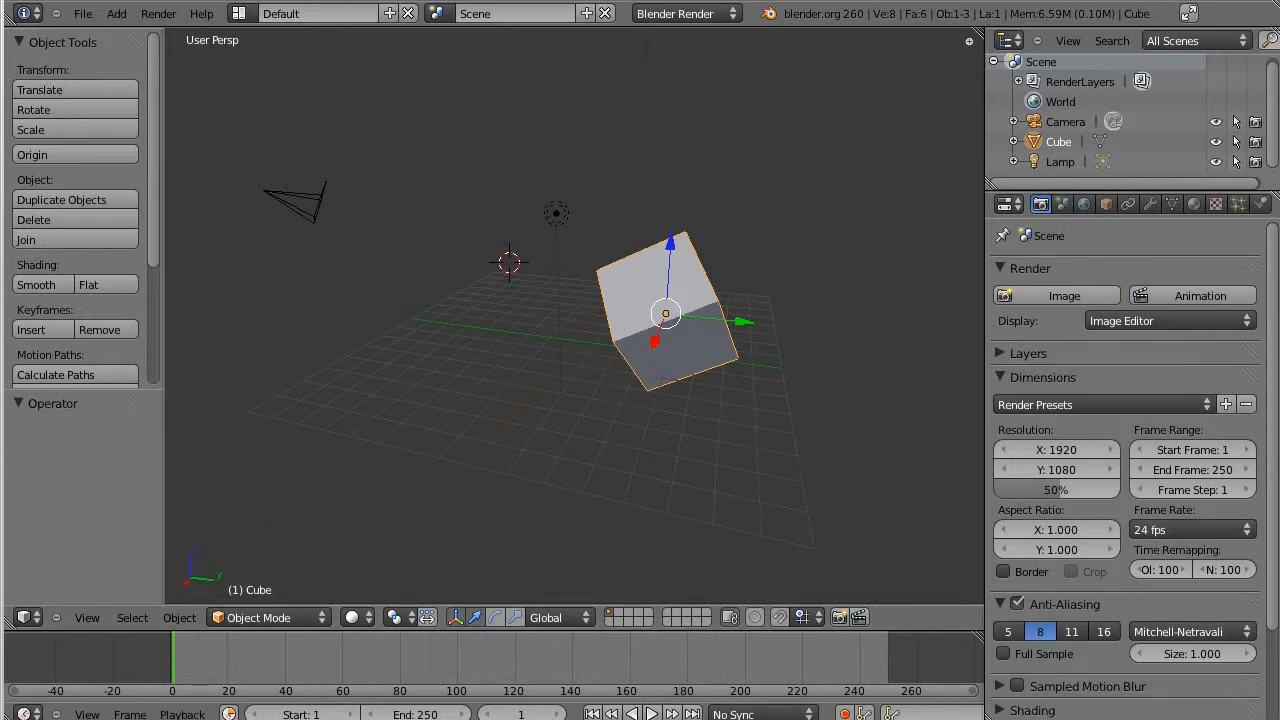
pyautogui.moveTo(773, 498)
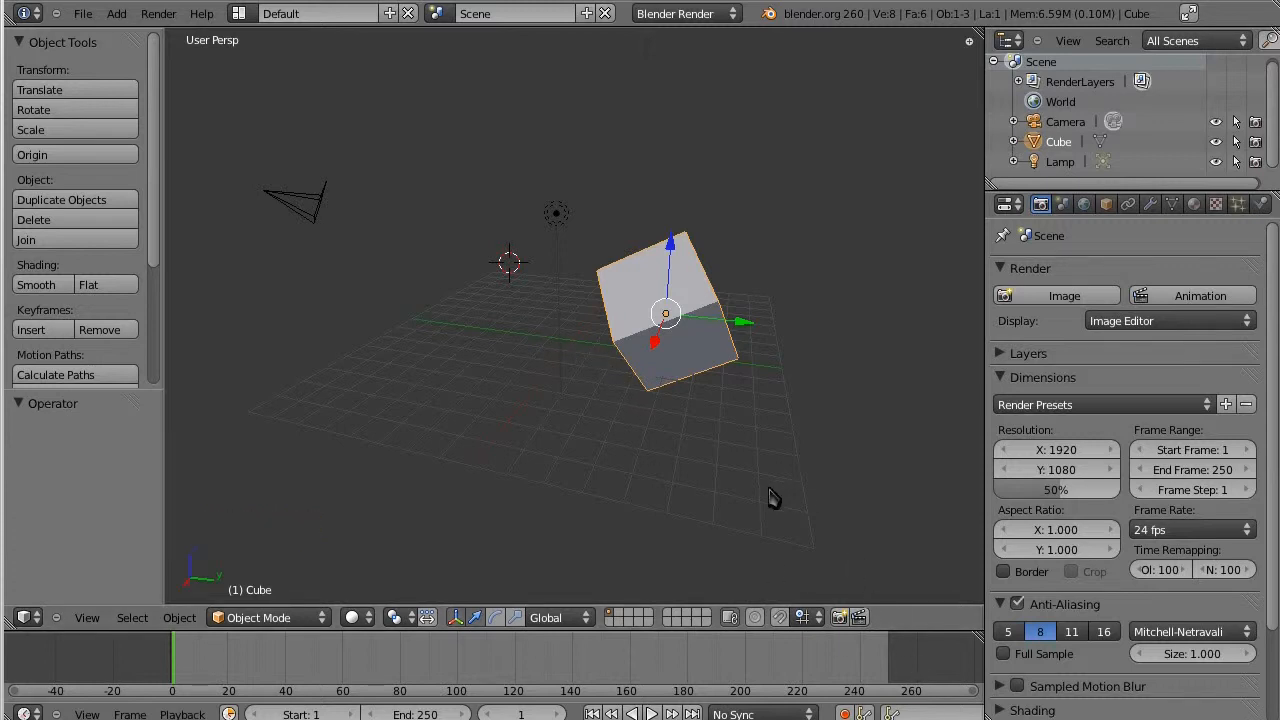
pyautogui.moveTo(735, 365)
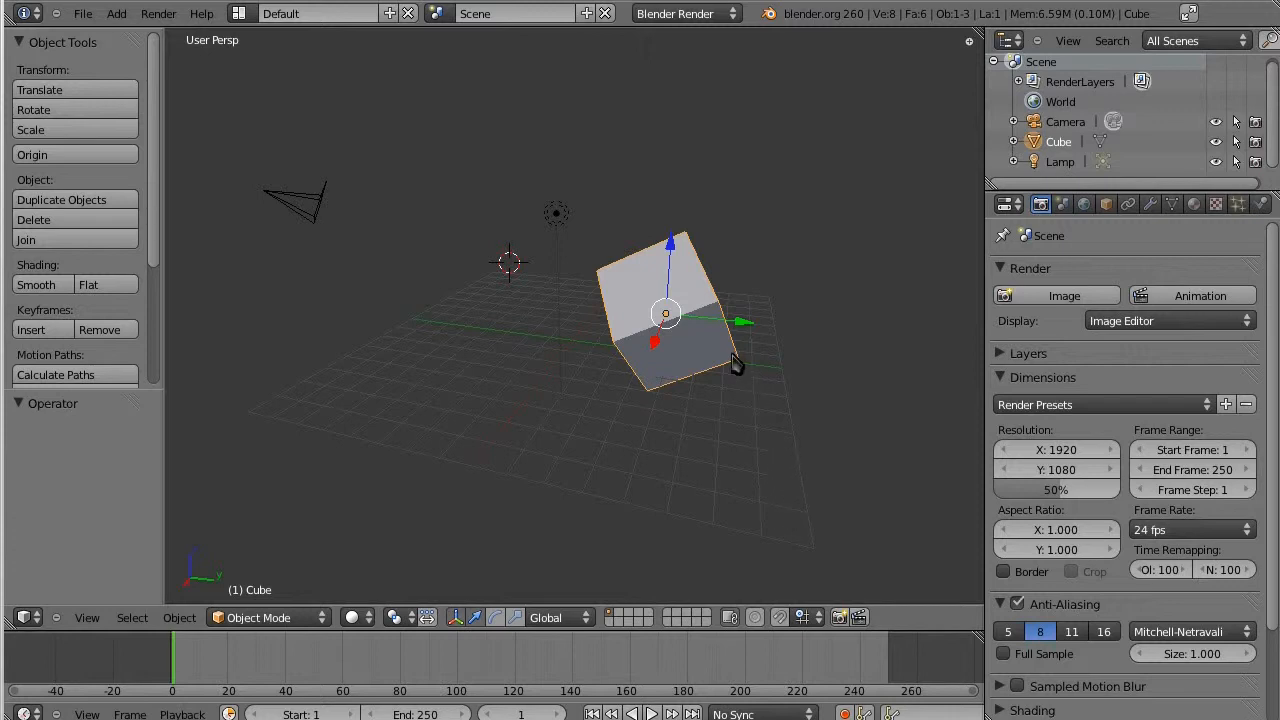
pyautogui.moveTo(780, 355)
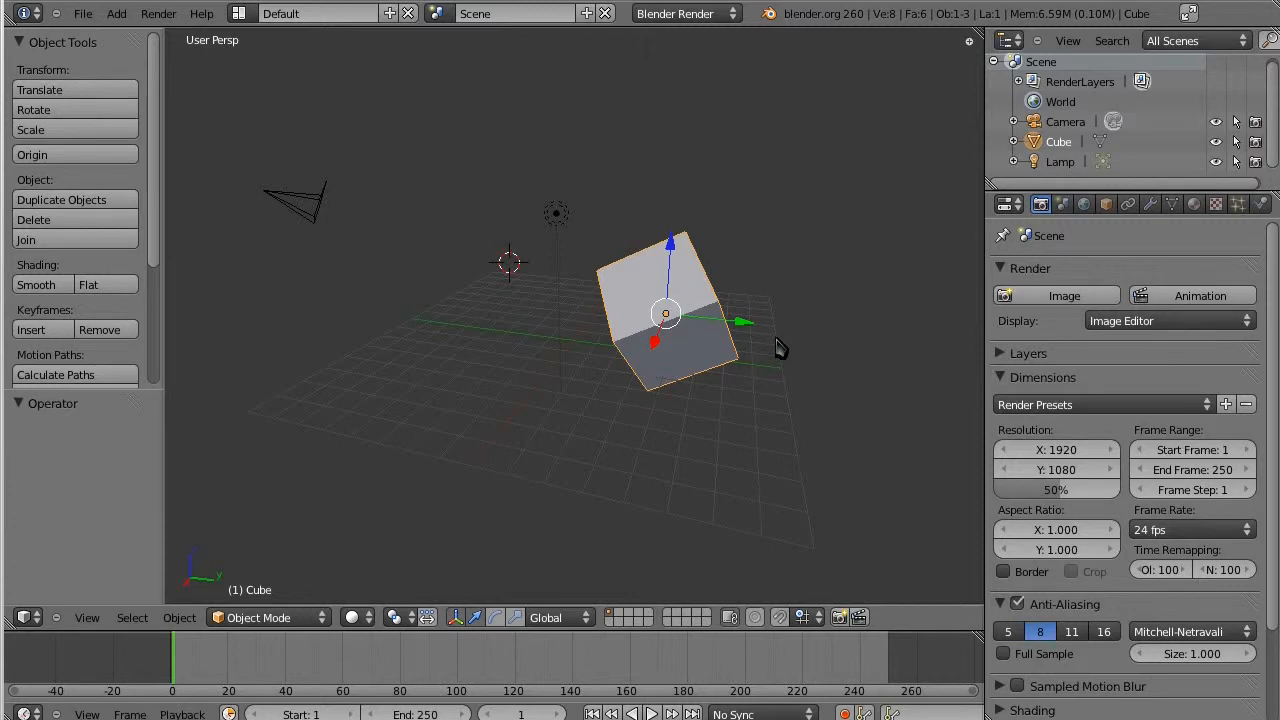
pyautogui.moveTo(781, 340)
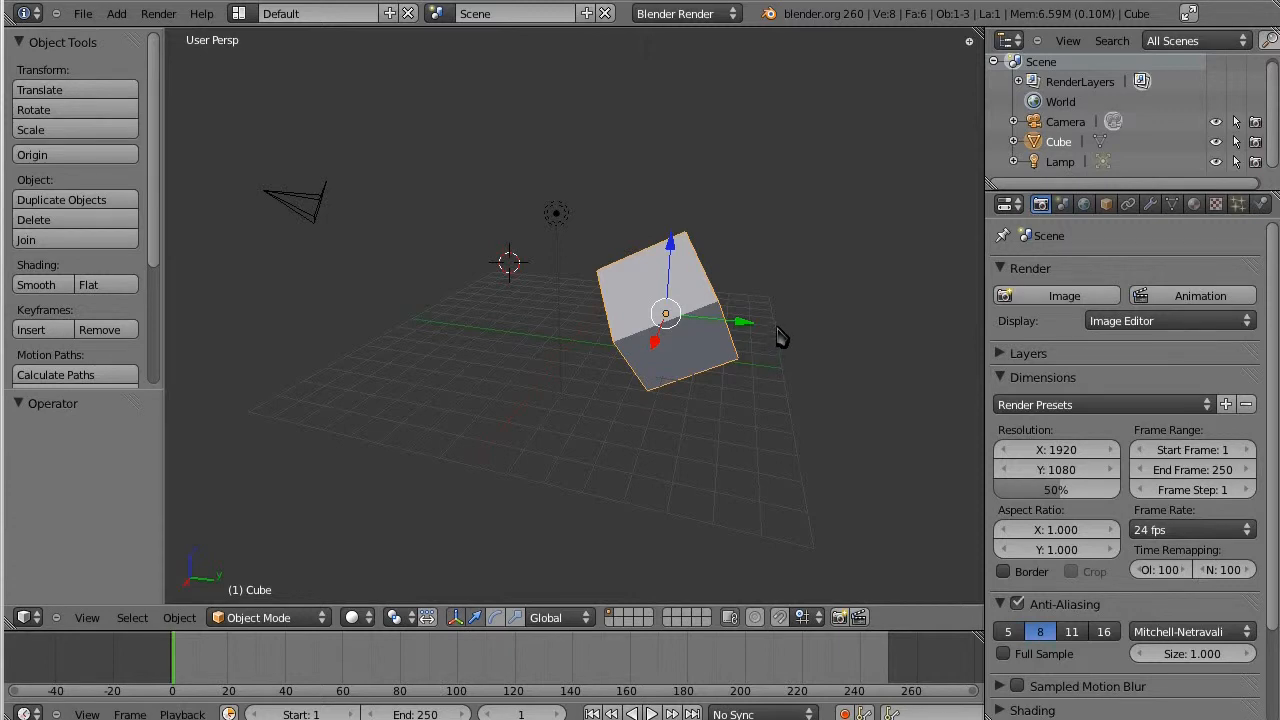
pyautogui.moveTo(643, 517)
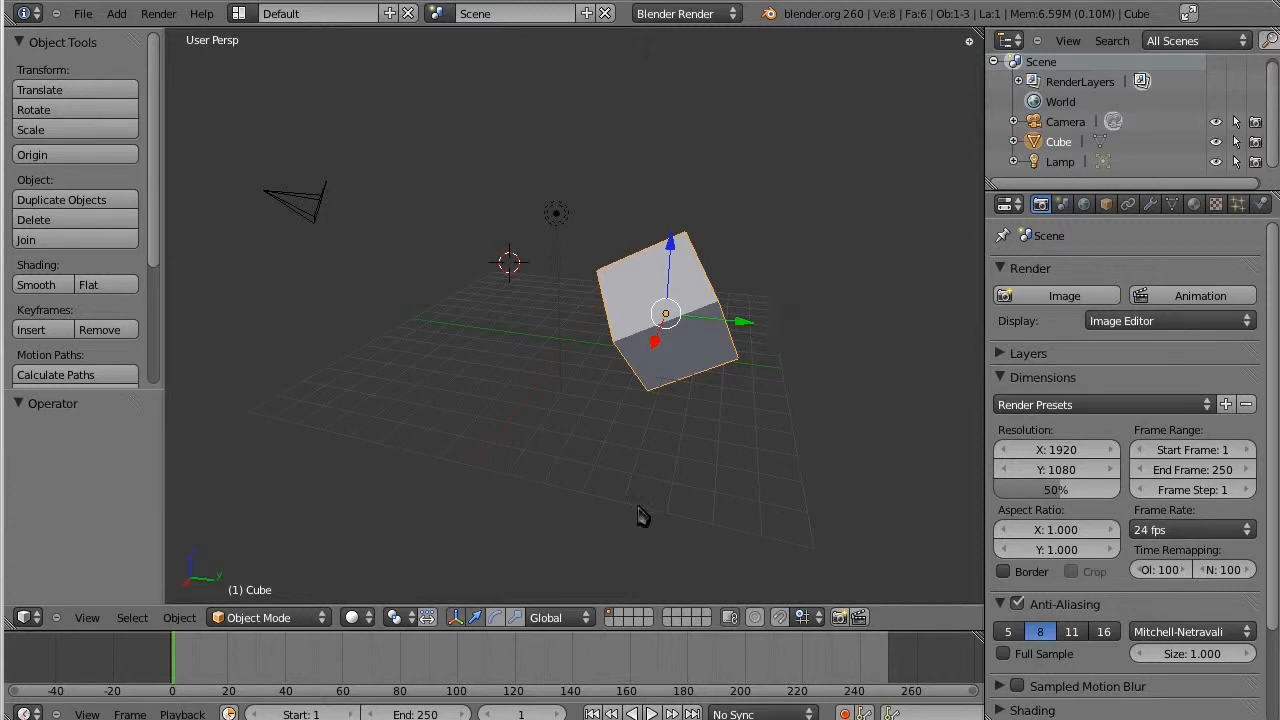
pyautogui.moveTo(618, 430)
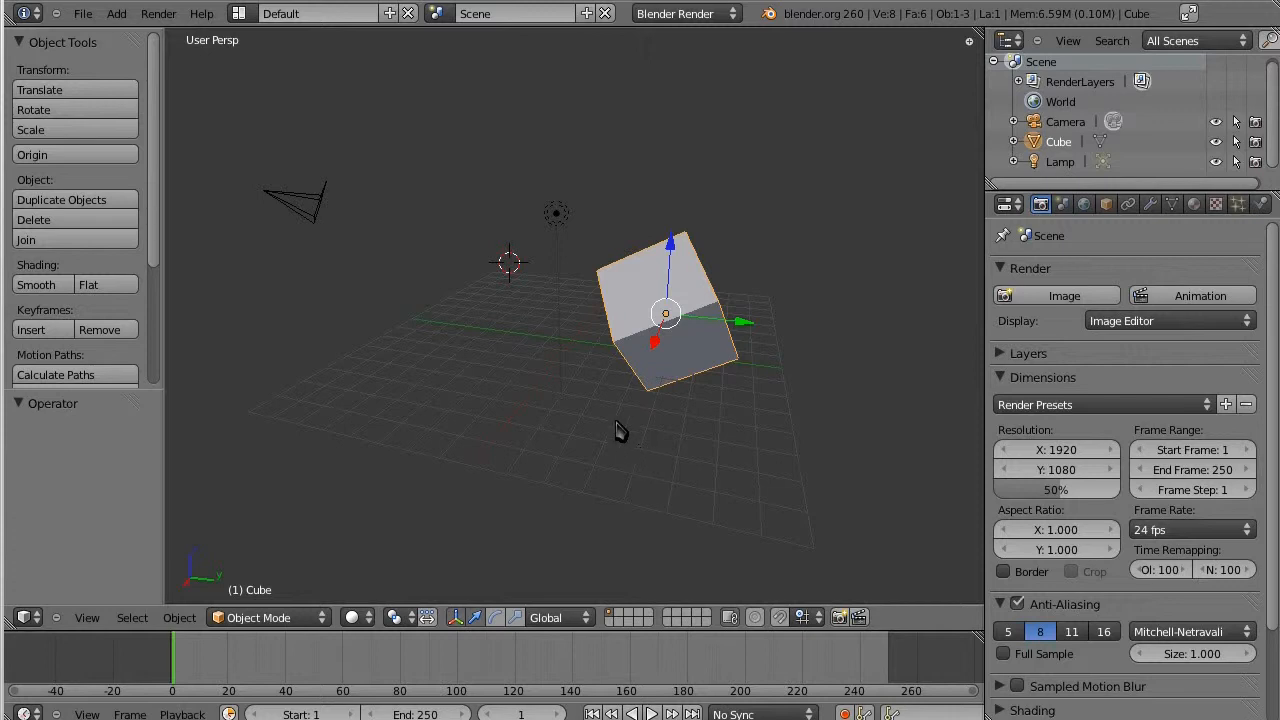
# Select the cube, move it to the right, then raise it higher above the grid.
pyautogui.rightClick(275, 220)
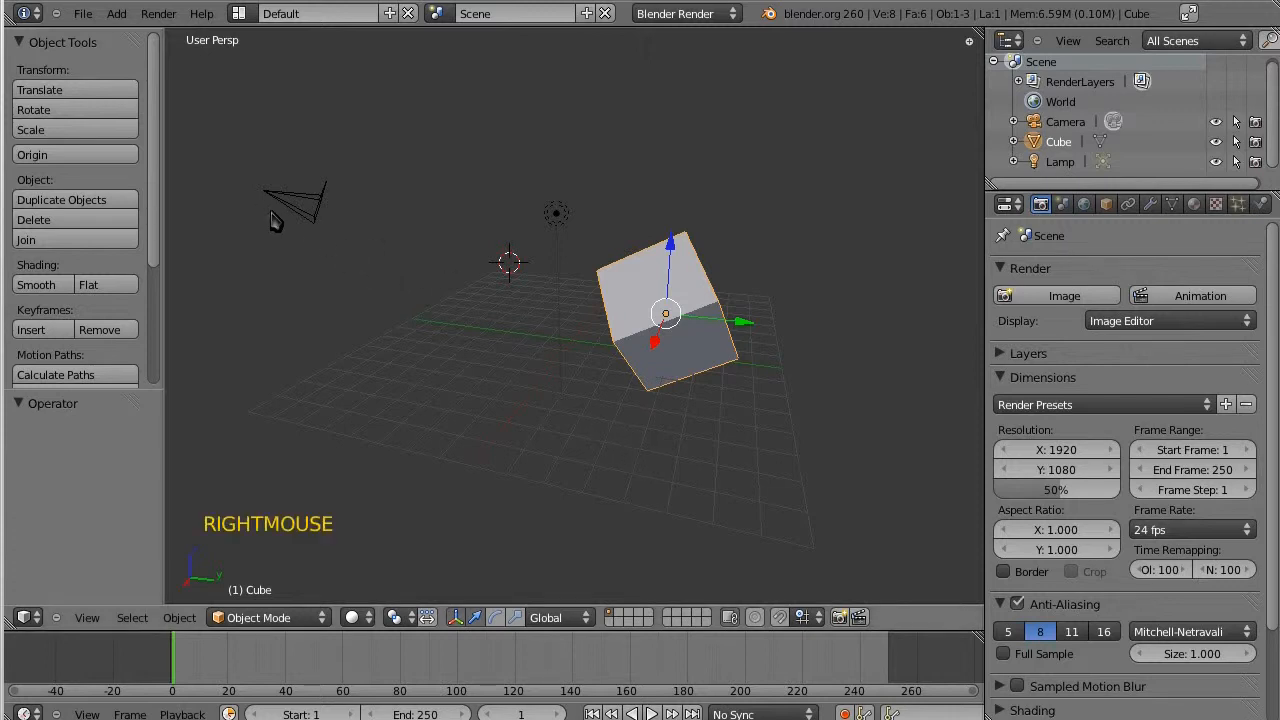
pyautogui.rightClick(263, 190)
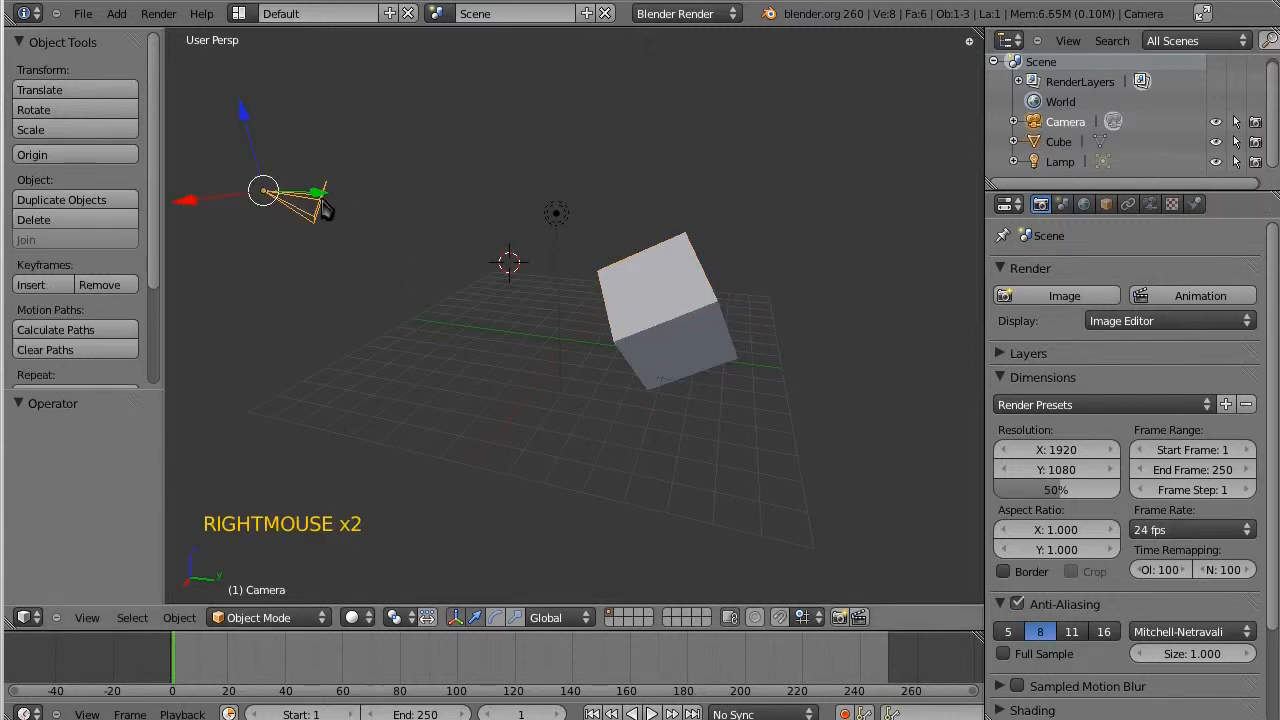
pyautogui.rightClick(665, 310)
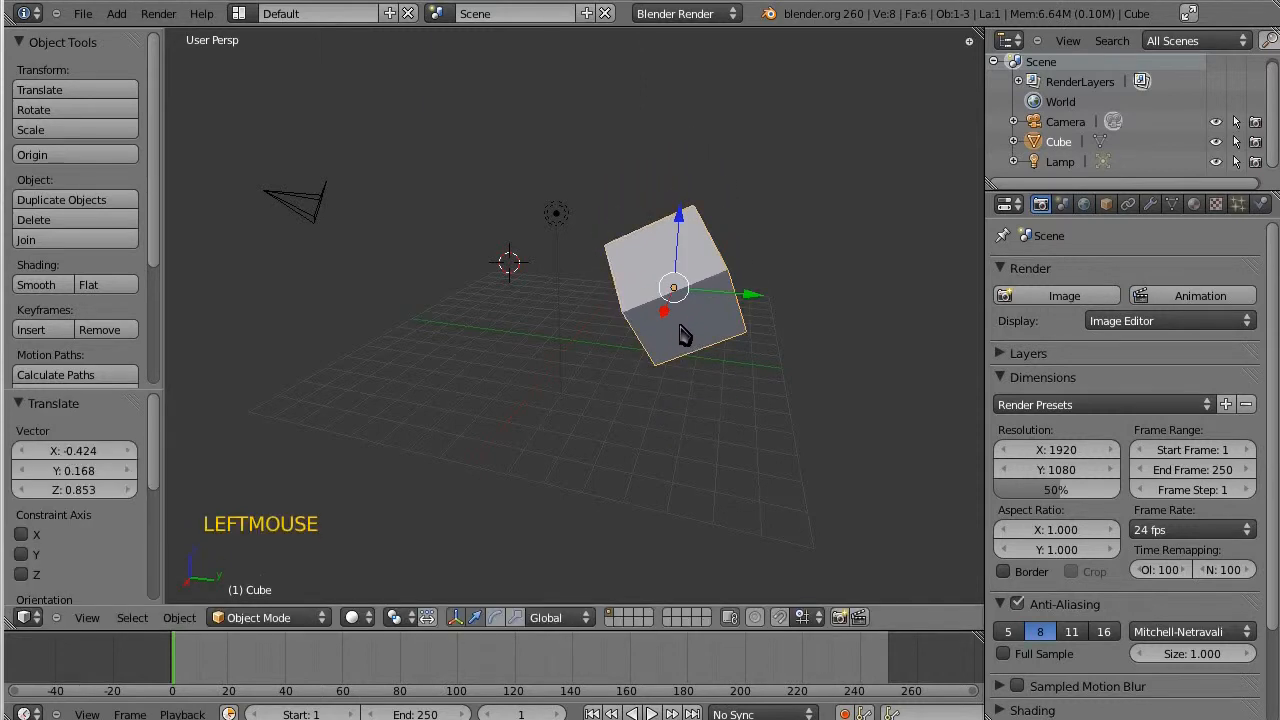
pyautogui.press('g')
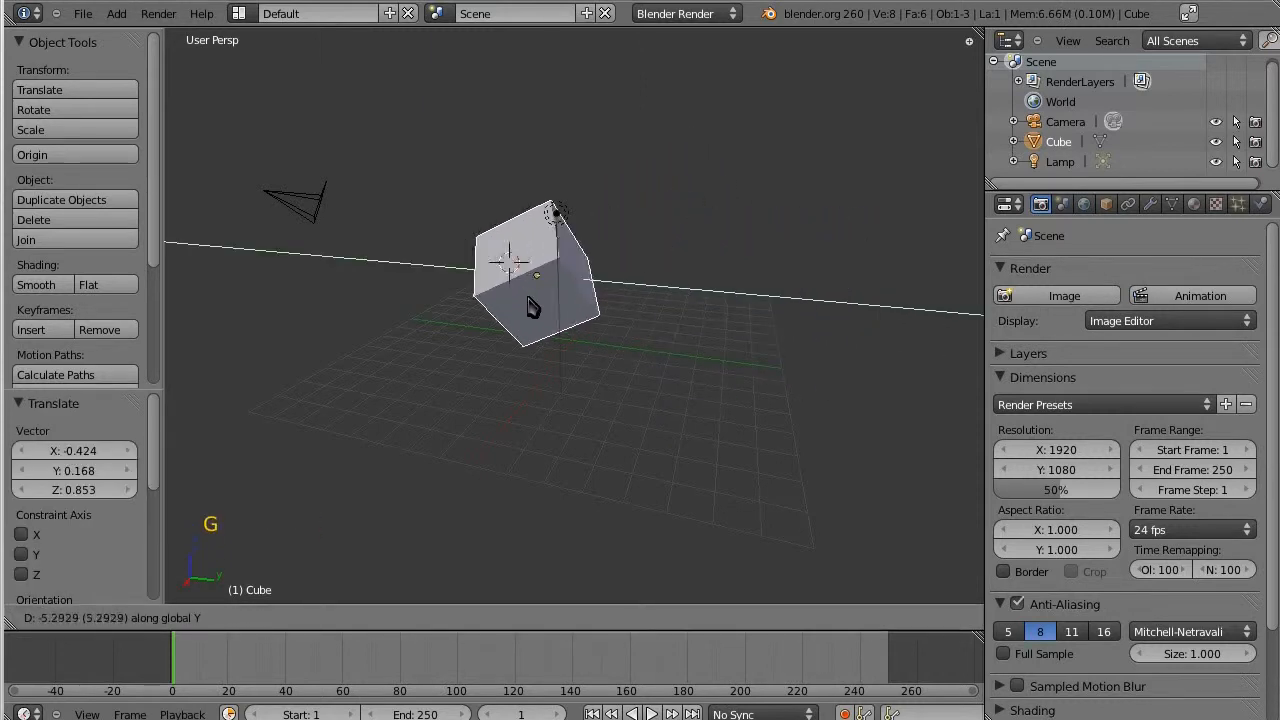
pyautogui.click(765, 322)
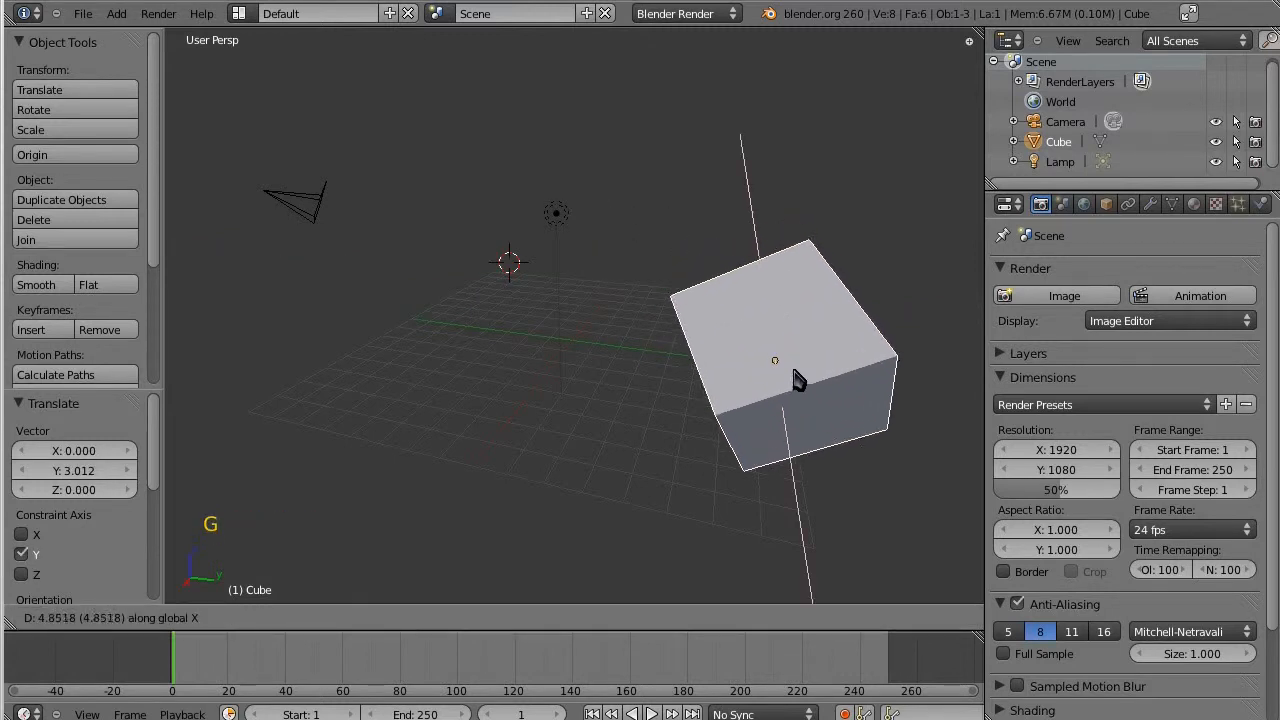
pyautogui.click(790, 360)
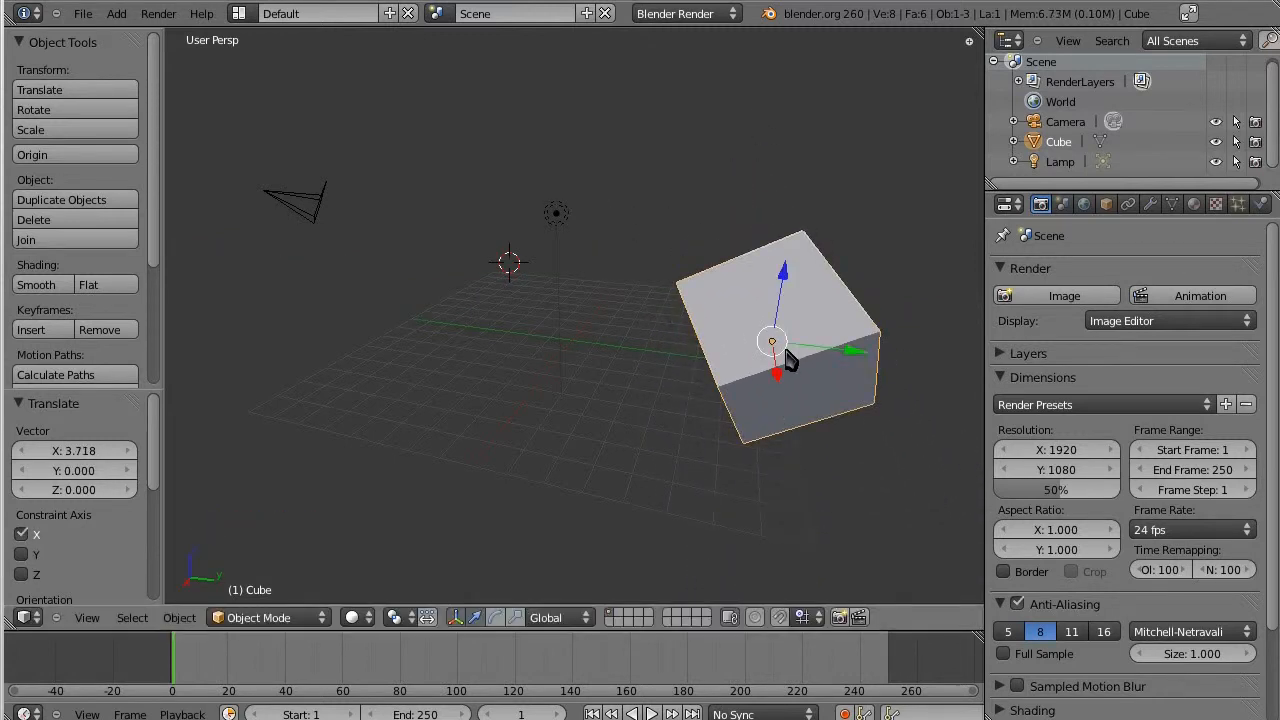
pyautogui.press('g')
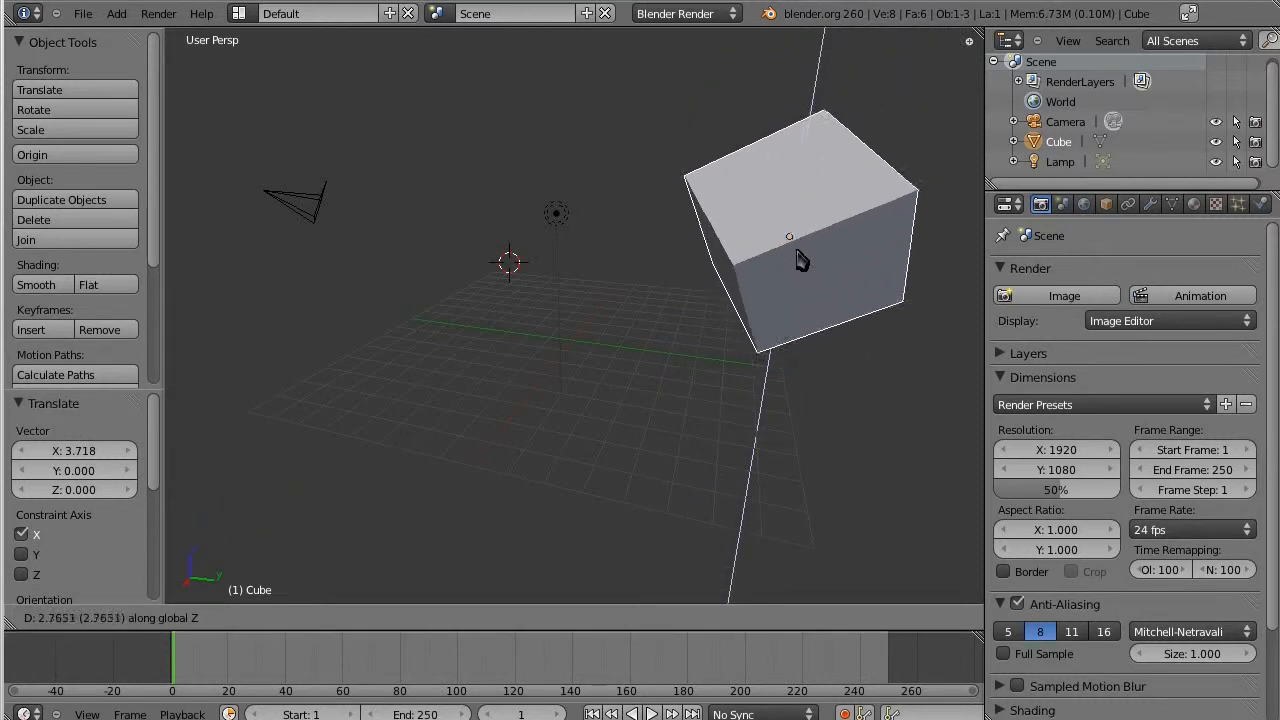
pyautogui.click(790, 255)
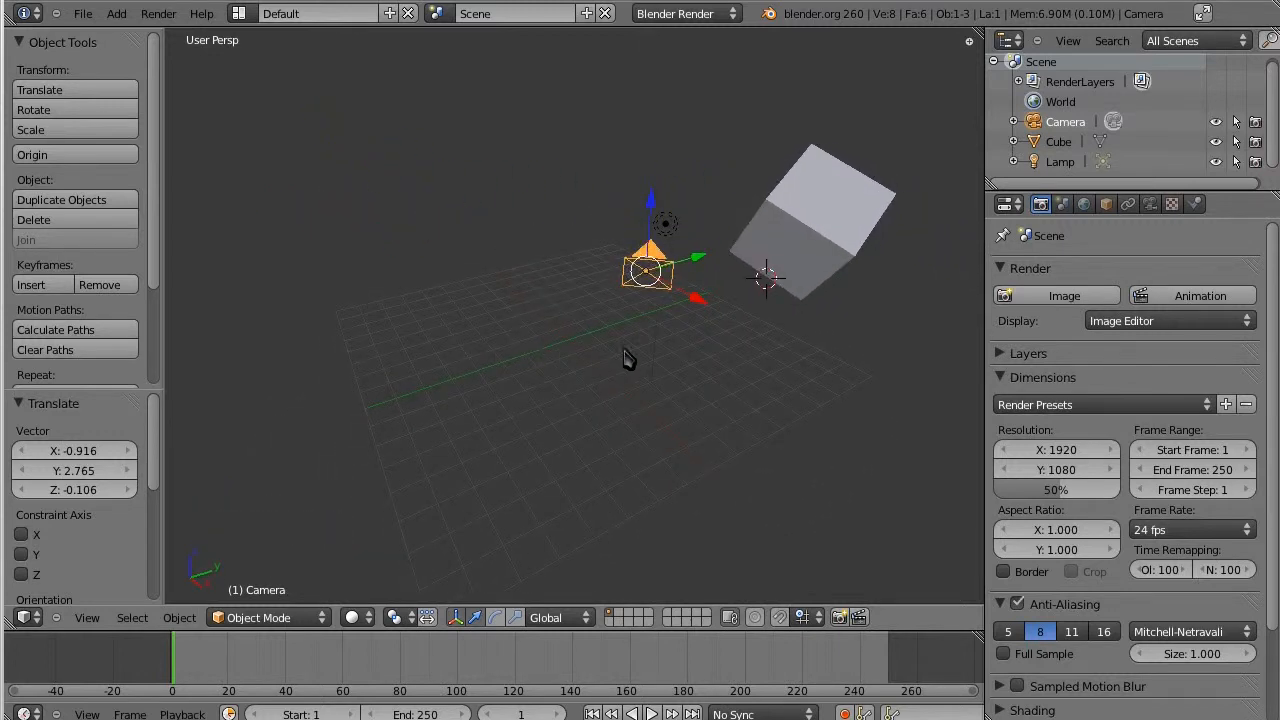
pyautogui.moveTo(649, 341)
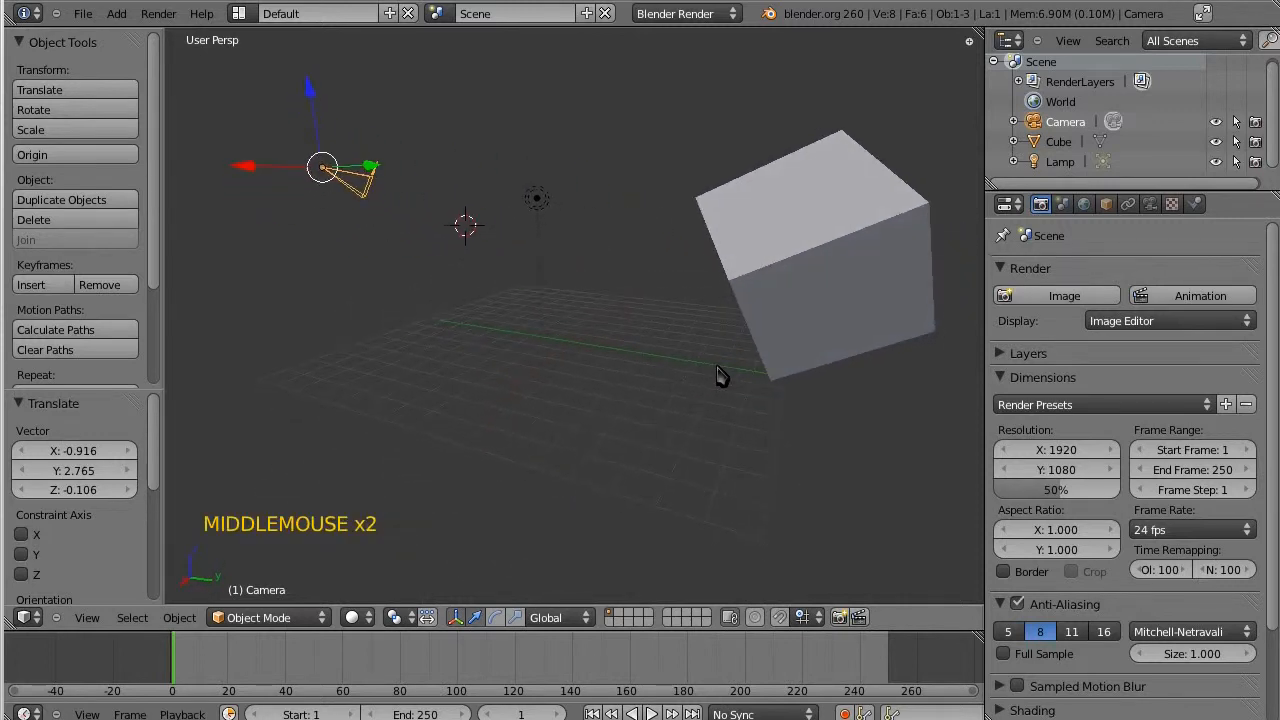
# Grab the camera with G and place it at a new spot.
pyautogui.press('g')
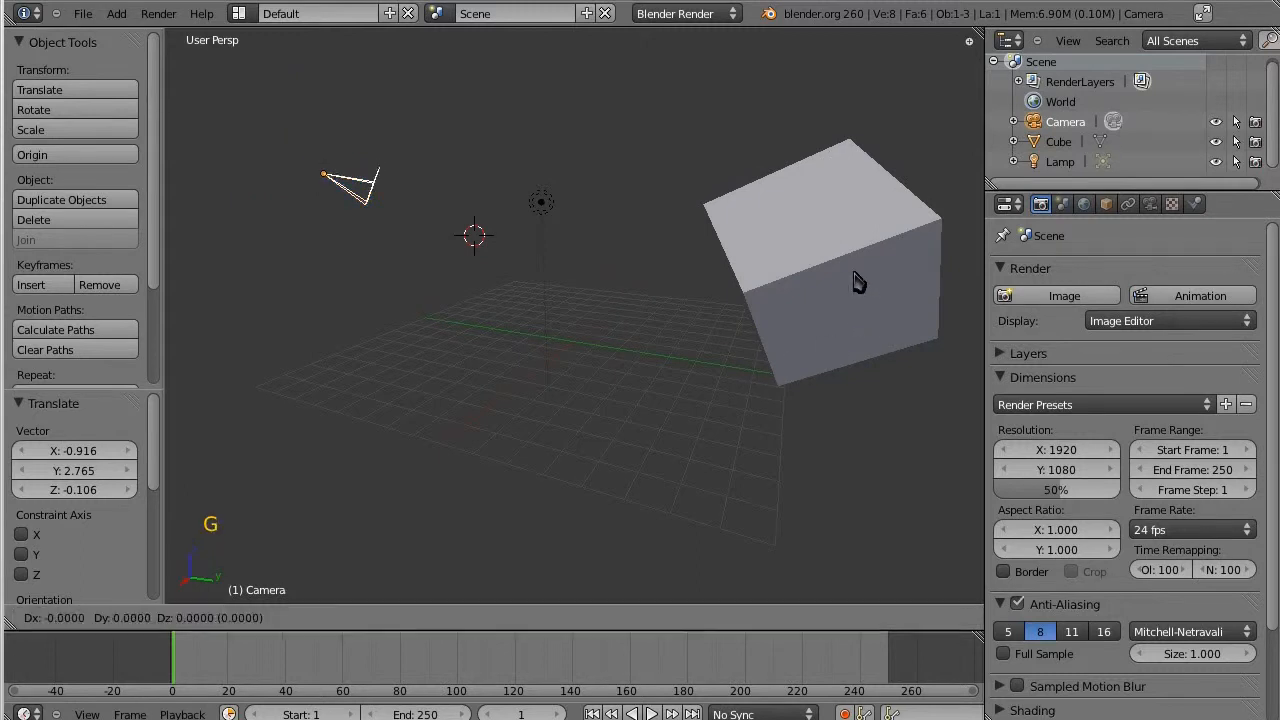
pyautogui.click(860, 280)
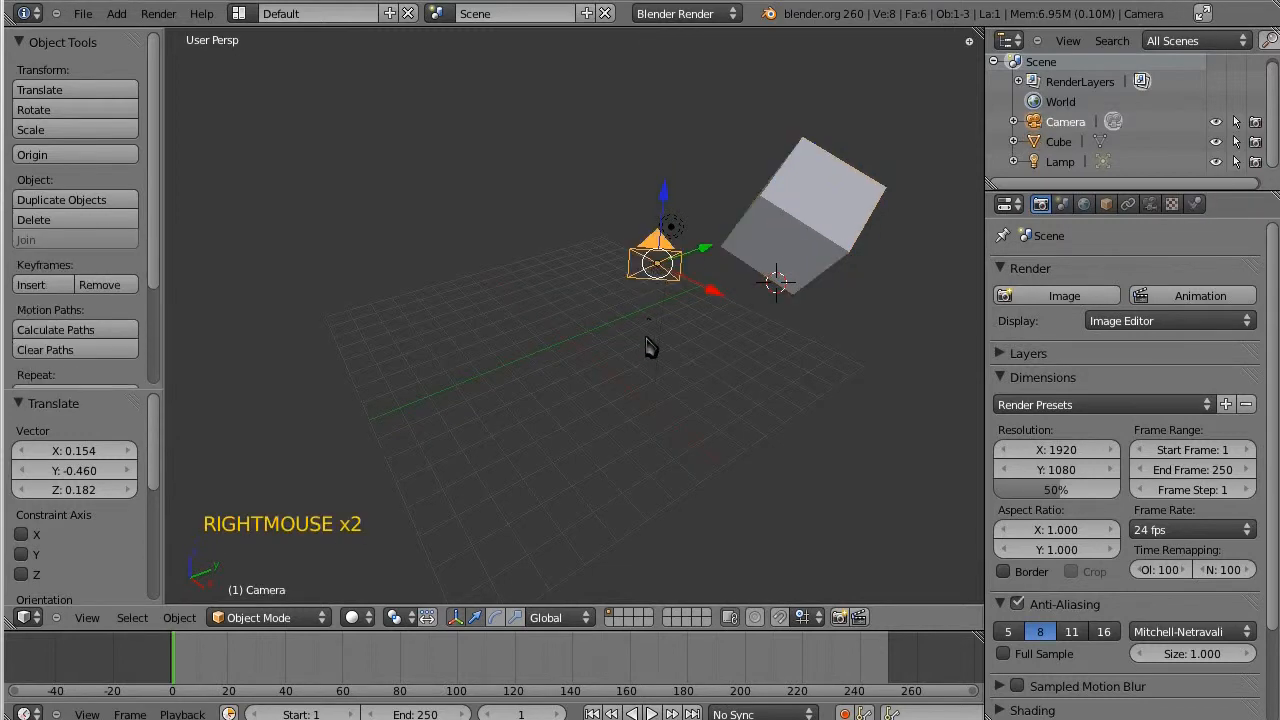
pyautogui.press('g')
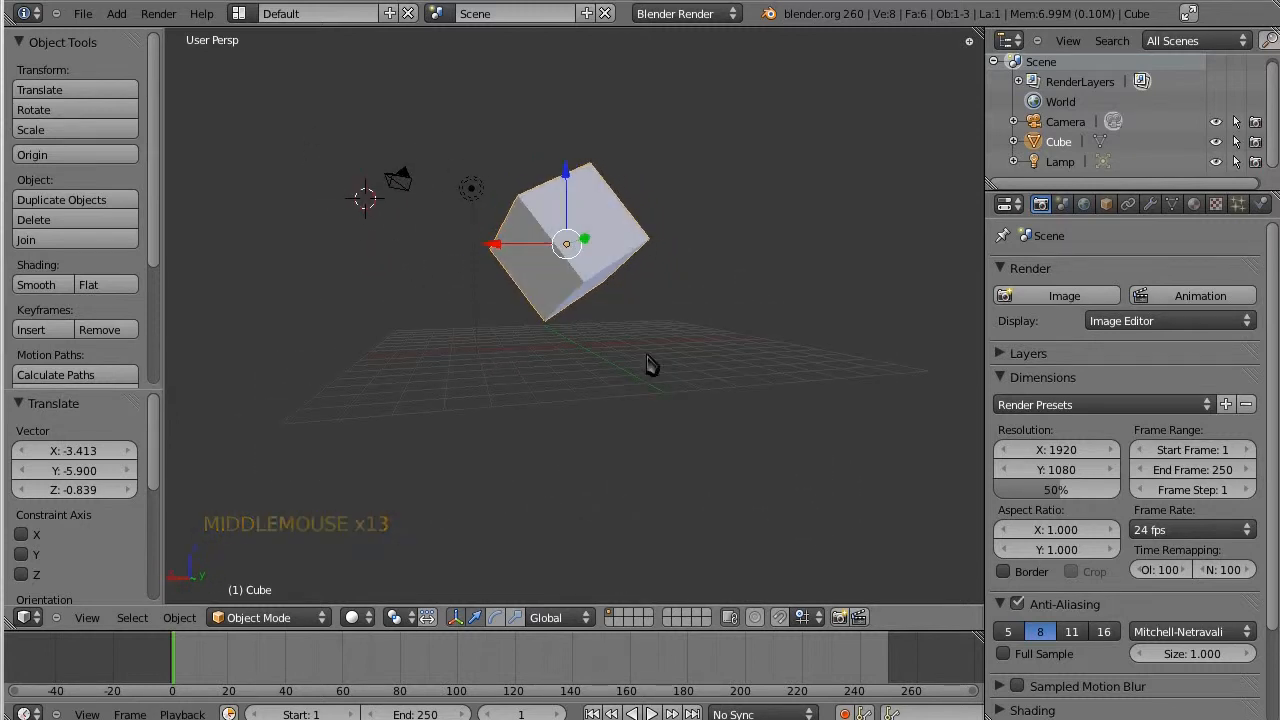
pyautogui.scroll(-3)
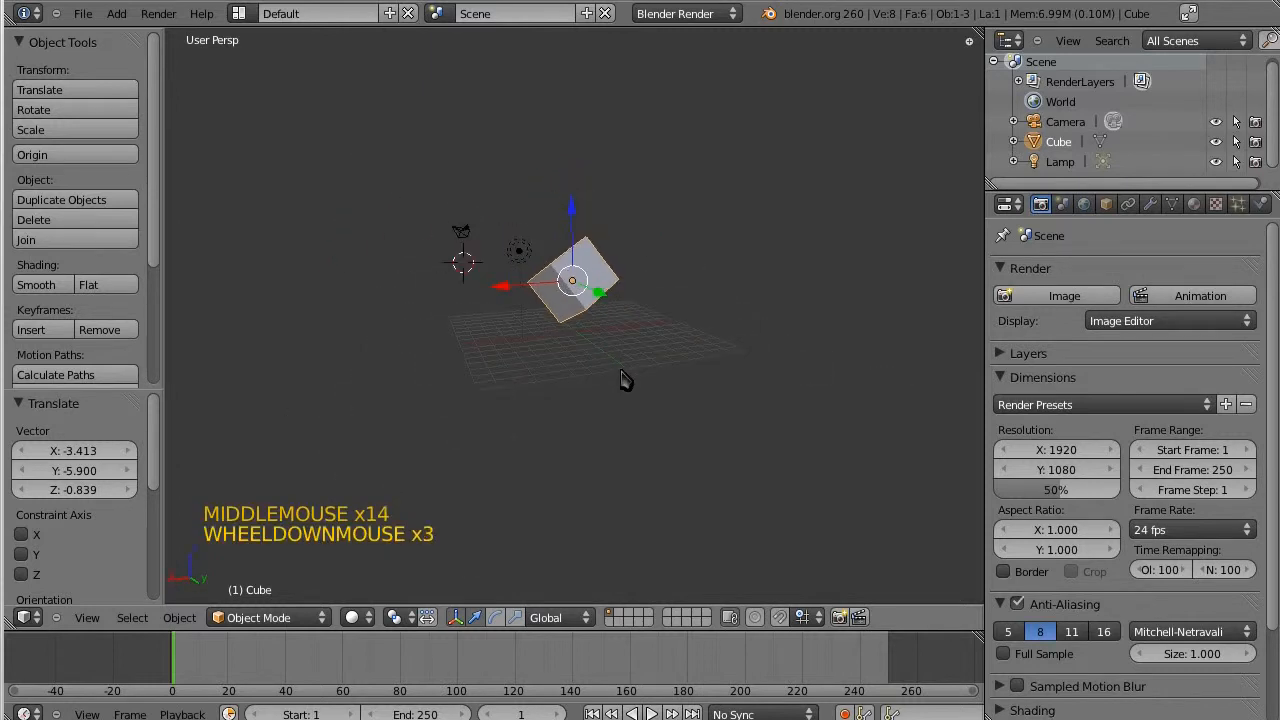
pyautogui.scroll(3)
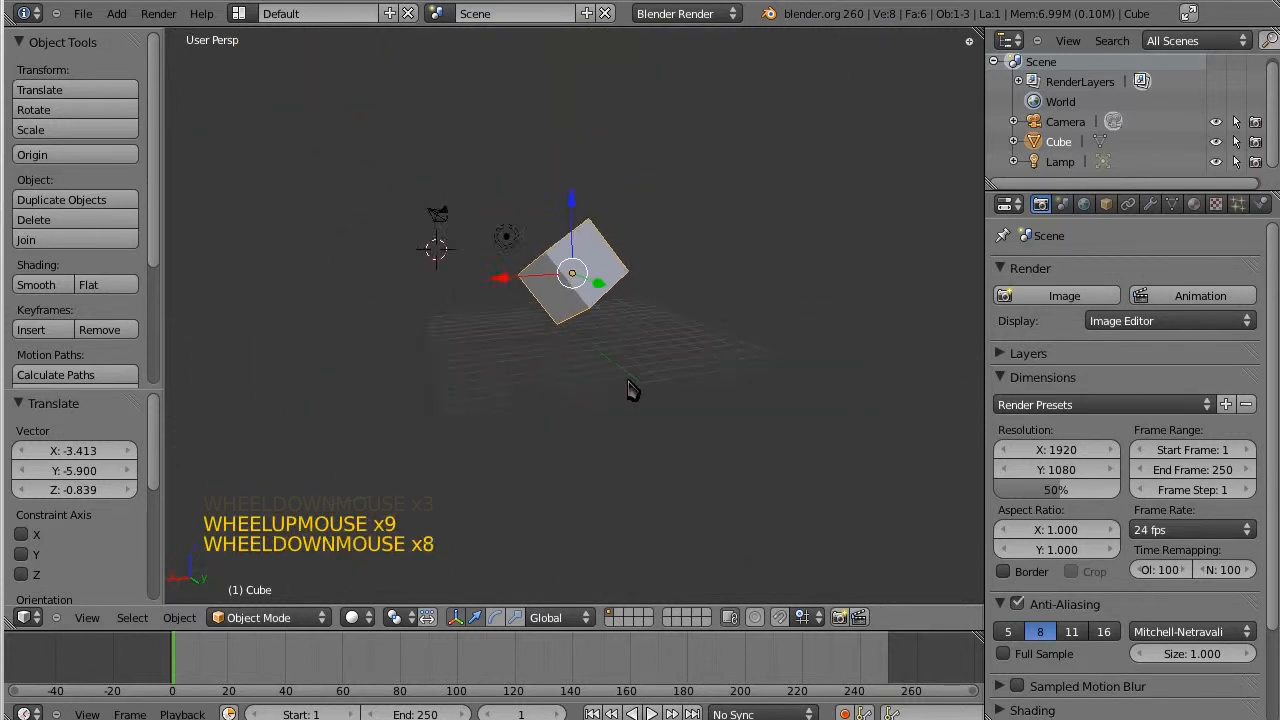
pyautogui.scroll(3)
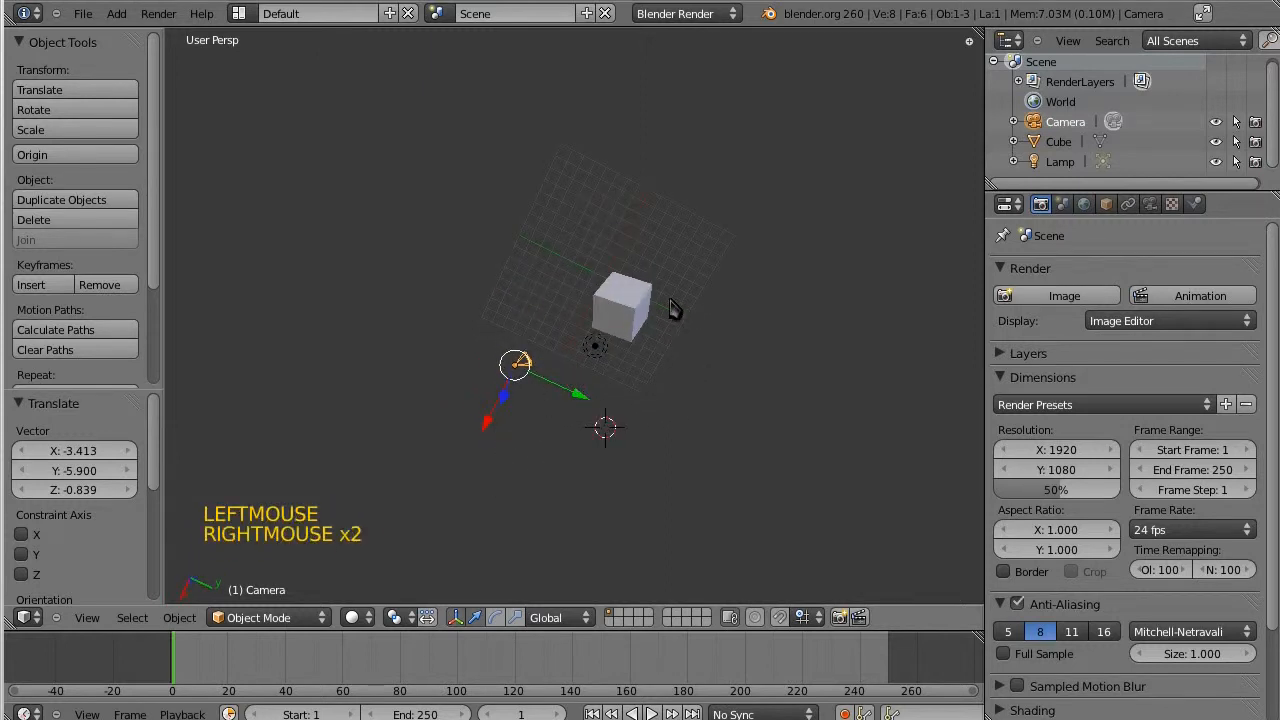
# Select the camera and grab it to a new position around the cube.
pyautogui.rightClick(620, 305)
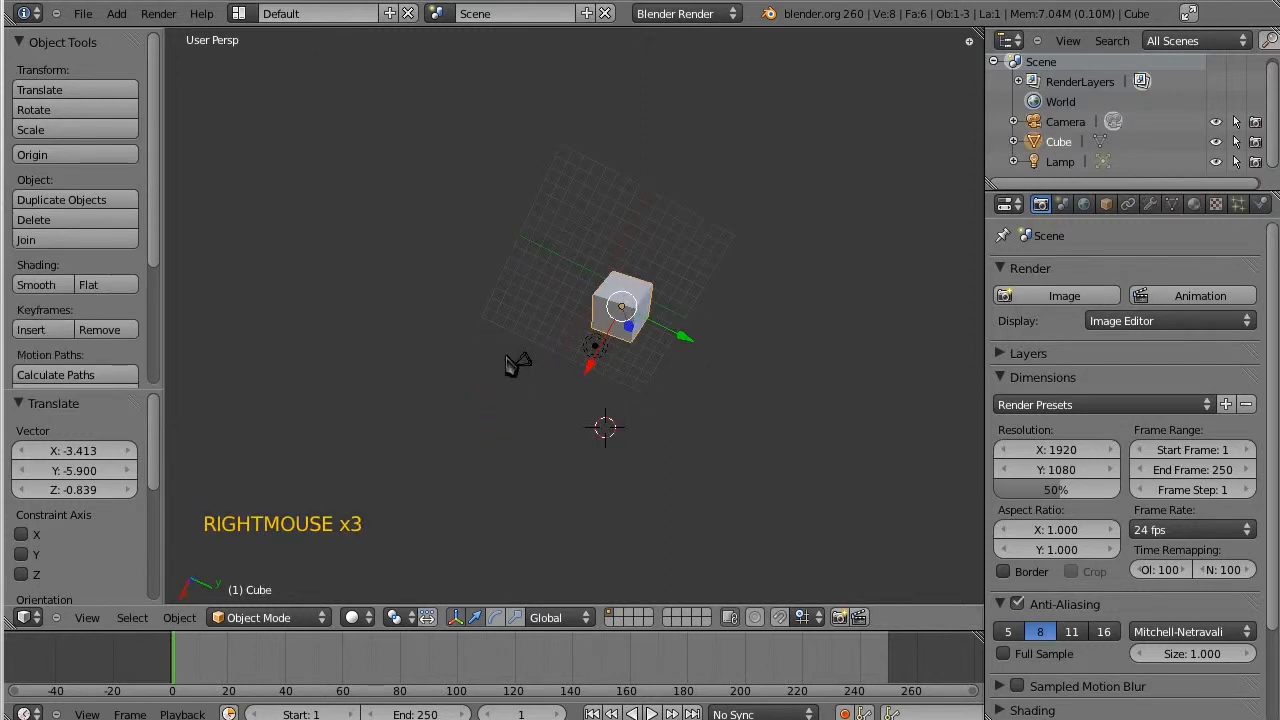
pyautogui.rightClick(515, 363)
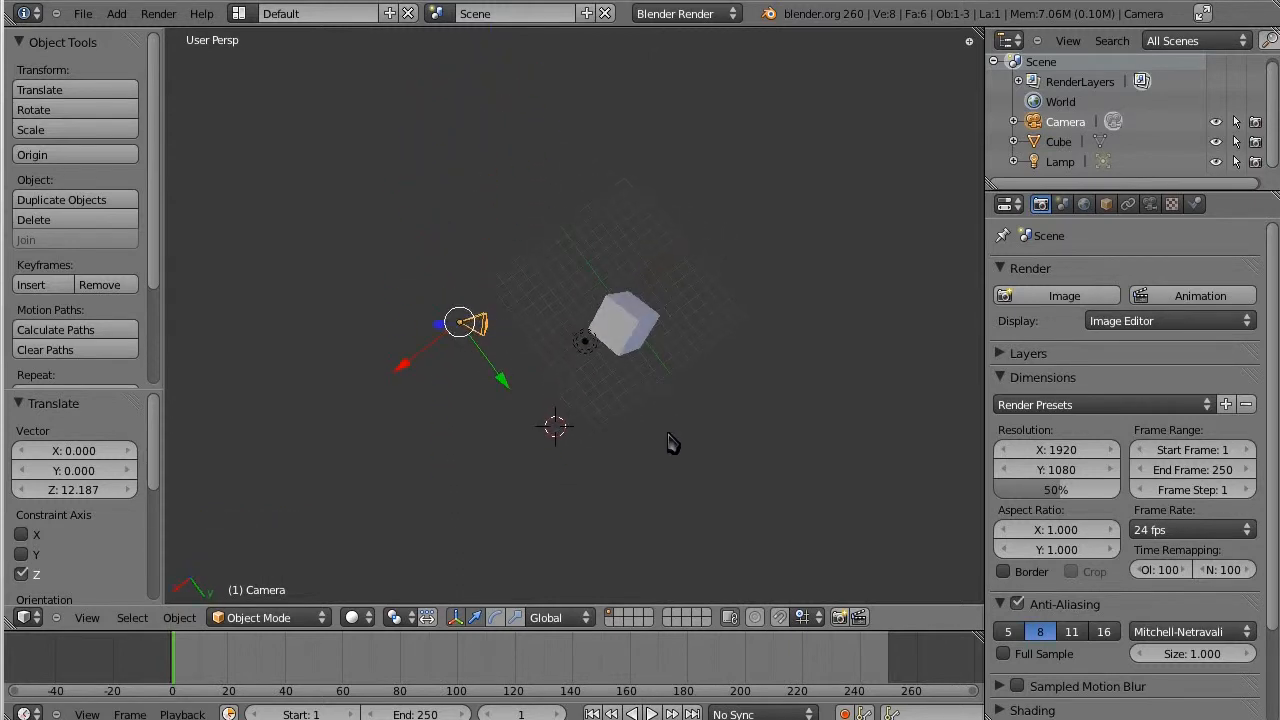
pyautogui.press('g')
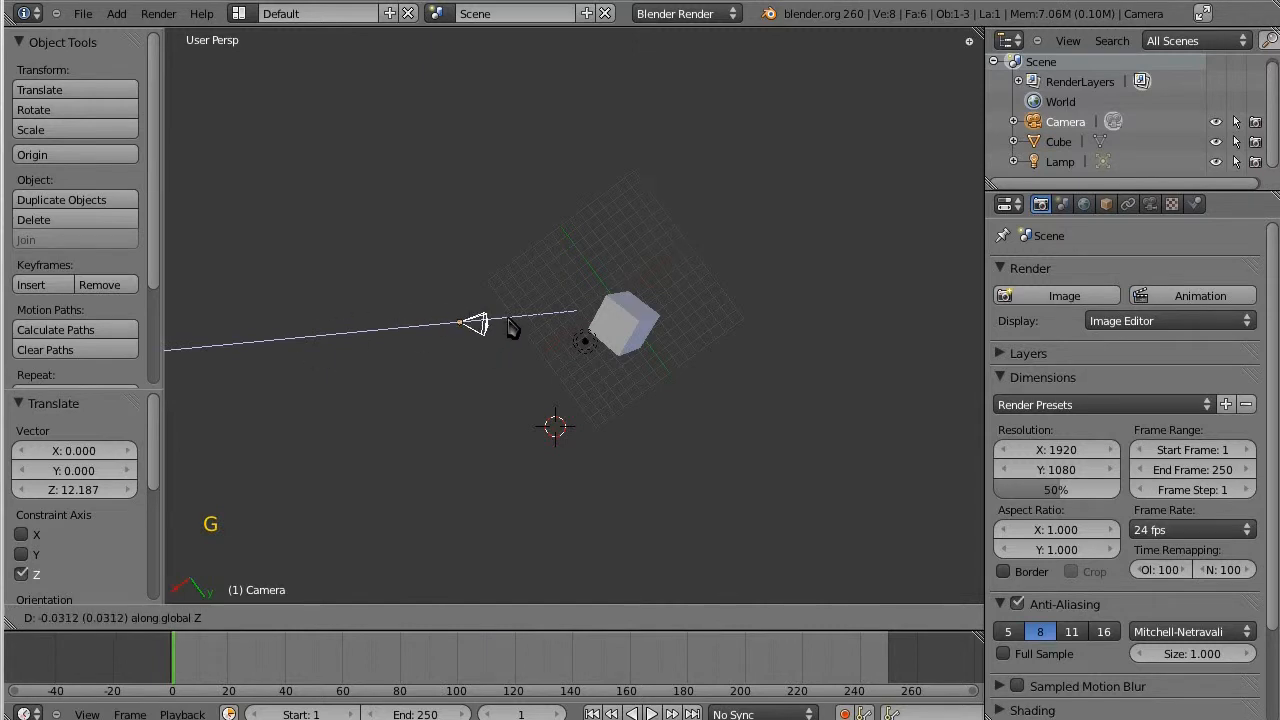
pyautogui.click(485, 320)
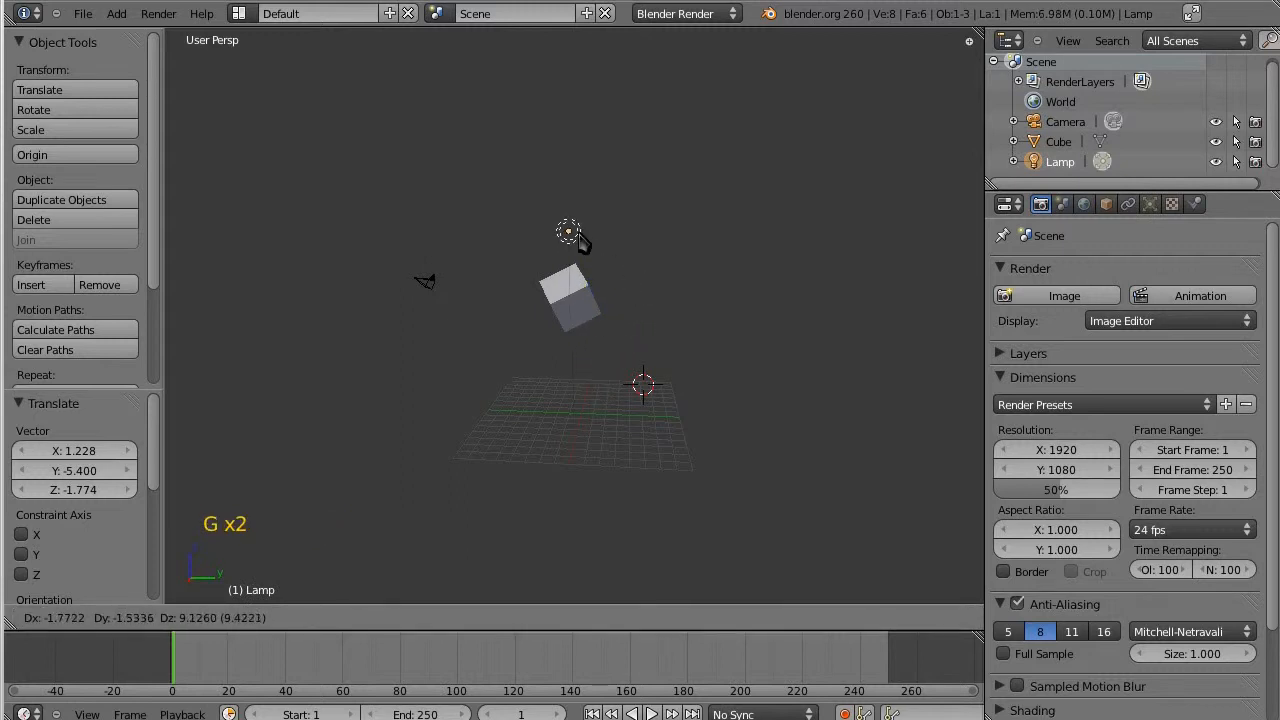
# Place the lamp above the cube and the cube at a new spot, then select the cube.
pyautogui.click(570, 300)
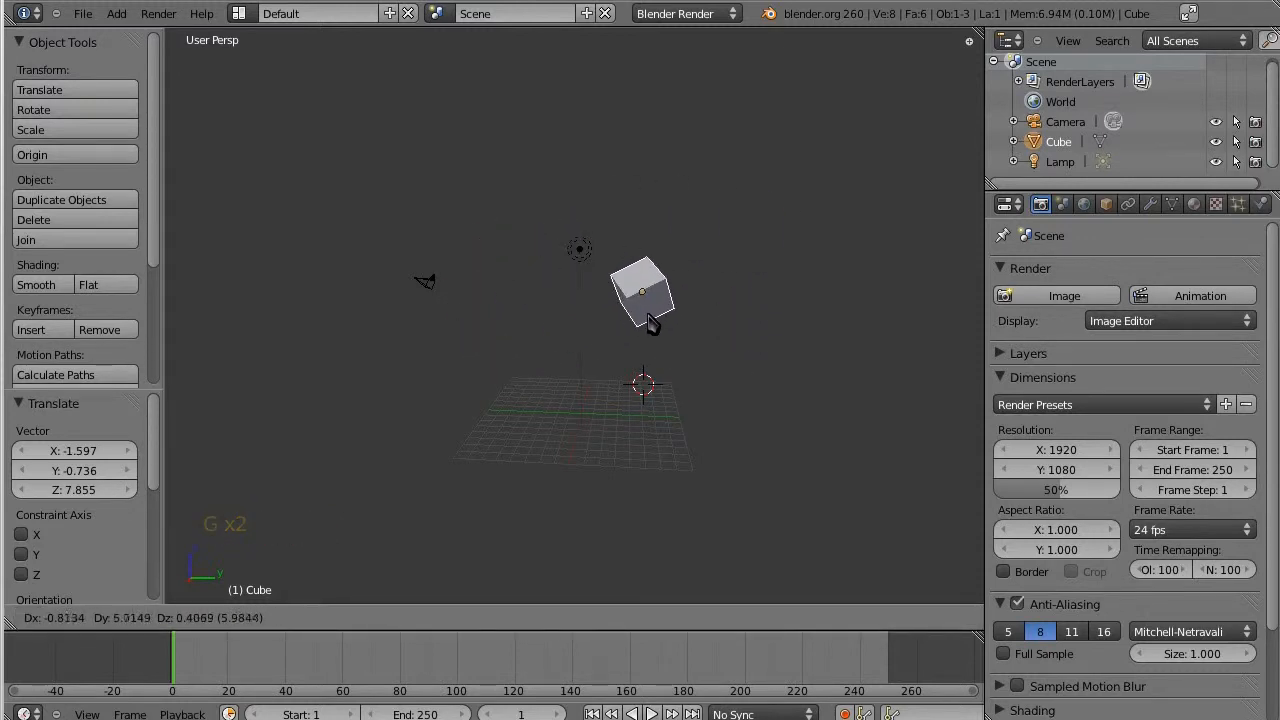
pyautogui.click(640, 295)
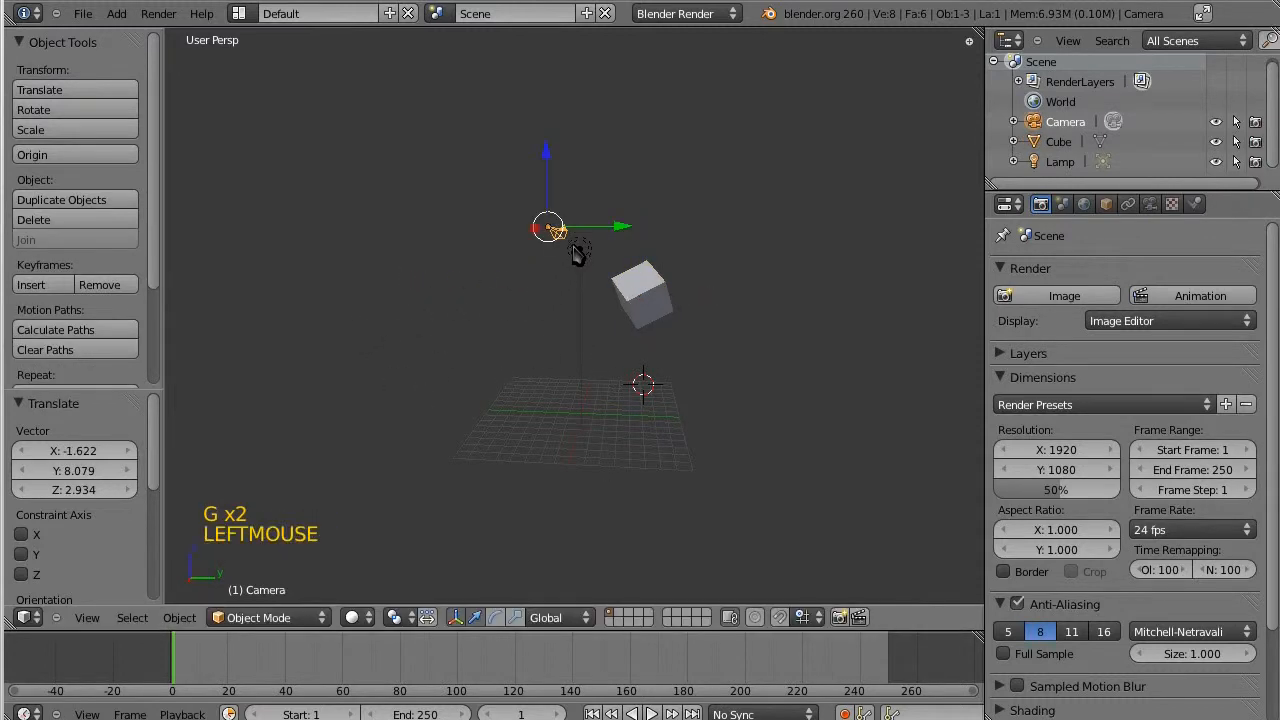
pyautogui.scroll(3)
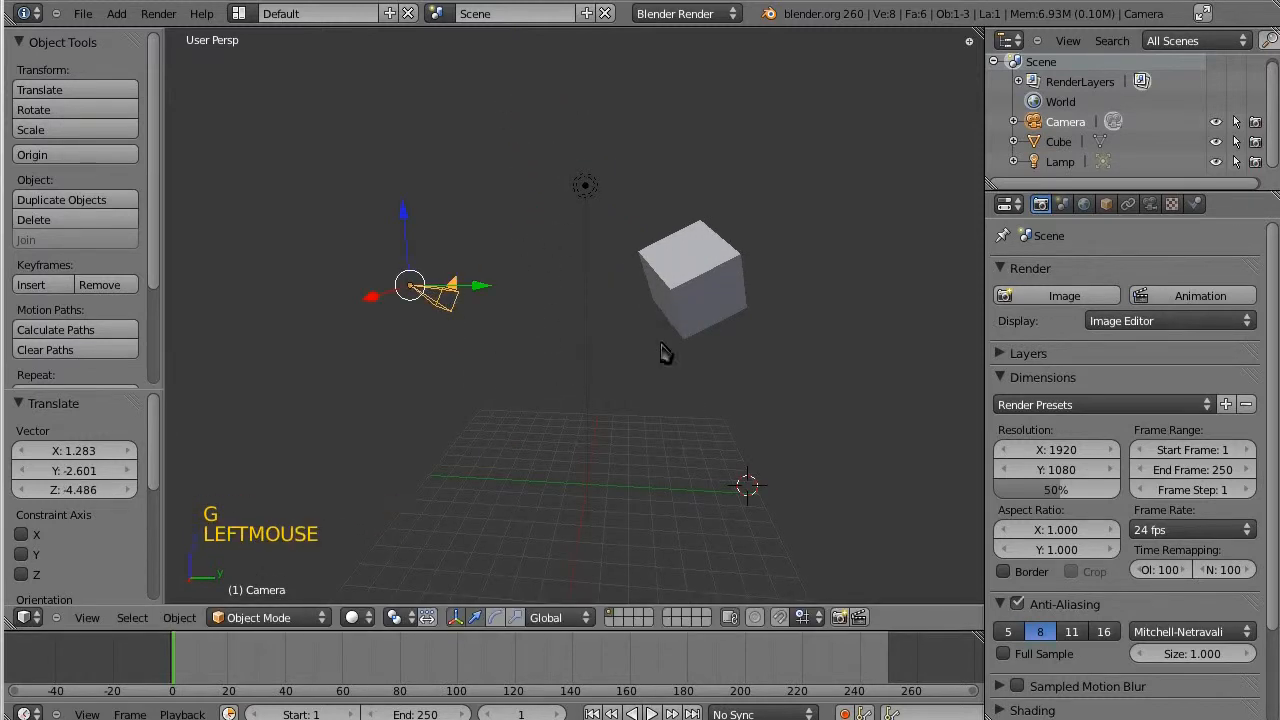
pyautogui.rightClick(690, 278)
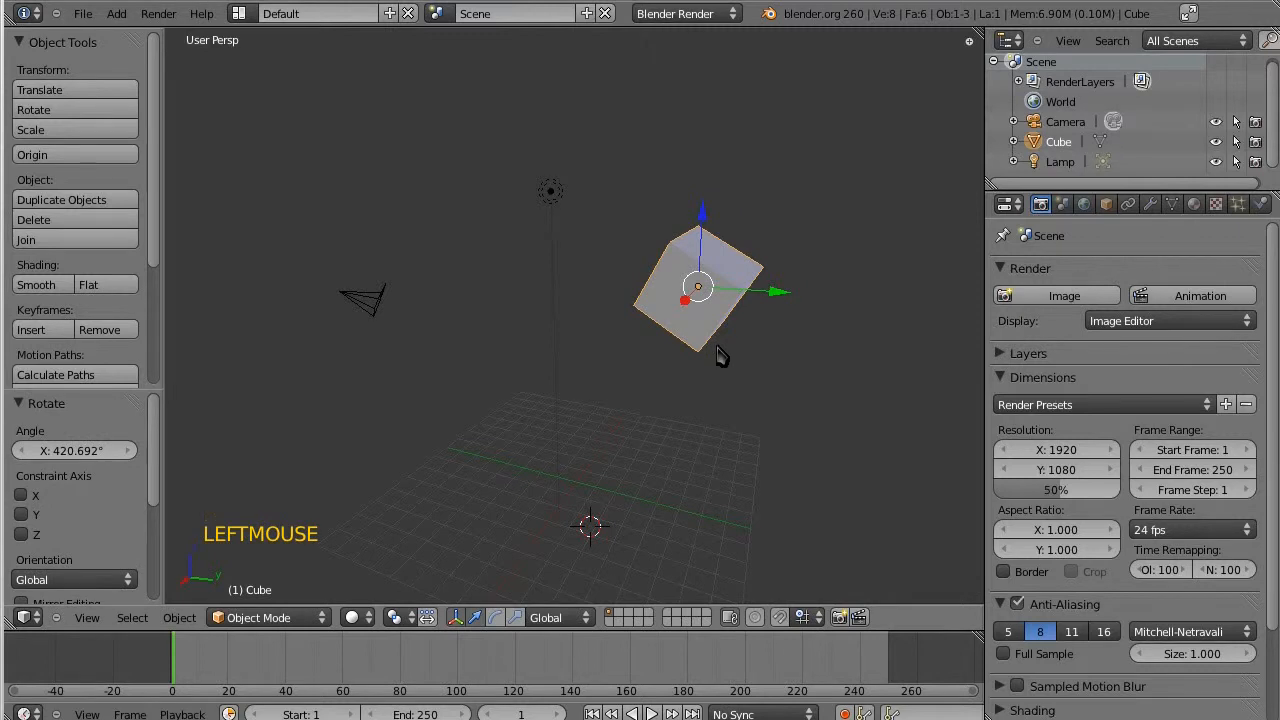
# Rotate the cube, then scale it up uniformly to 1.32.
pyautogui.press('r')
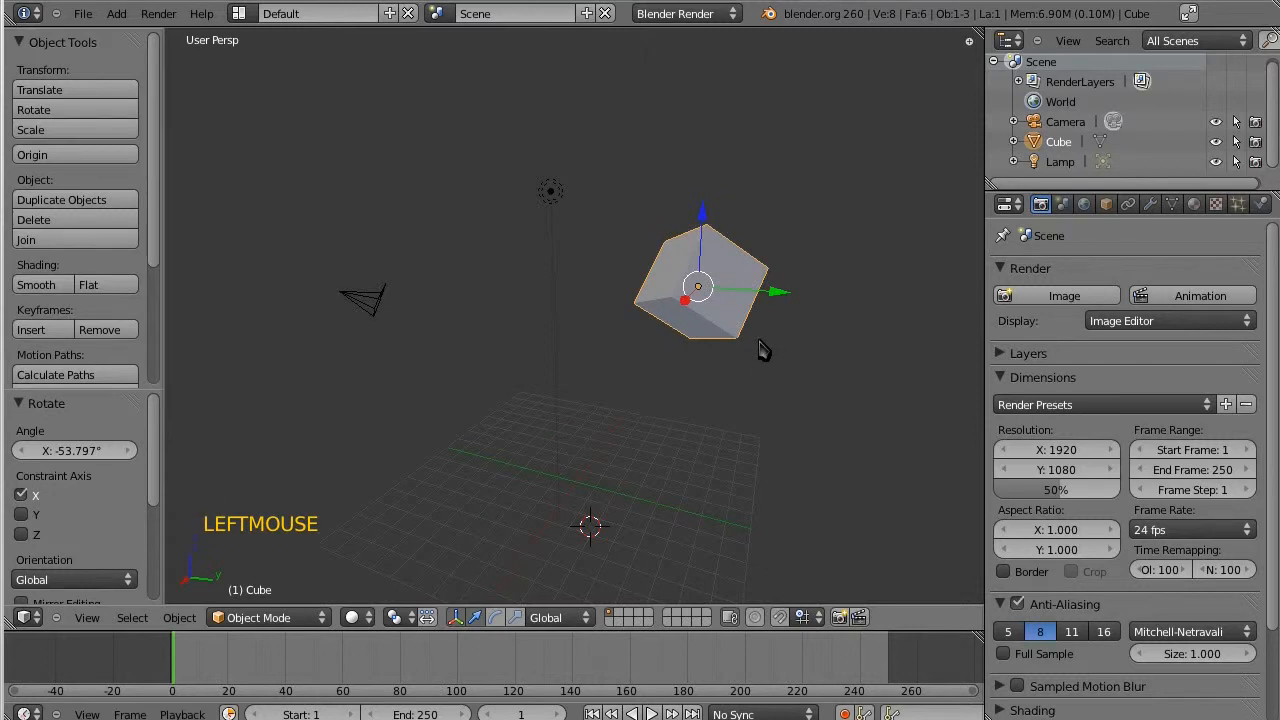
pyautogui.press('s')
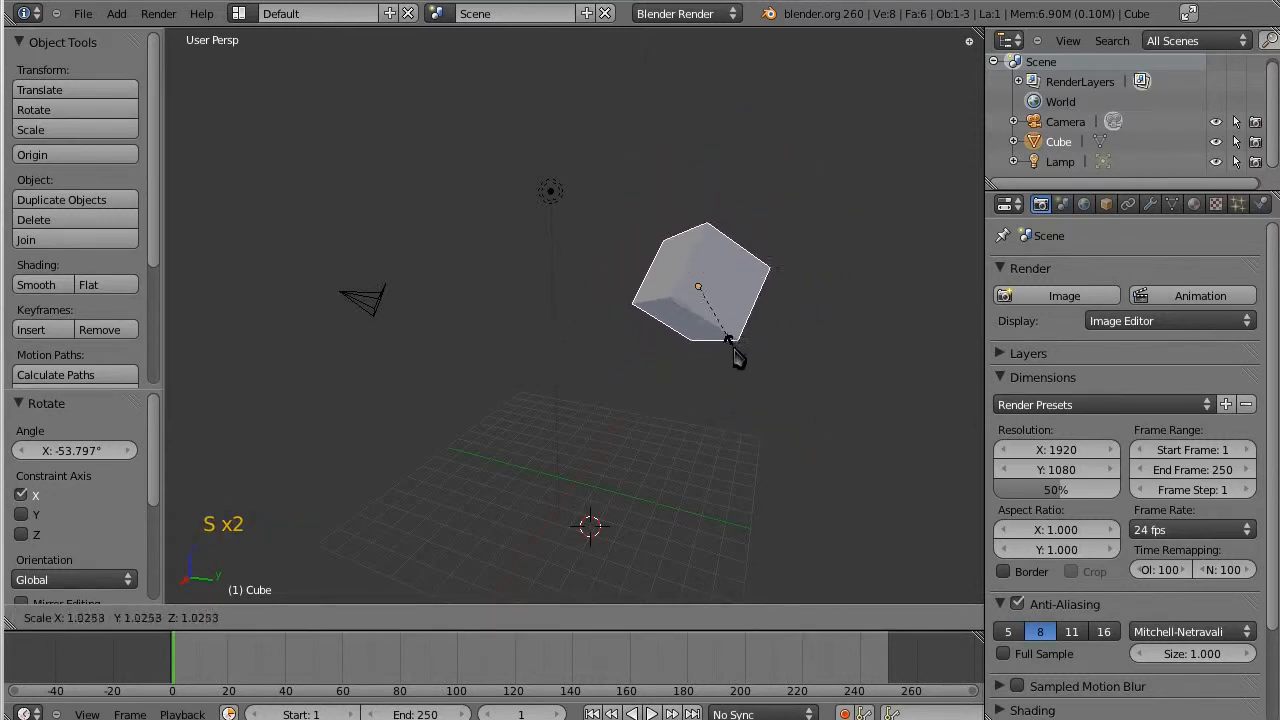
pyautogui.moveTo(728, 407)
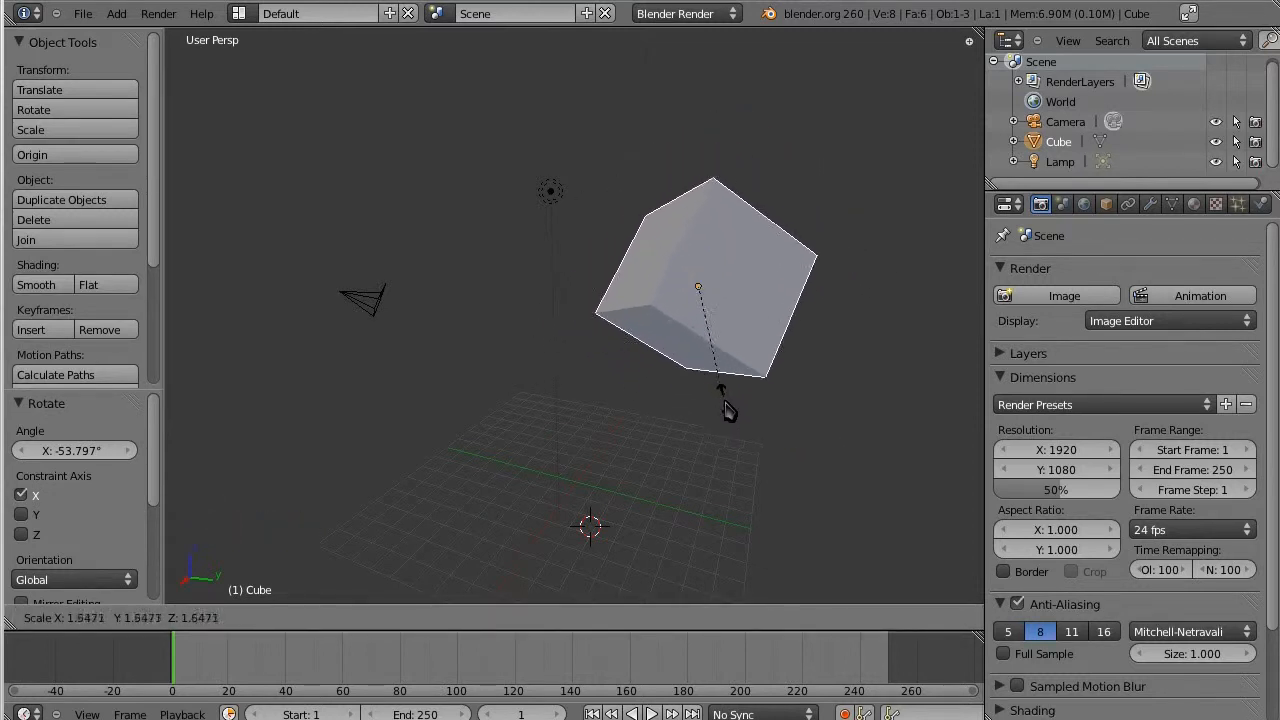
pyautogui.moveTo(728, 375)
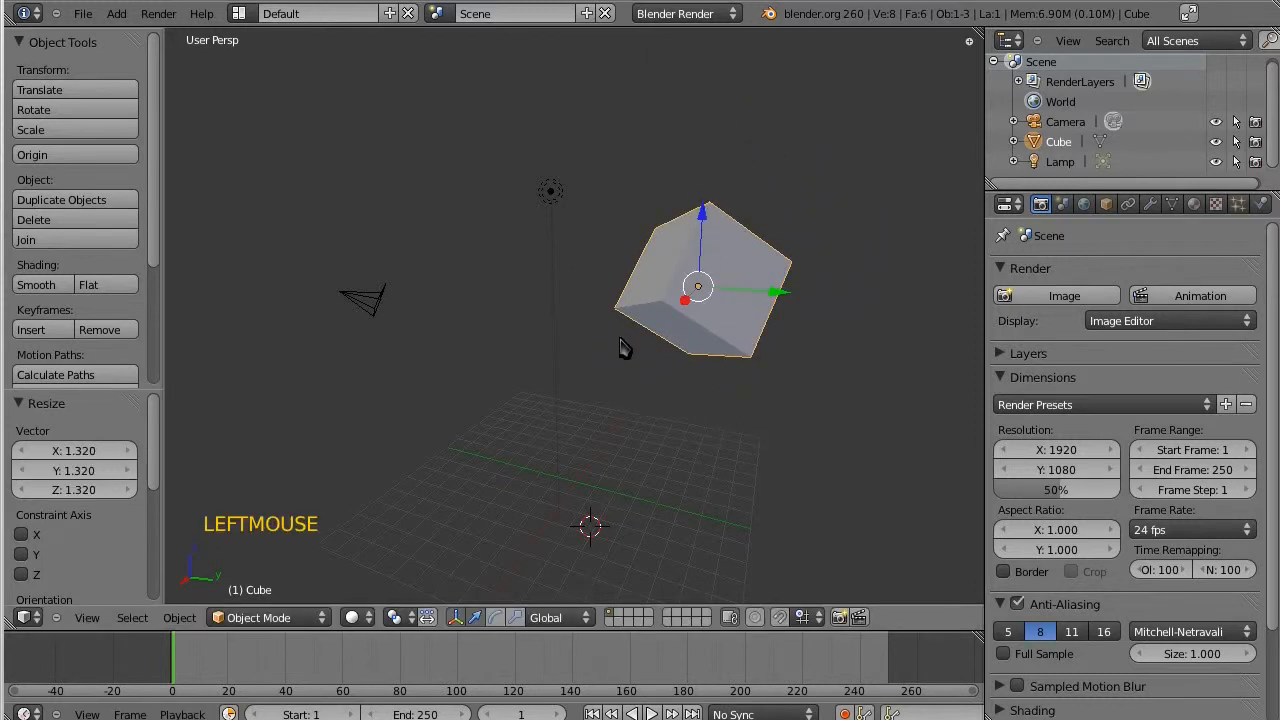
# Zoom the 3D view in and out around the enlarged cube.
pyautogui.scroll(-3)
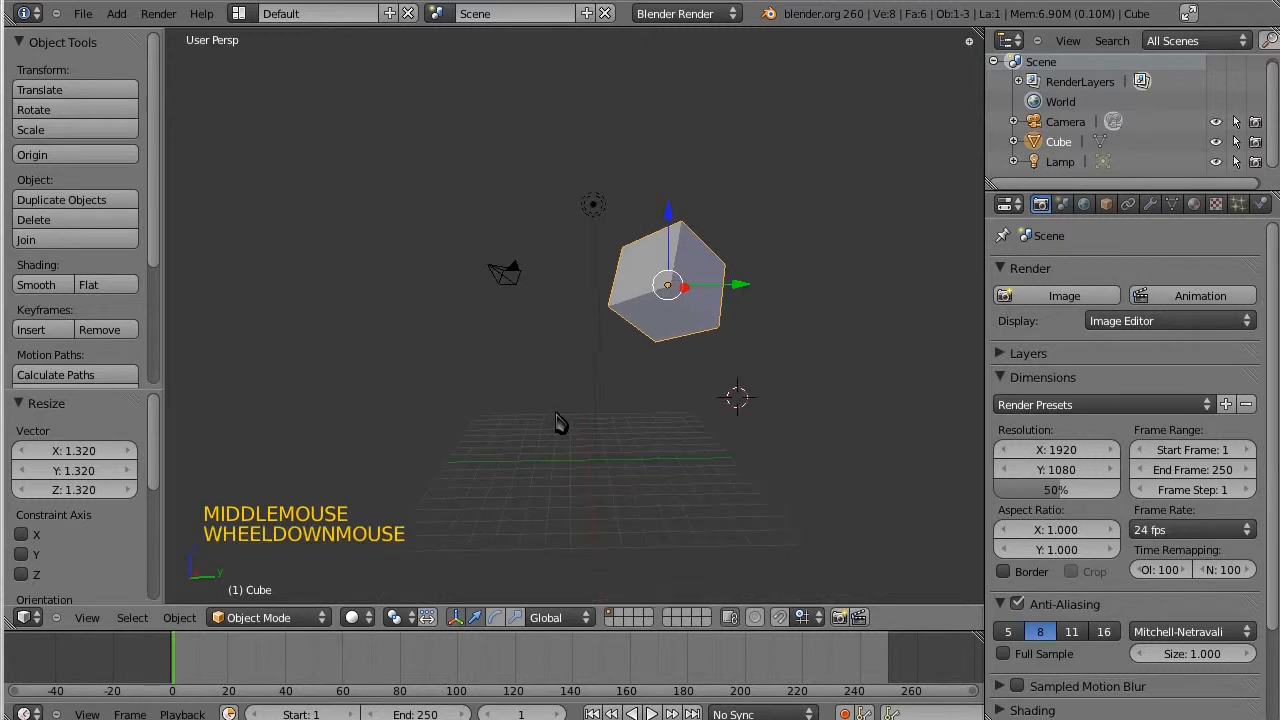
pyautogui.scroll(3)
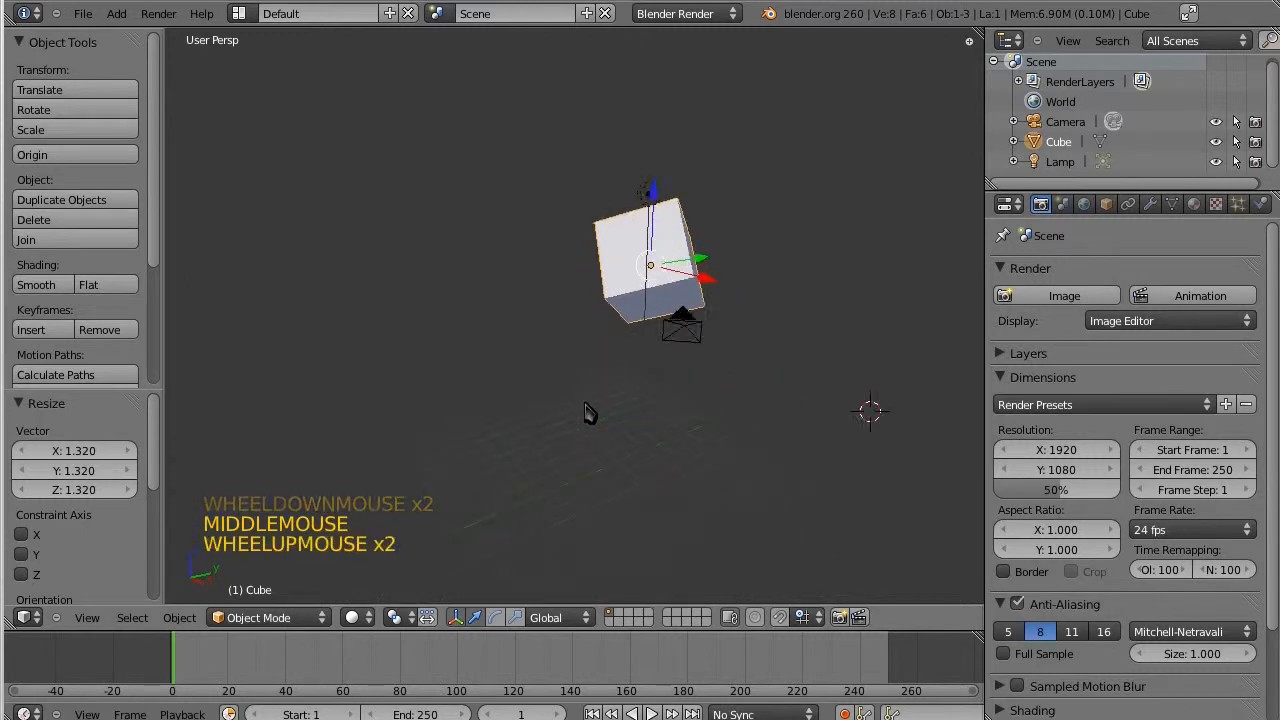
pyautogui.scroll(3)
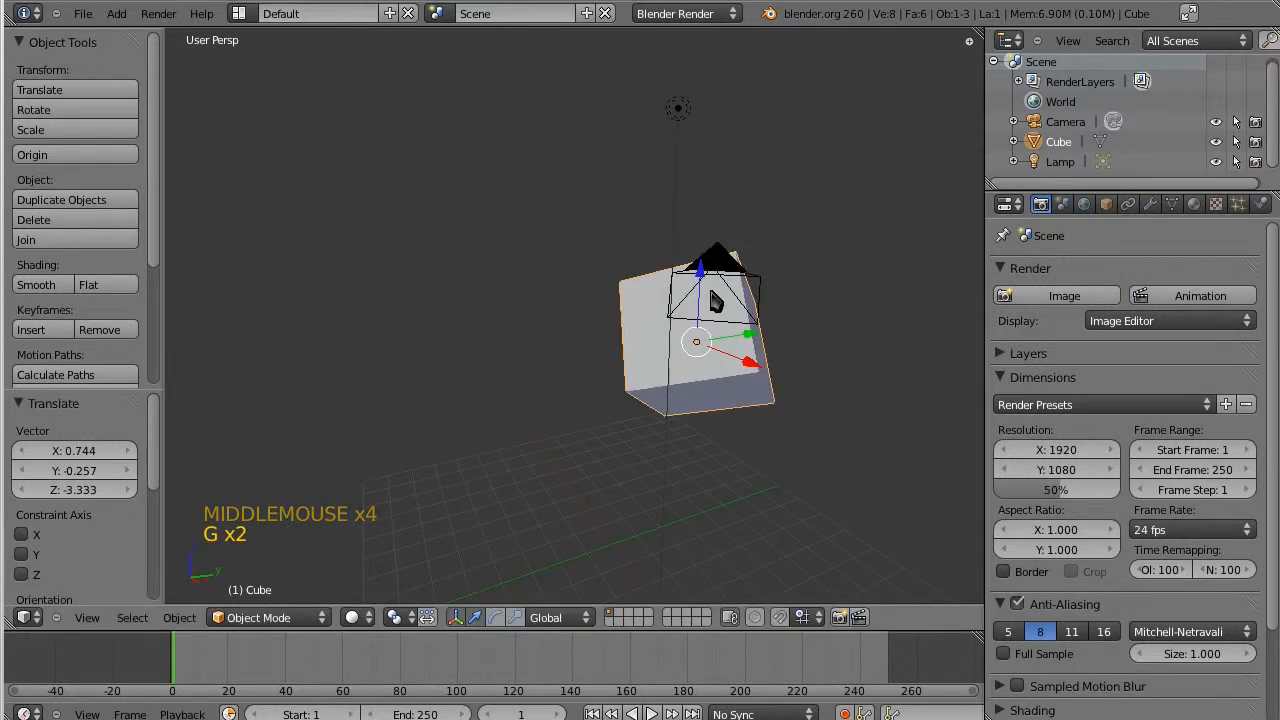
pyautogui.scroll(-3)
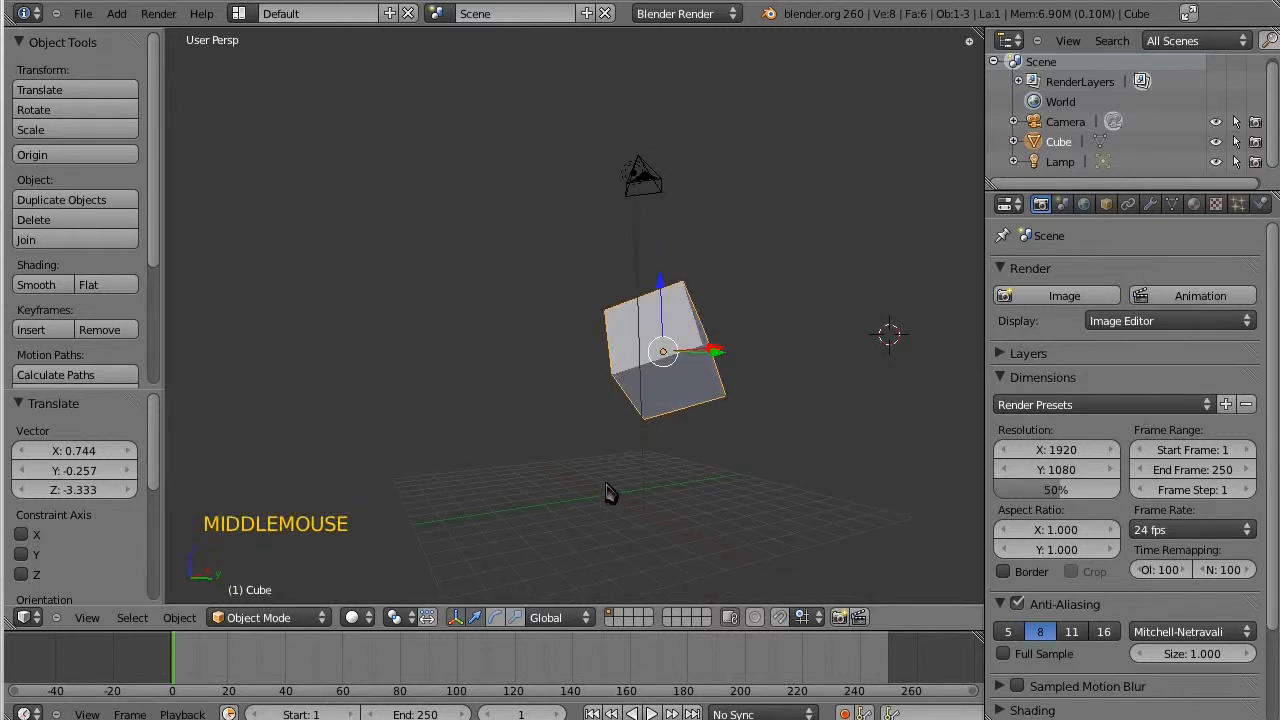
pyautogui.moveTo(620, 443)
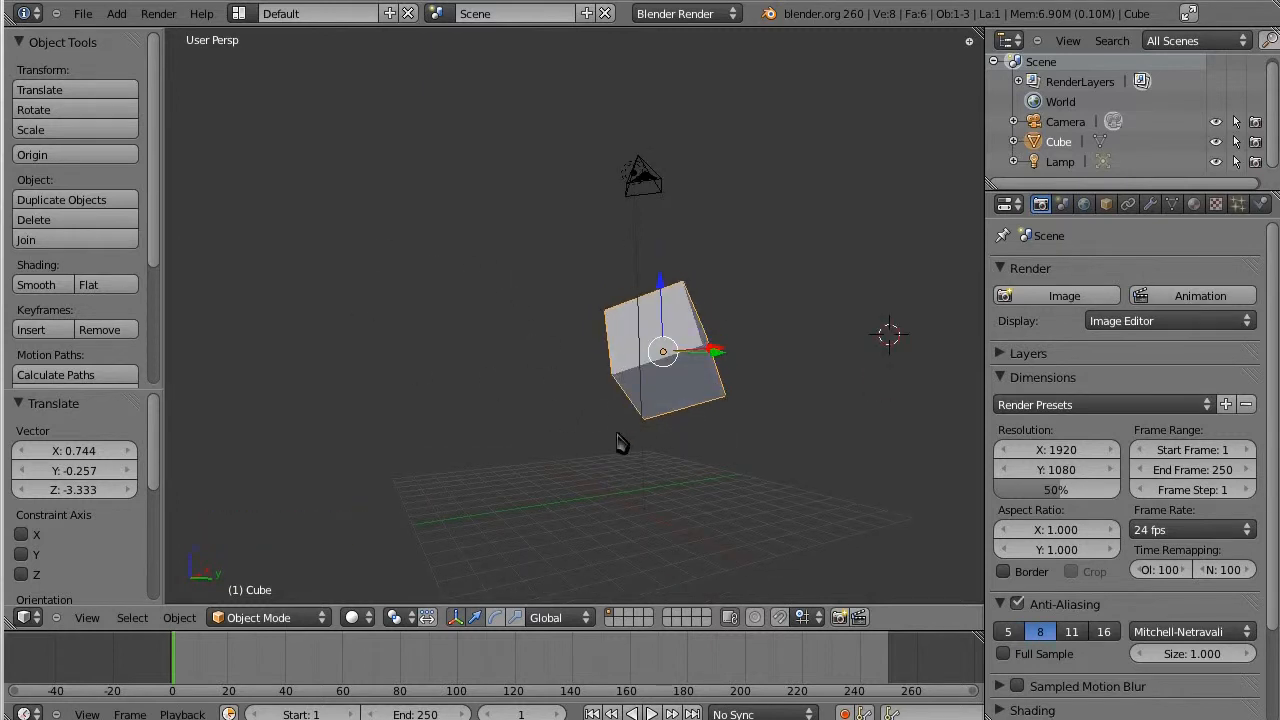
pyautogui.moveTo(972, 302)
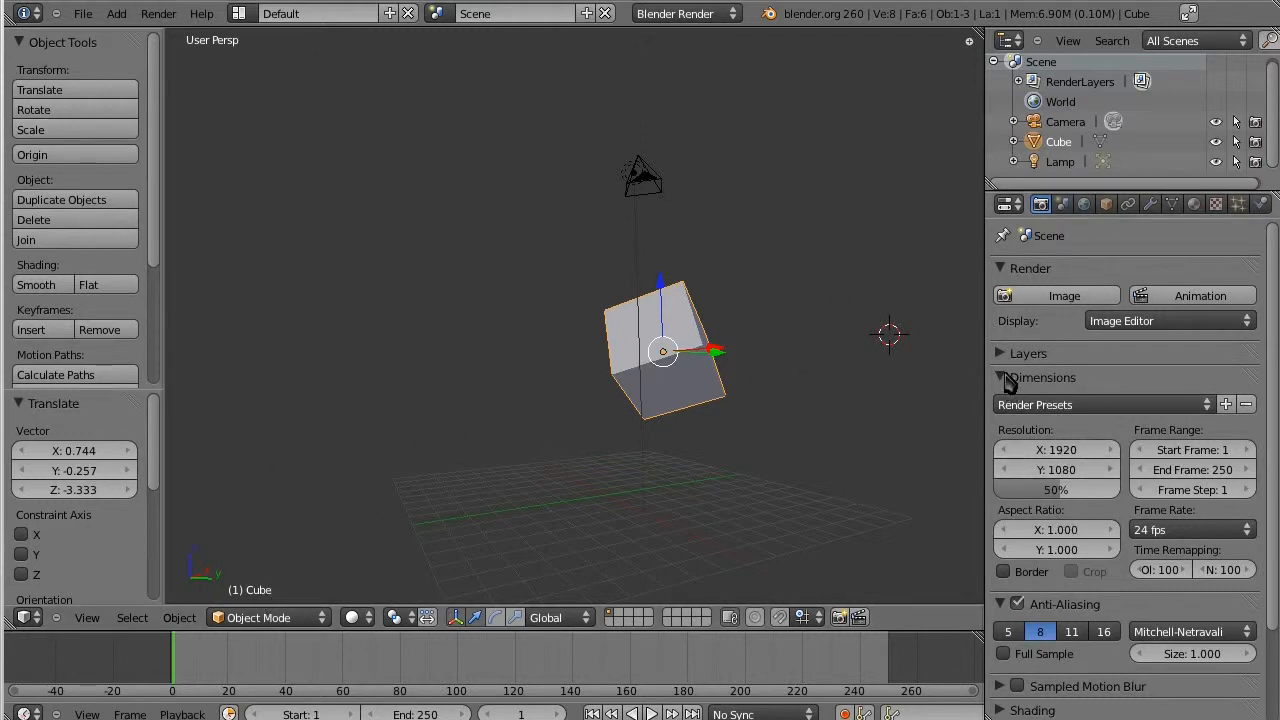
# Ctrl-click the Dimensions header to collapse every render panel except Render.
pyautogui.click(1001, 377)
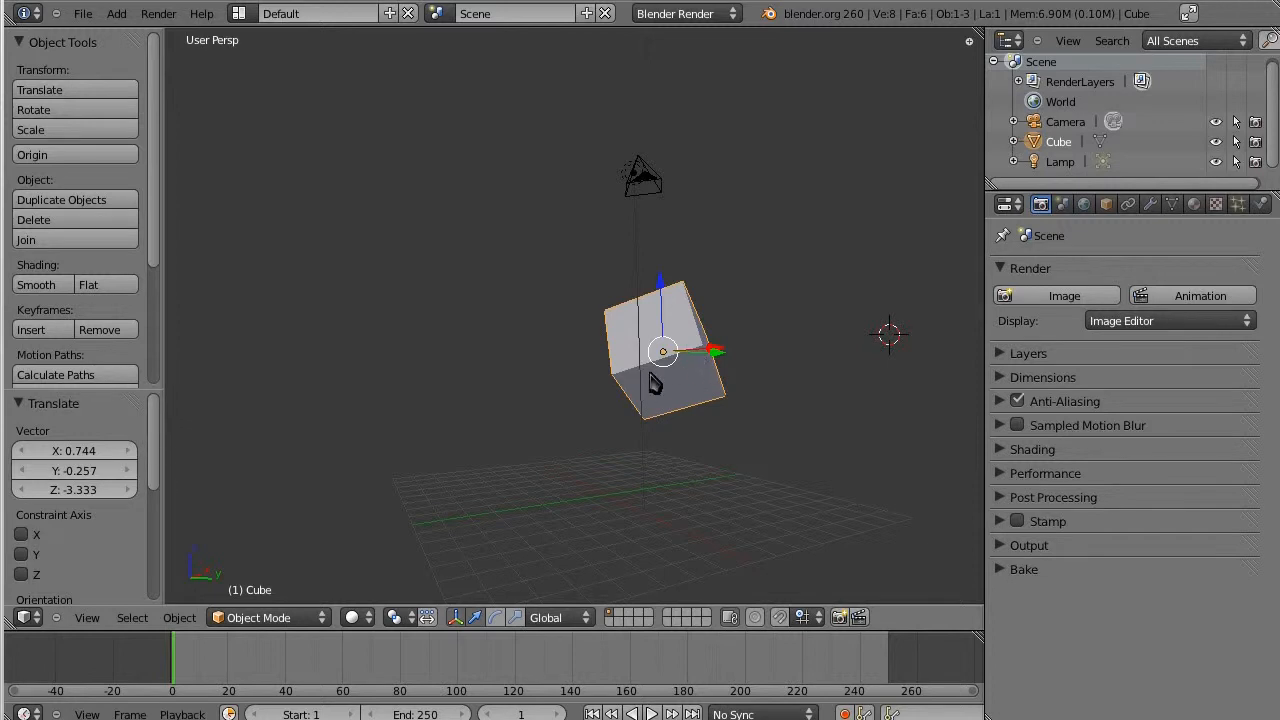
pyautogui.moveTo(768, 335)
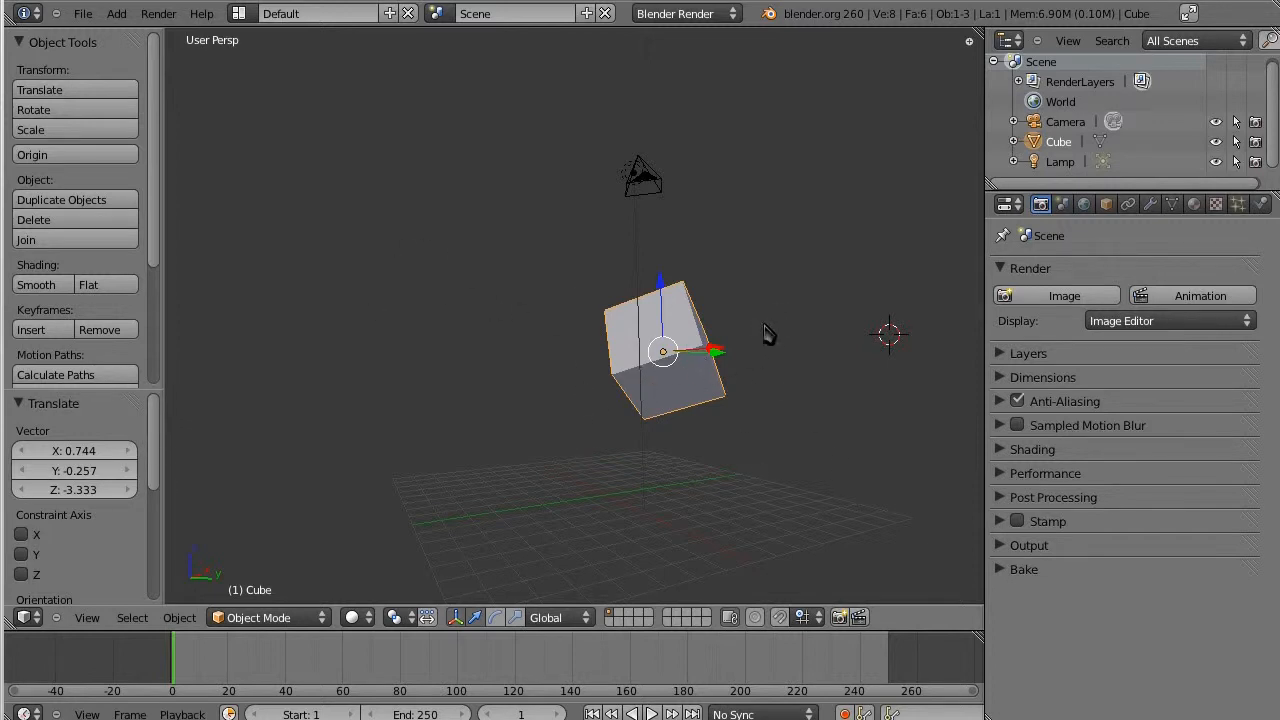
pyautogui.moveTo(481, 355)
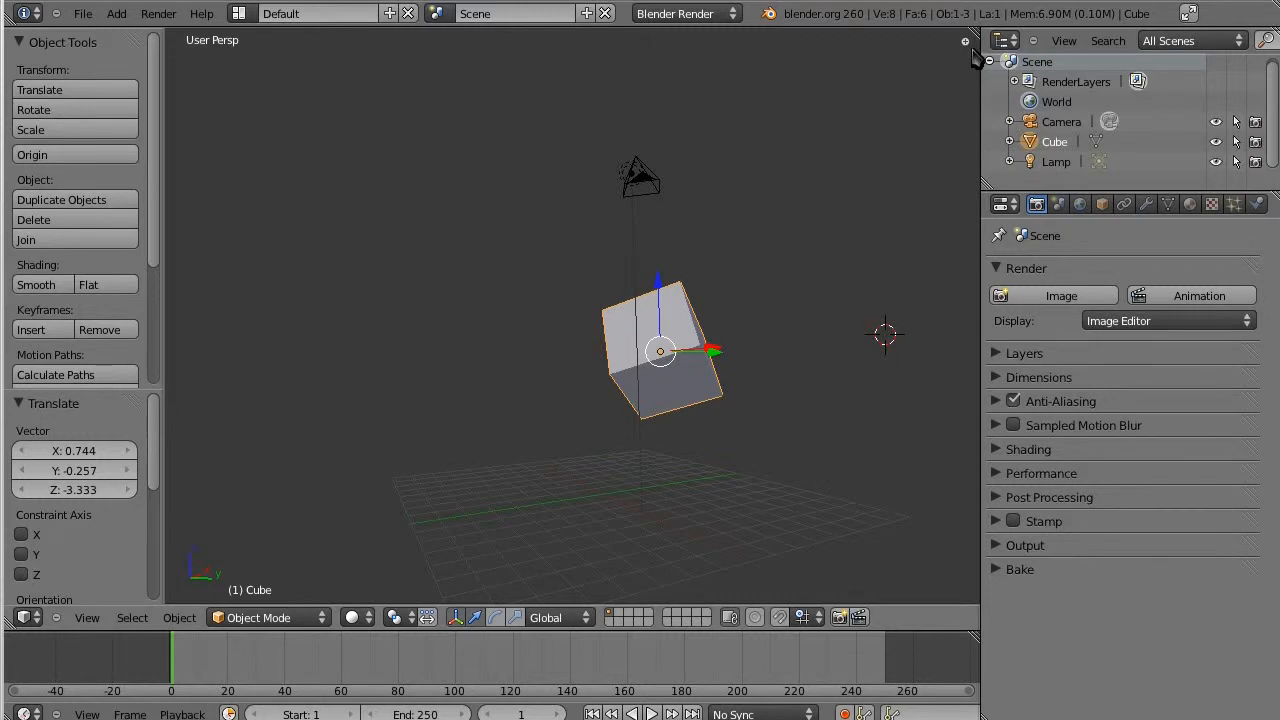
# Toggle the 3D view properties sidebar on and off again.
pyautogui.press('n')
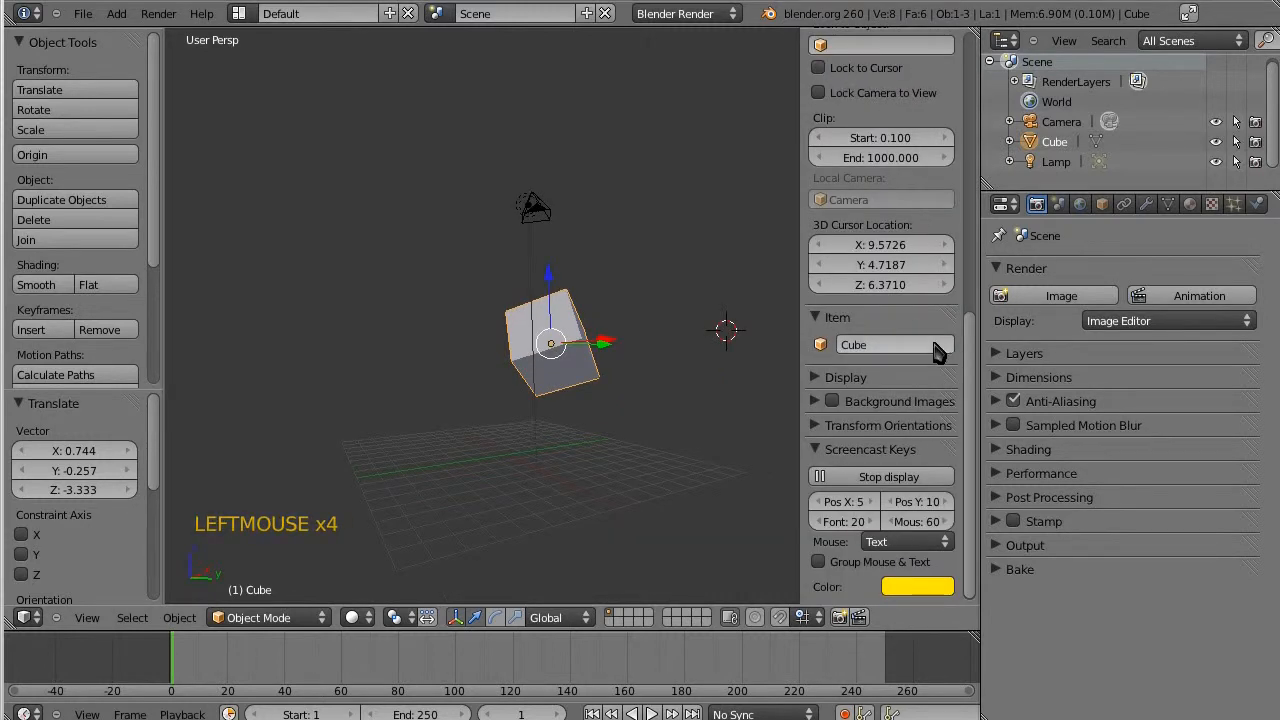
pyautogui.press('n')
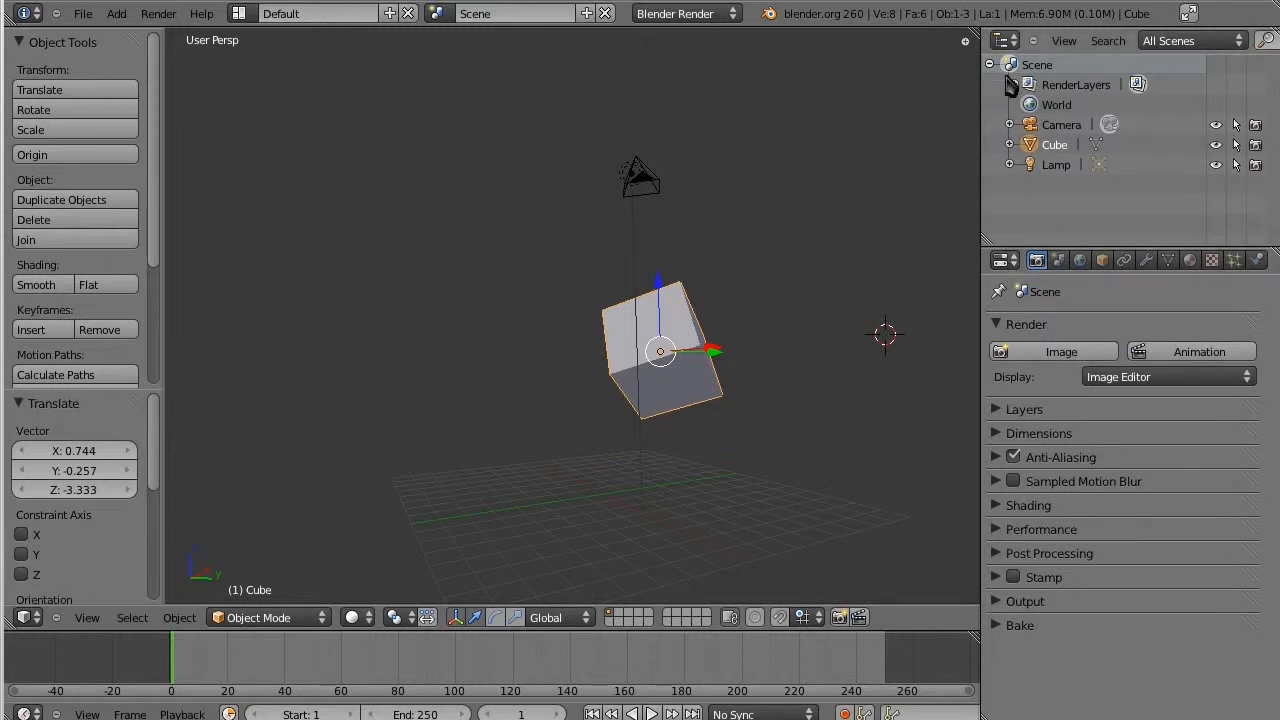
pyautogui.moveTo(87, 617)
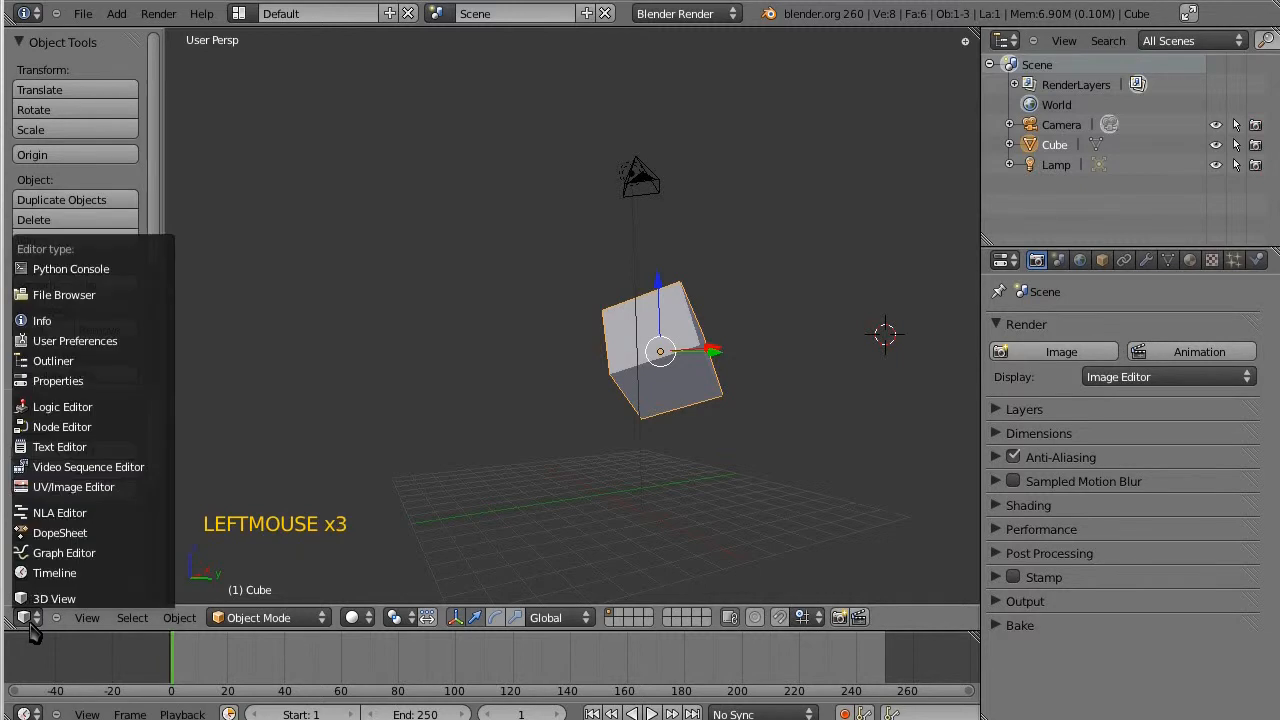
pyautogui.click(1003, 260)
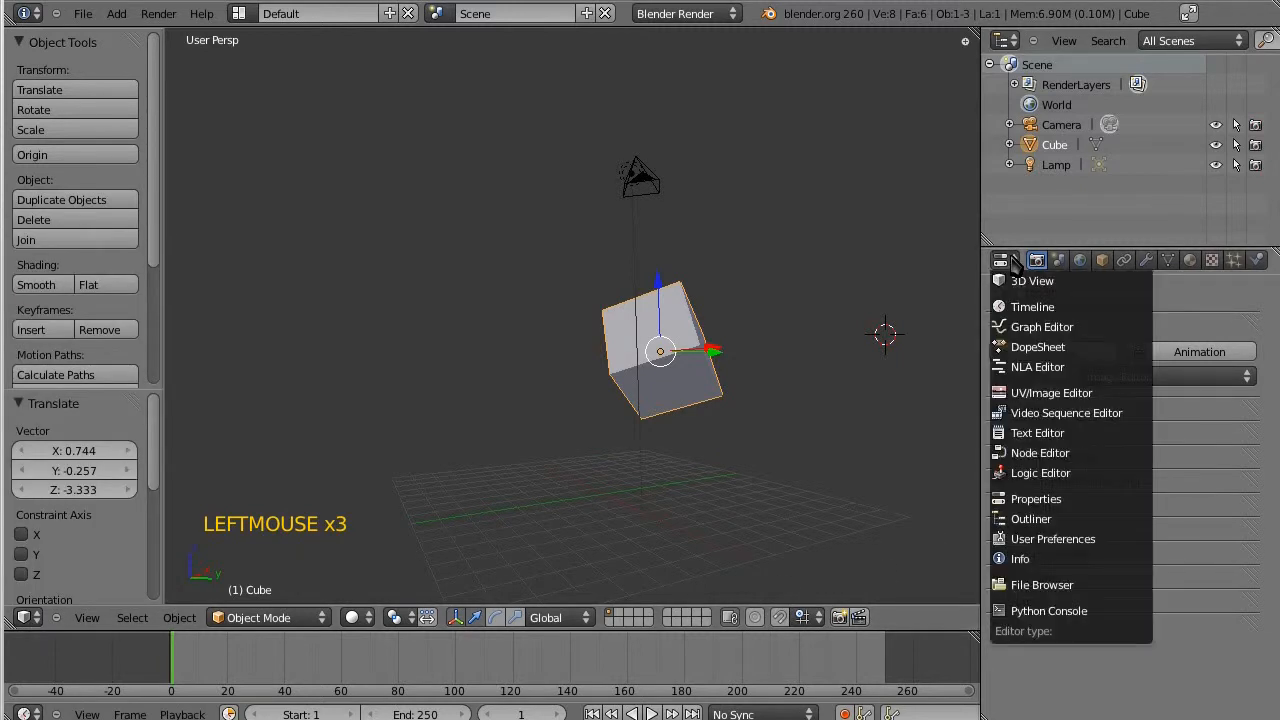
pyautogui.click(1035, 498)
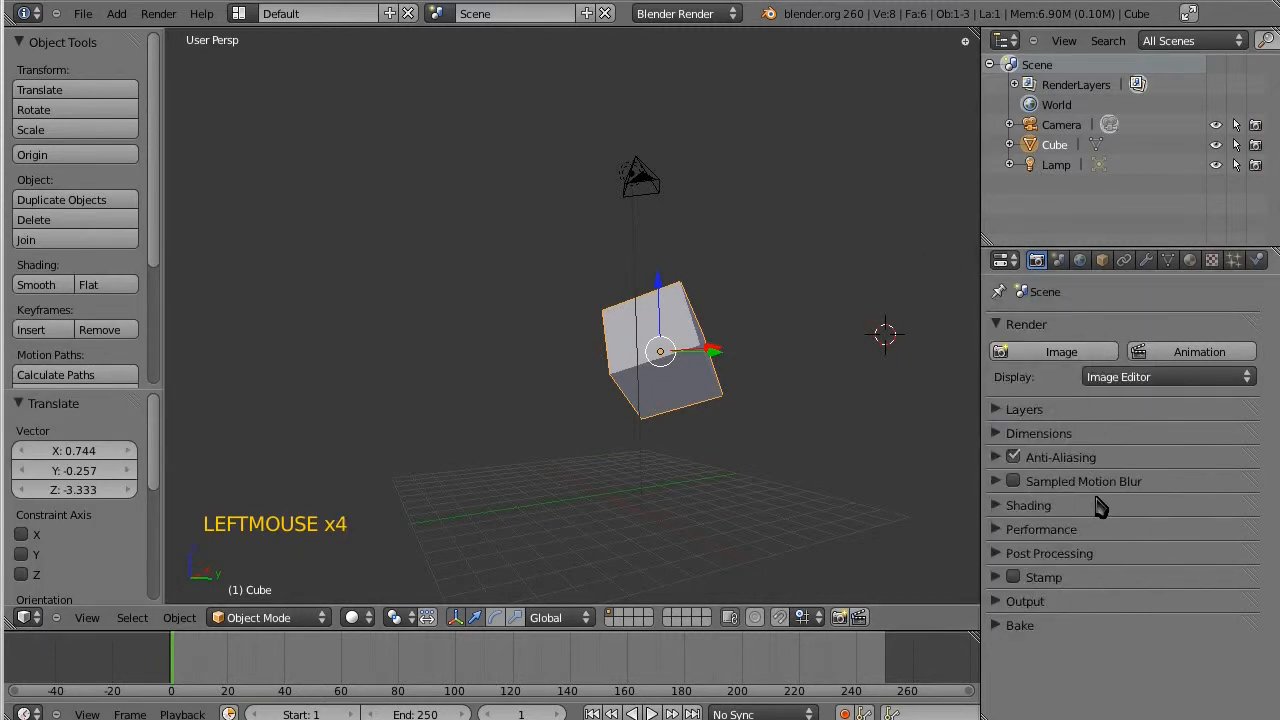
pyautogui.click(1003, 260)
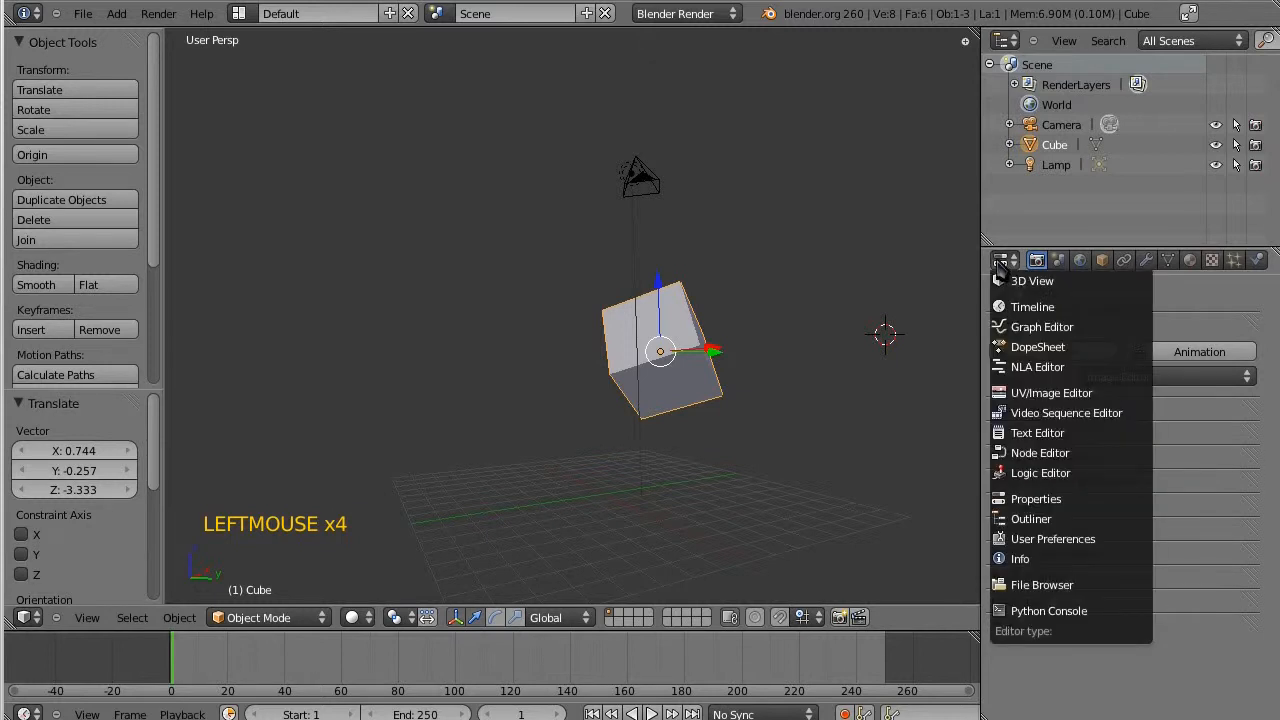
pyautogui.moveTo(1037, 366)
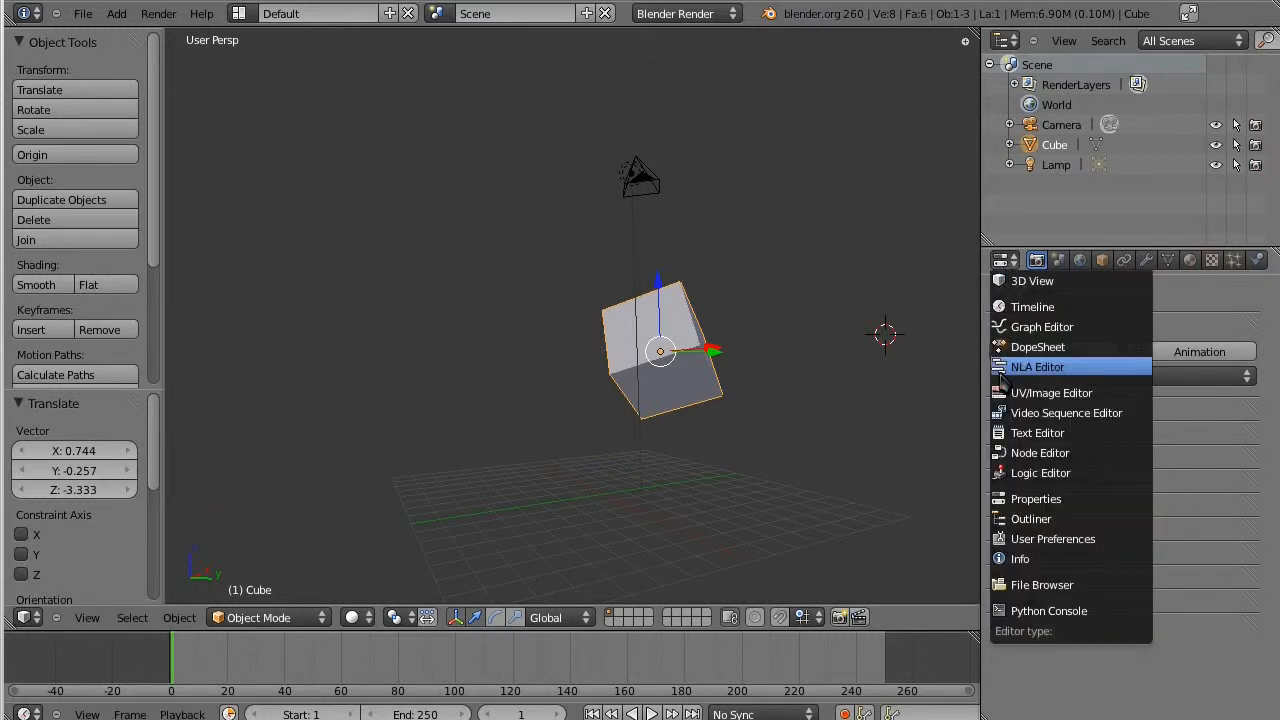
pyautogui.moveTo(1032, 281)
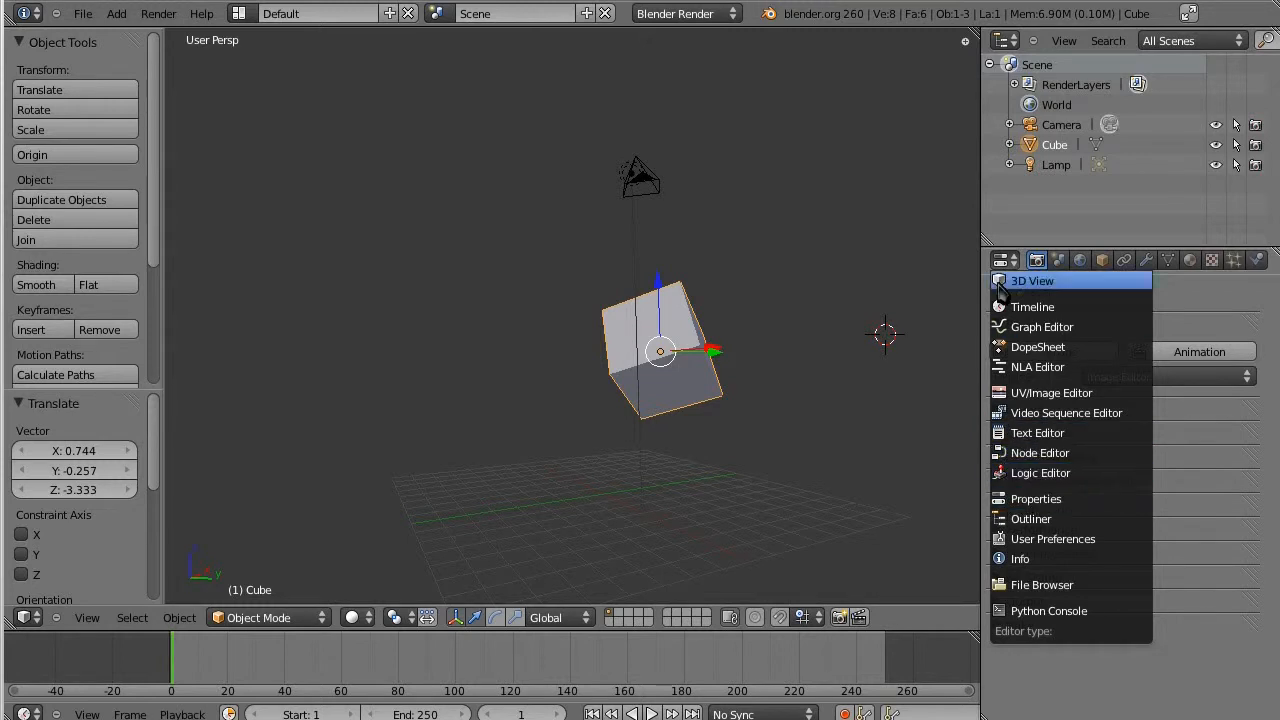
pyautogui.click(1035, 498)
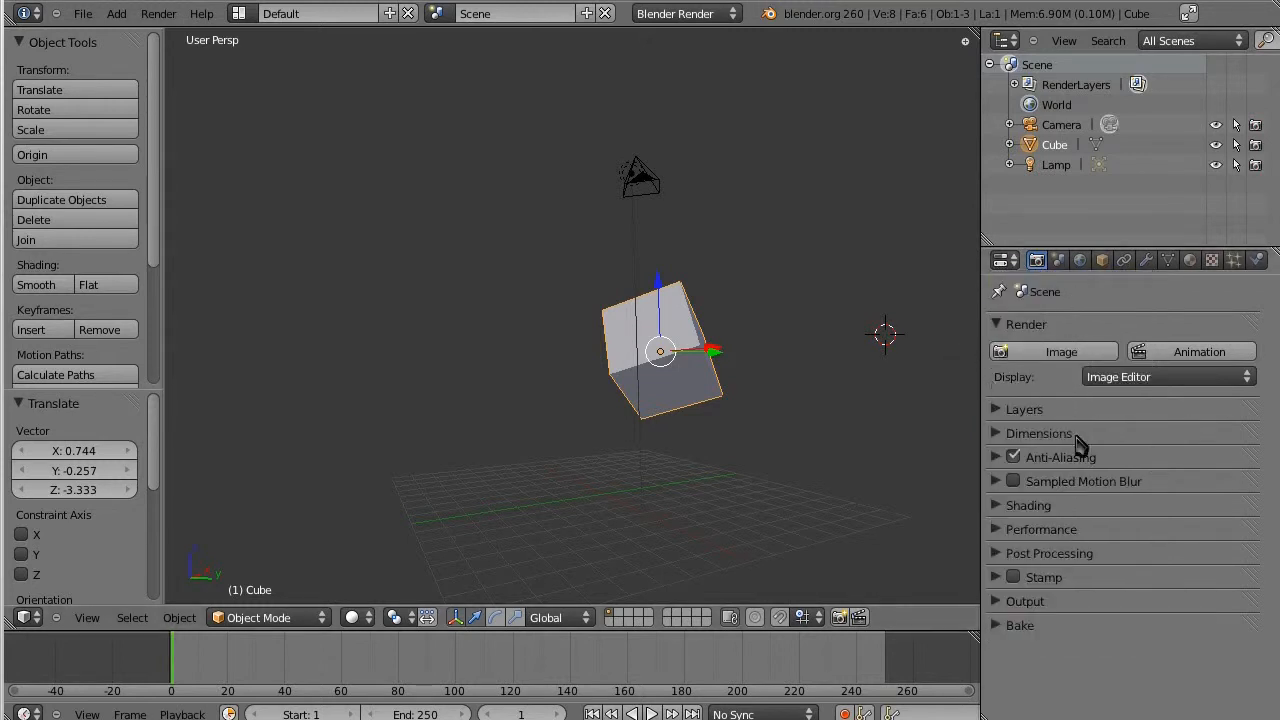
# Collapse the Render panel, browse the cube's material panels, and return to render settings.
pyautogui.click(1026, 323)
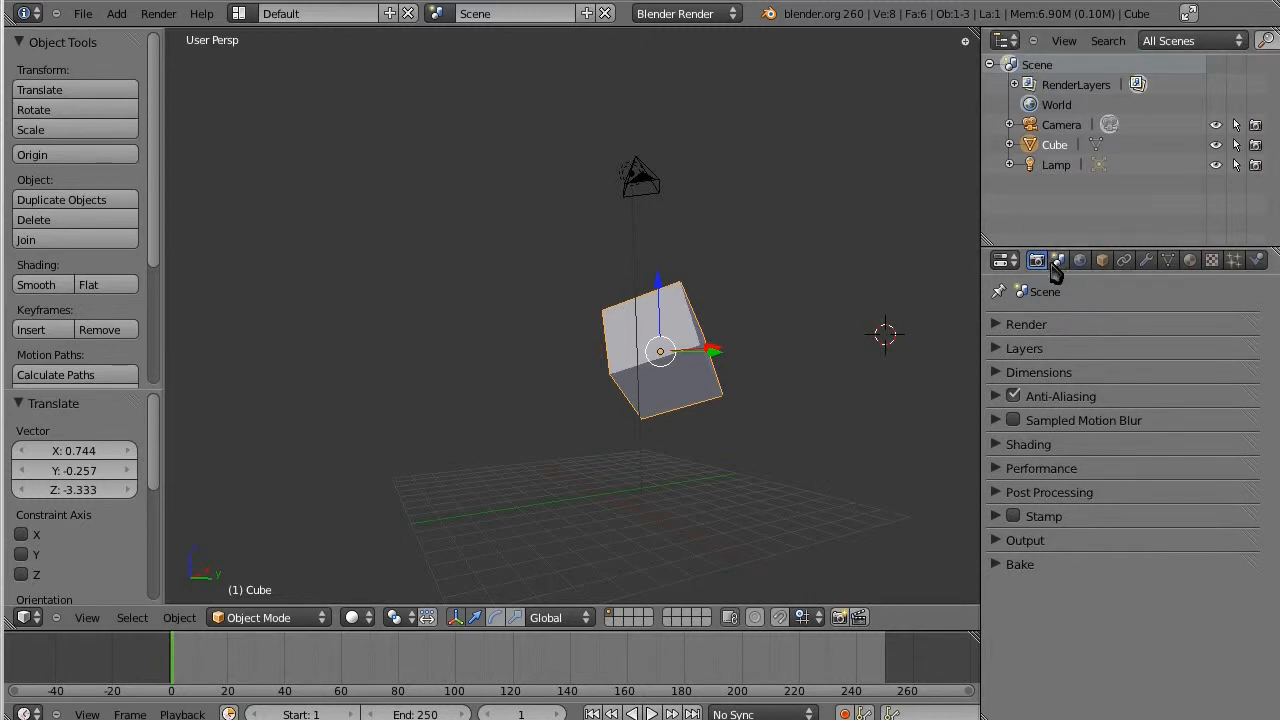
pyautogui.moveTo(1105, 268)
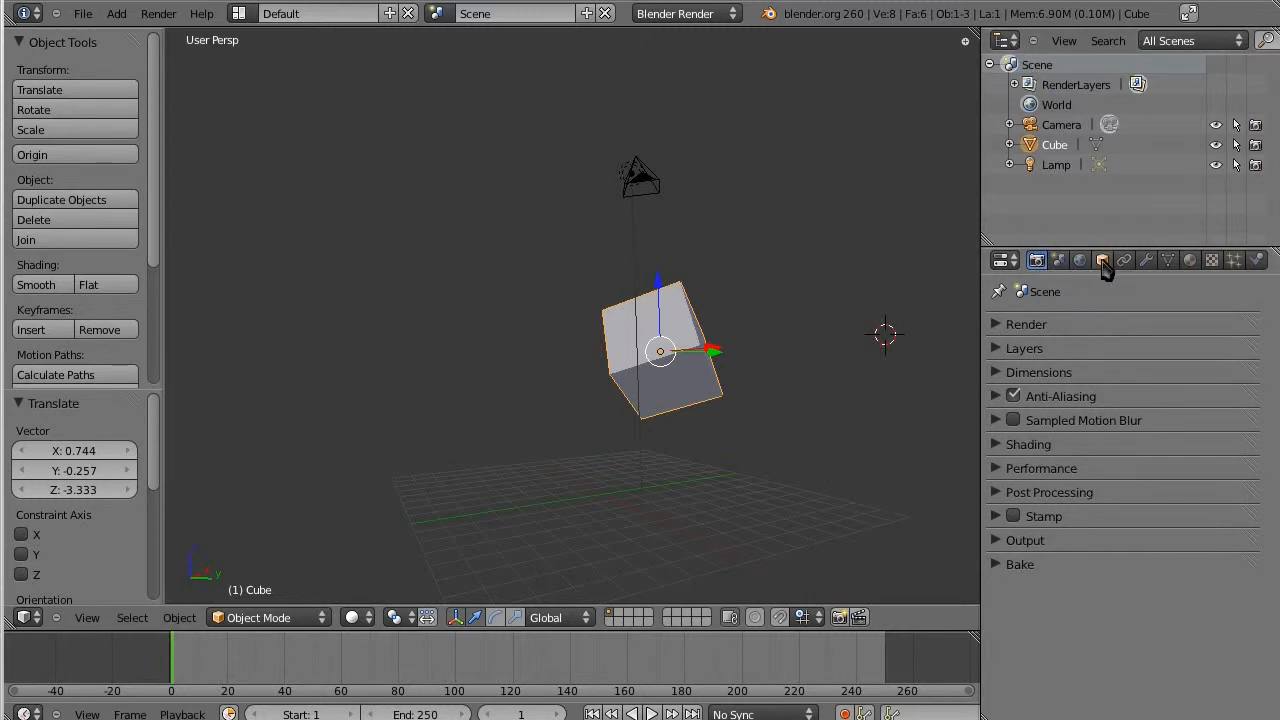
pyautogui.click(1190, 260)
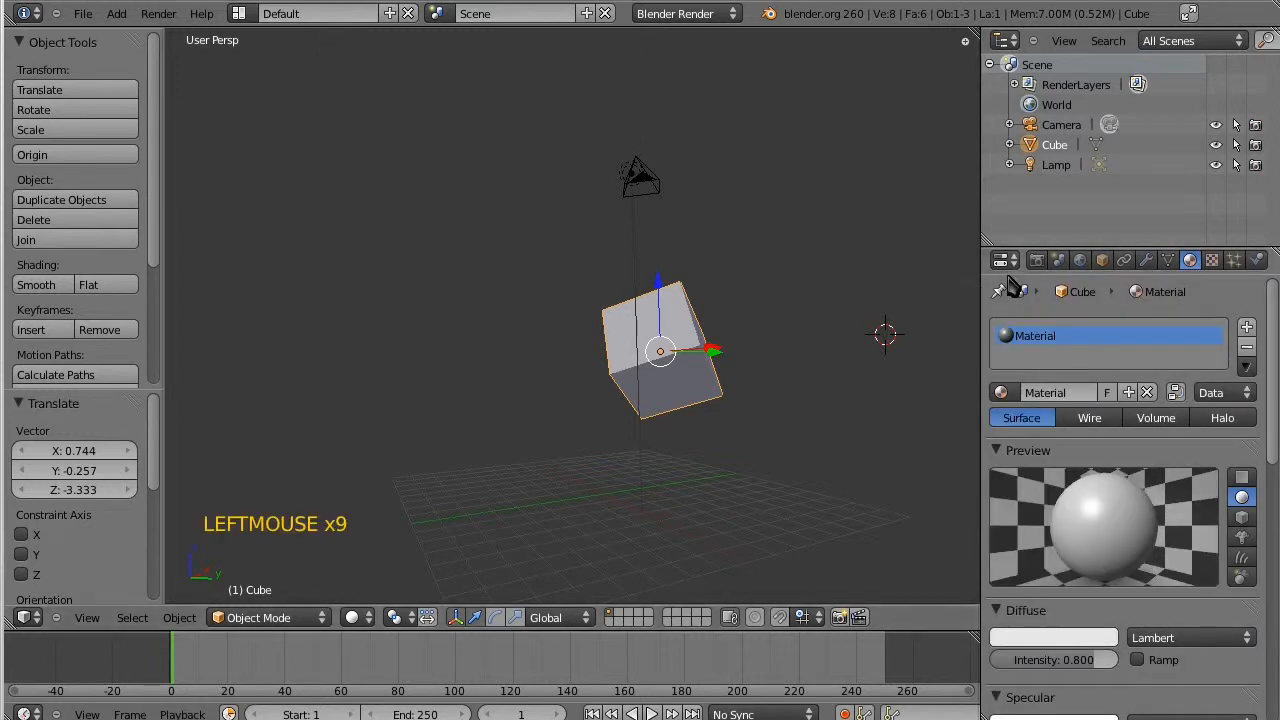
pyautogui.moveTo(1190, 260)
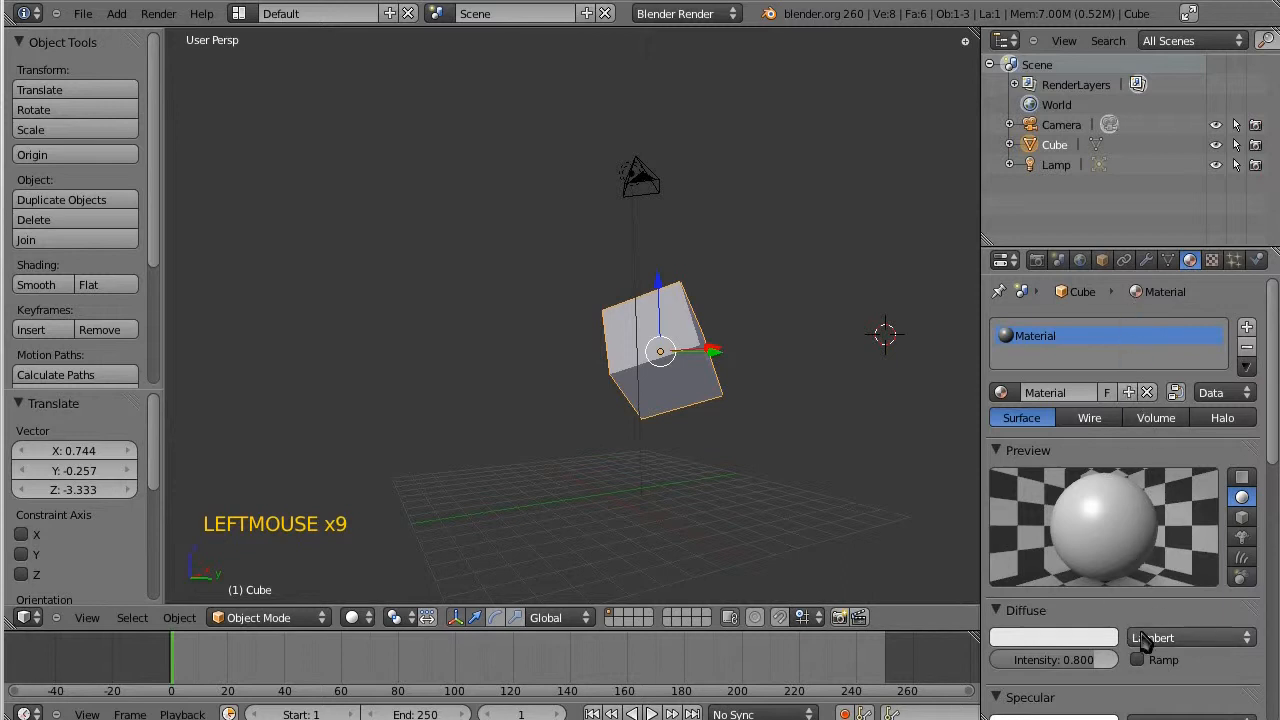
pyautogui.click(1025, 610)
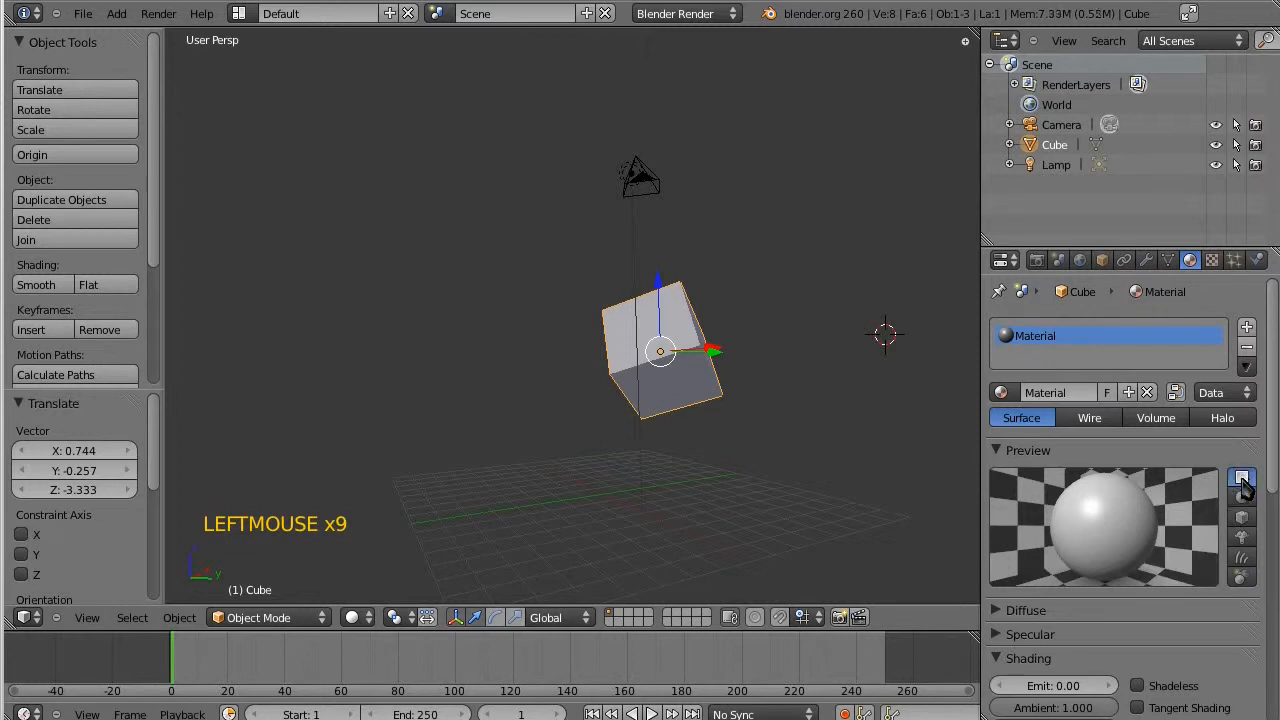
pyautogui.click(1242, 478)
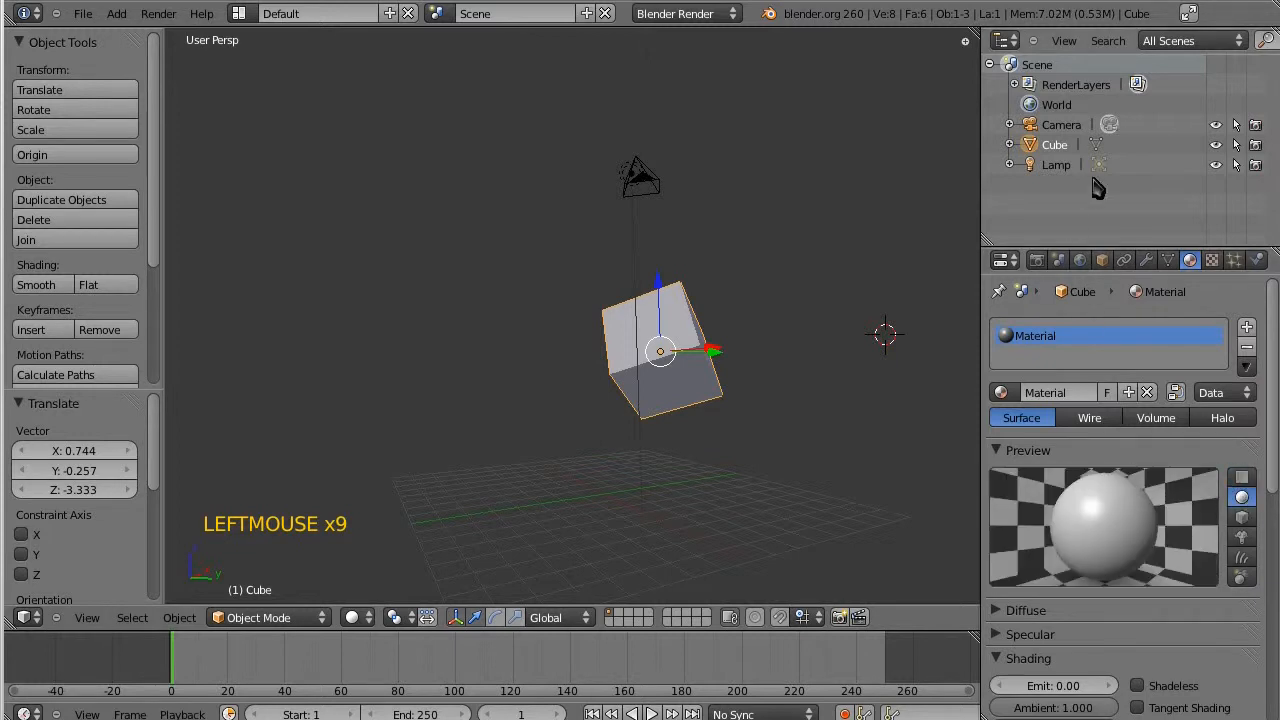
pyautogui.click(1005, 260)
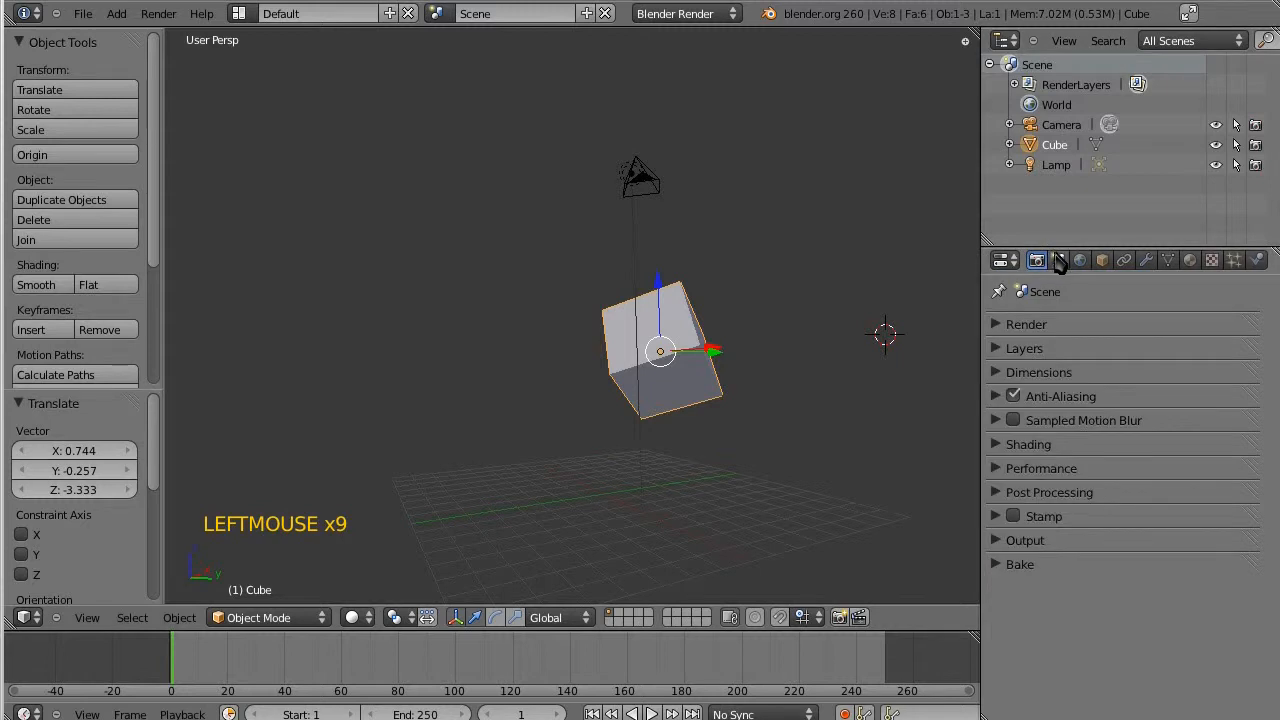
pyautogui.moveTo(1090, 105)
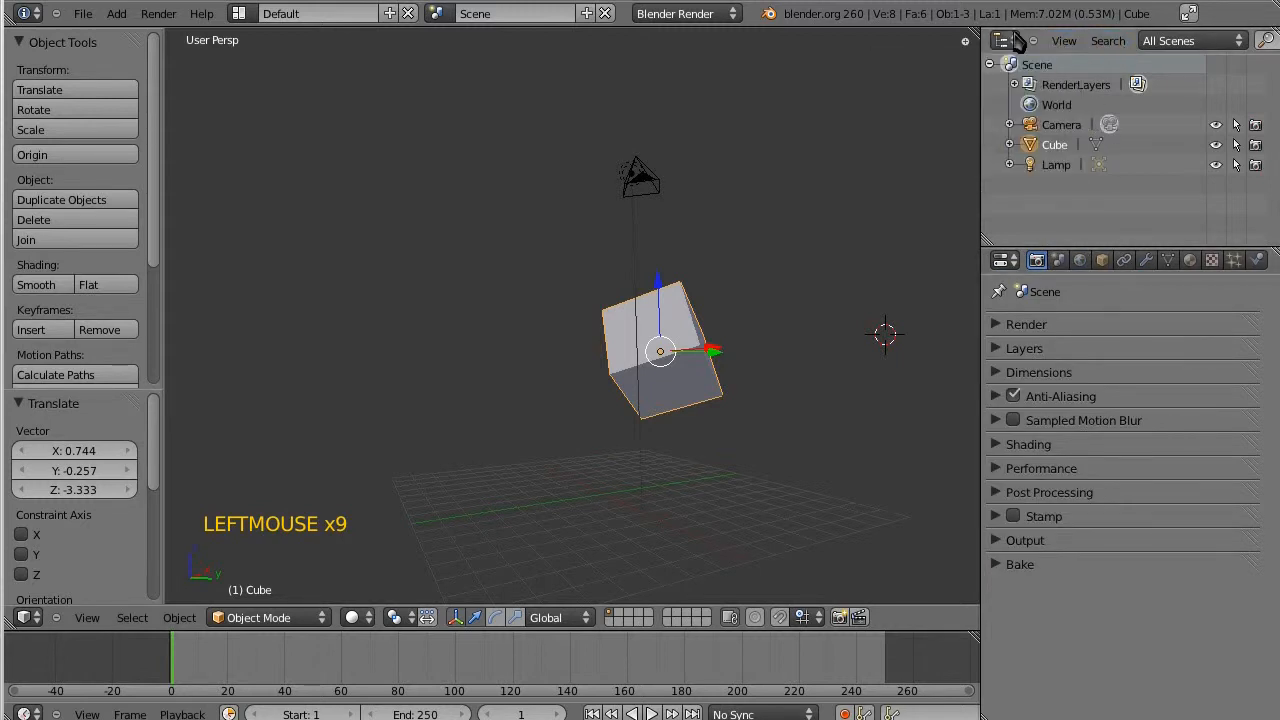
# Expand Camera in the Outliner to show its data, and expand then collapse Cube.
pyautogui.click(1001, 40)
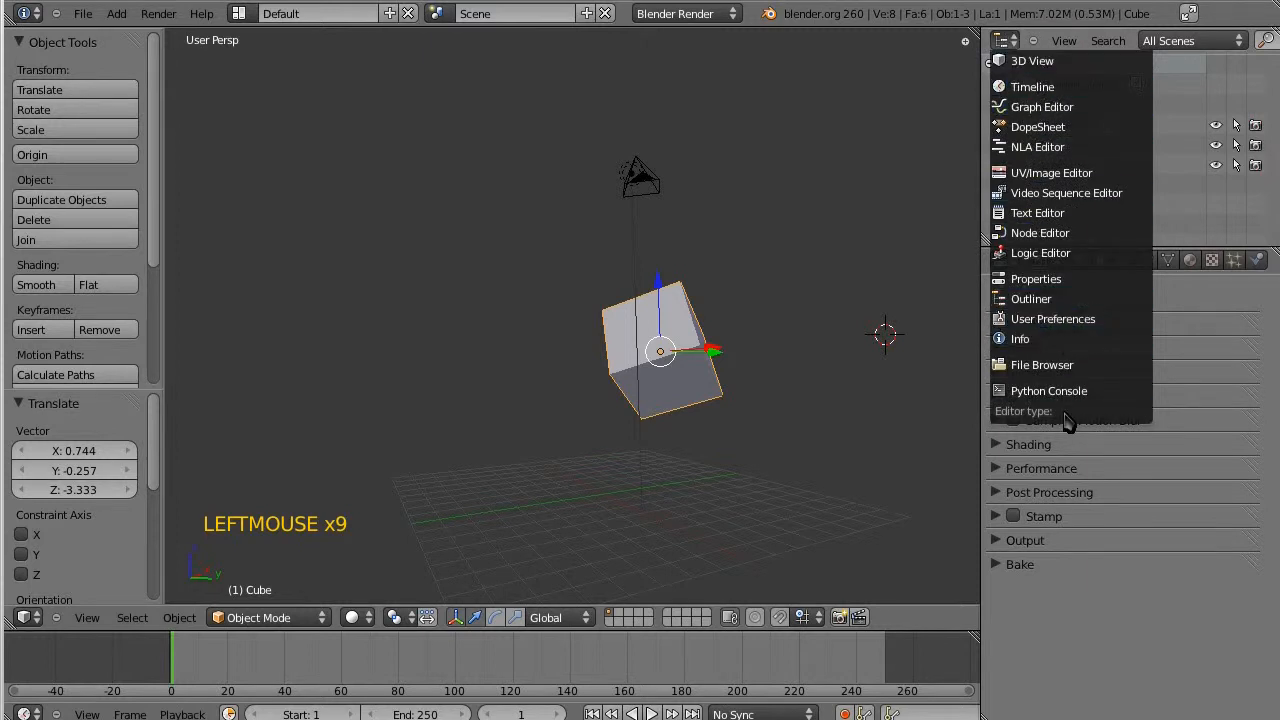
pyautogui.click(1031, 298)
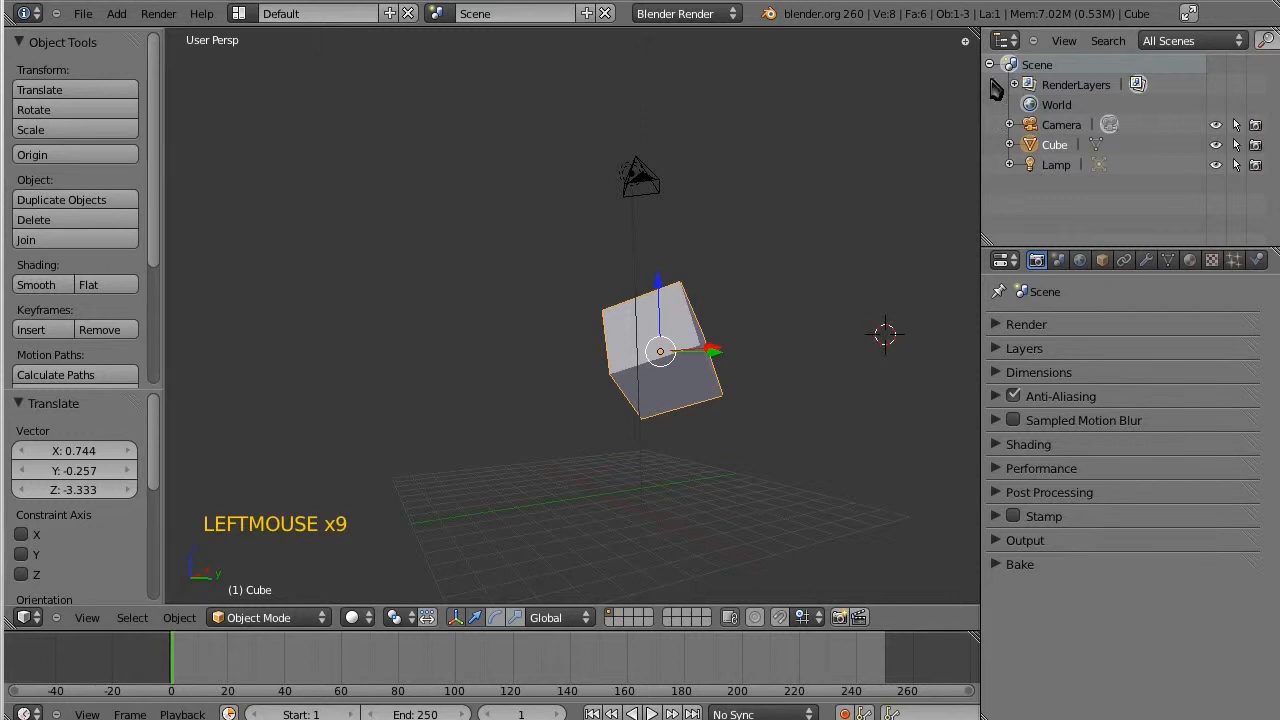
pyautogui.click(1011, 84)
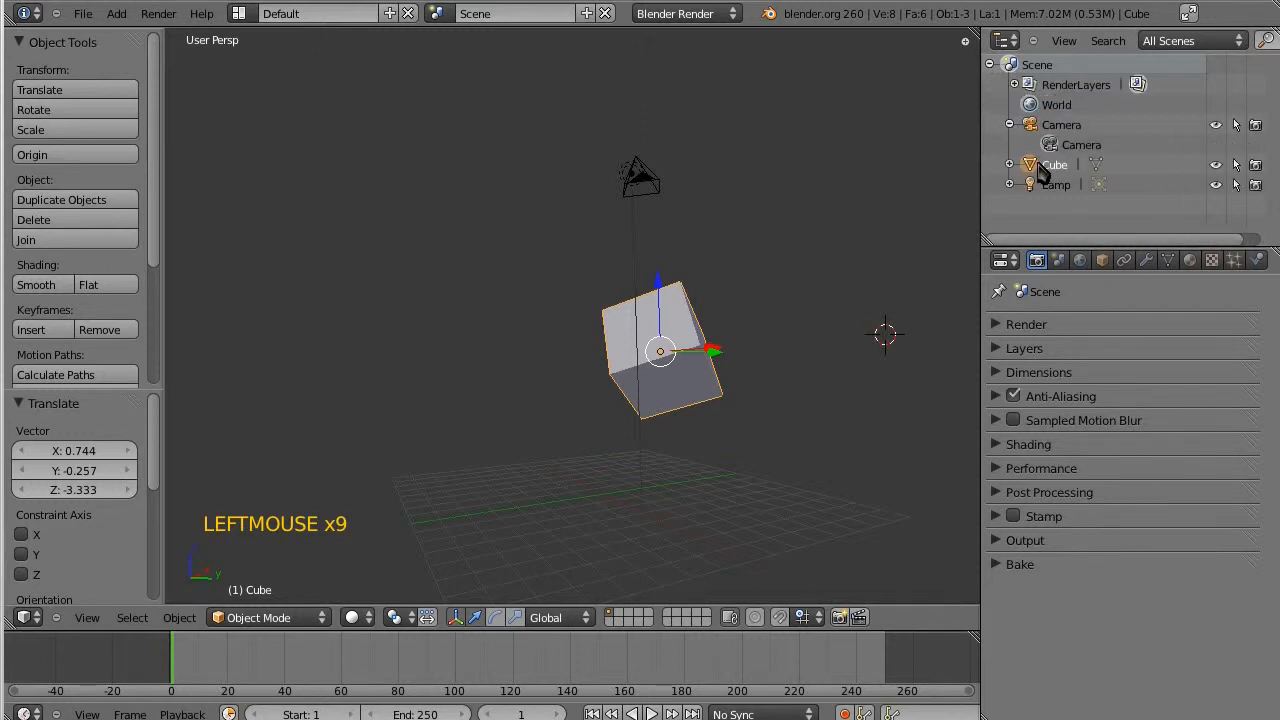
pyautogui.click(1010, 164)
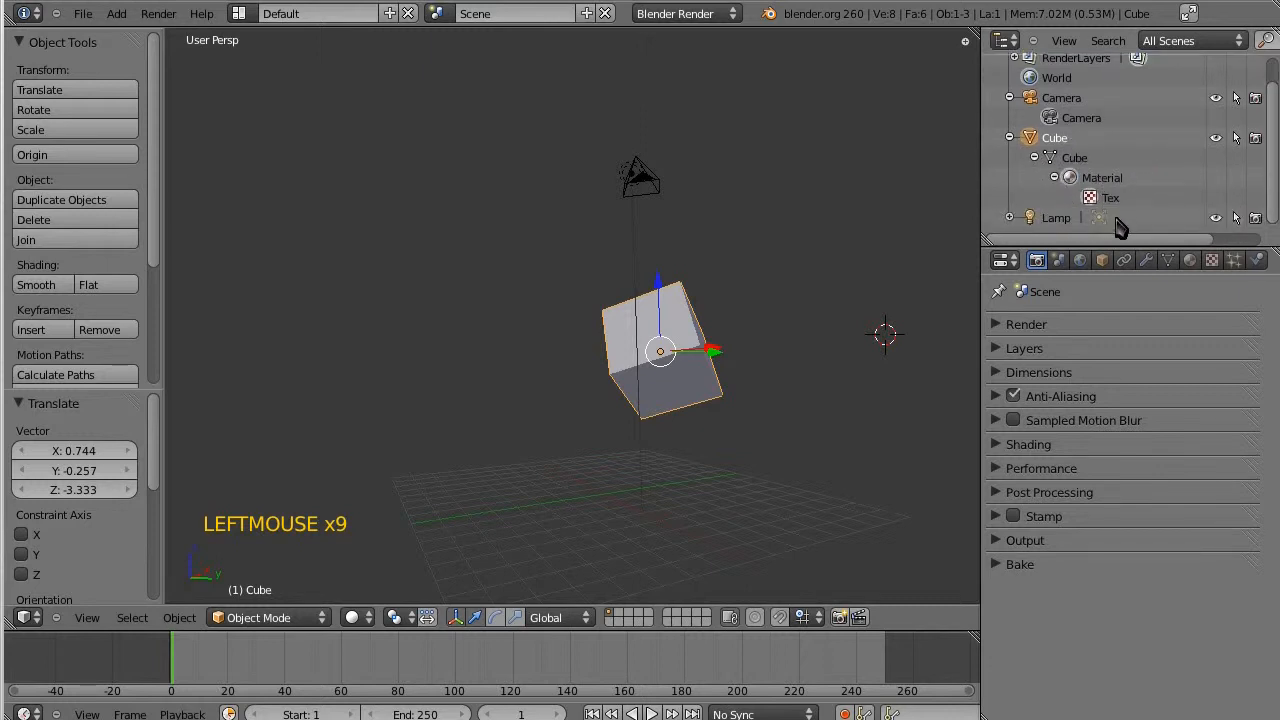
pyautogui.scroll(3)
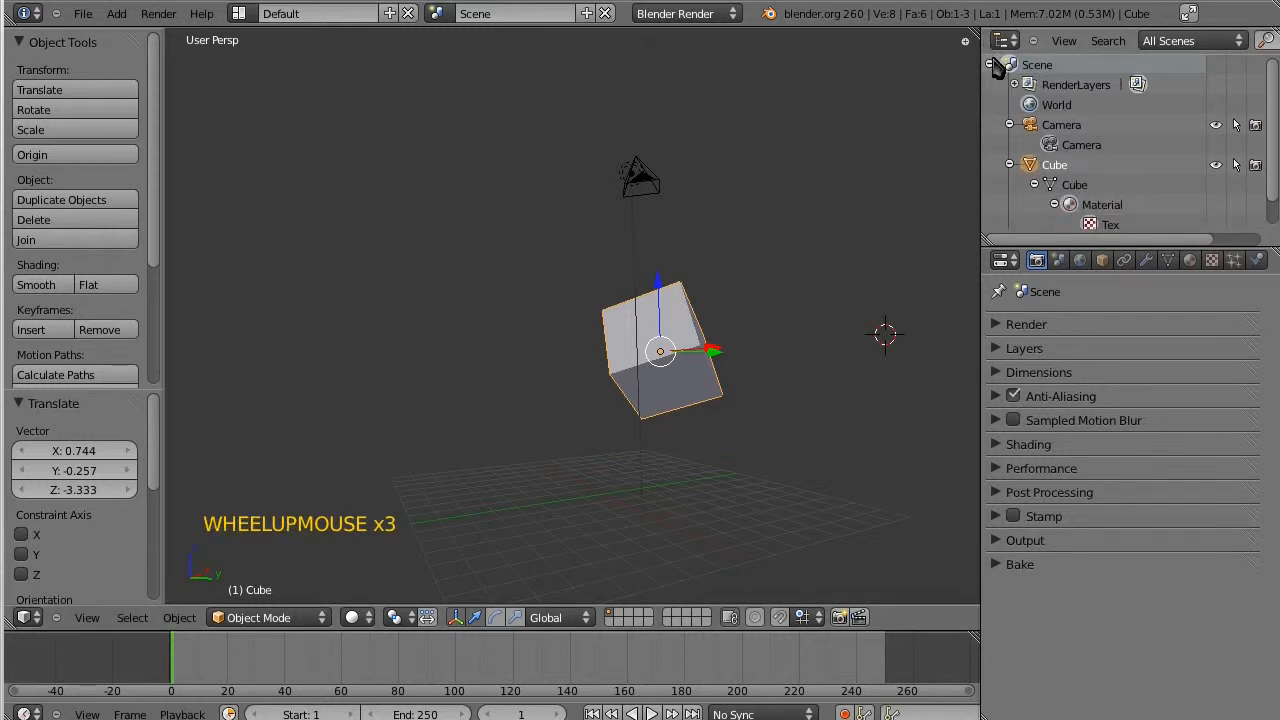
pyautogui.click(1034, 164)
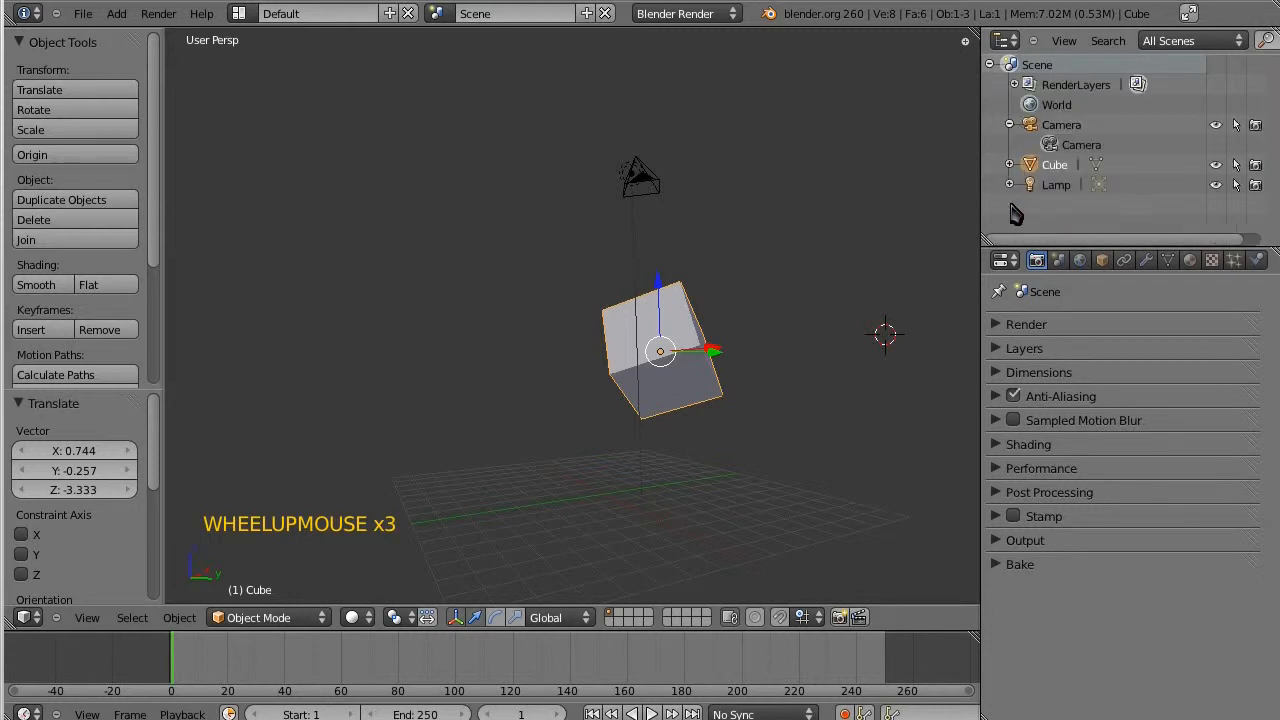
pyautogui.scroll(3)
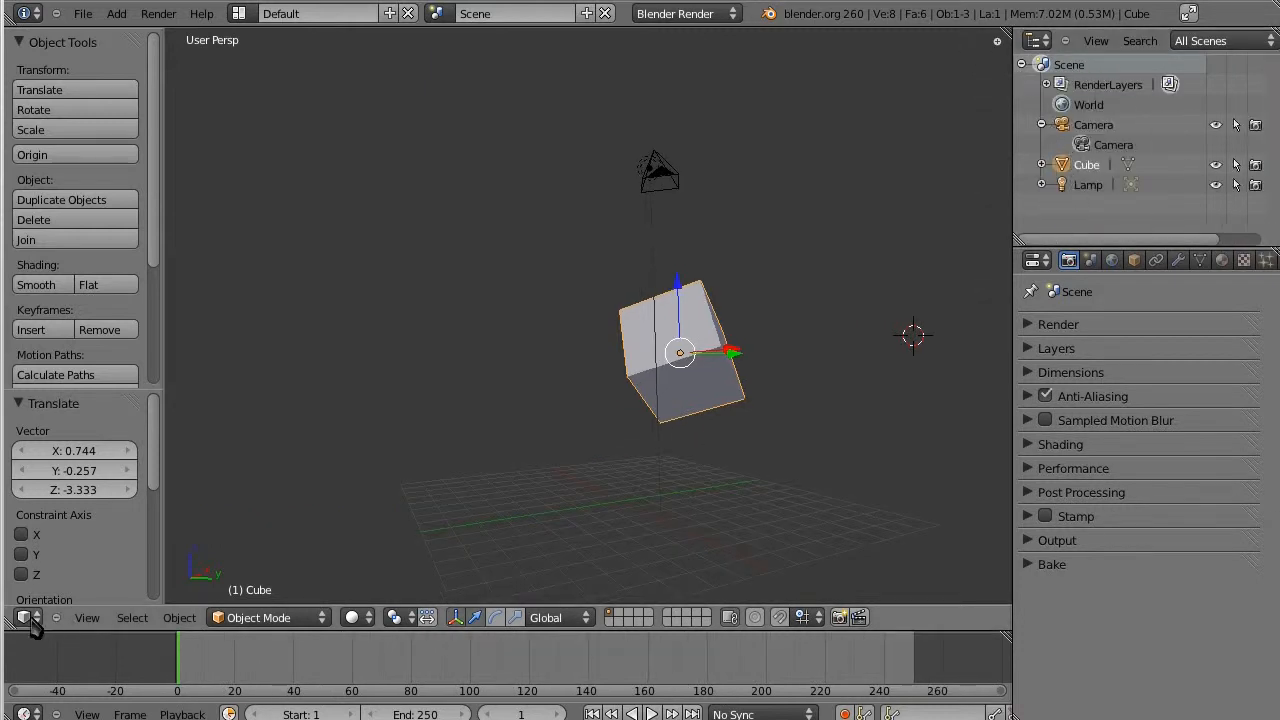
# Keep the viewport's editor type as 3D View after checking the editor-type menu.
pyautogui.click(26, 617)
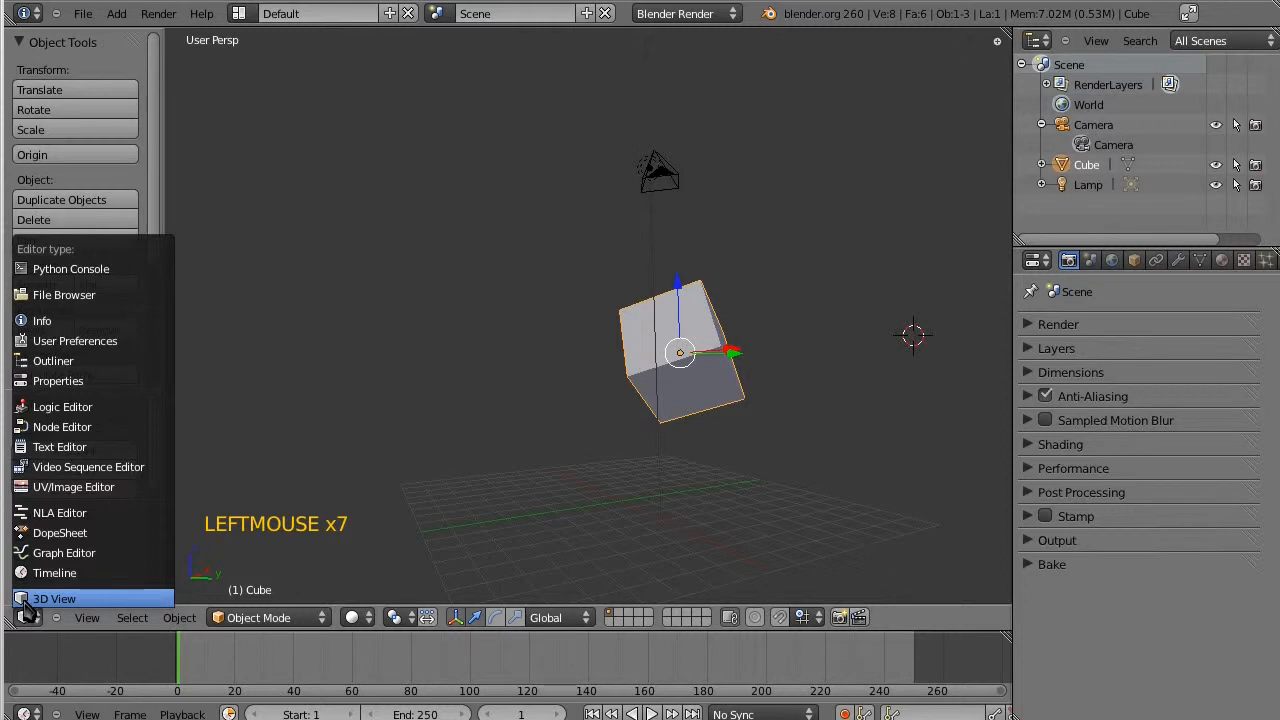
pyautogui.click(54, 598)
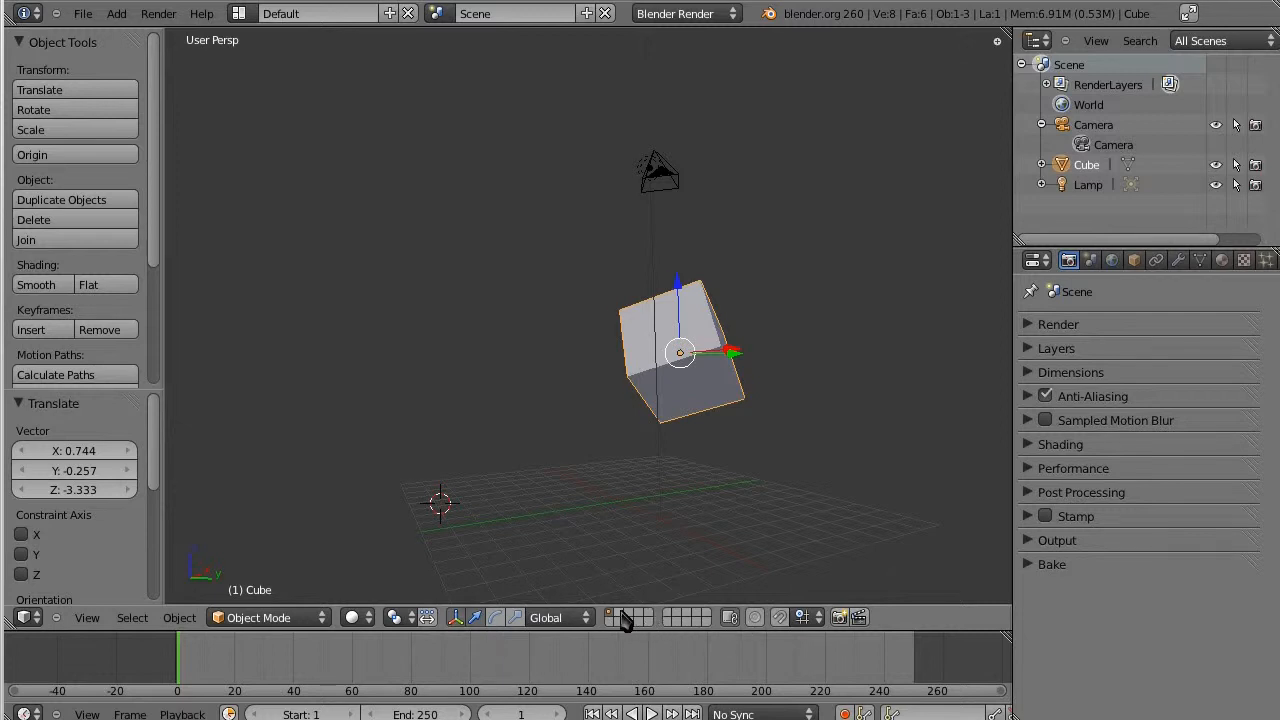
pyautogui.click(28, 617)
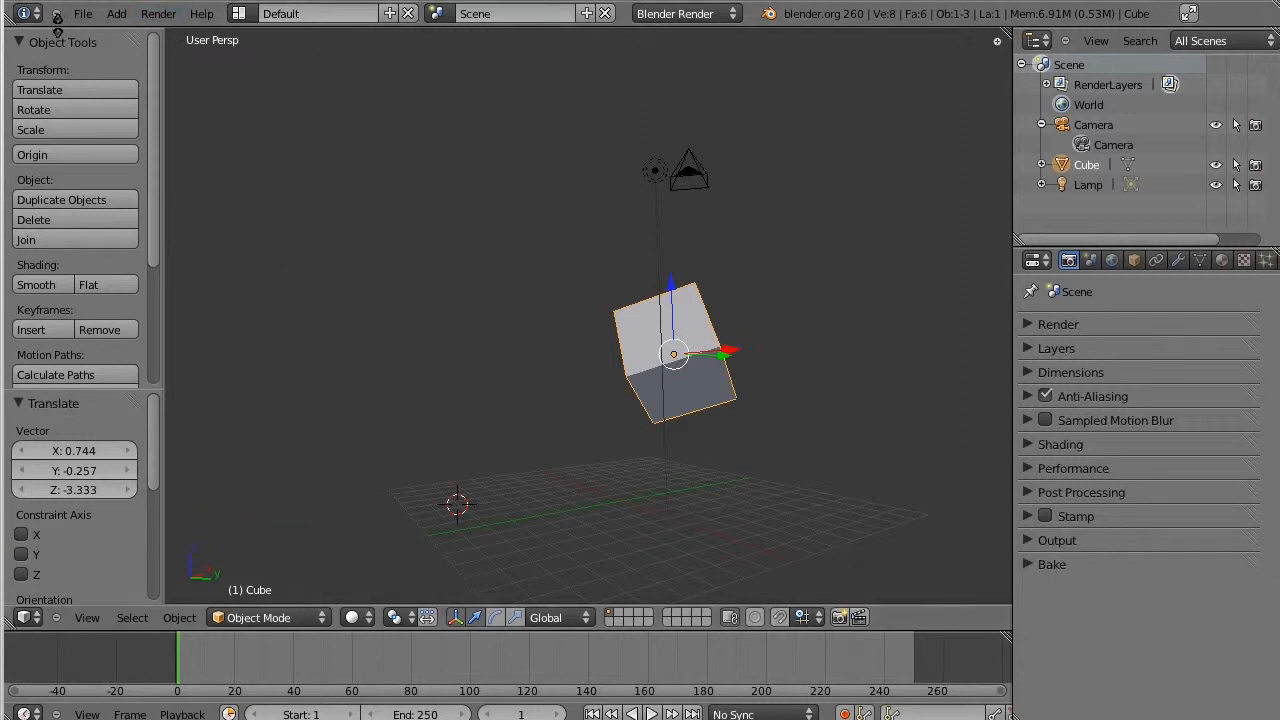
pyautogui.moveTo(80, 95)
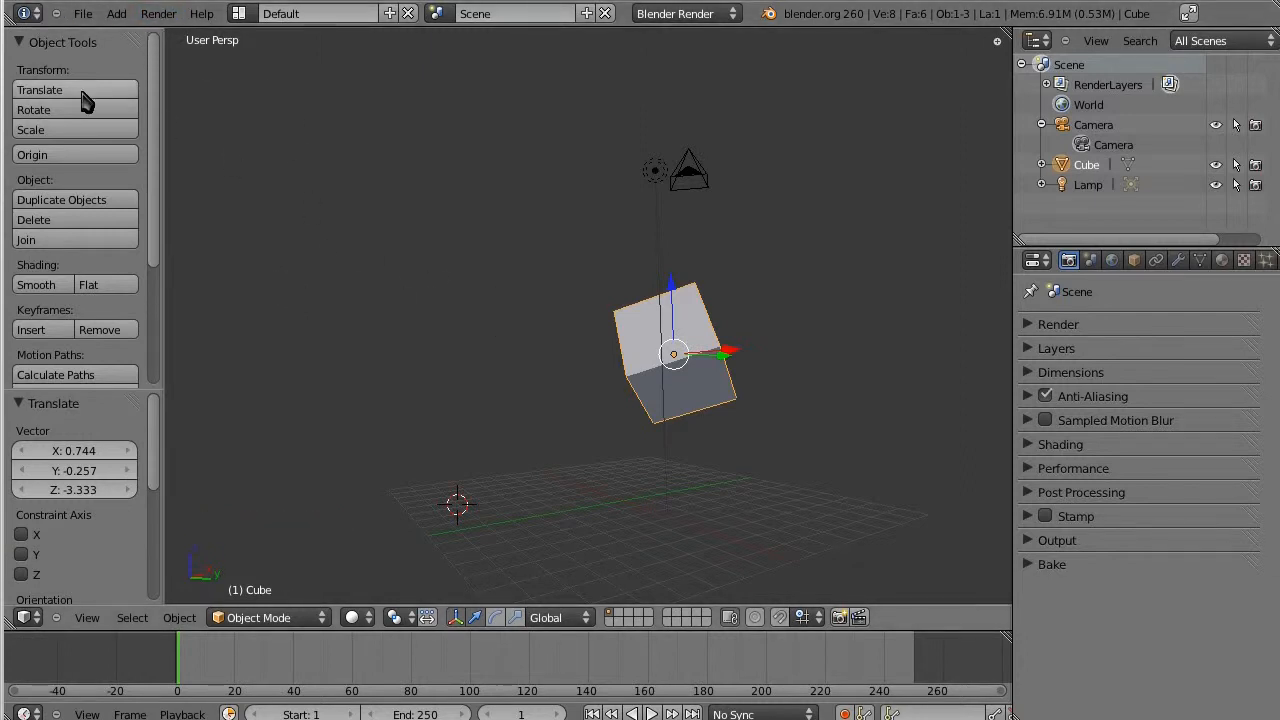
pyautogui.moveTo(375, 135)
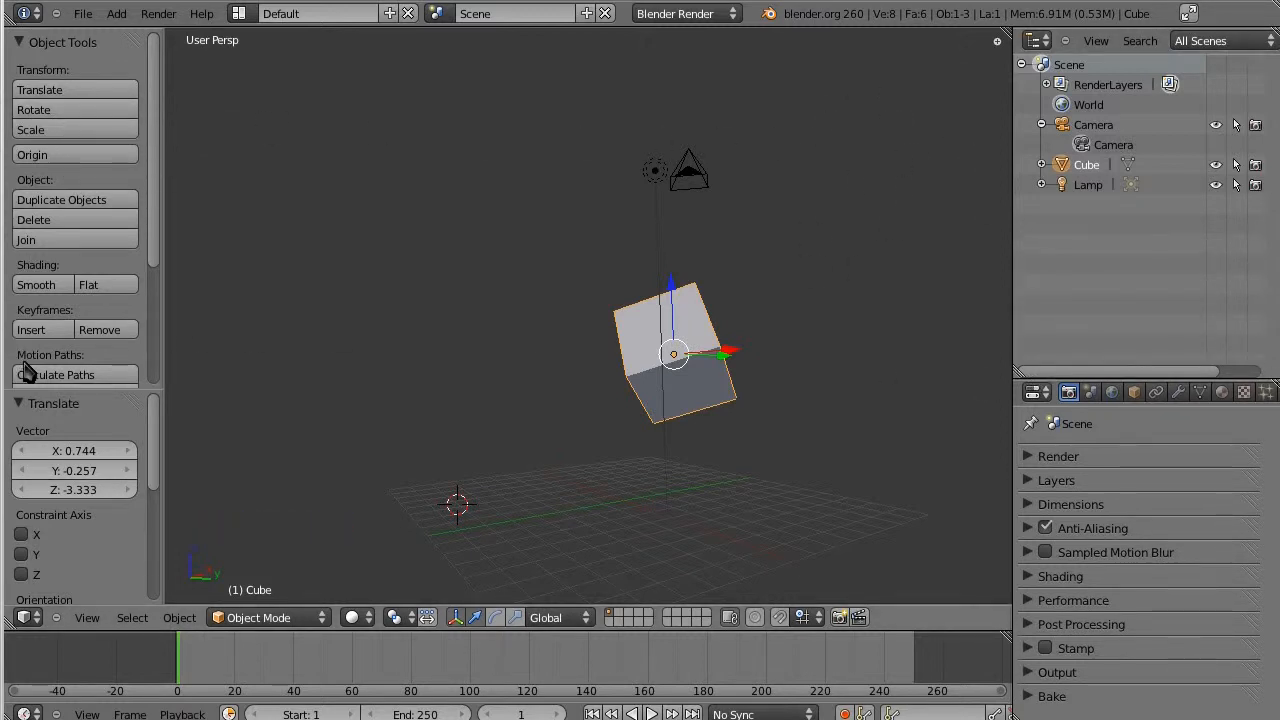
# Place the 3D cursor near the floor grid's left edge and enlarge the outliner area.
pyautogui.click(55, 374)
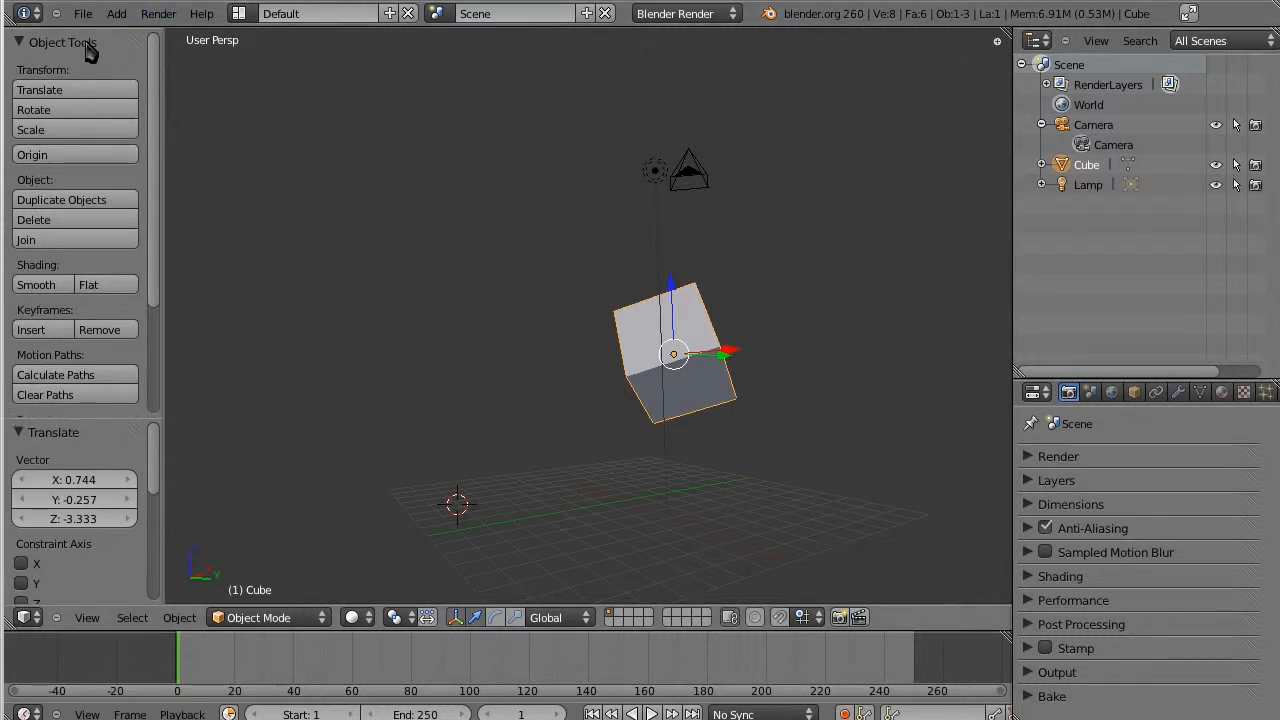
pyautogui.moveTo(131, 113)
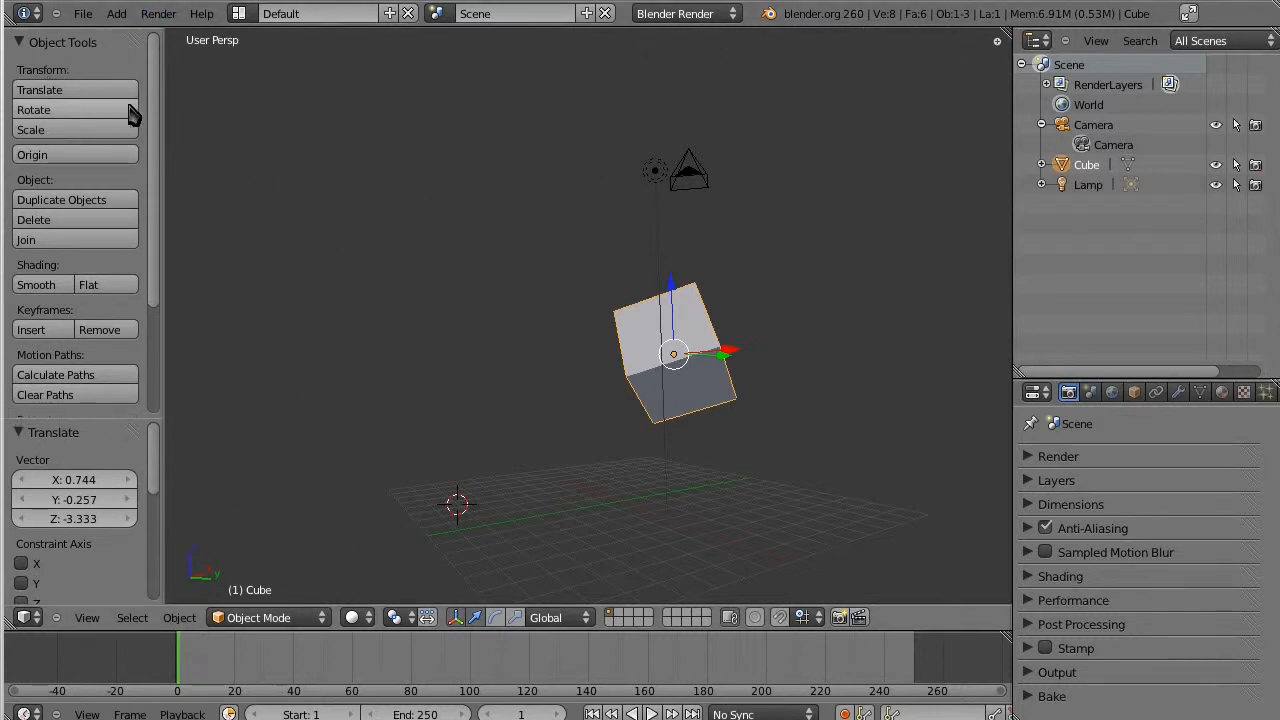
pyautogui.click(28, 13)
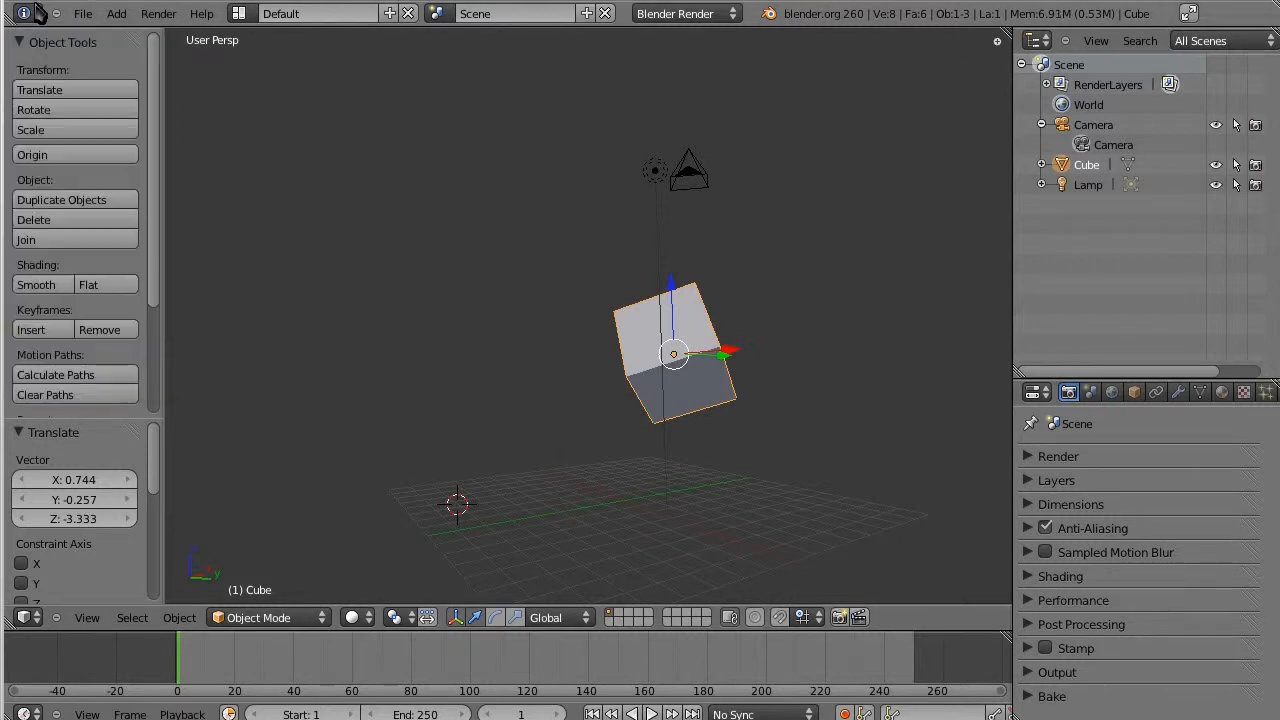
pyautogui.click(28, 13)
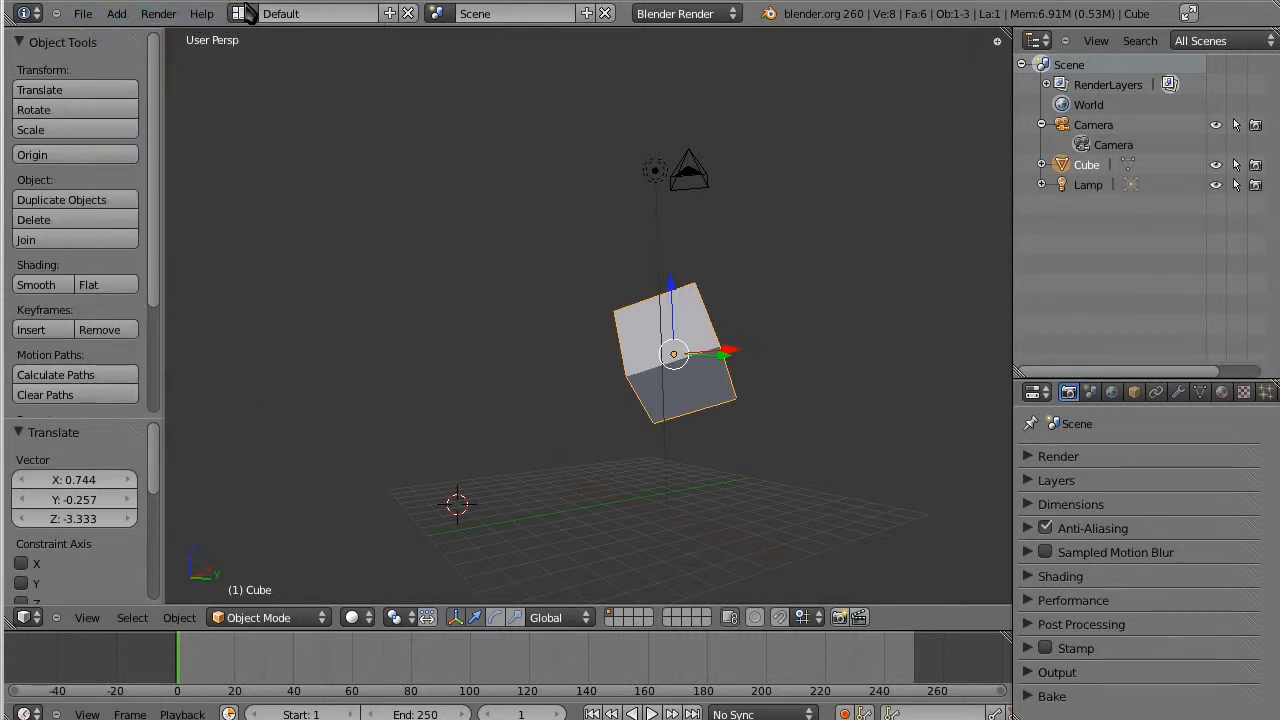
pyautogui.moveTo(984, 40)
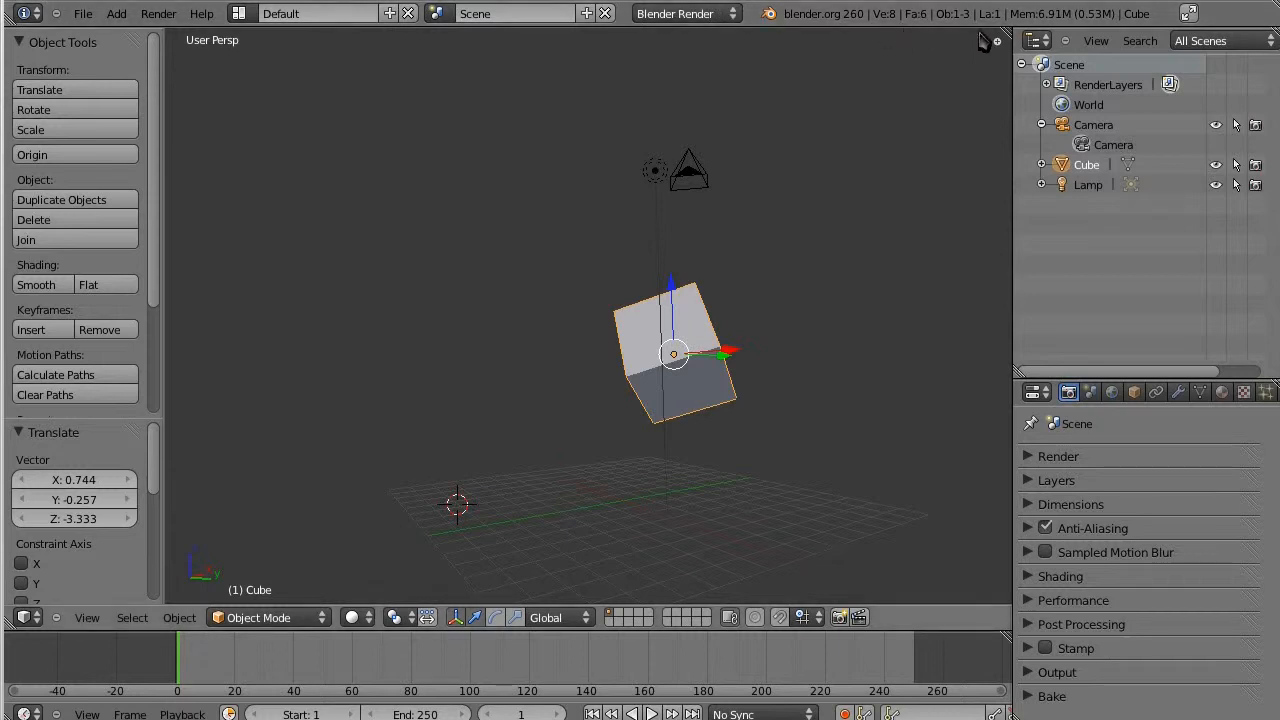
pyautogui.moveTo(1190, 14)
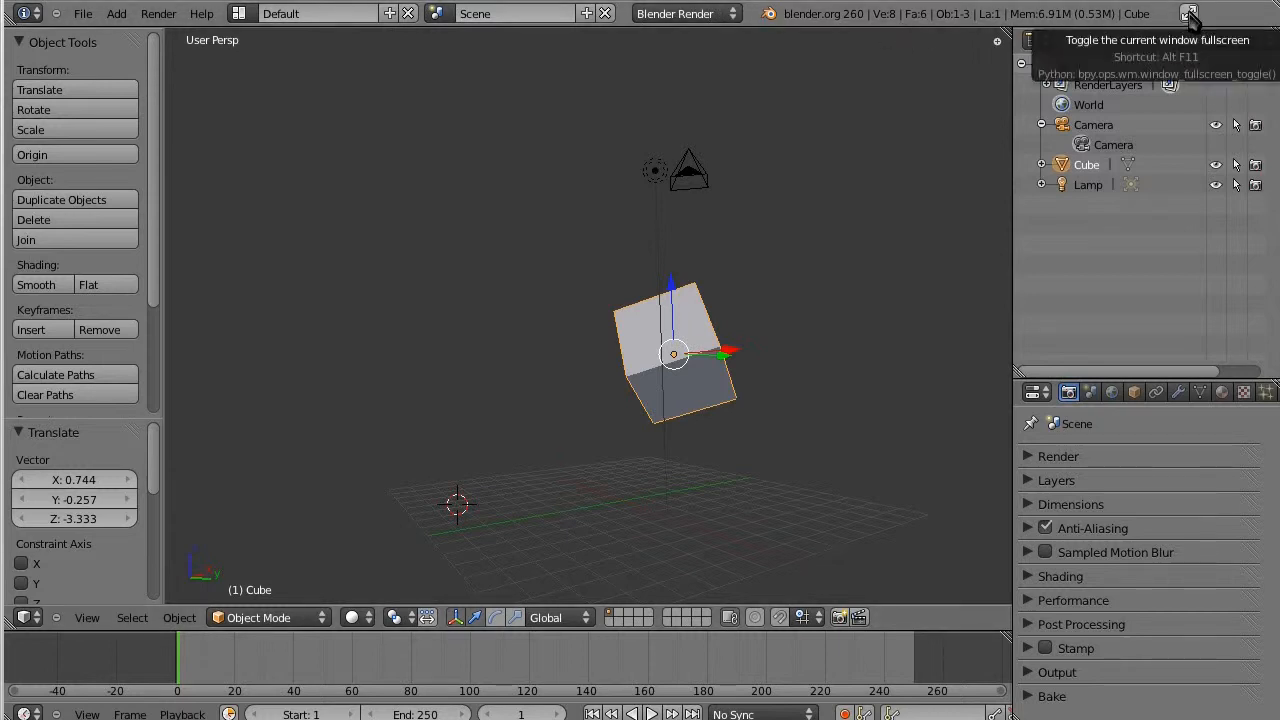
pyautogui.moveTo(1190, 14)
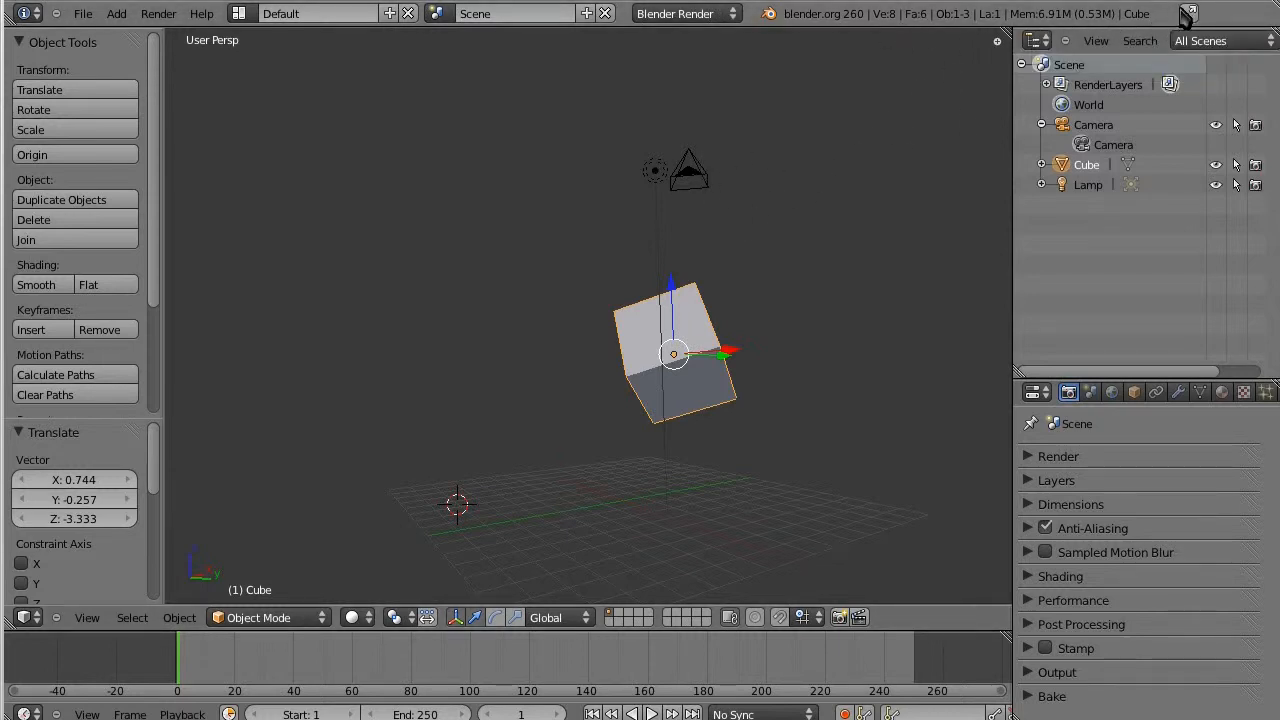
pyautogui.moveTo(485, 337)
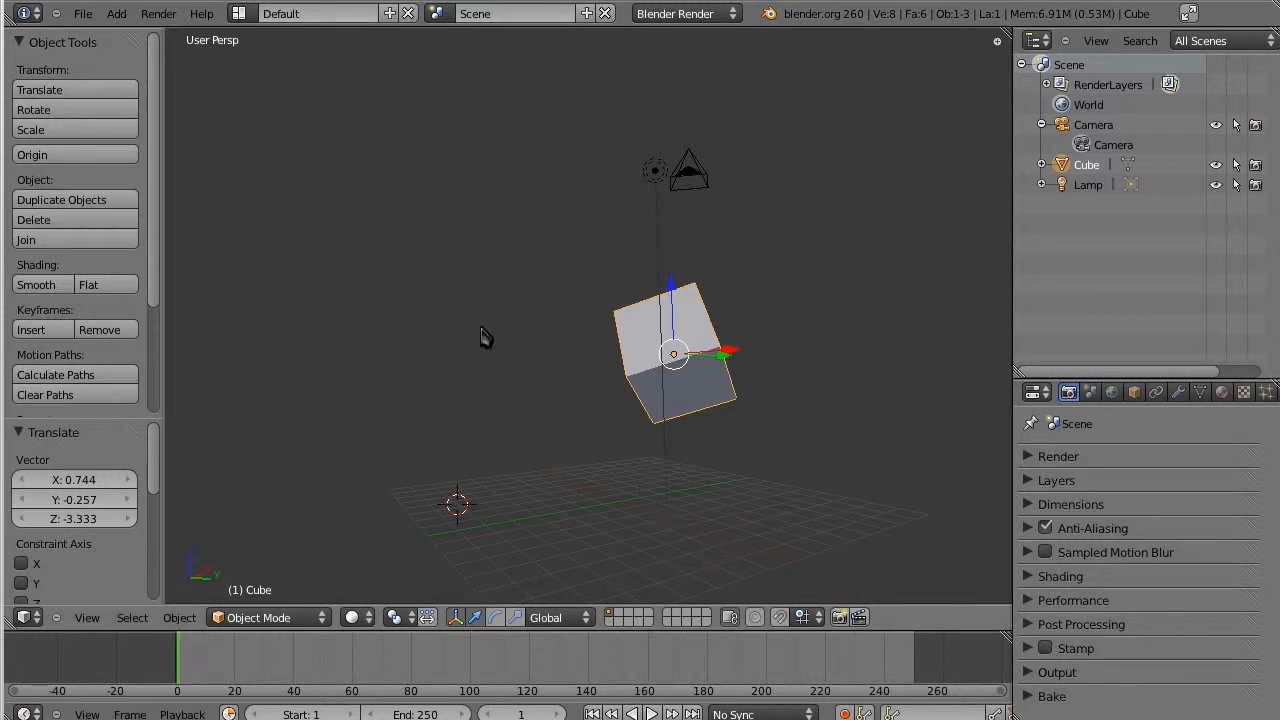
pyautogui.moveTo(540, 290)
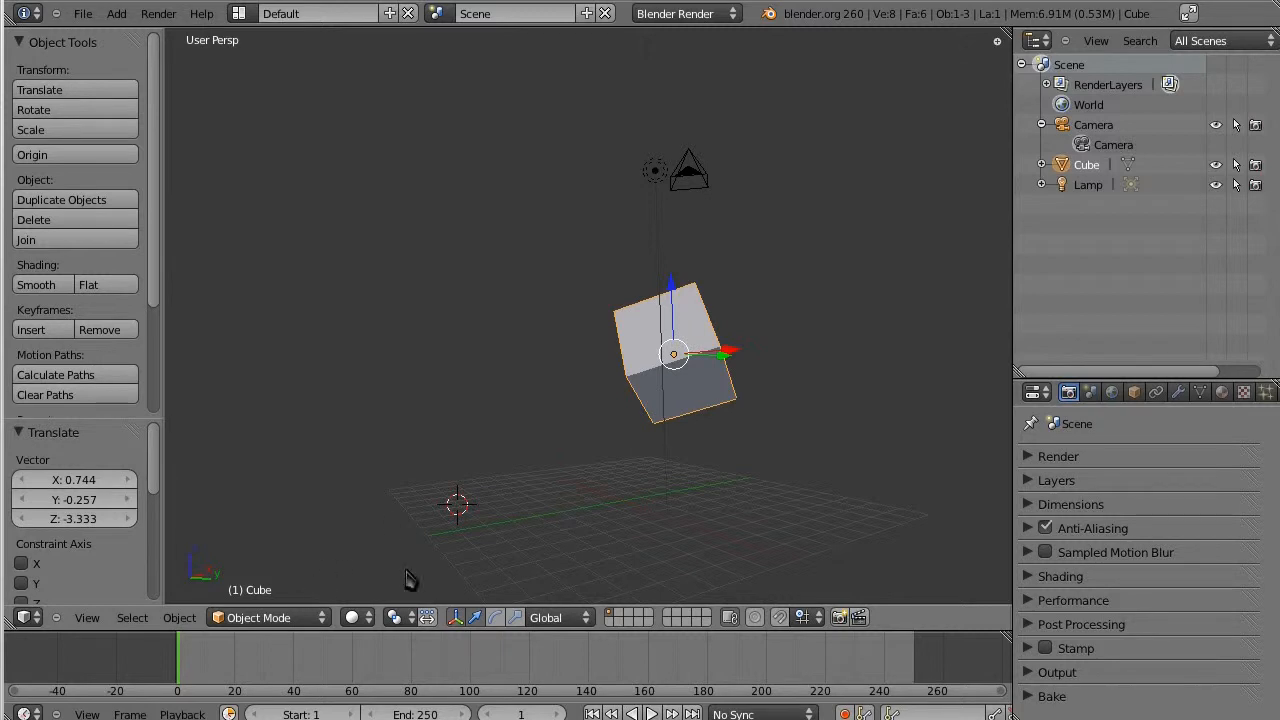
pyautogui.moveTo(240, 640)
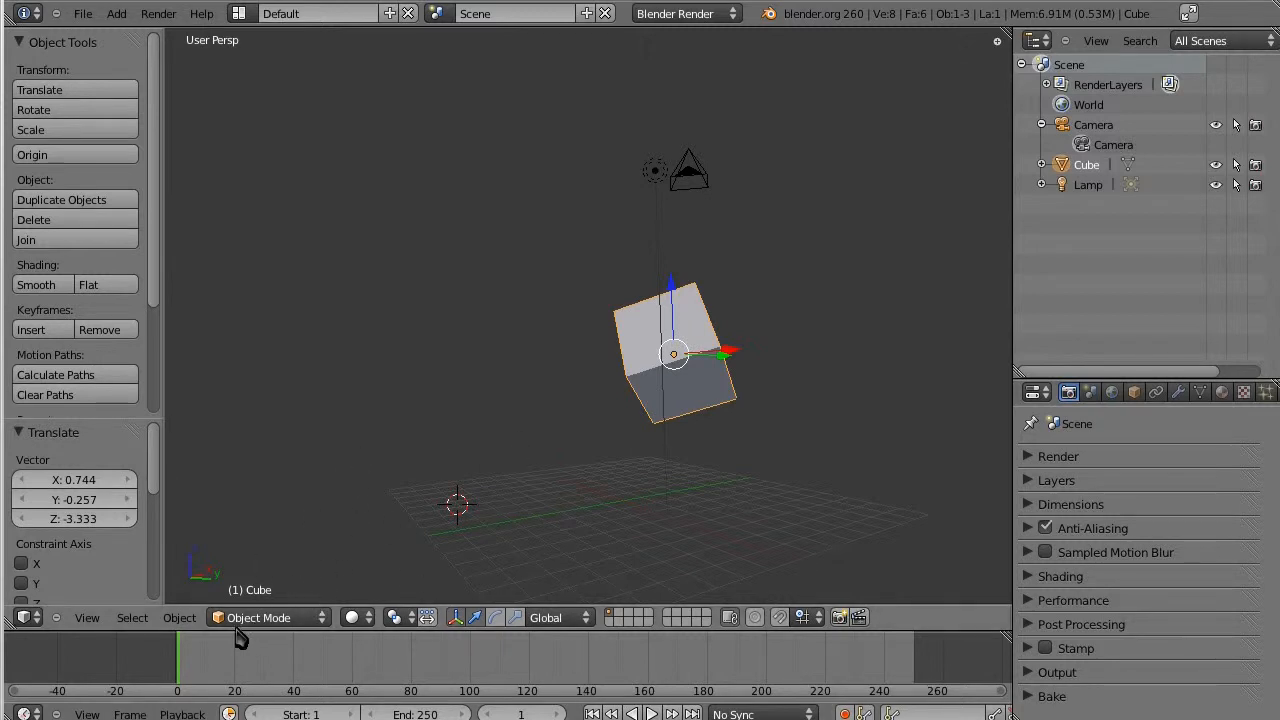
pyautogui.moveTo(287, 214)
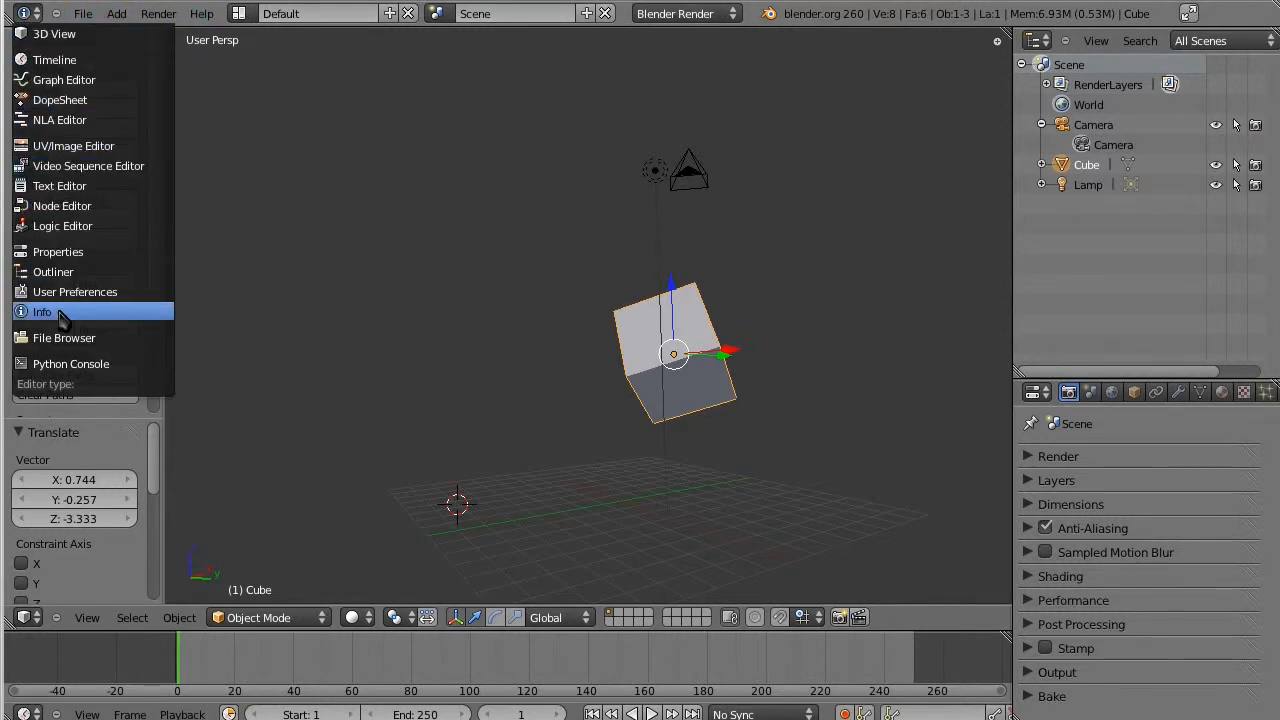
pyautogui.moveTo(75, 291)
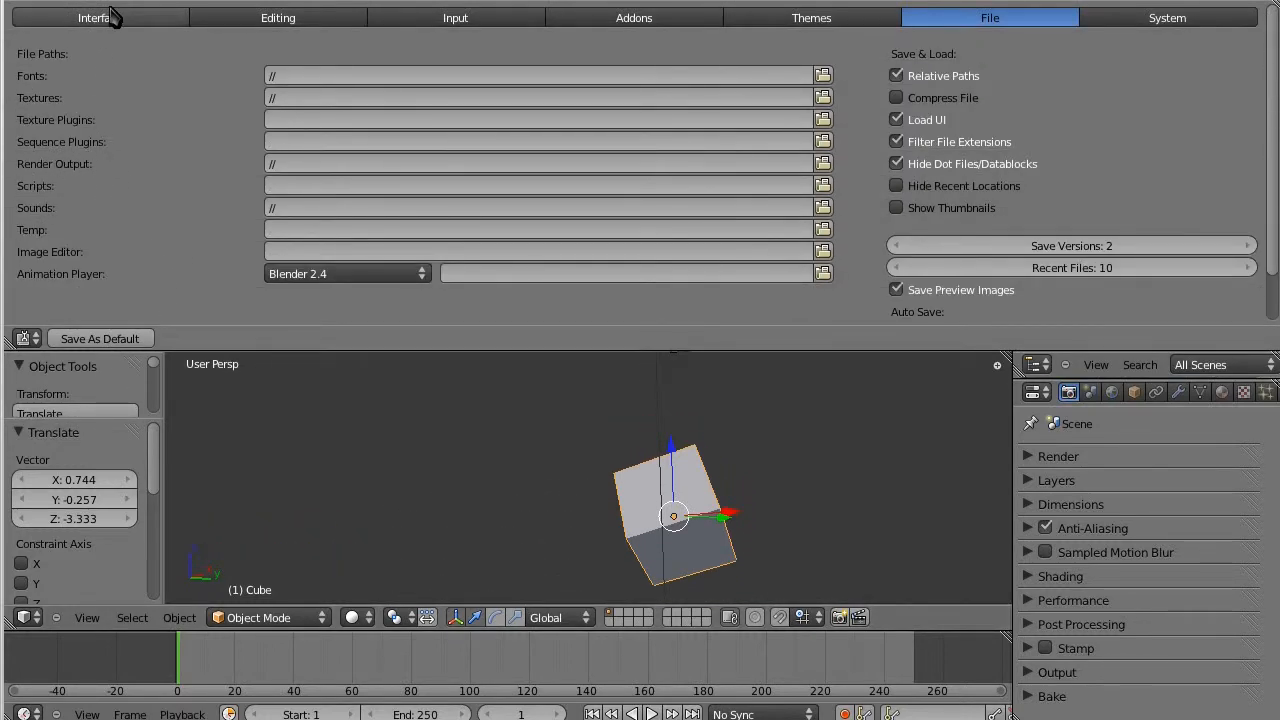
# Browse the Add-ons, System and Interface preference tabs, returning to Add-ons.
pyautogui.click(633, 17)
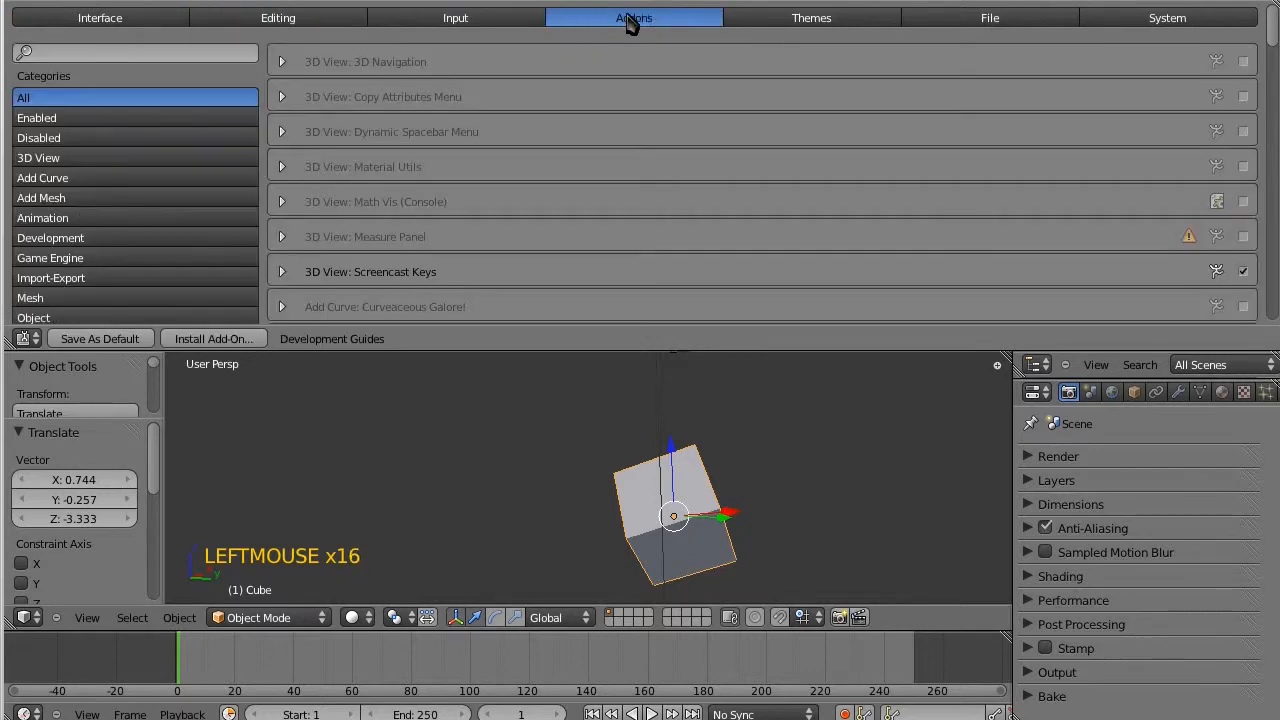
pyautogui.click(1167, 18)
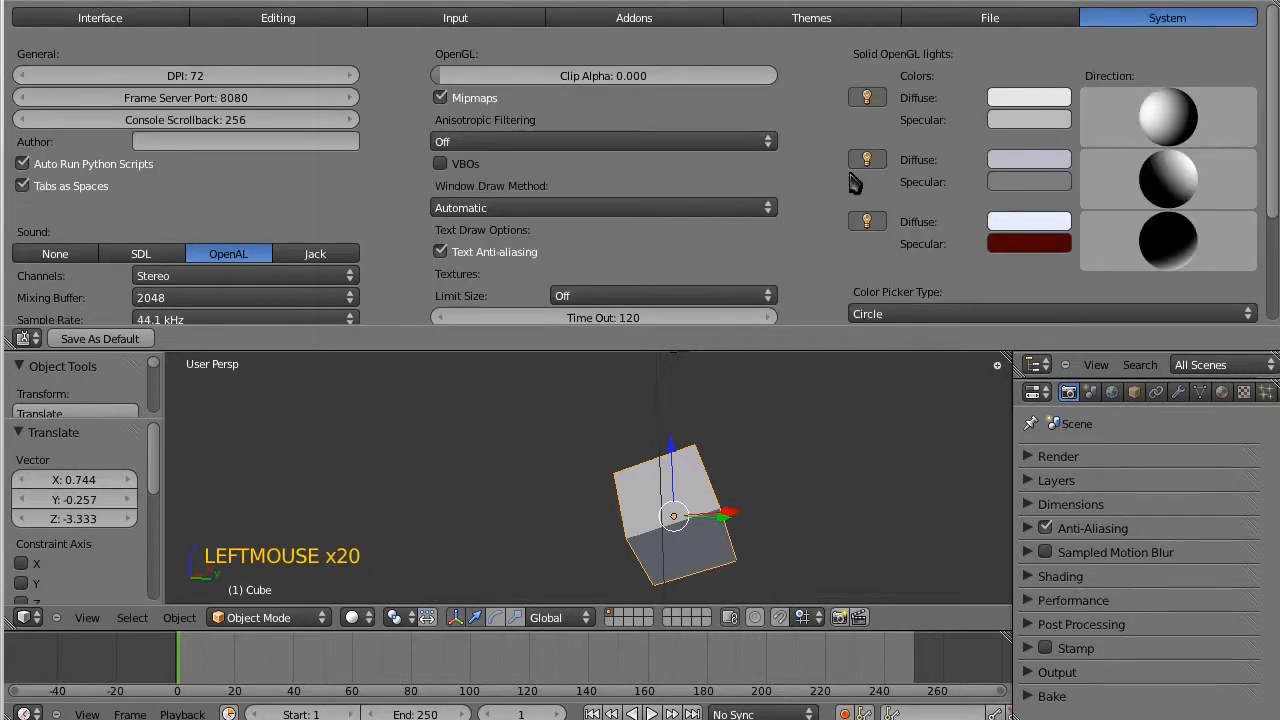
pyautogui.click(99, 17)
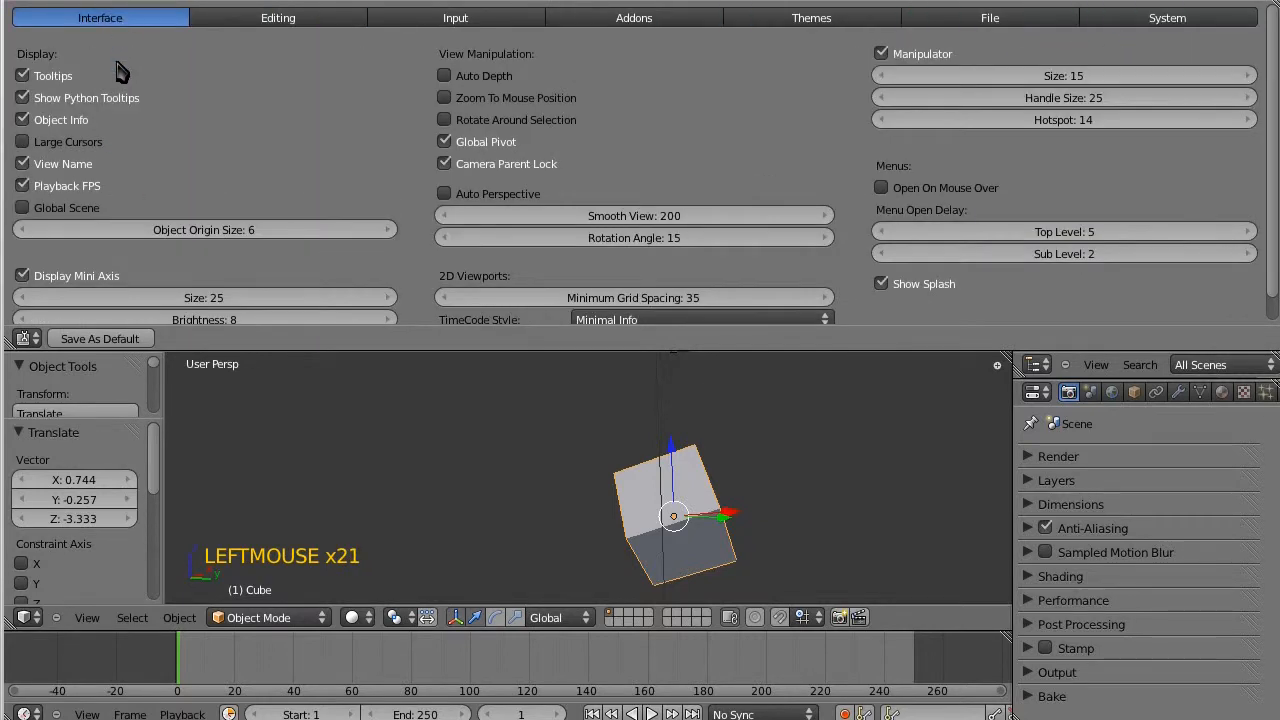
pyautogui.click(633, 17)
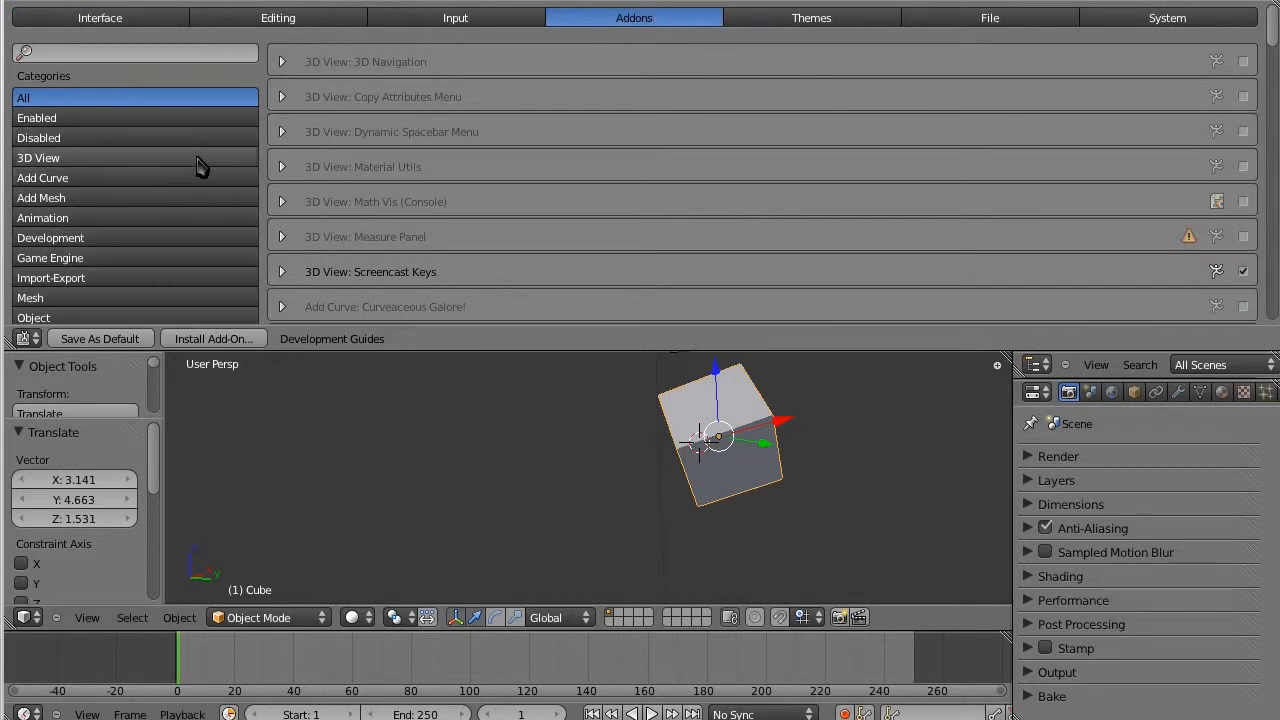
# Filter the add-ons list through Enabled, Disabled, Animation and finally Import-Export.
pyautogui.click(41, 197)
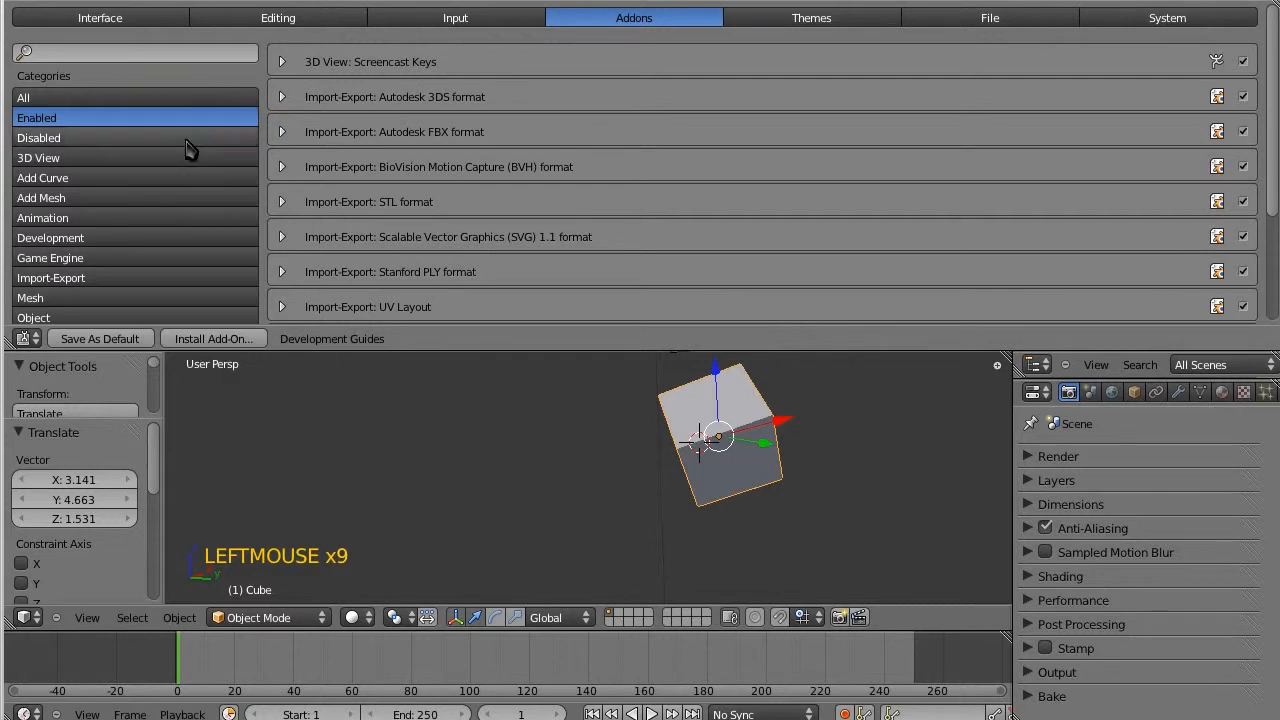
pyautogui.click(51, 278)
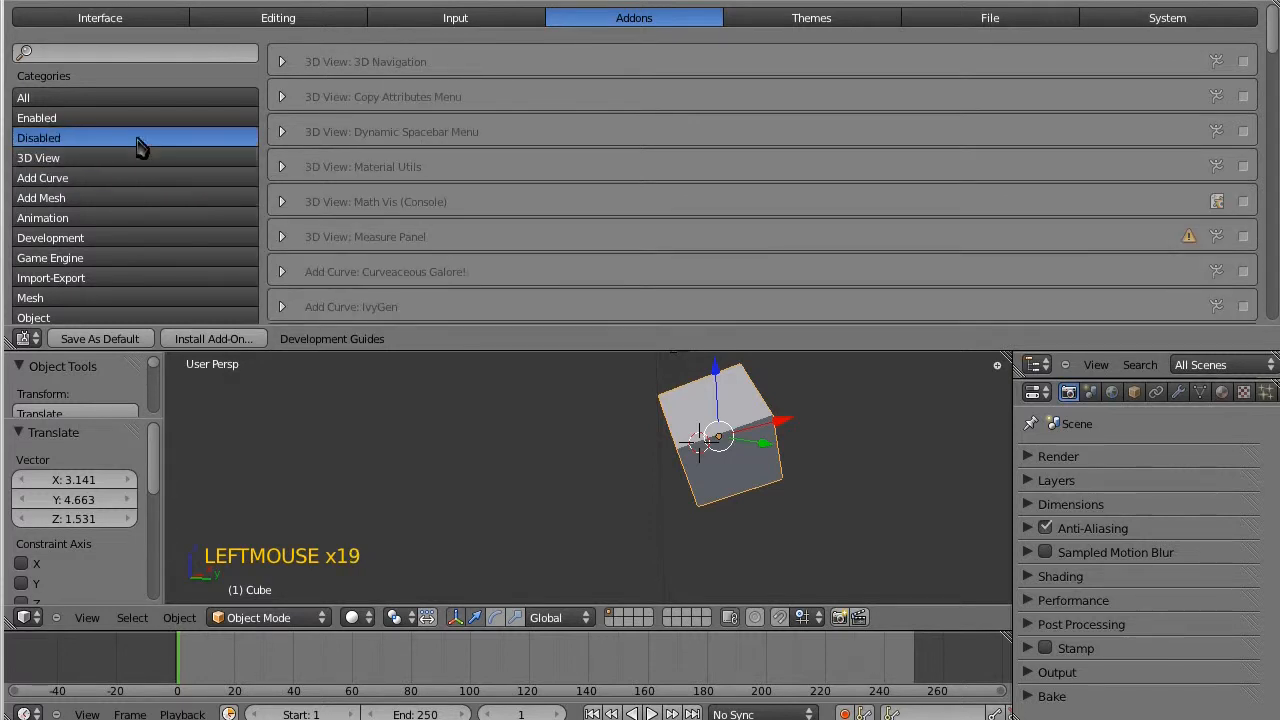
pyautogui.moveTo(933, 218)
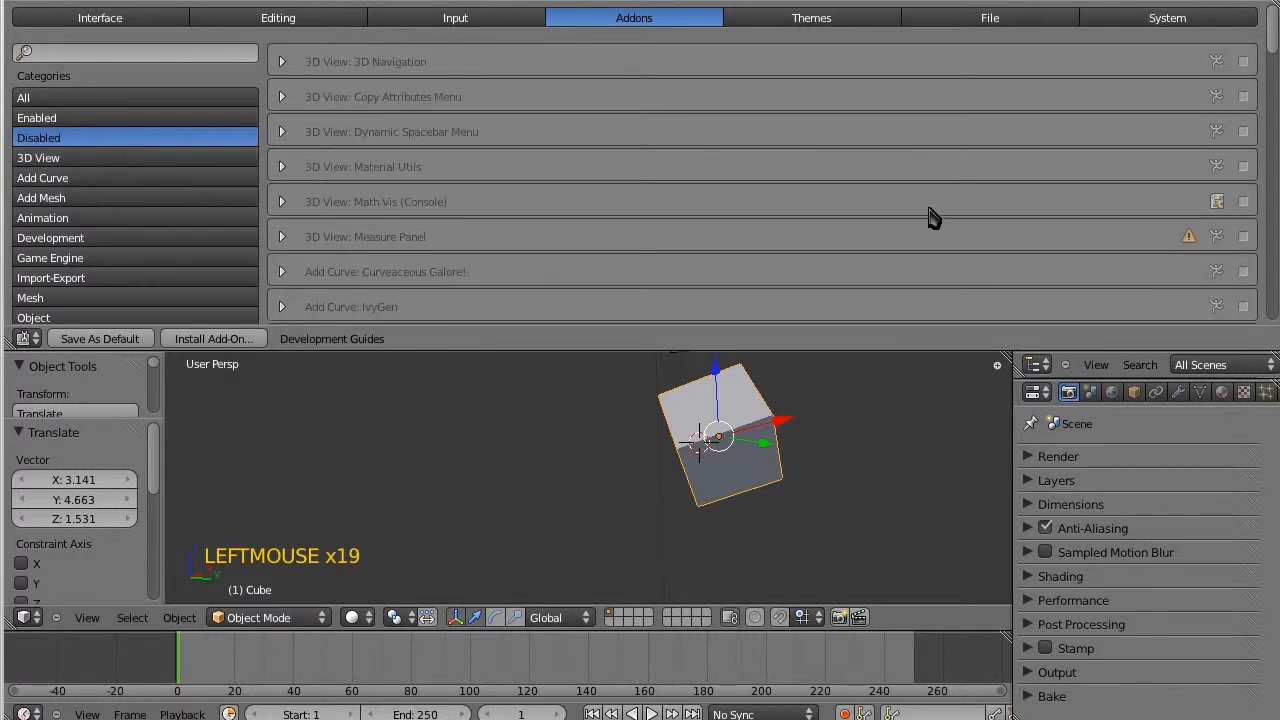
pyautogui.moveTo(258, 213)
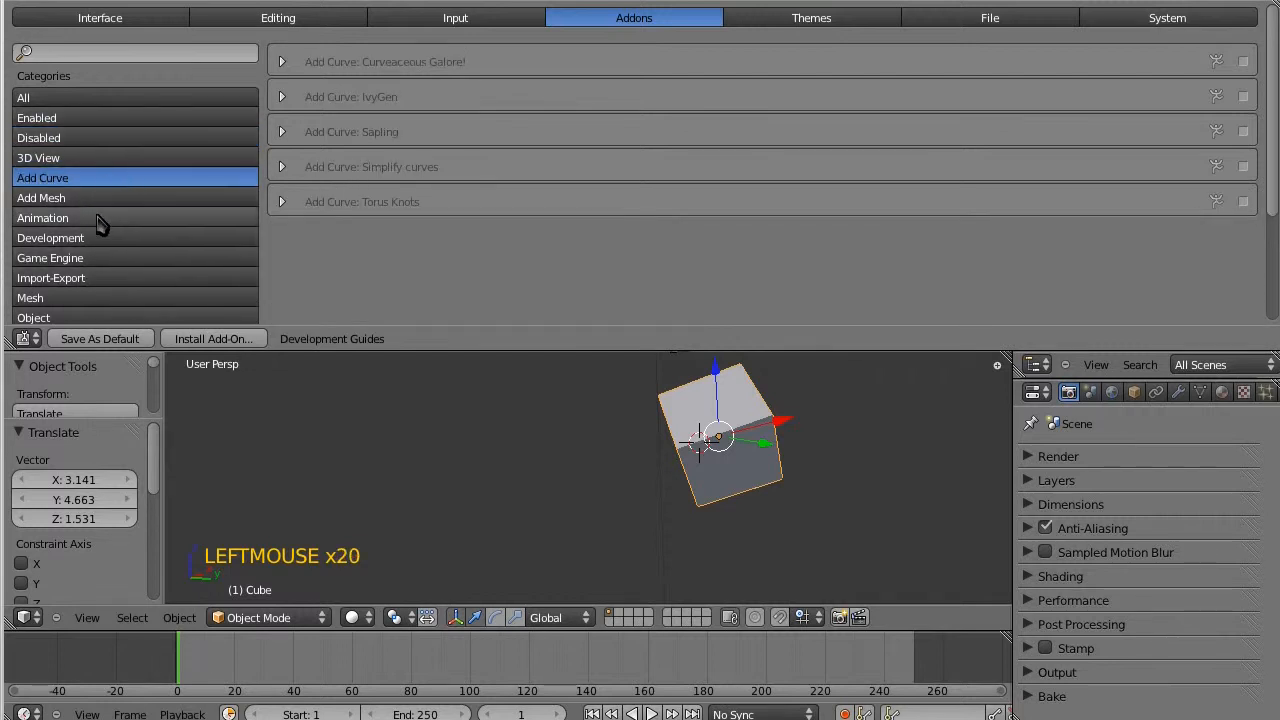
pyautogui.moveTo(318, 249)
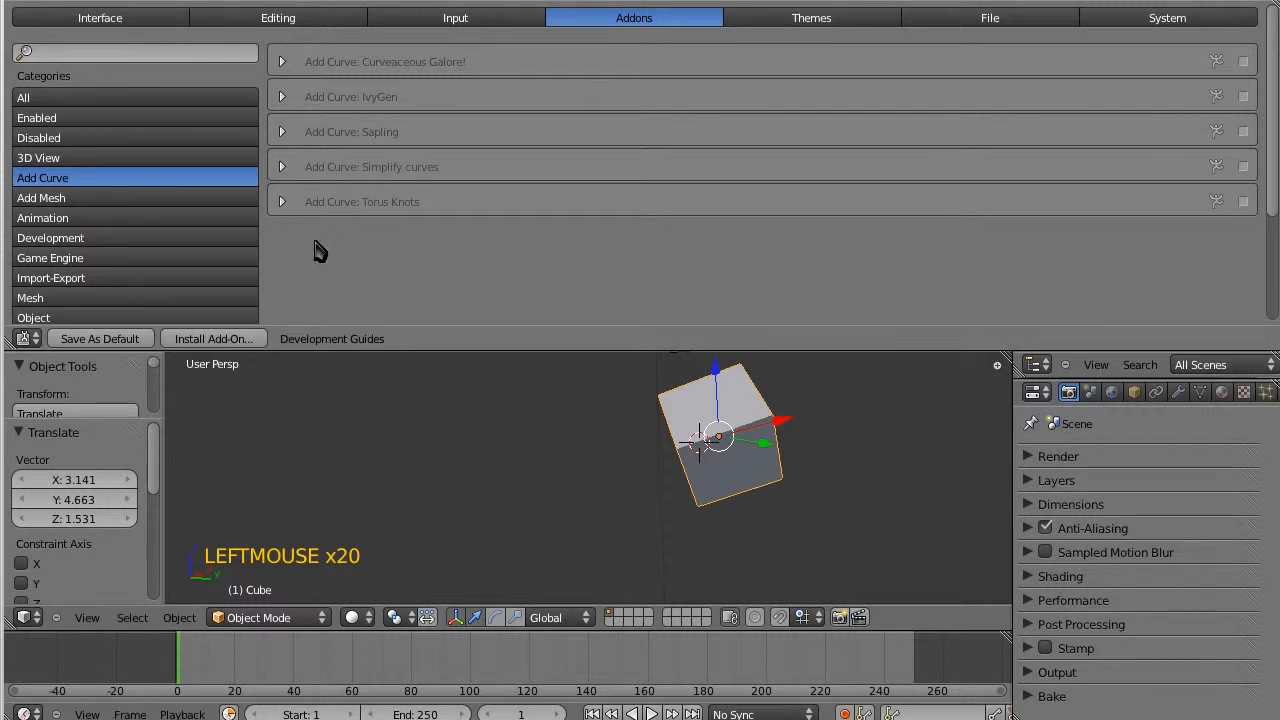
pyautogui.moveTo(119, 227)
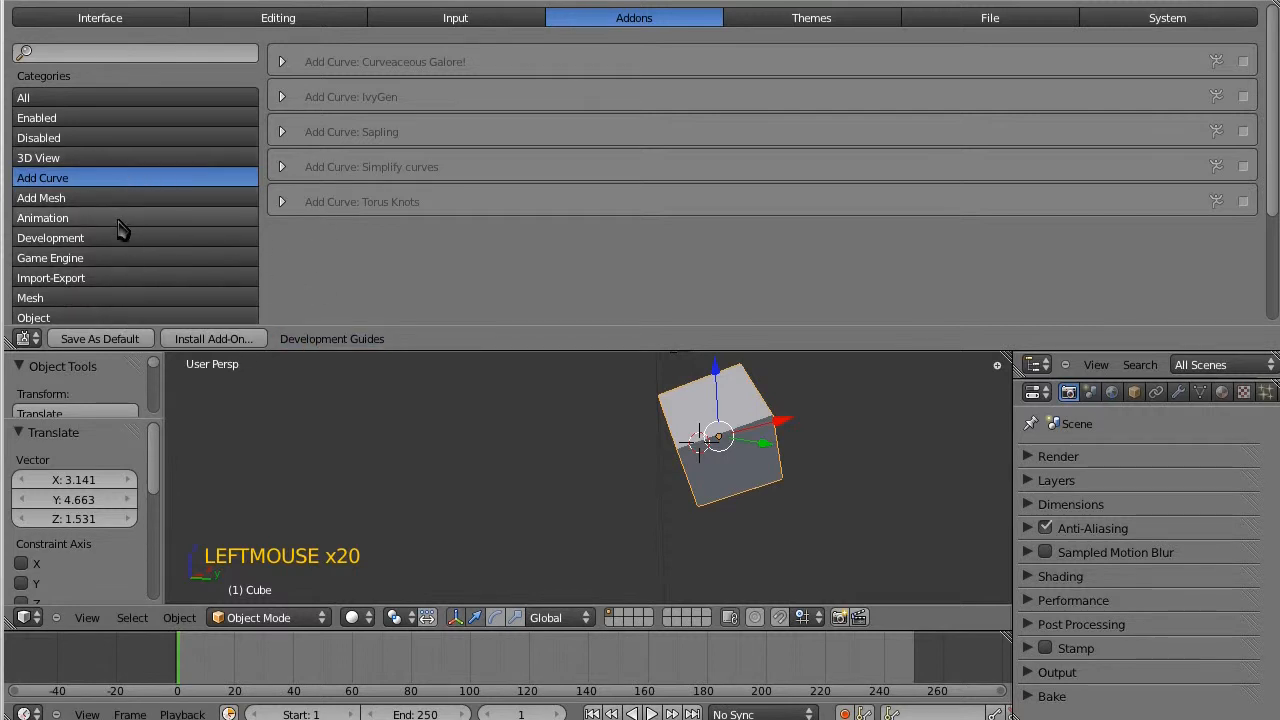
pyautogui.click(42, 217)
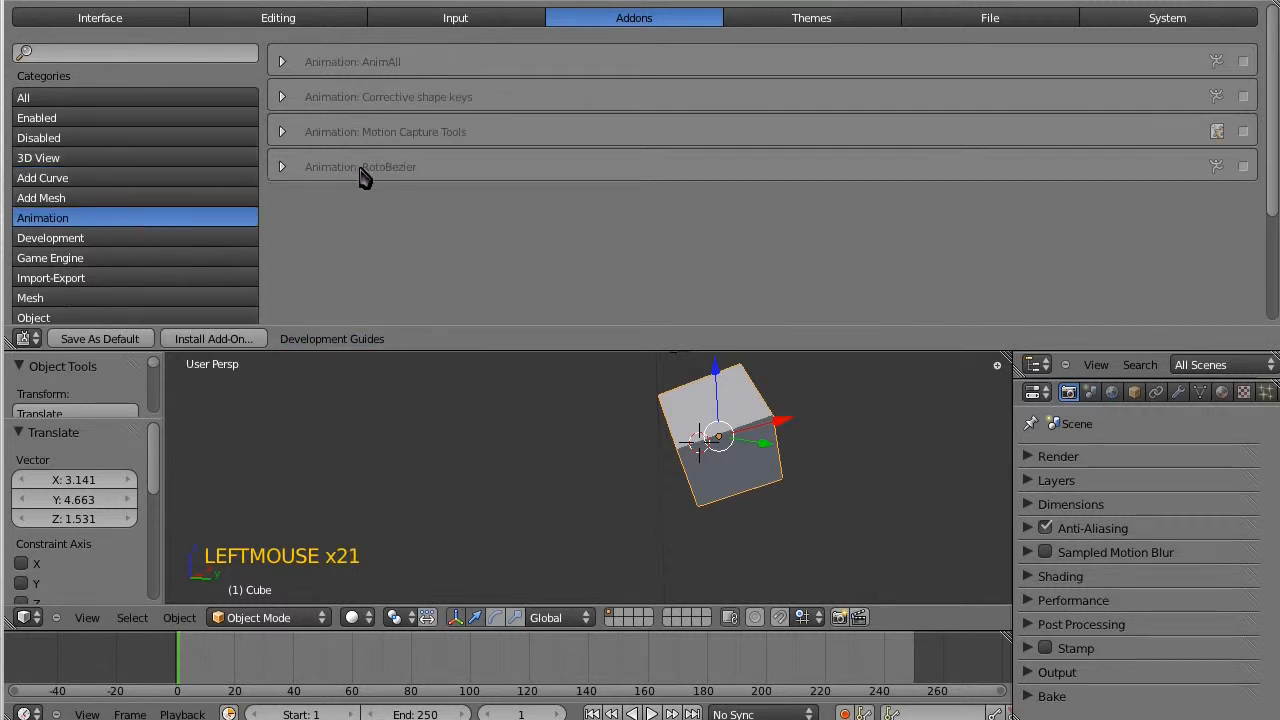
pyautogui.moveTo(1255, 170)
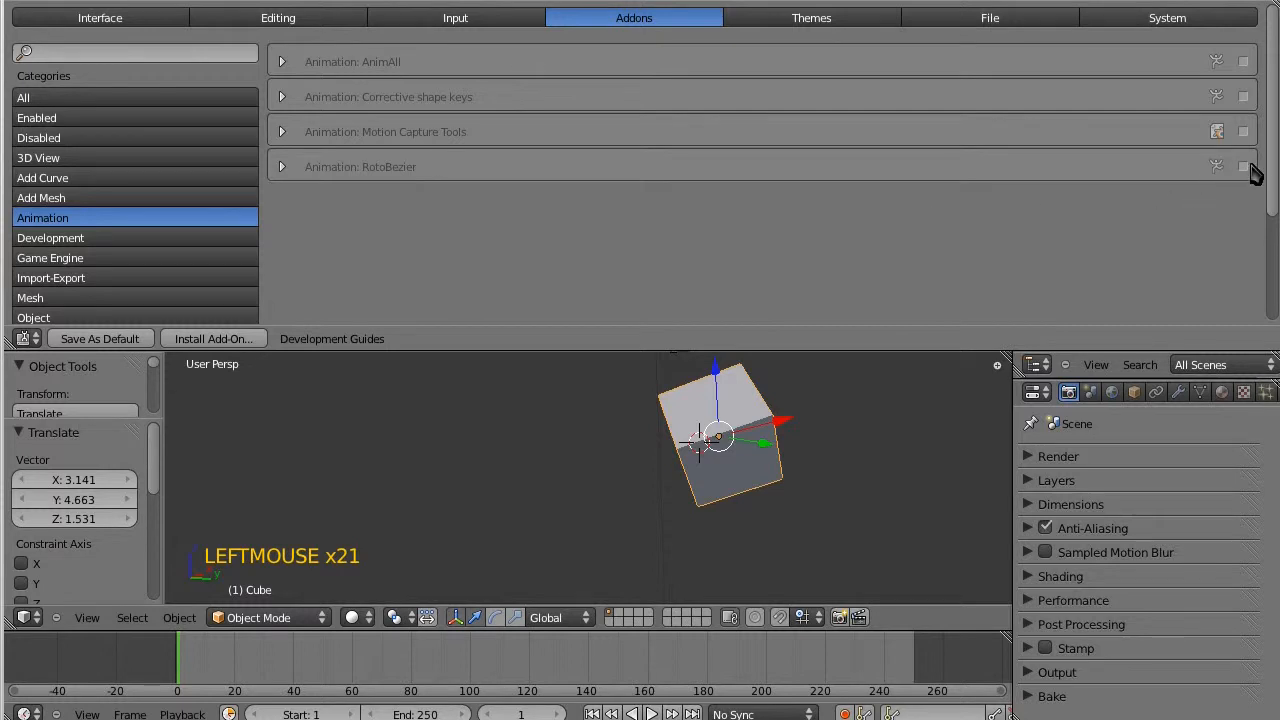
pyautogui.moveTo(303, 218)
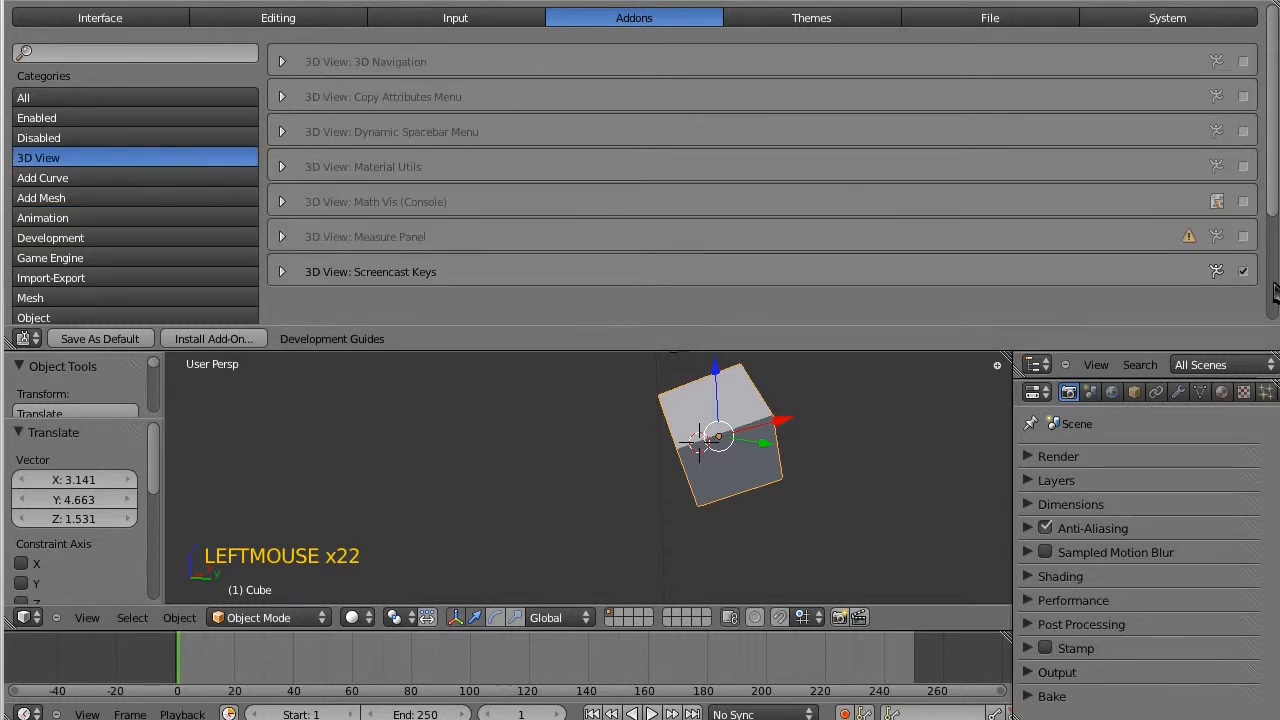
pyautogui.click(282, 271)
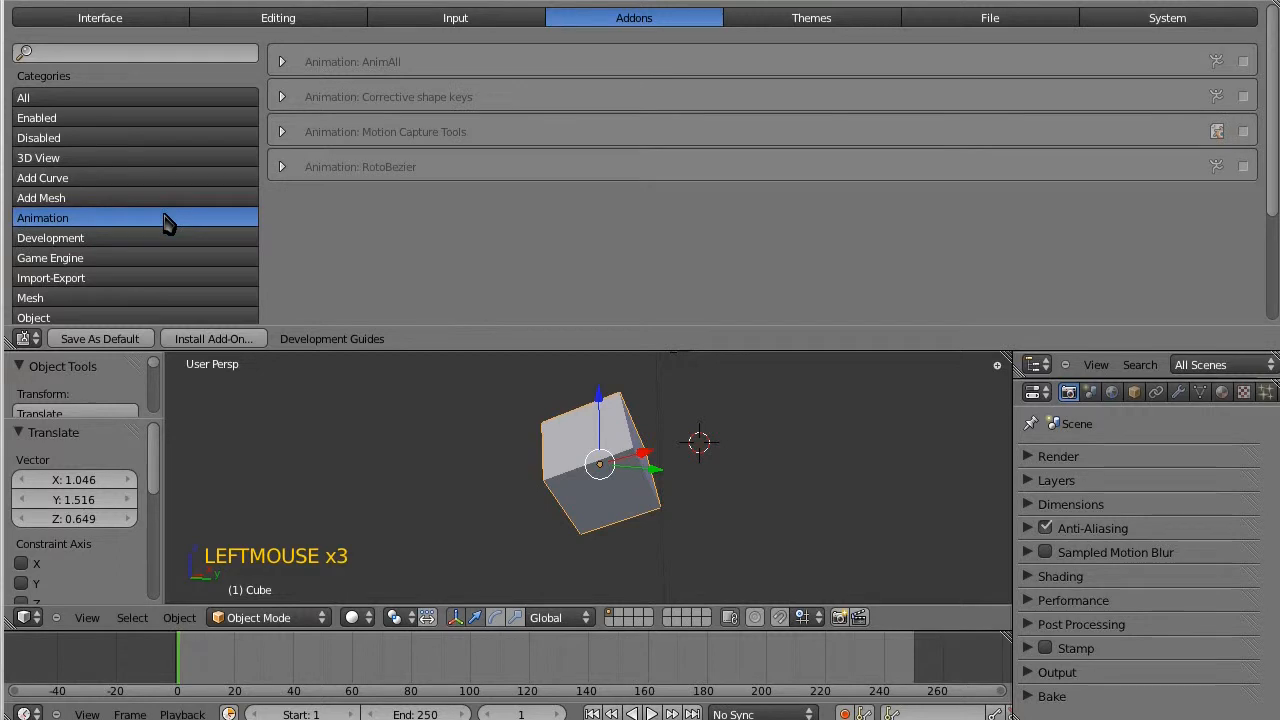
pyautogui.click(51, 277)
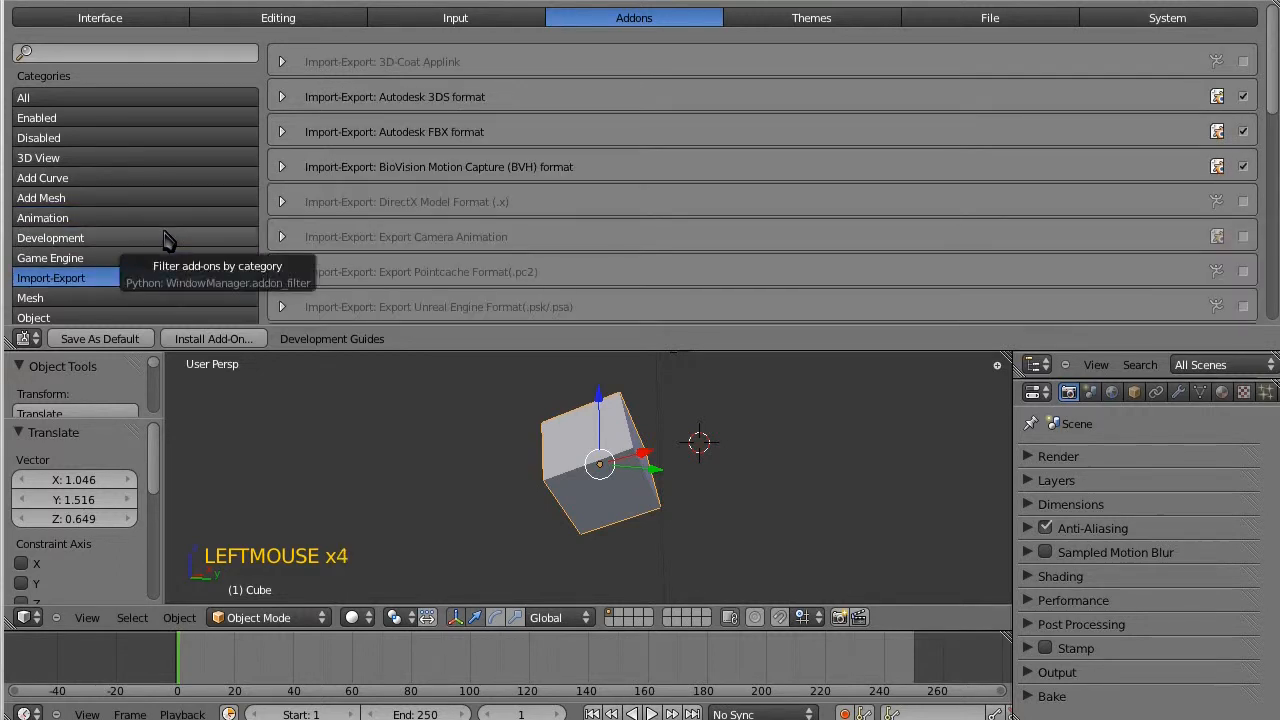
pyautogui.moveTo(838, 20)
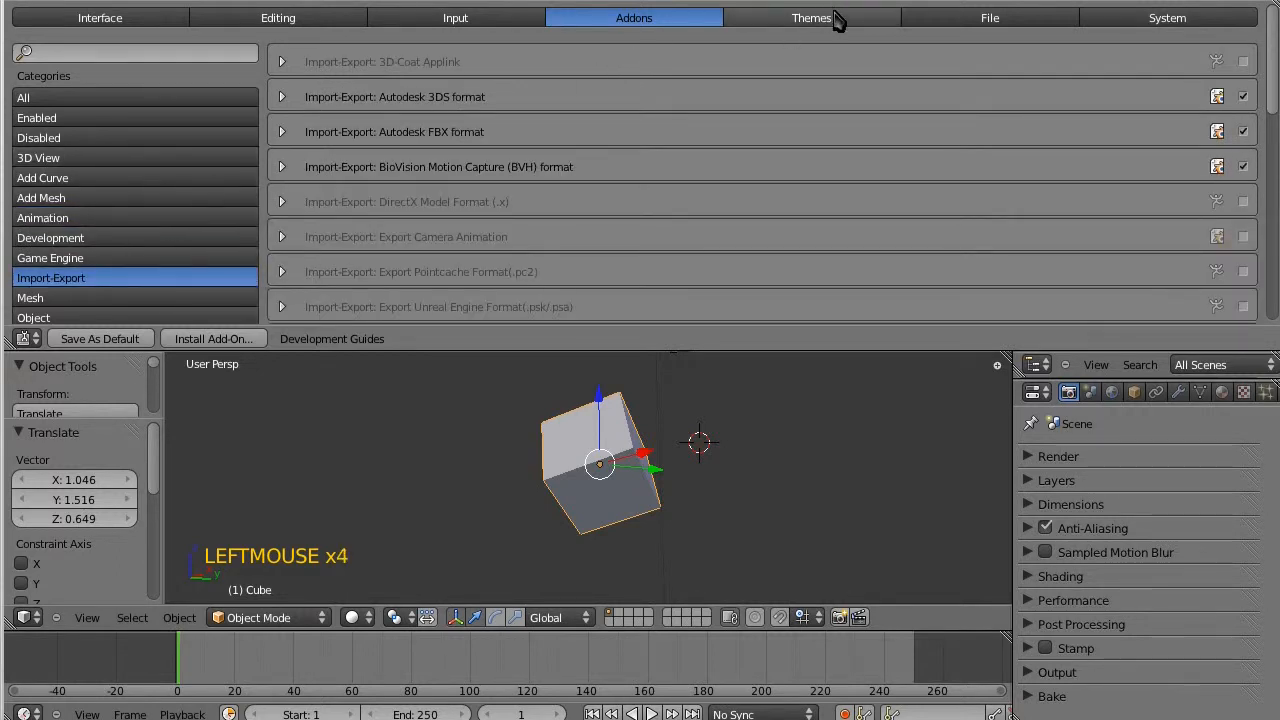
# View the theme colour settings, then the file path and save/load settings.
pyautogui.click(811, 17)
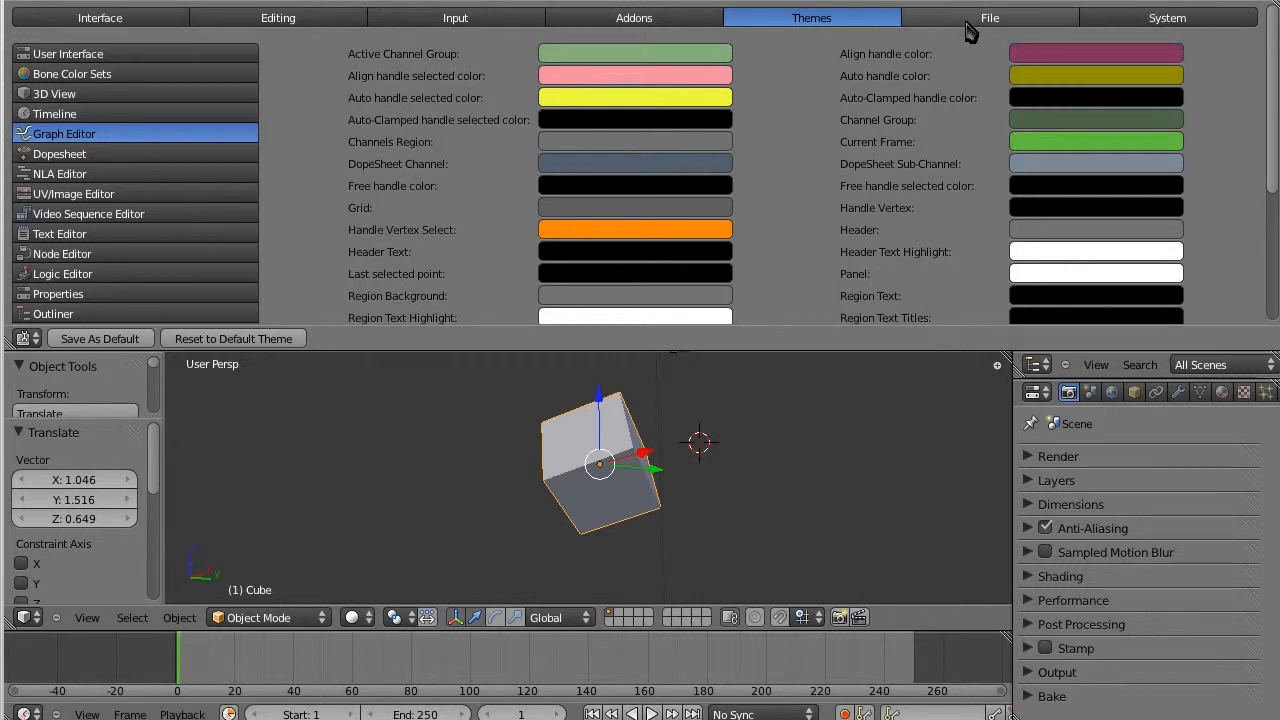
pyautogui.moveTo(855, 20)
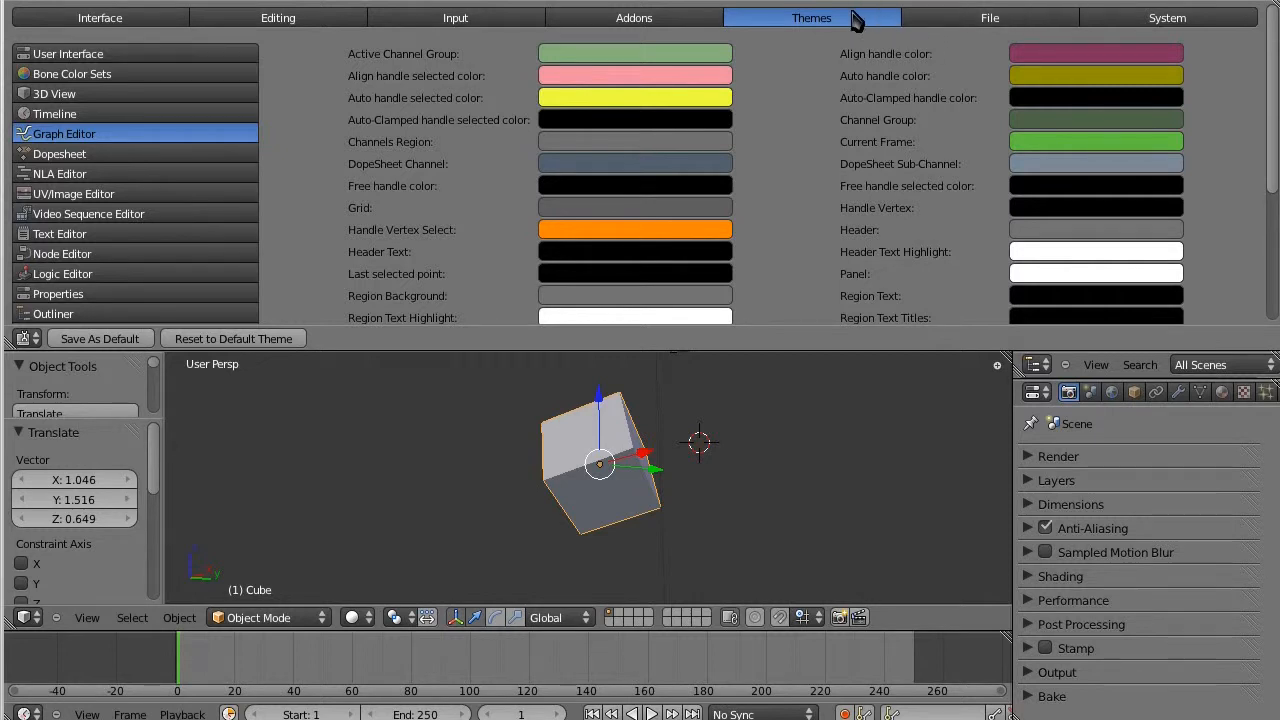
pyautogui.click(989, 17)
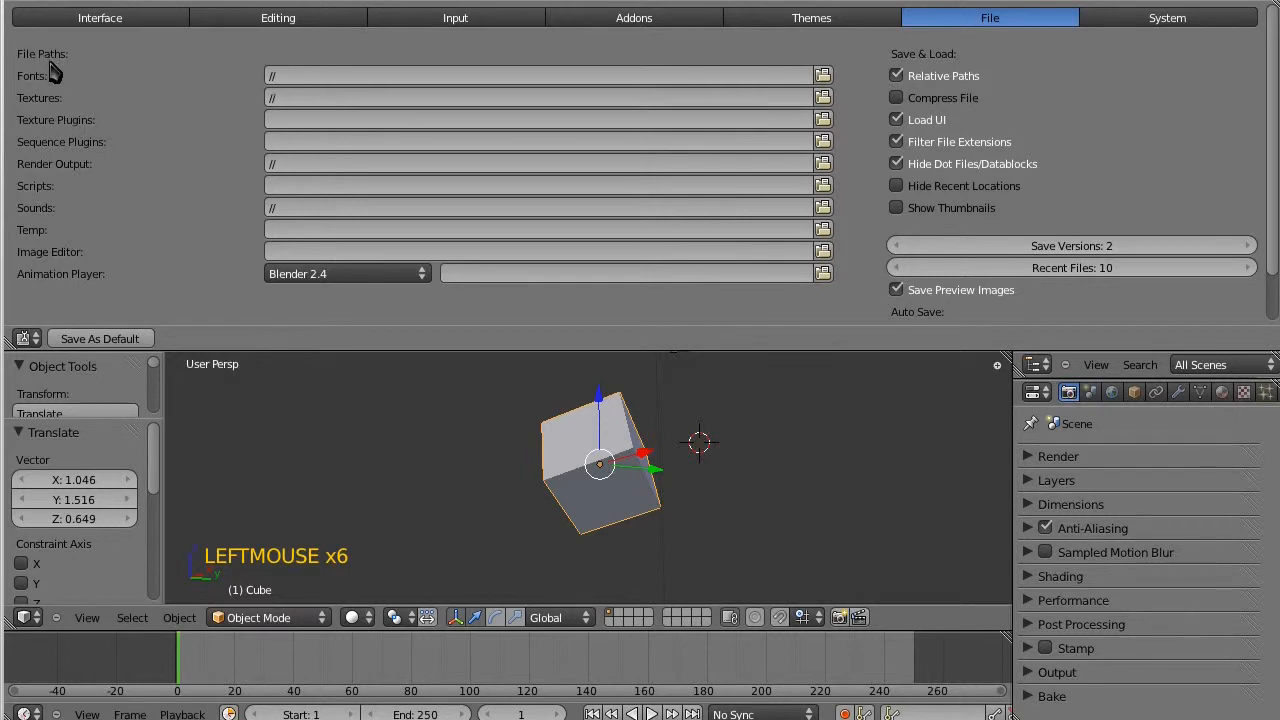
pyautogui.moveTo(328, 118)
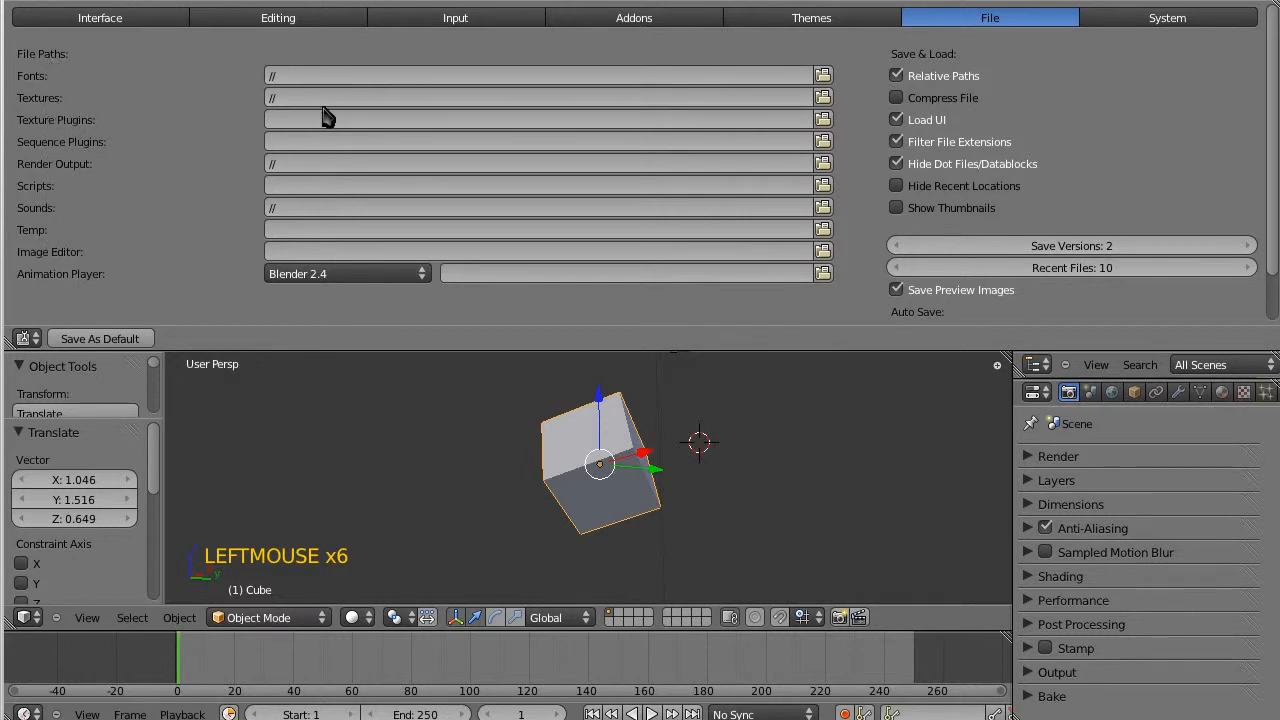
pyautogui.moveTo(375, 110)
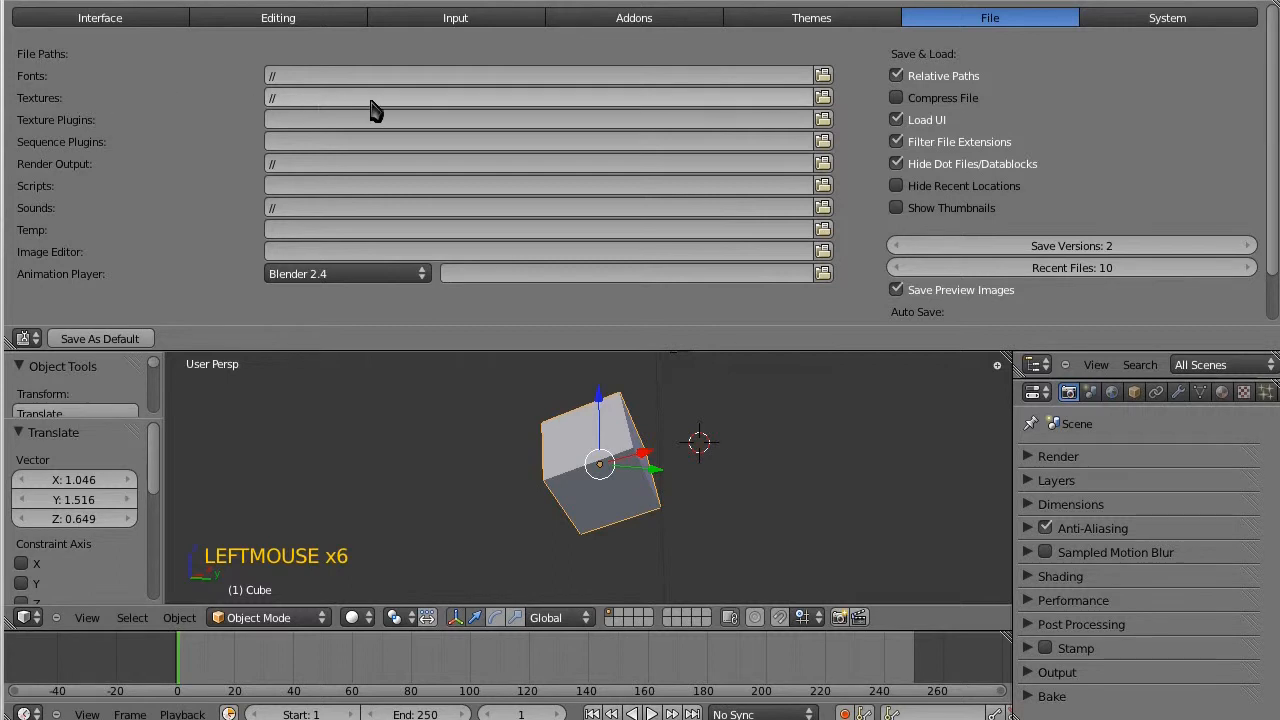
pyautogui.moveTo(300, 163)
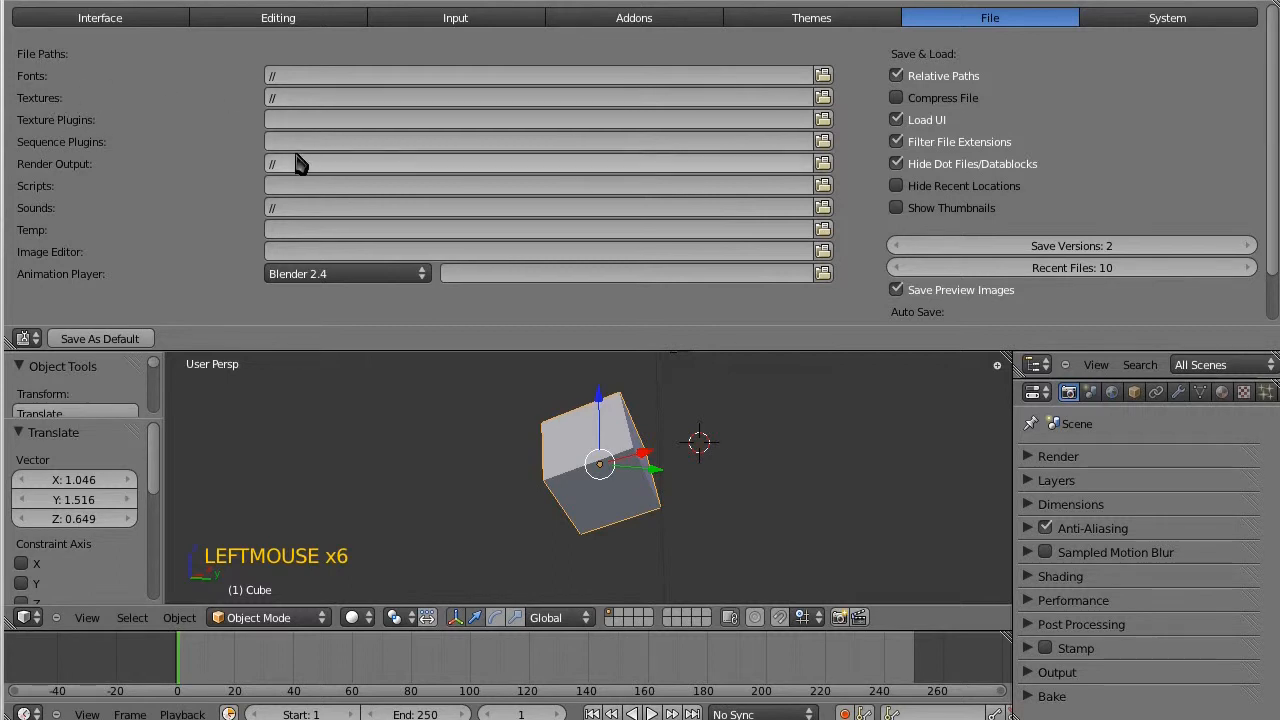
pyautogui.moveTo(65, 185)
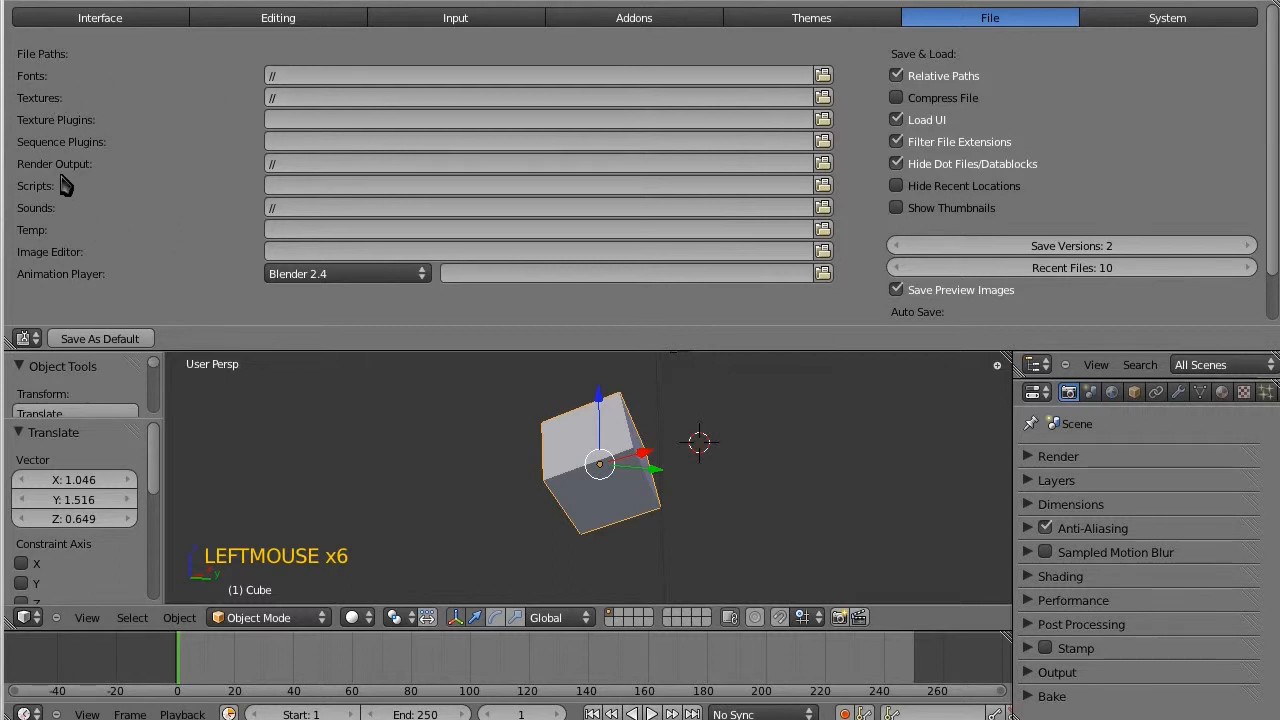
pyautogui.moveTo(350, 217)
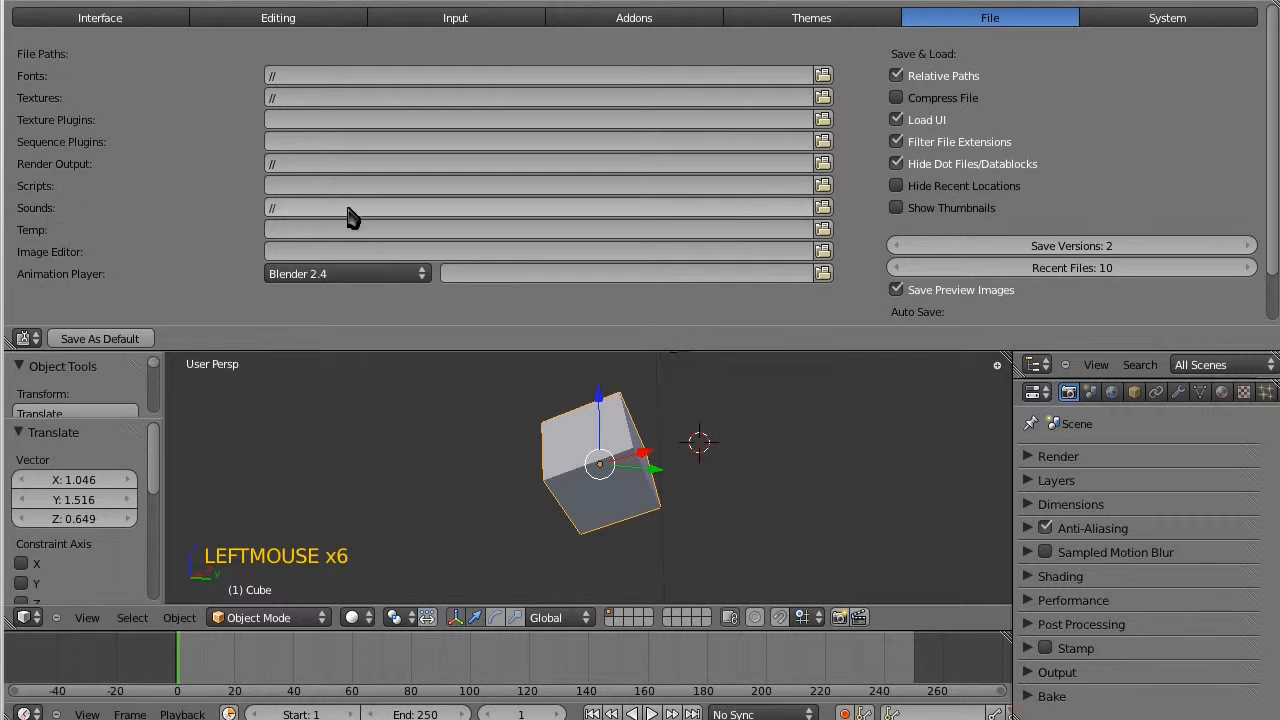
pyautogui.moveTo(127, 208)
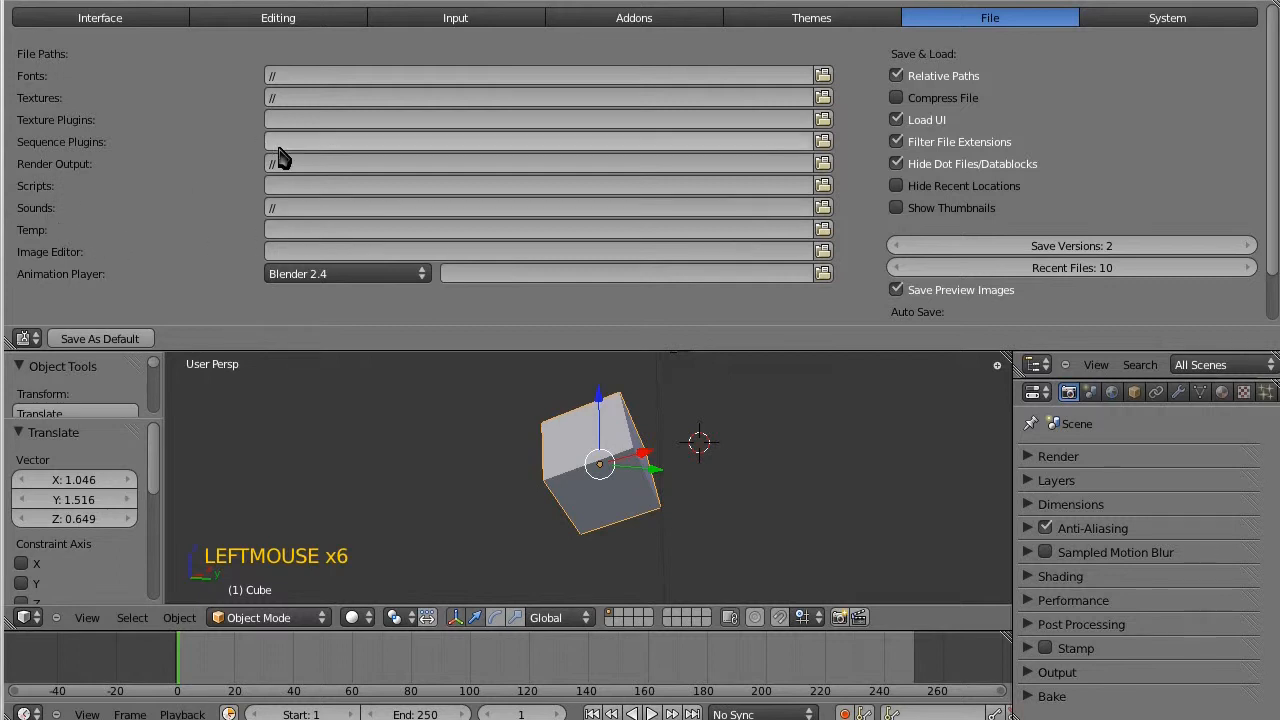
pyautogui.moveTo(320, 148)
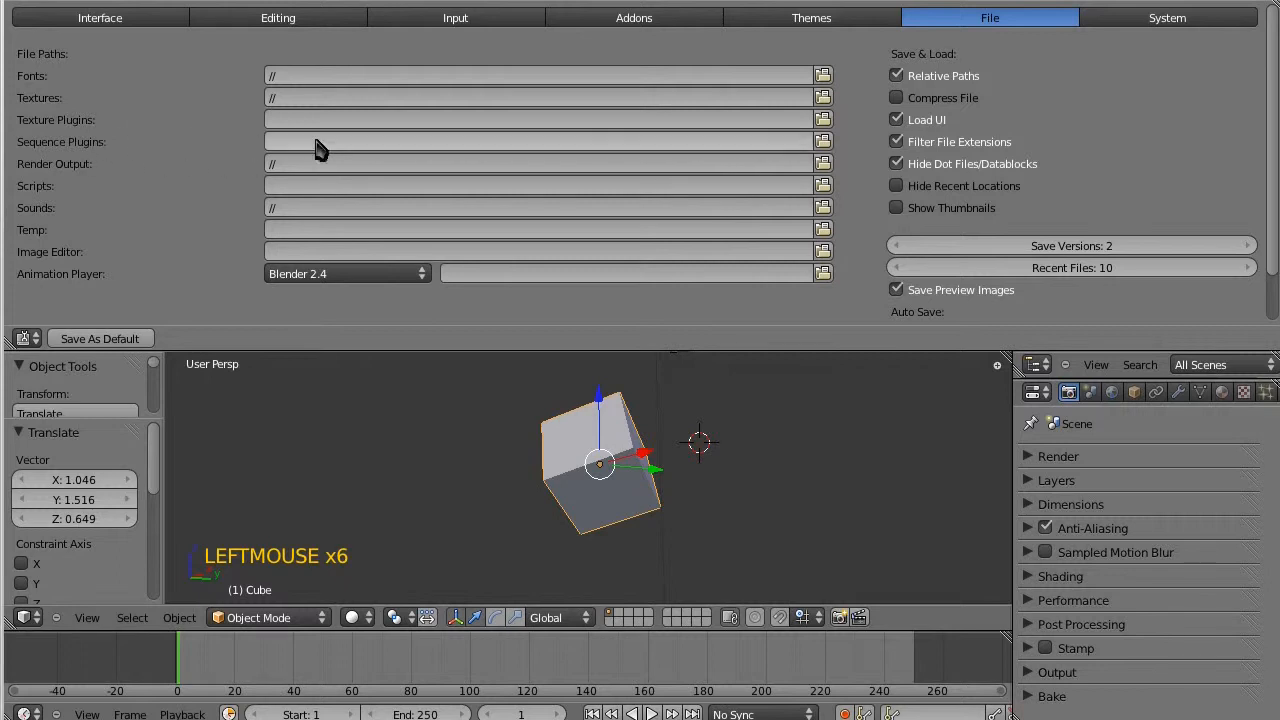
pyautogui.moveTo(1010, 72)
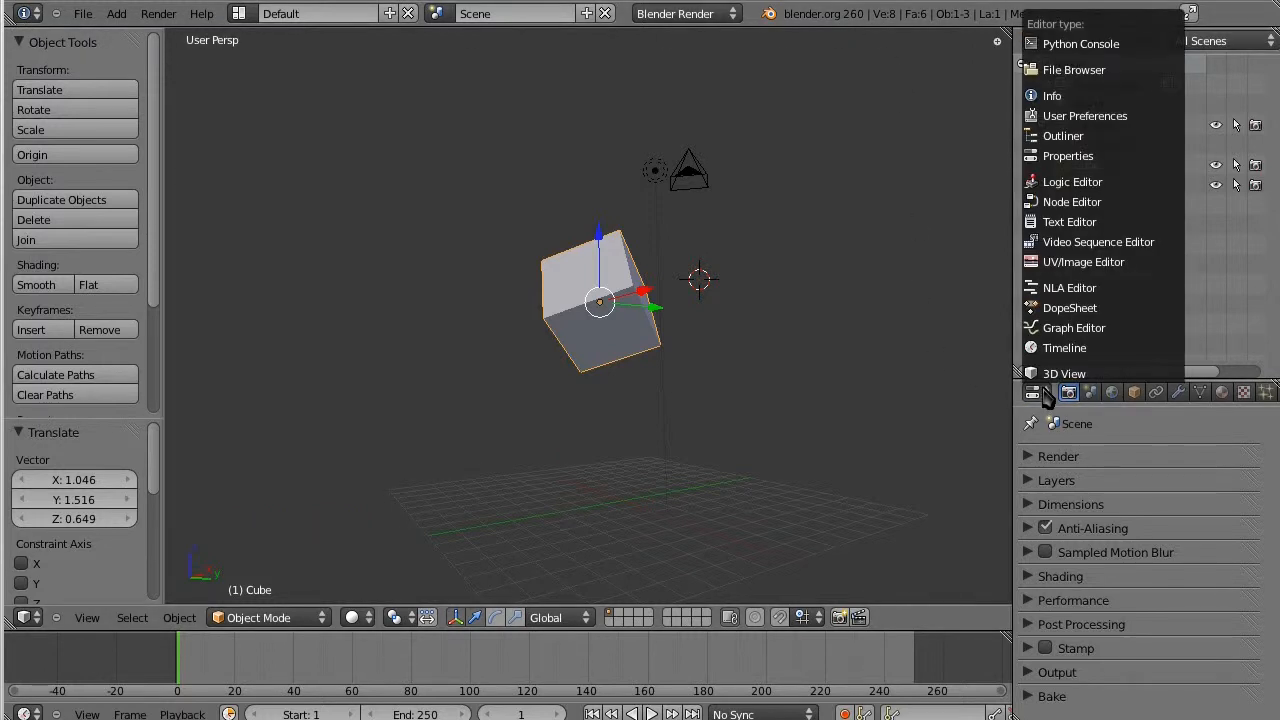
# Turn the side area into a 3D View briefly, then back into scene Properties.
pyautogui.click(1063, 135)
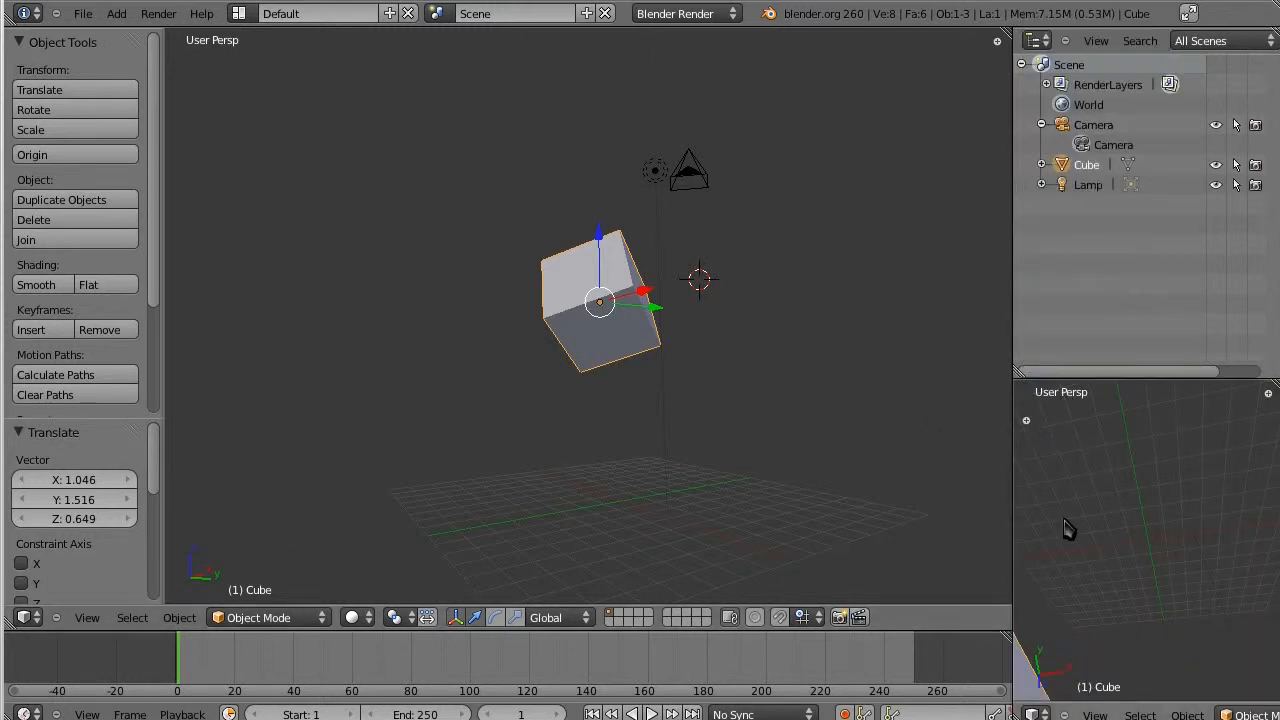
pyautogui.scroll(-3)
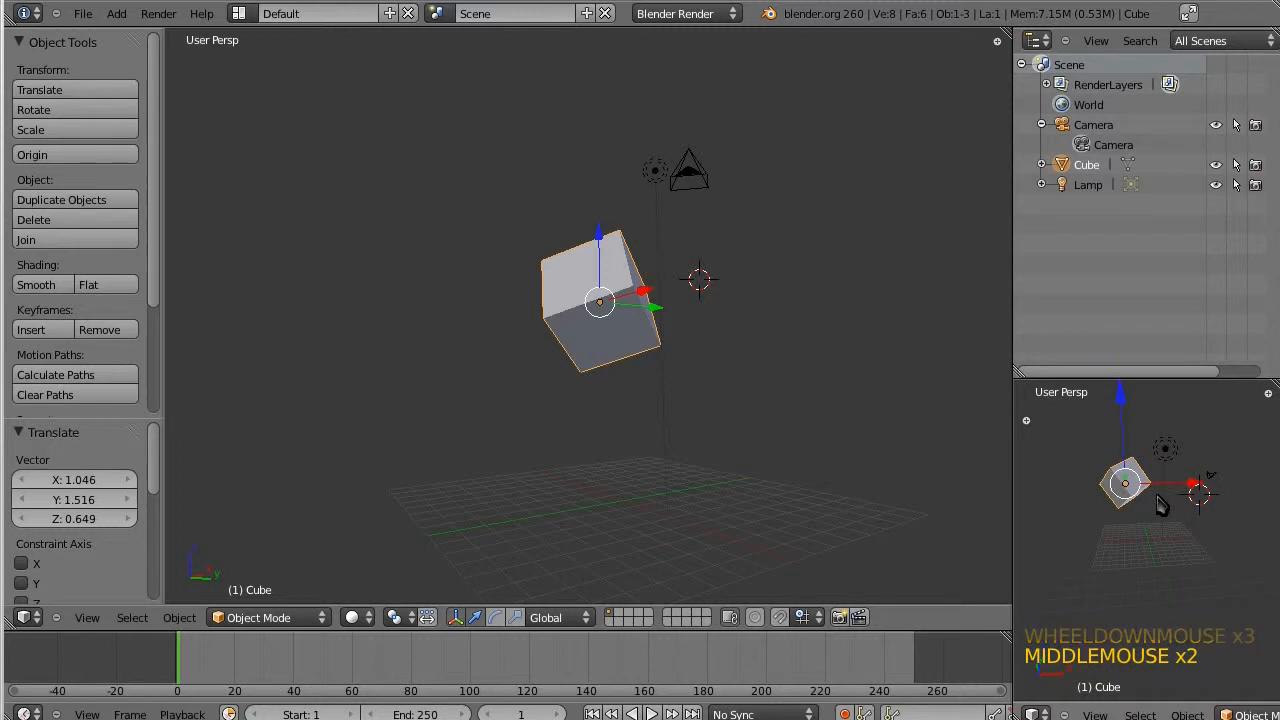
pyautogui.scroll(3)
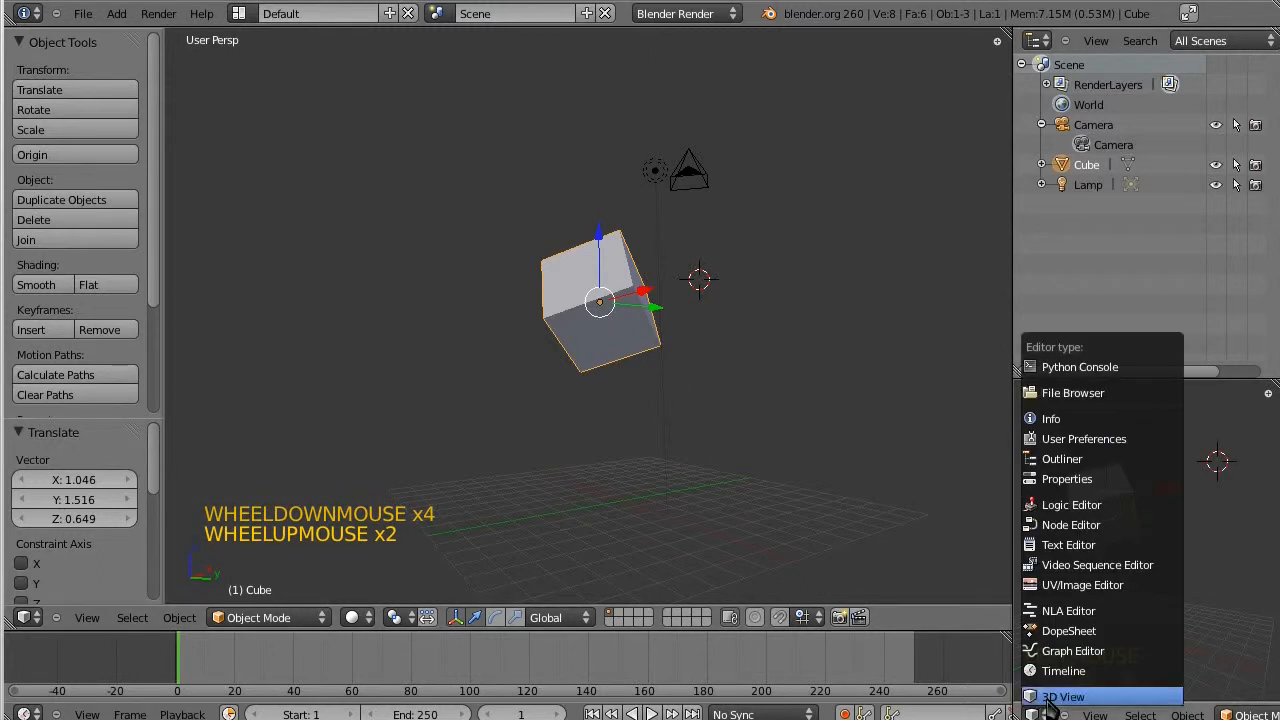
pyautogui.moveTo(1070, 504)
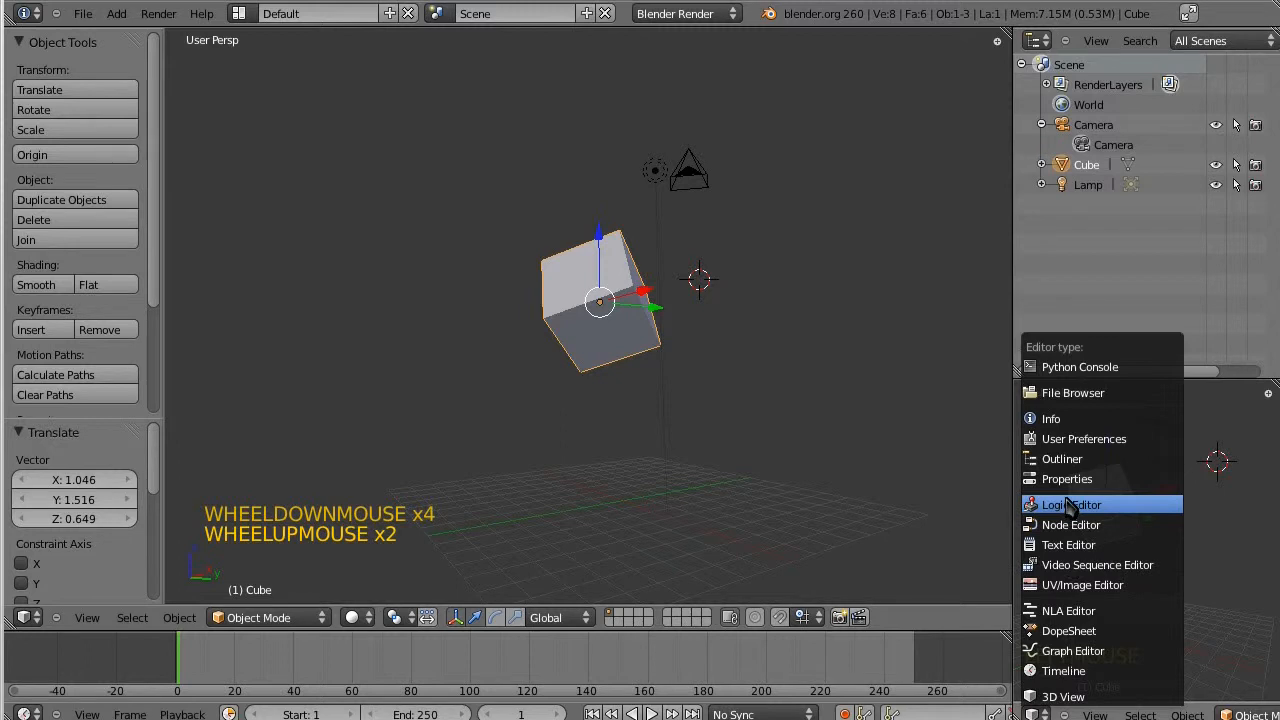
pyautogui.click(1067, 478)
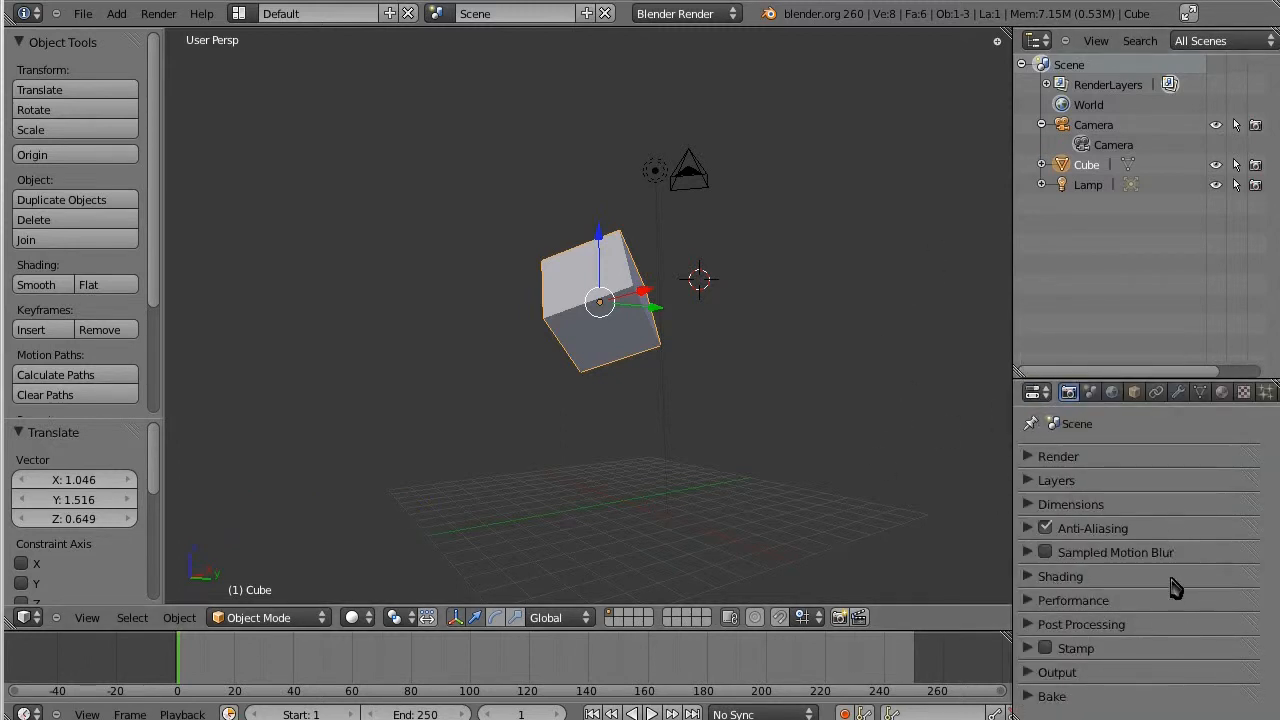
pyautogui.moveTo(730, 260)
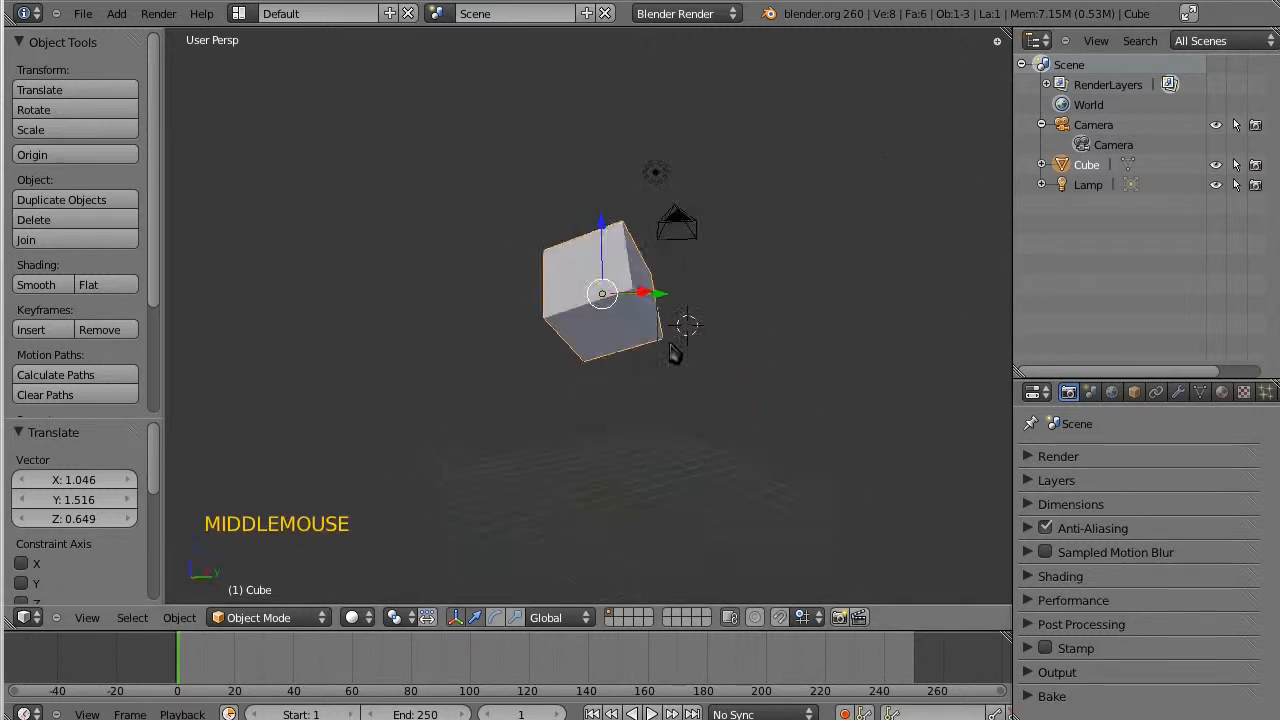
# Scrub the timeline so the current frame is 69.
pyautogui.scroll(-3)
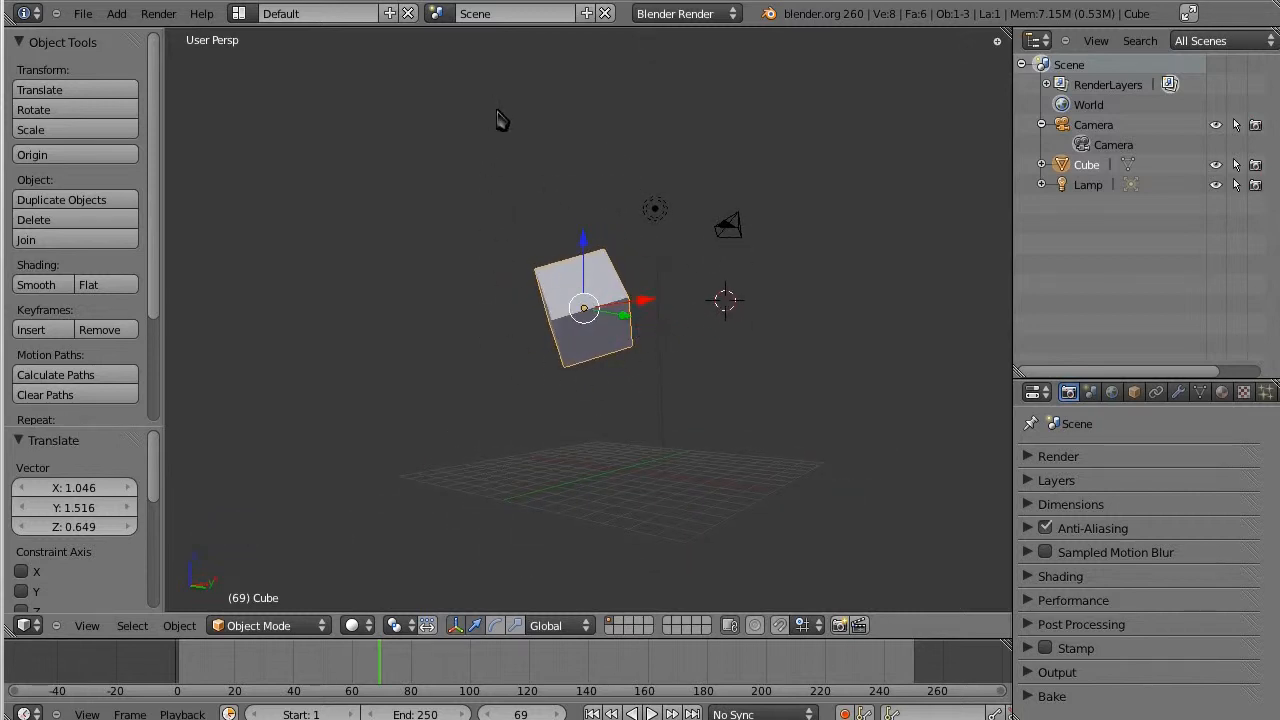
pyautogui.moveTo(878, 363)
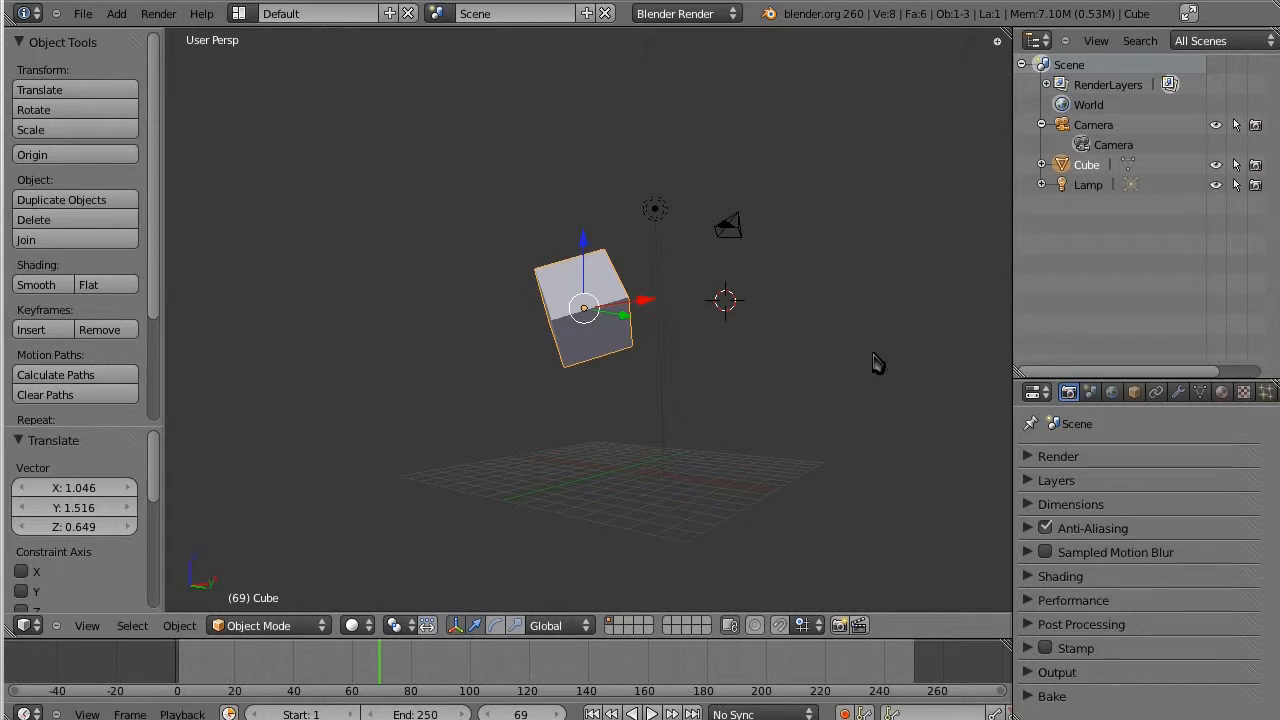
pyautogui.moveTo(545, 420)
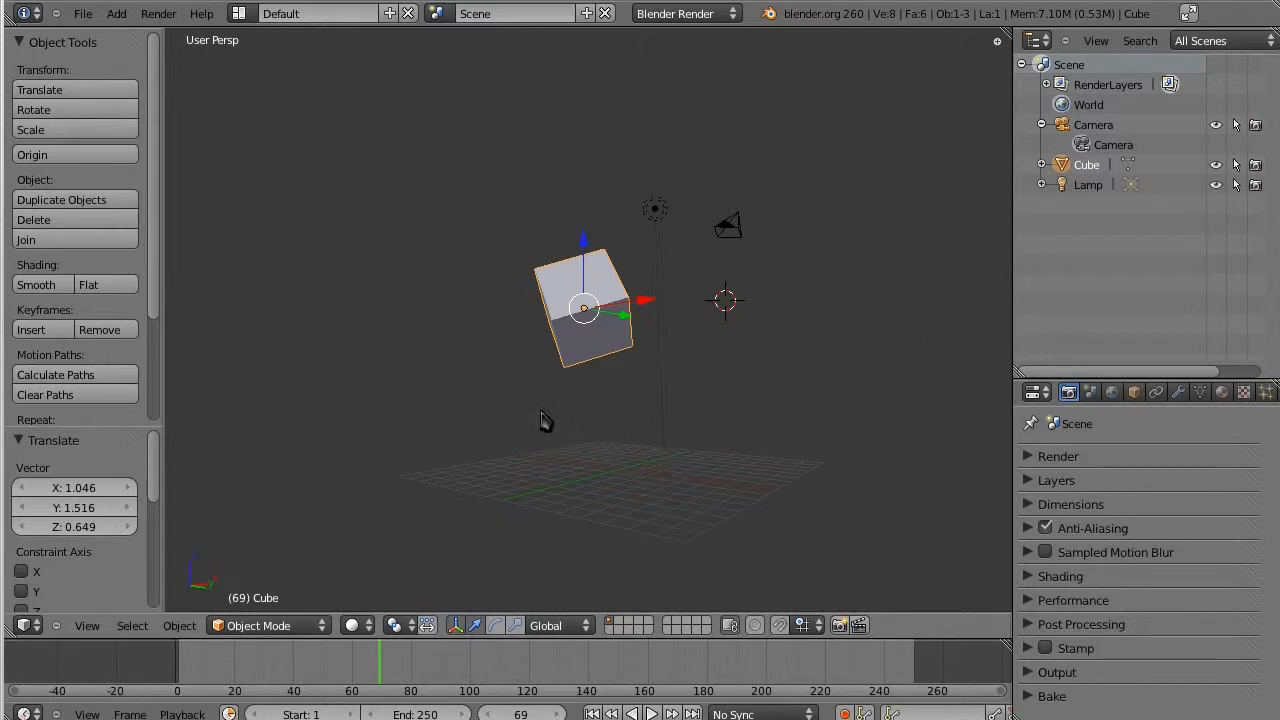
# Switch the screen layout to Animation.
pyautogui.click(318, 13)
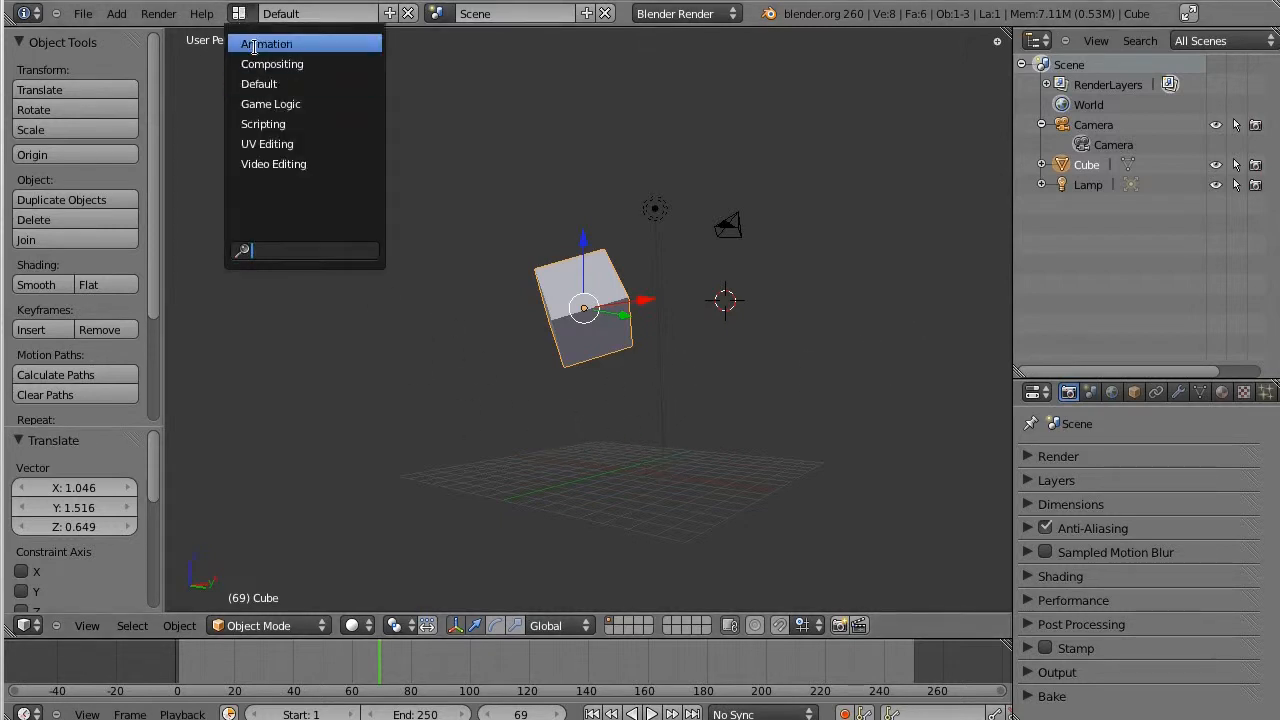
pyautogui.click(266, 43)
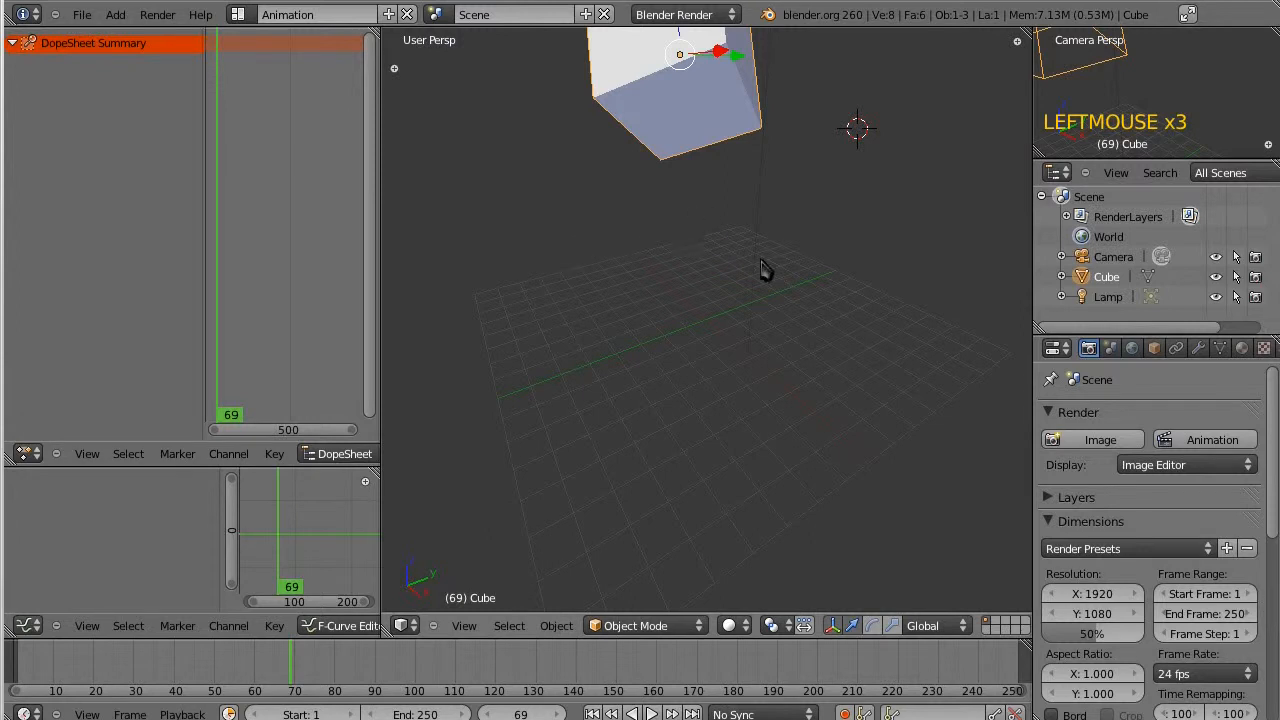
pyautogui.scroll(-3)
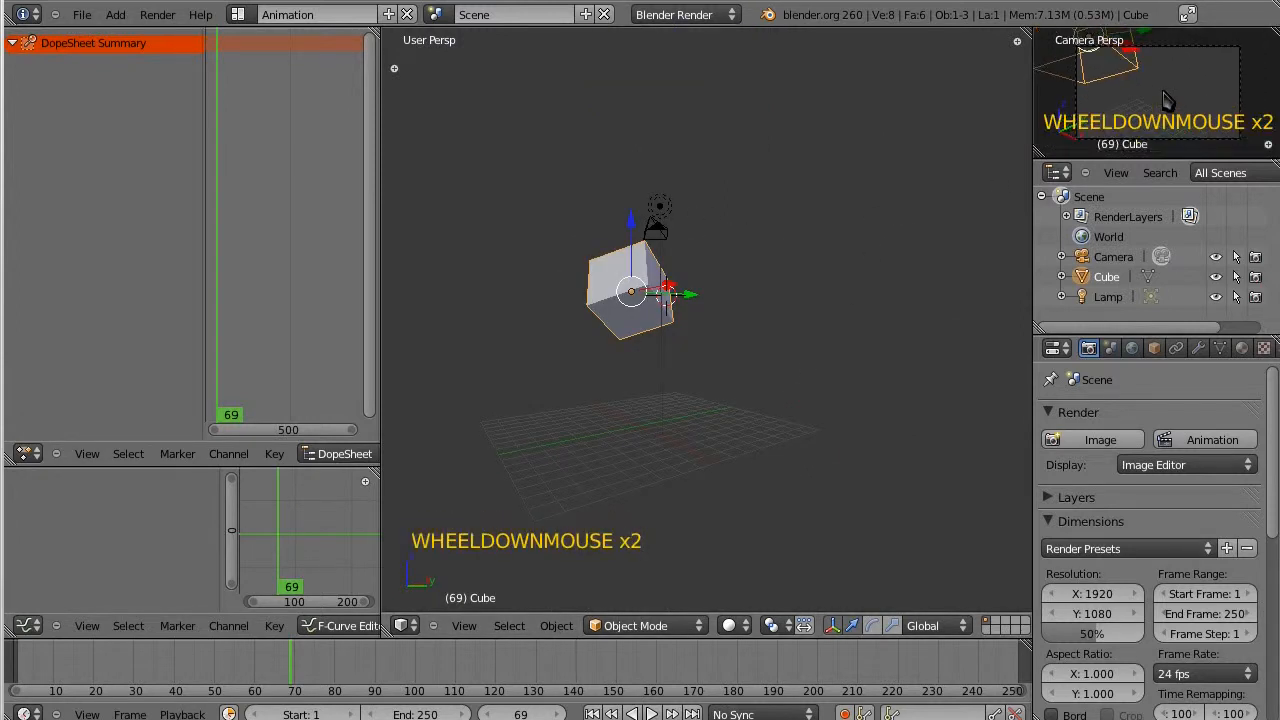
pyautogui.scroll(3)
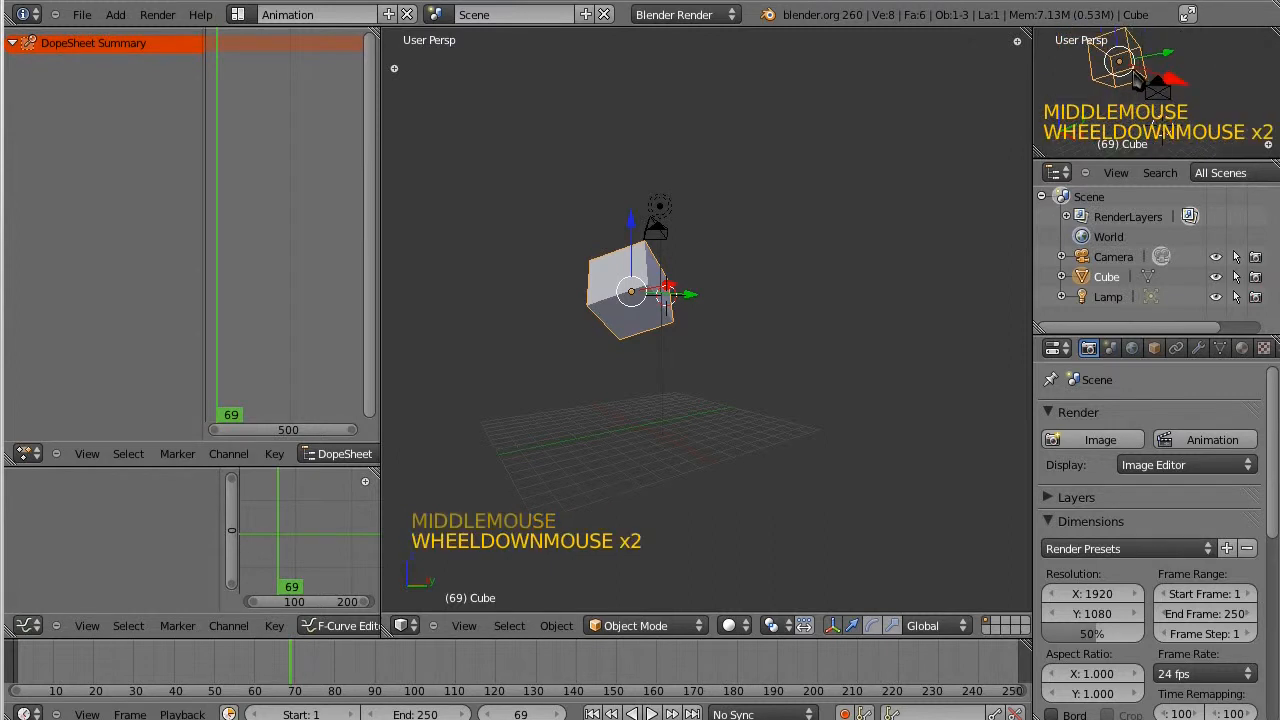
pyautogui.scroll(-3)
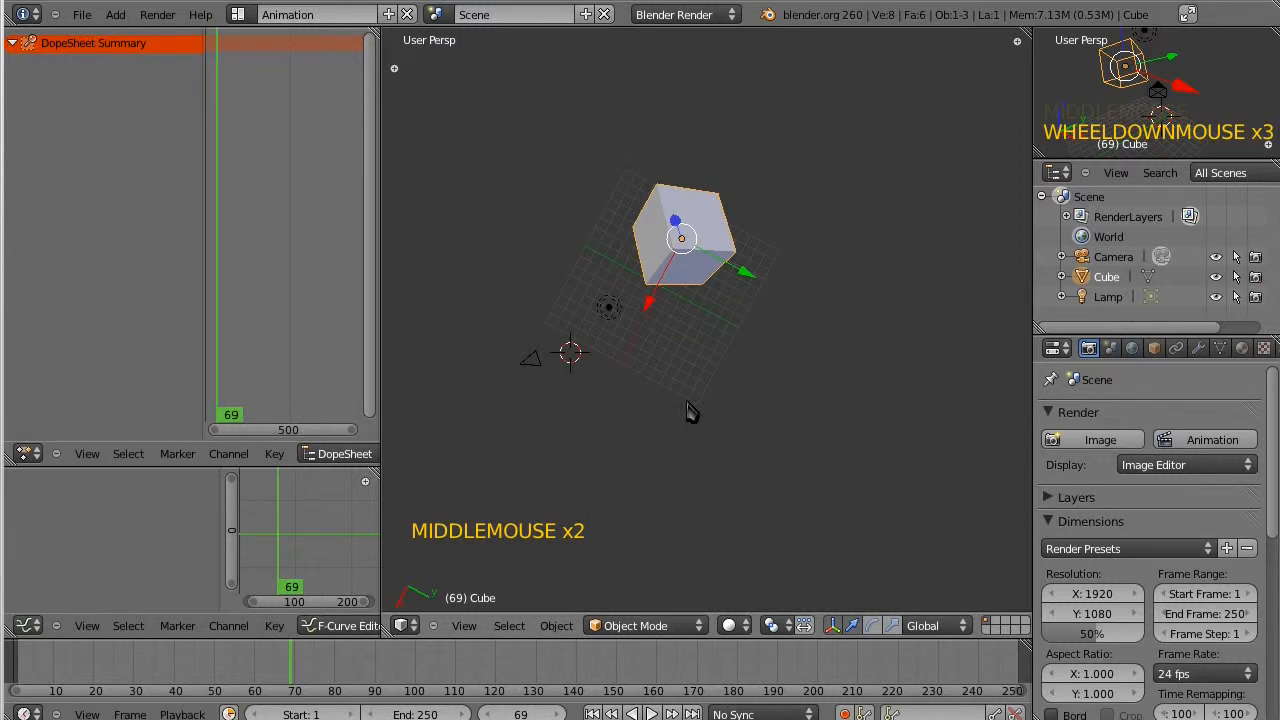
# Orbit the view and show the scene through the camera with Numpad 0.
pyautogui.middleClick(690, 410)
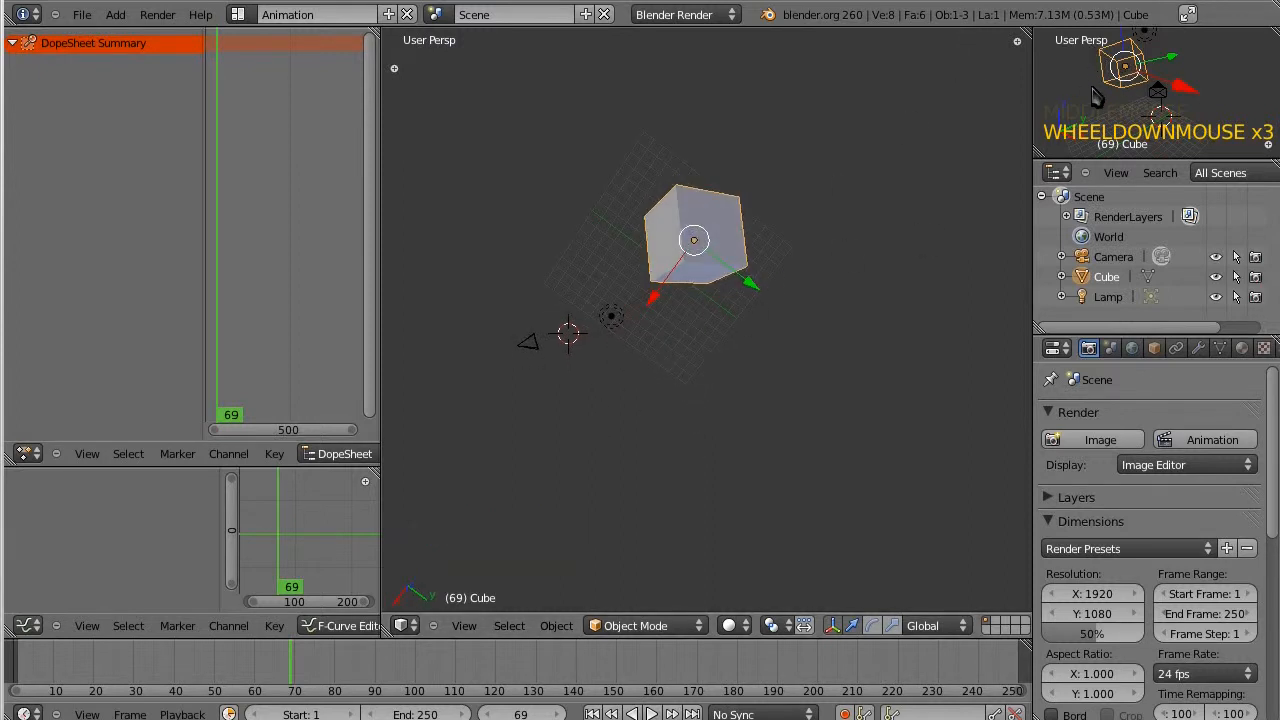
pyautogui.press('NUMPAD_0')
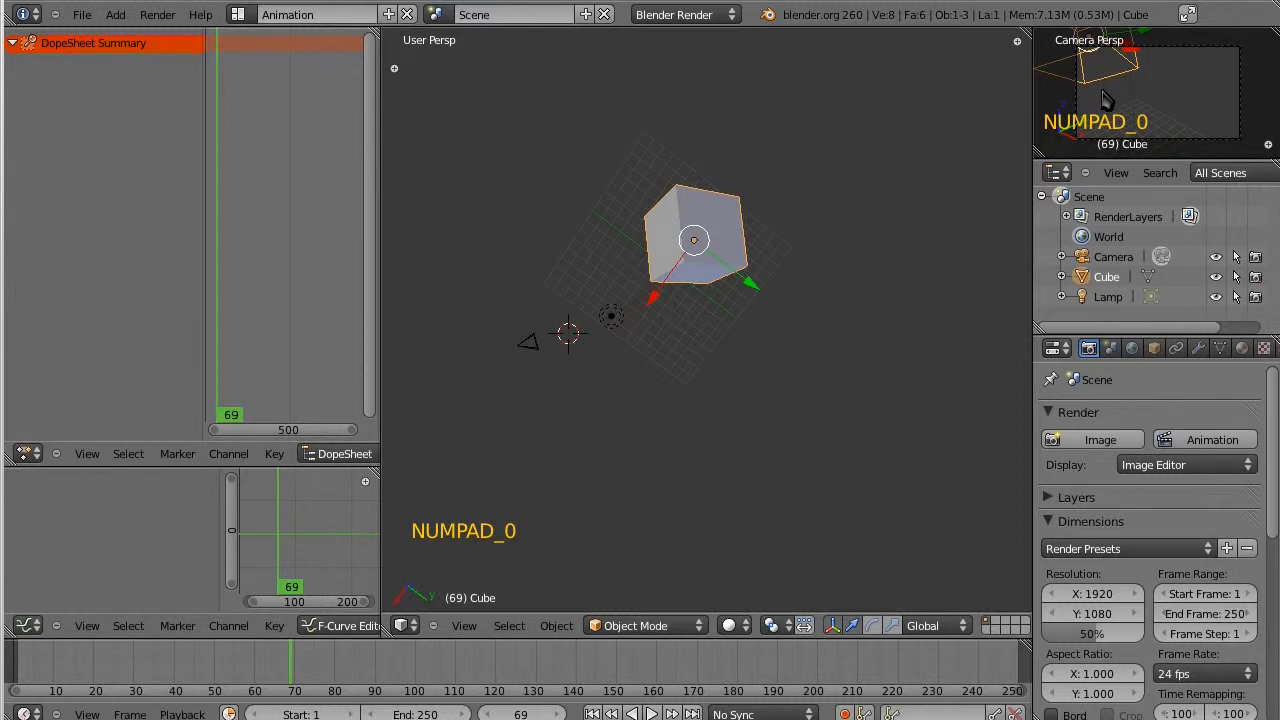
pyautogui.scroll(3)
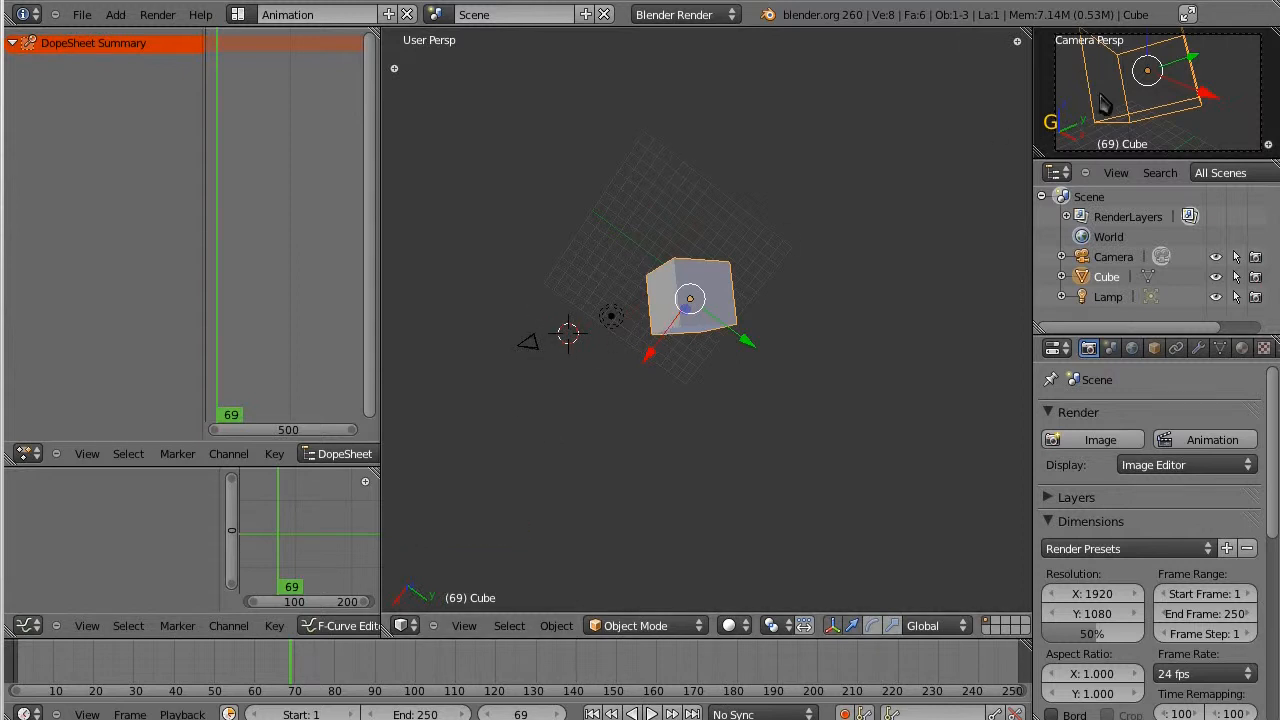
pyautogui.moveTo(1130, 167)
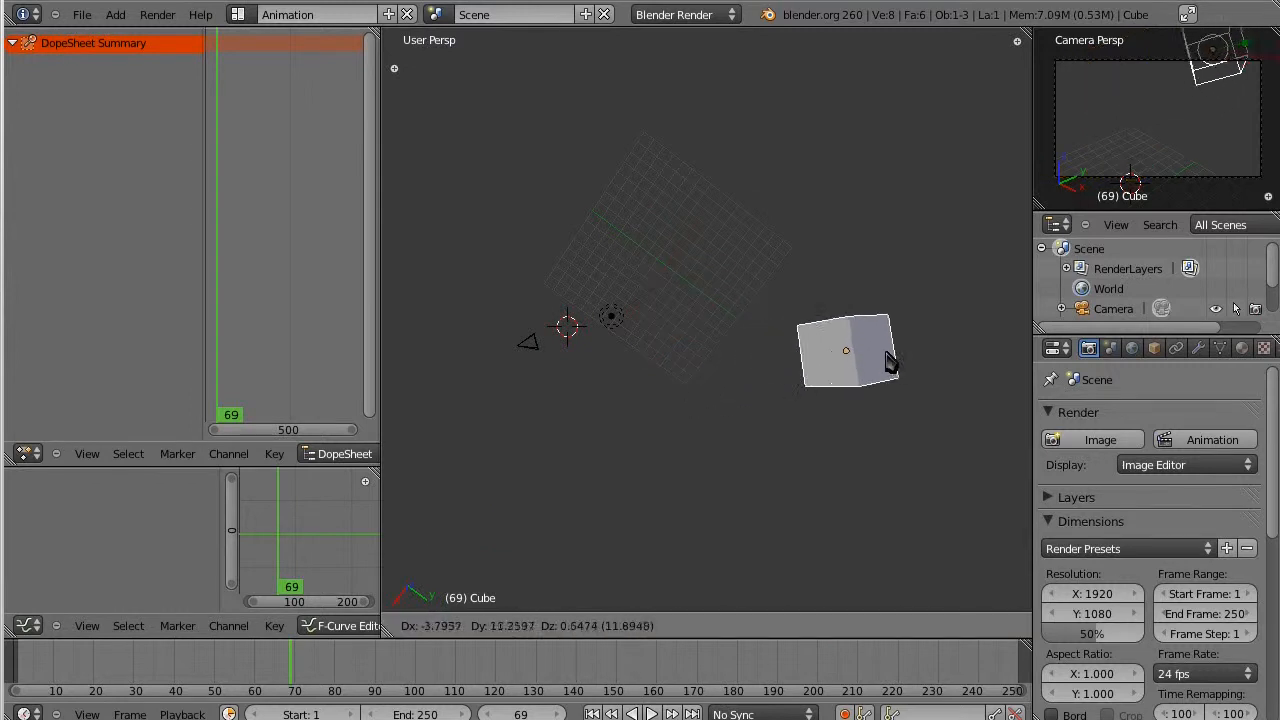
# Drop the cube at its new spot above the grid centre and grab it again.
pyautogui.click(847, 350)
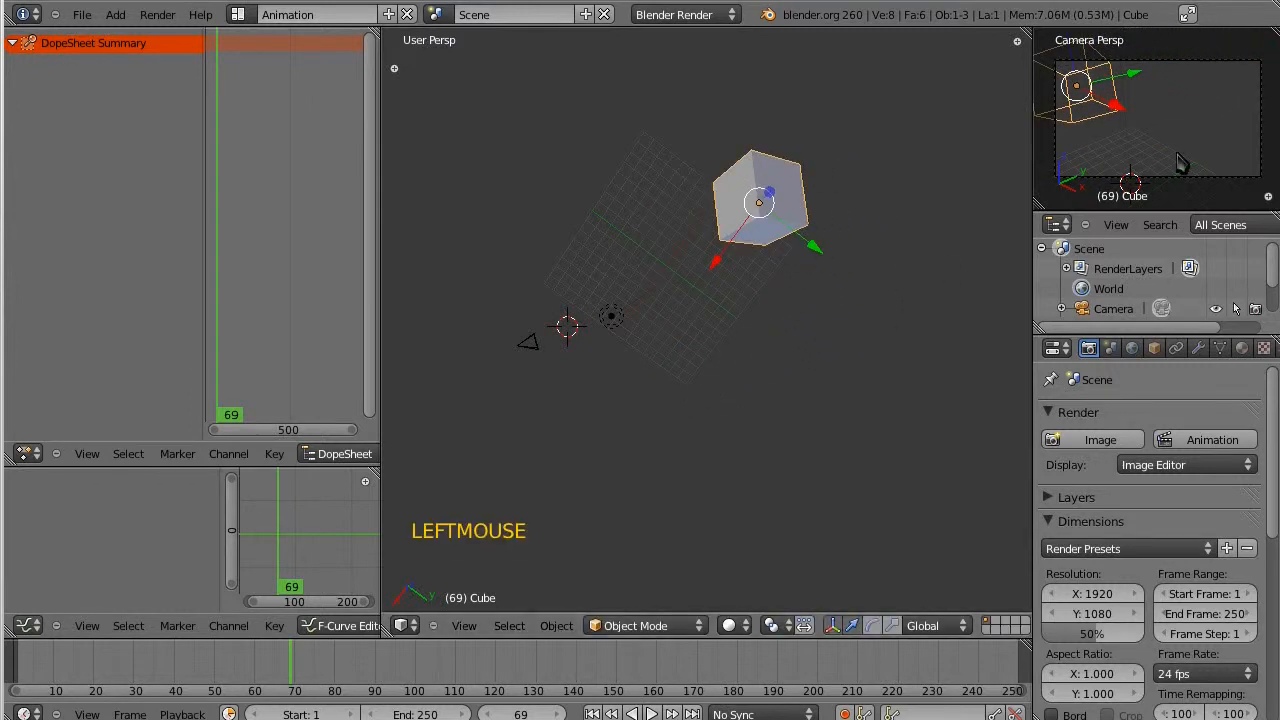
pyautogui.press('g')
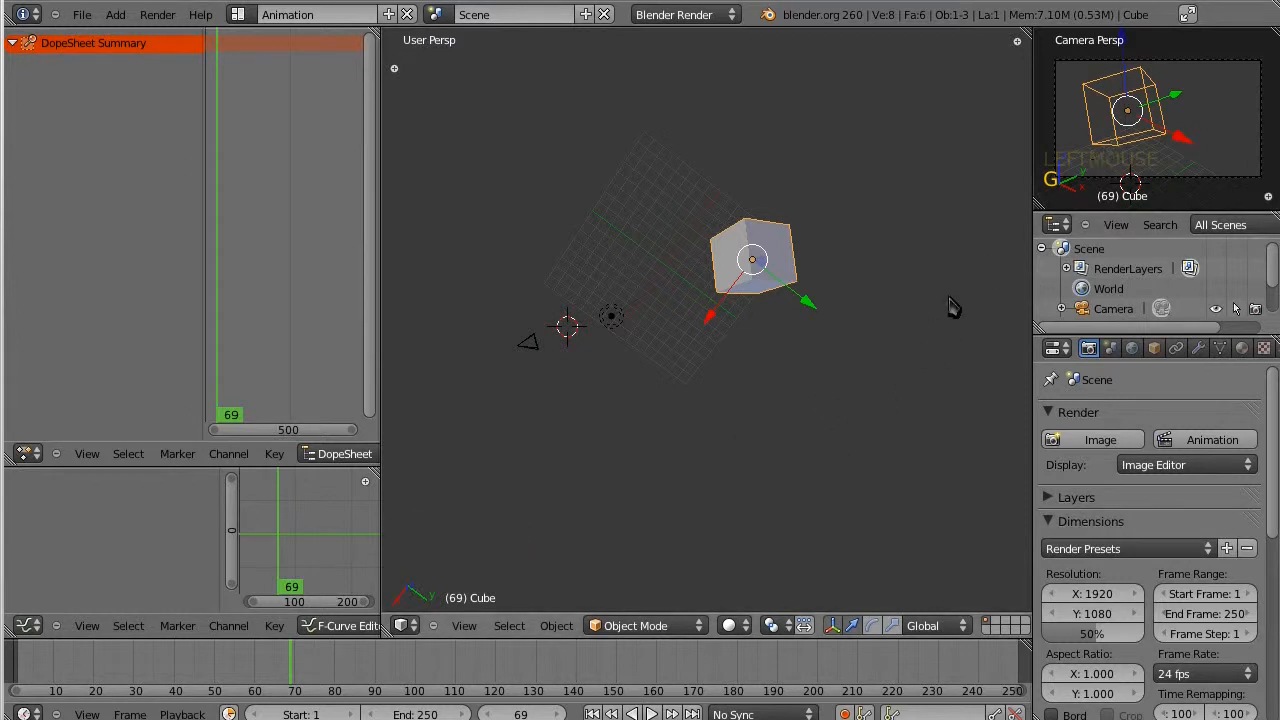
pyautogui.moveTo(330, 416)
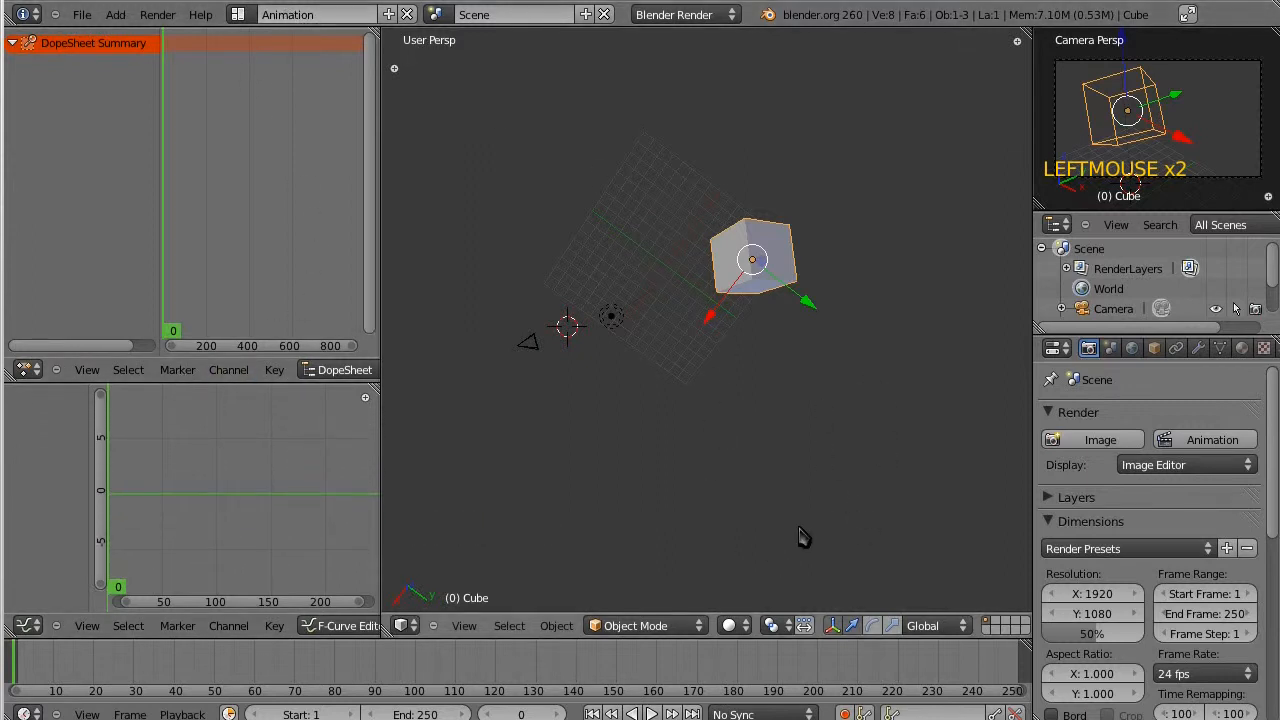
pyautogui.moveTo(714, 557)
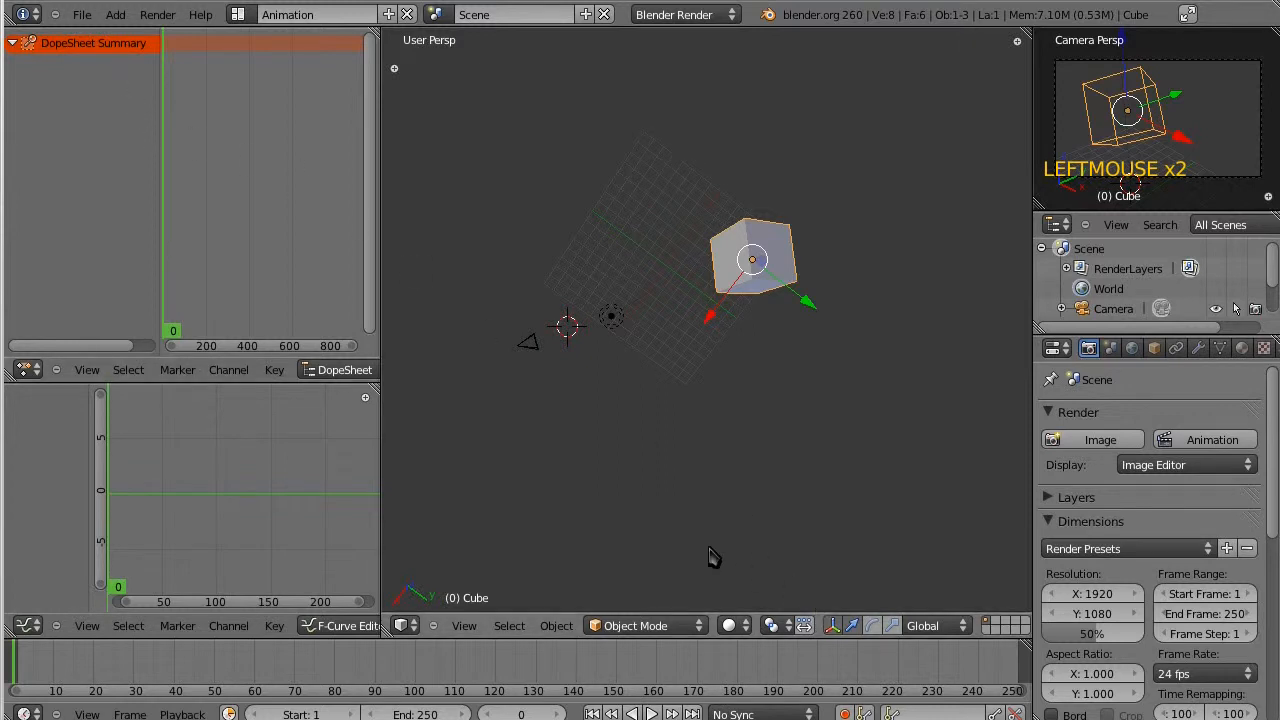
pyautogui.moveTo(951, 318)
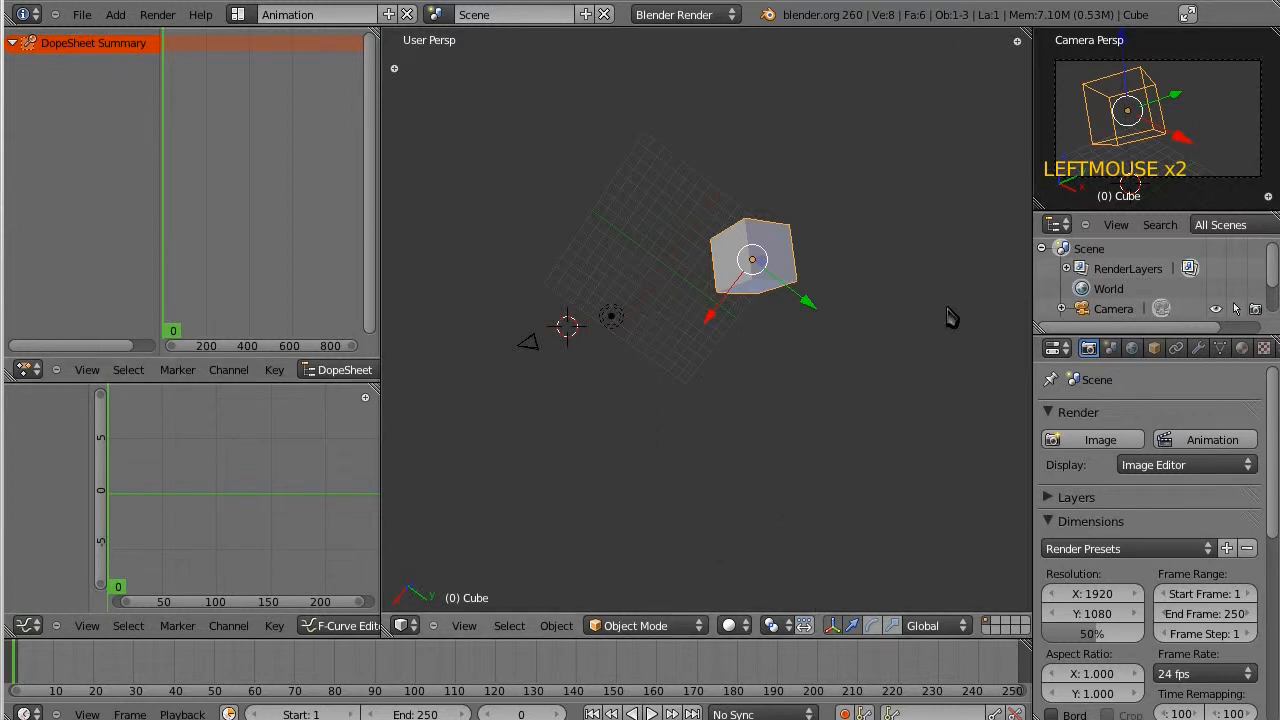
pyautogui.scroll(-3)
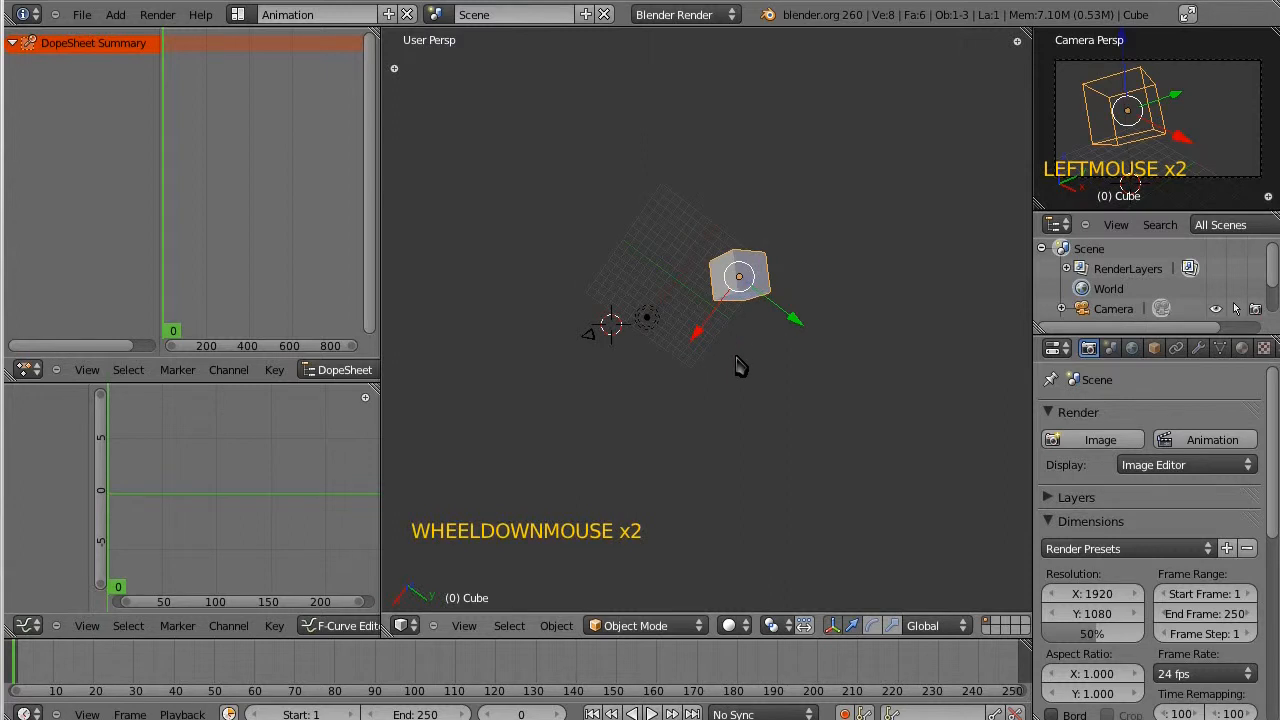
pyautogui.scroll(3)
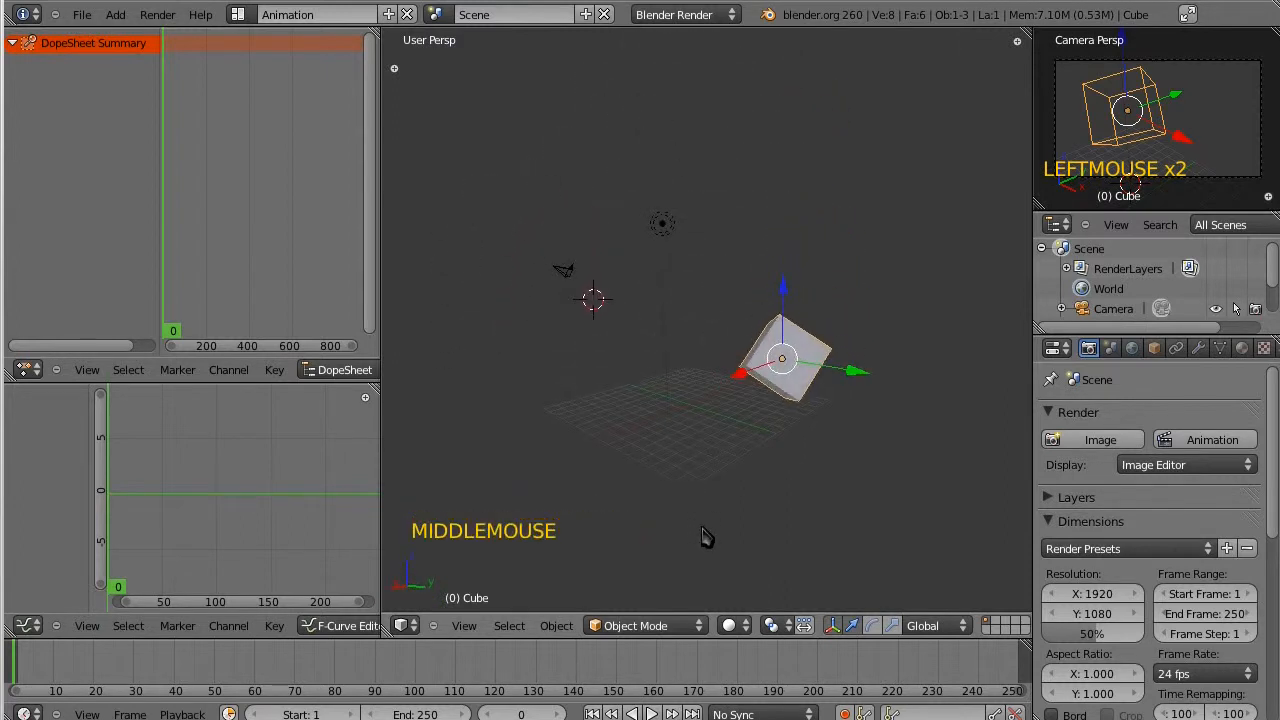
pyautogui.scroll(3)
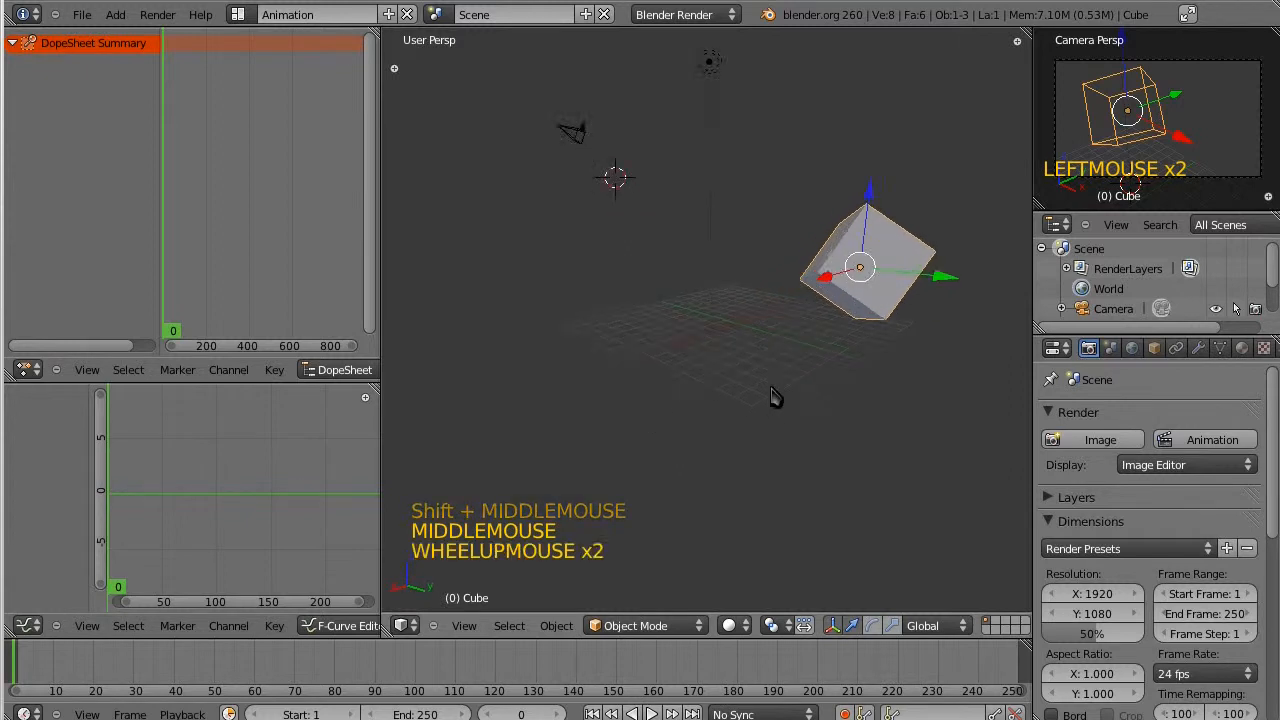
pyautogui.scroll(3)
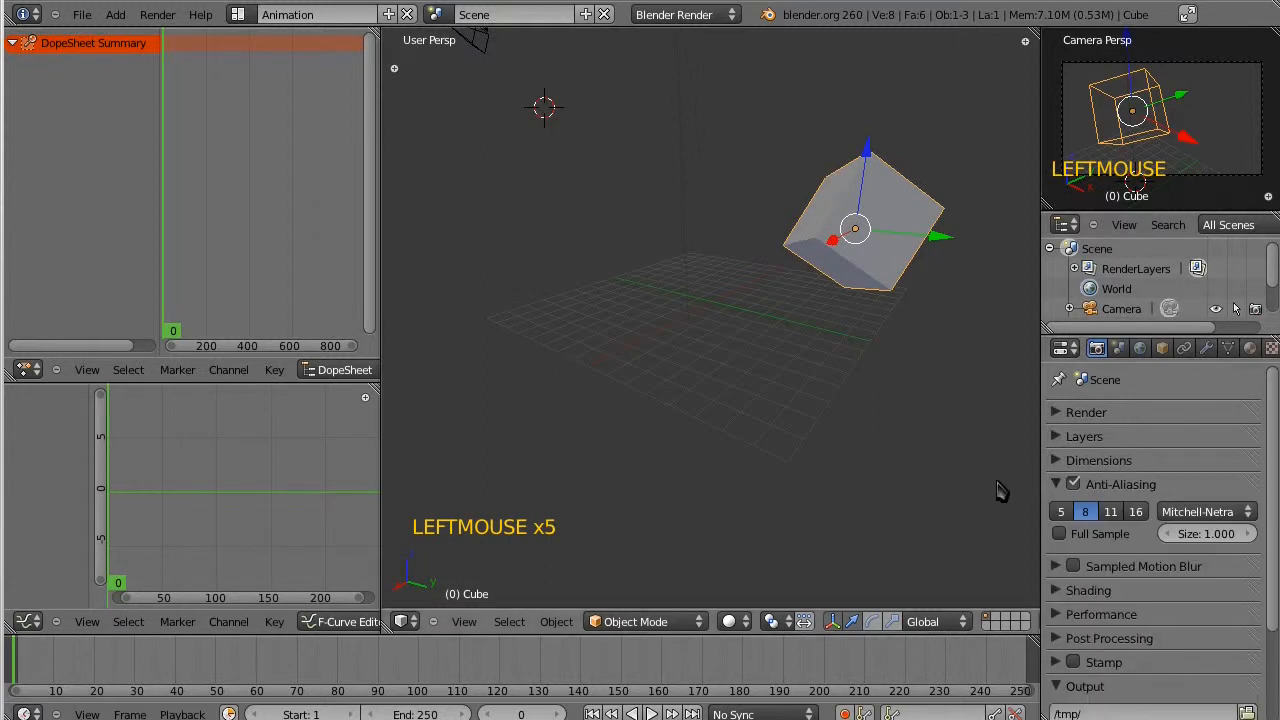
# Grab the cube once more to move it to the camera preview's edge.
pyautogui.press('g')
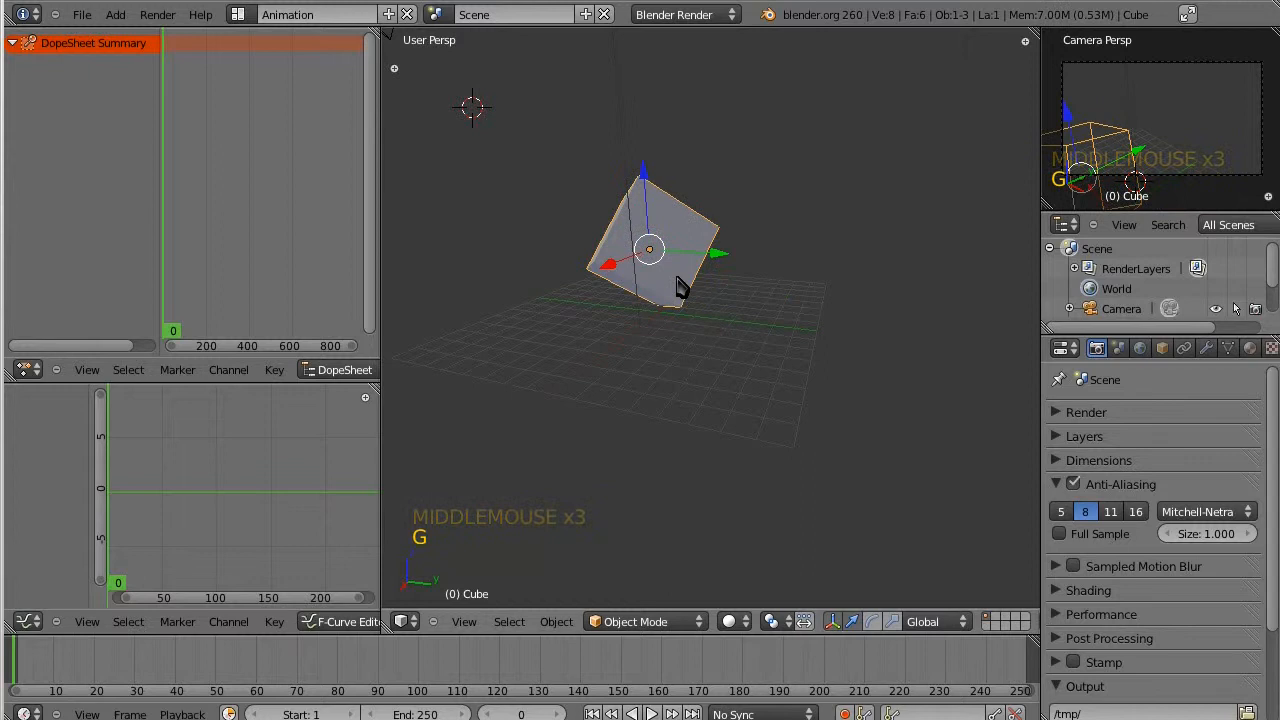
pyautogui.scroll(-3)
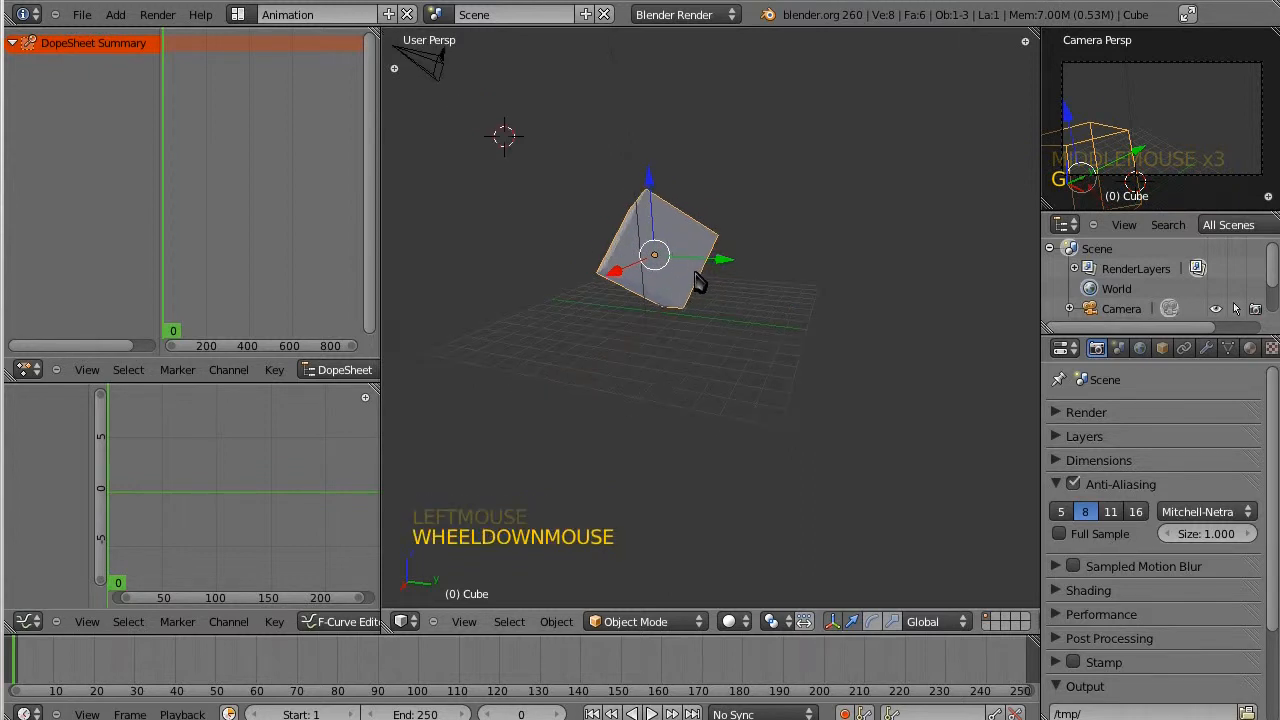
pyautogui.scroll(-3)
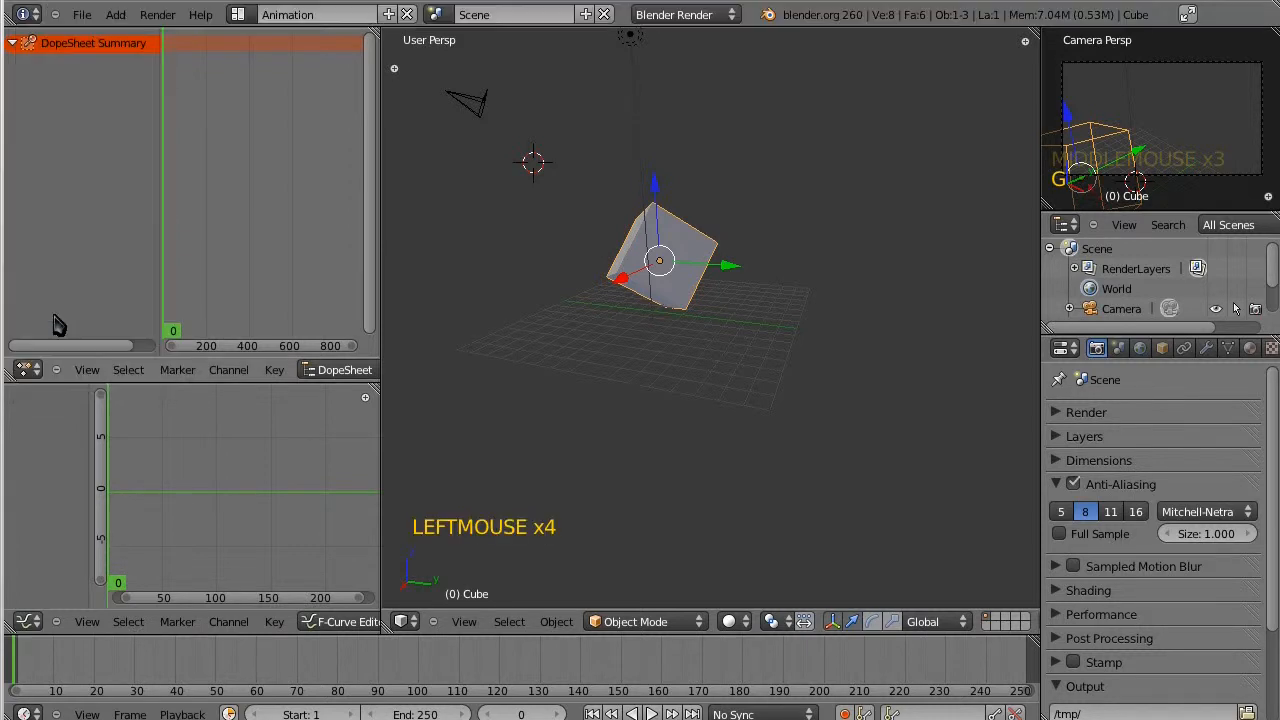
pyautogui.click(82, 14)
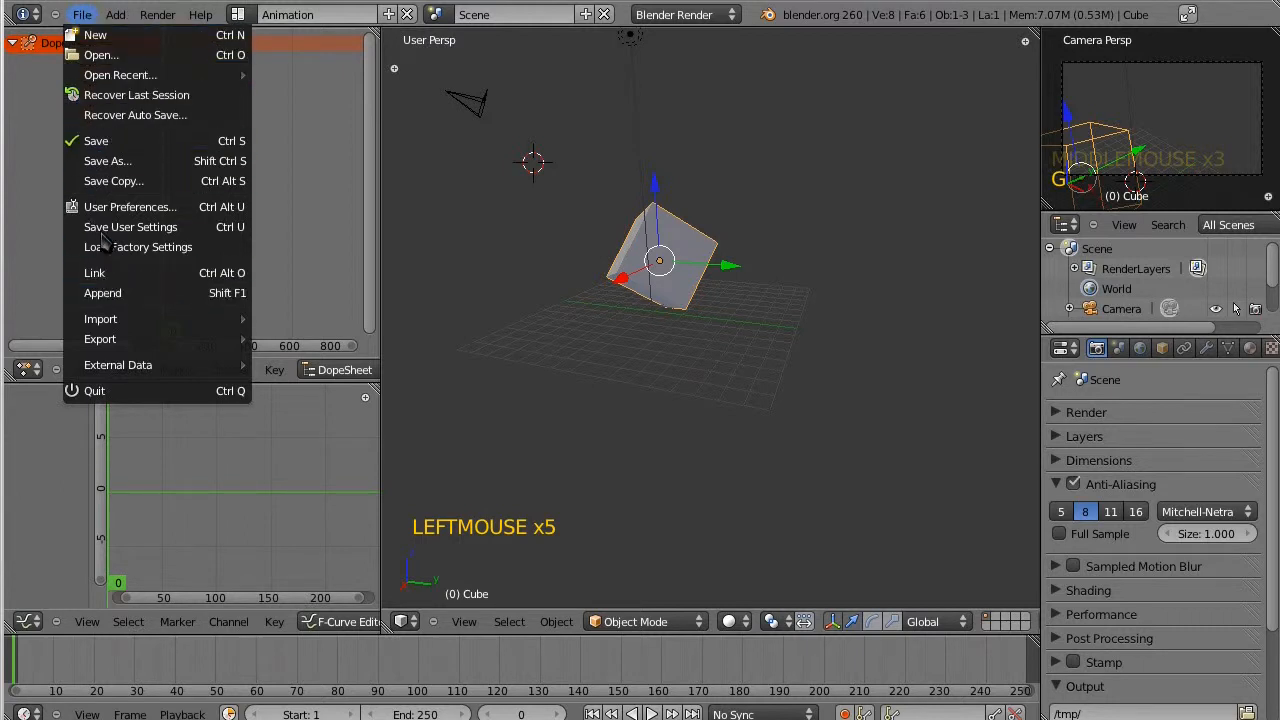
pyautogui.moveTo(96, 140)
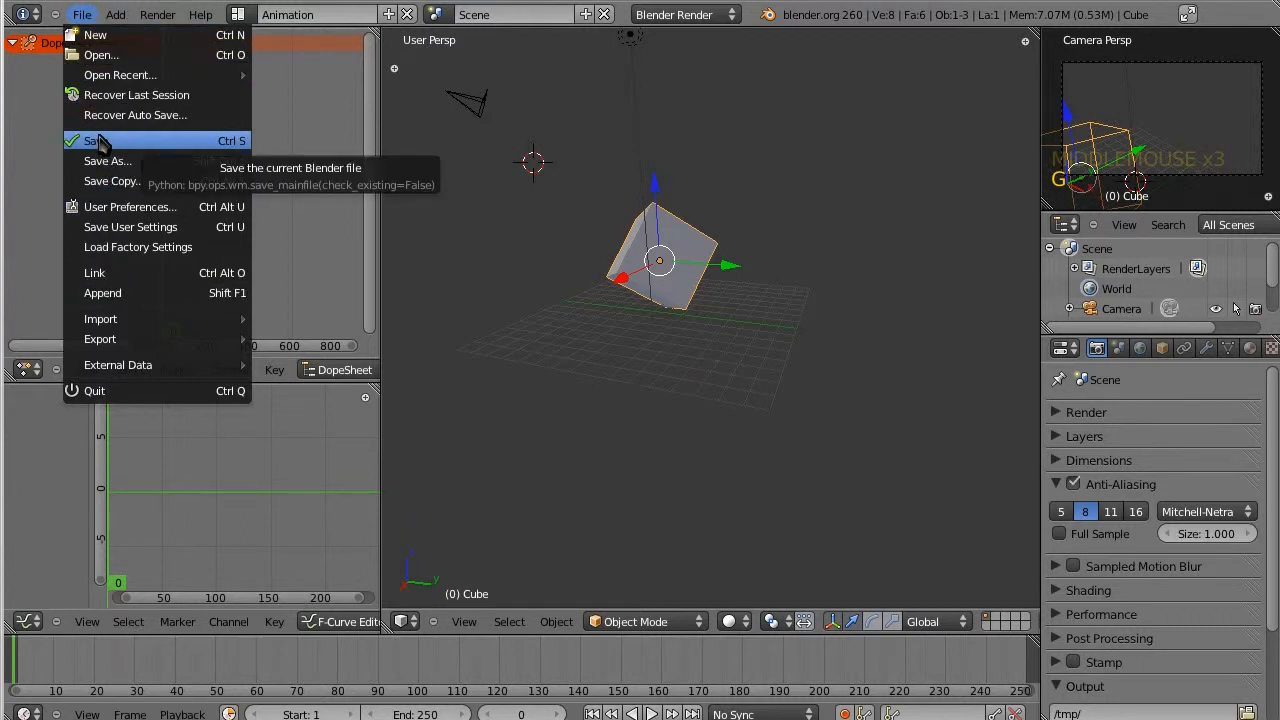
pyautogui.moveTo(113, 181)
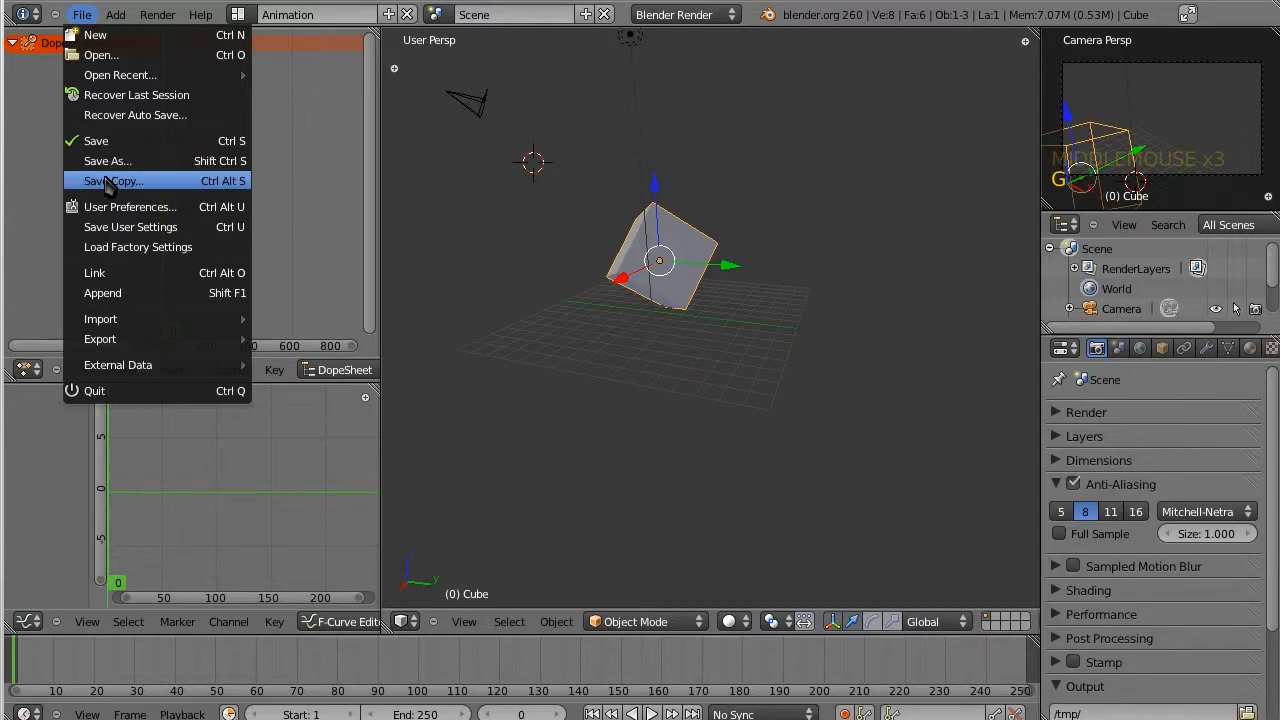
pyautogui.click(112, 180)
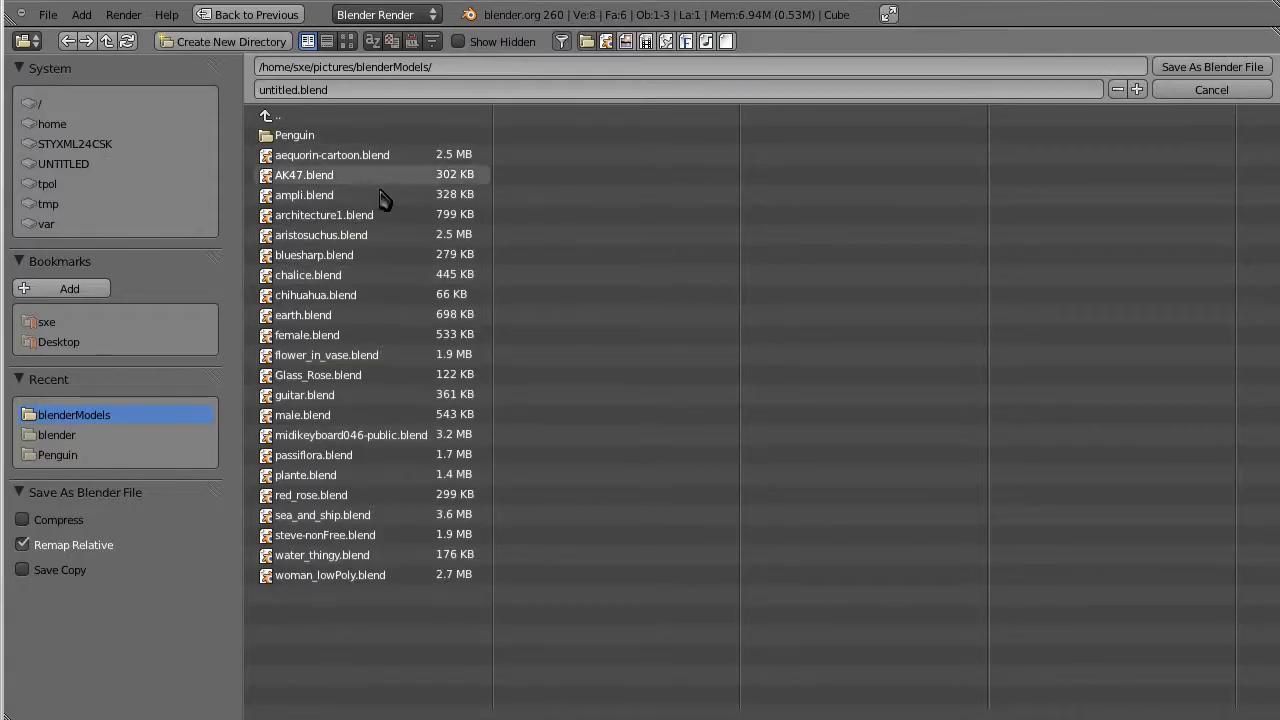
pyautogui.moveTo(380, 513)
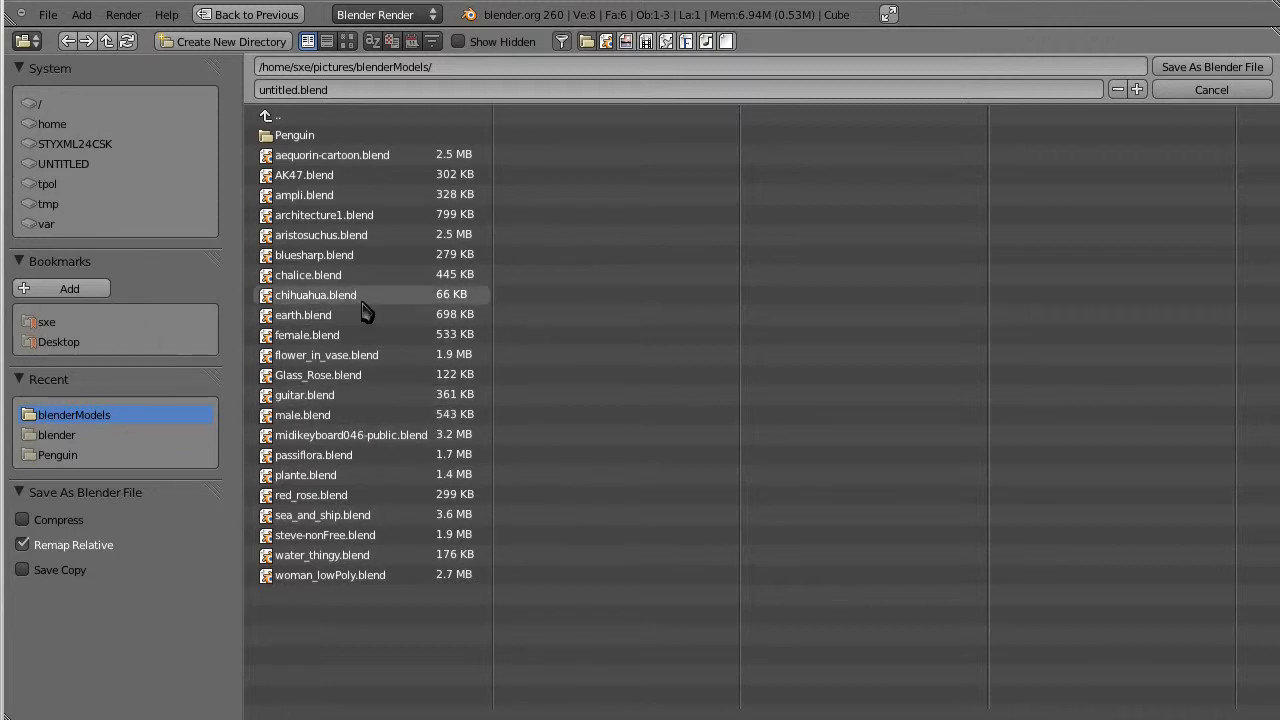
pyautogui.moveTo(1173, 181)
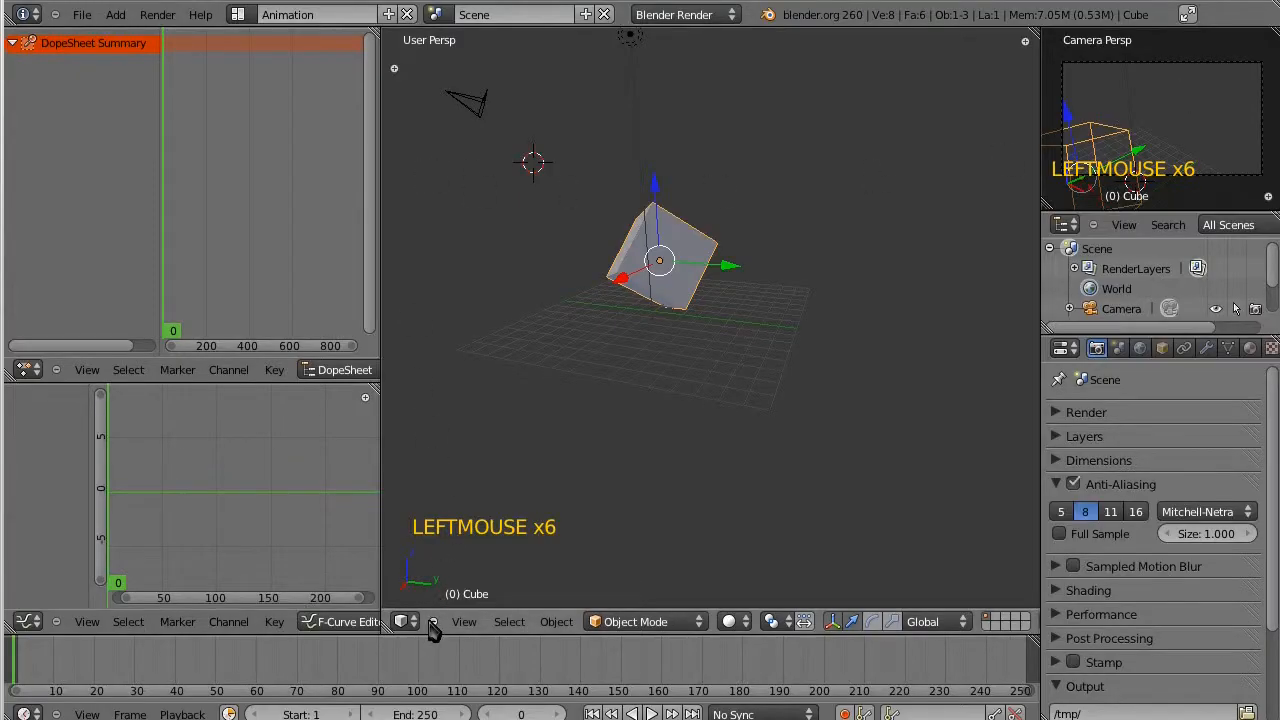
pyautogui.click(404, 621)
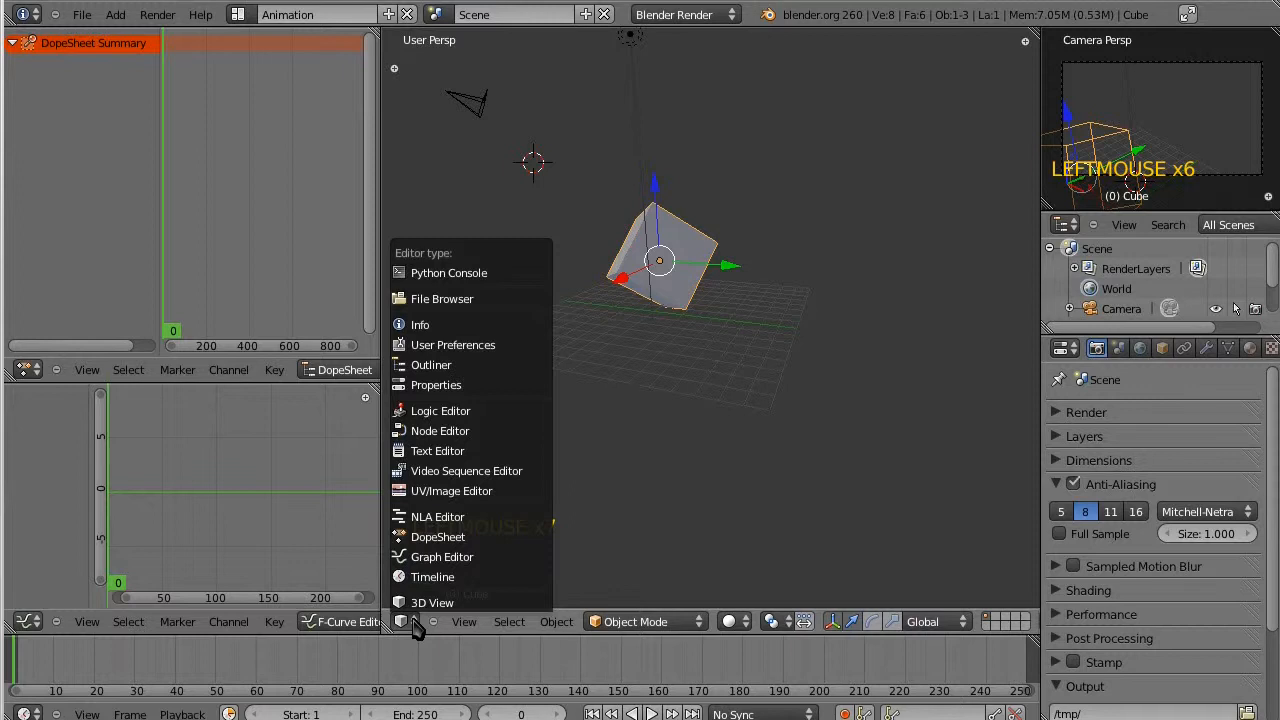
pyautogui.click(402, 621)
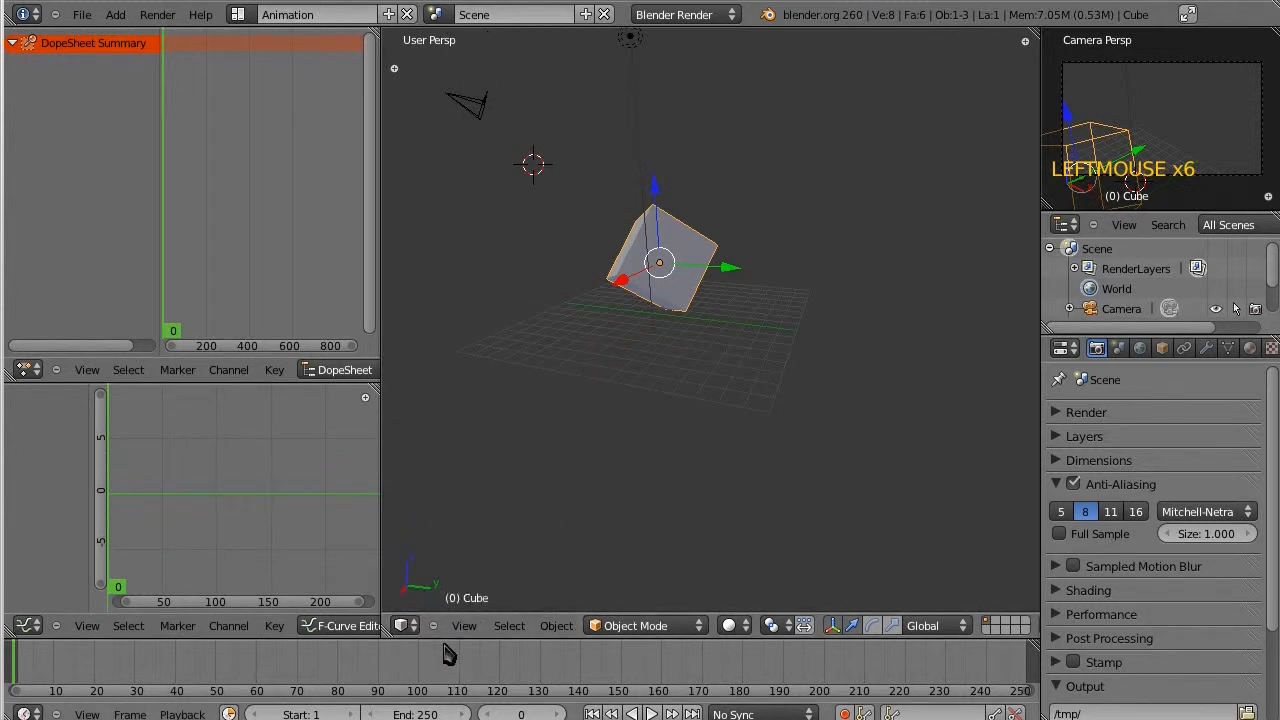
pyautogui.click(405, 625)
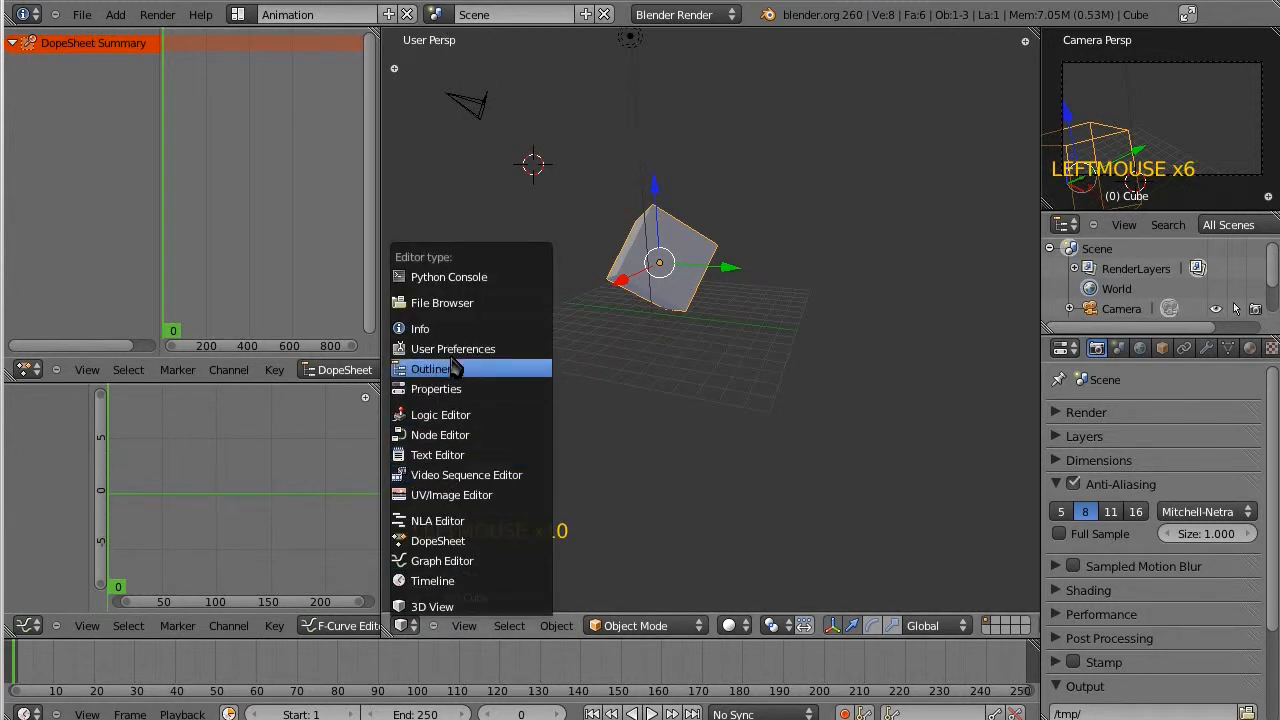
pyautogui.click(442, 302)
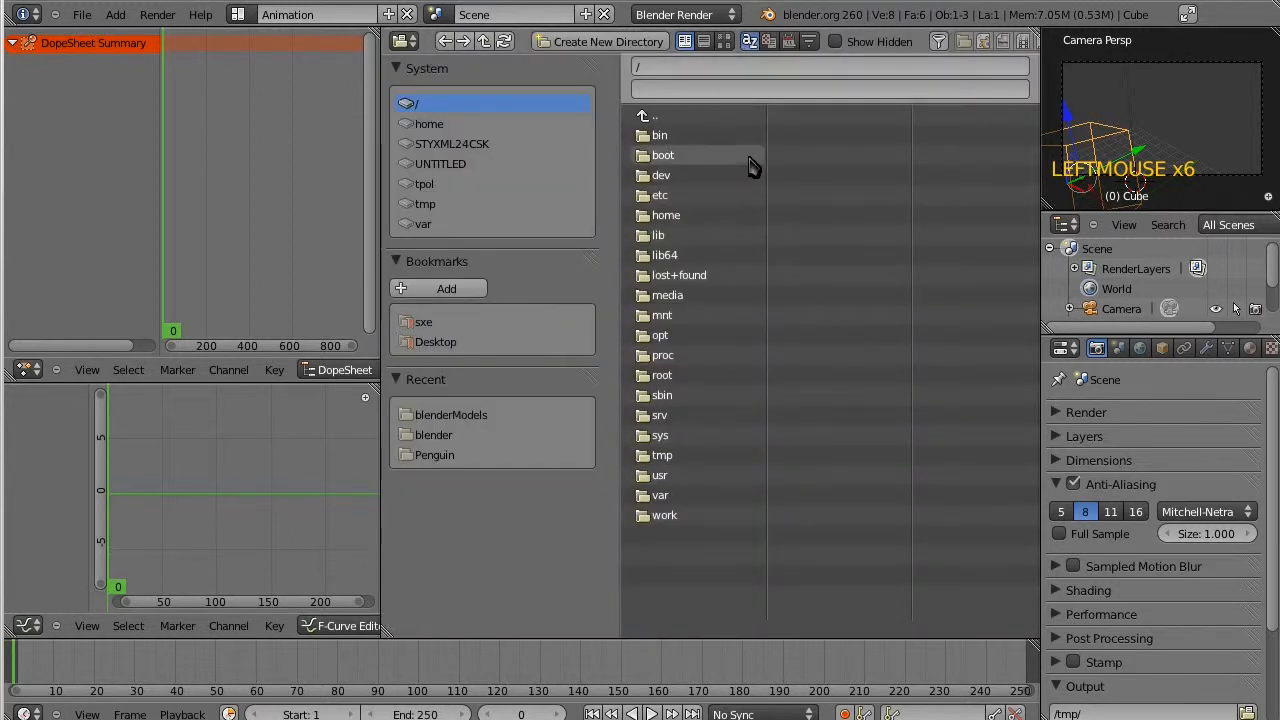
pyautogui.moveTo(563, 66)
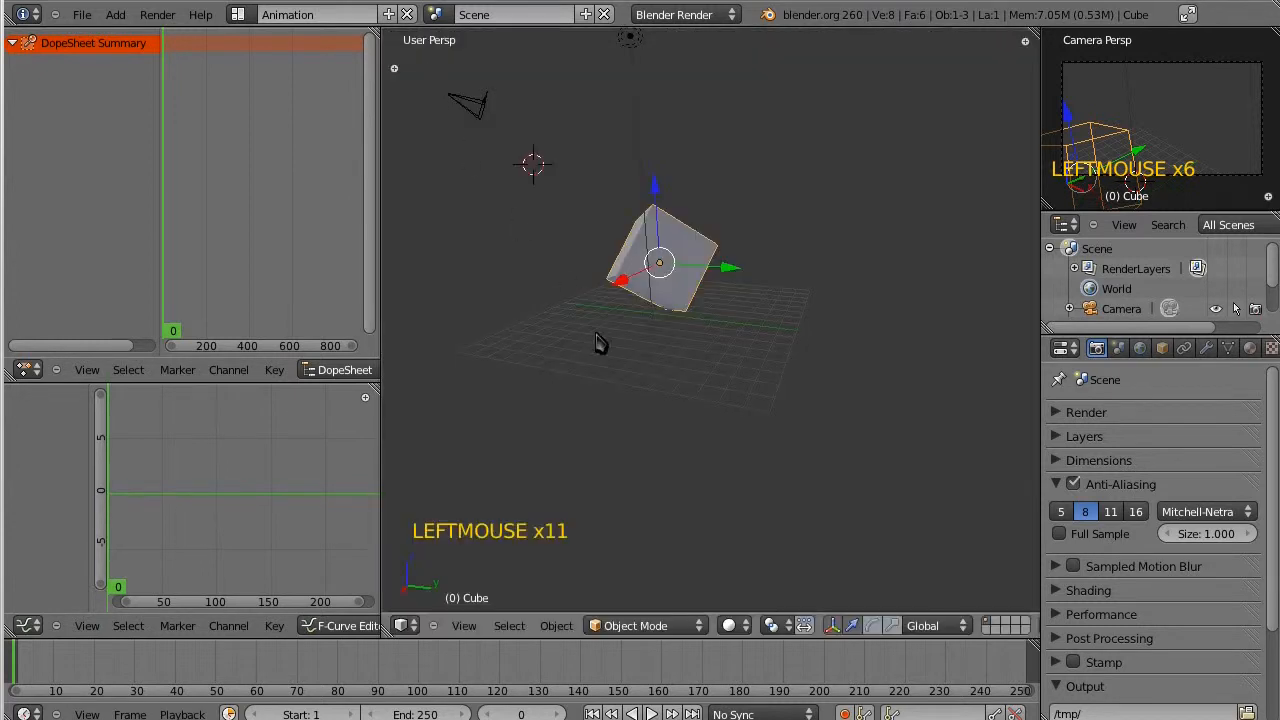
# Open Save As and move up from blenderModels to the pictures folder.
pyautogui.click(82, 14)
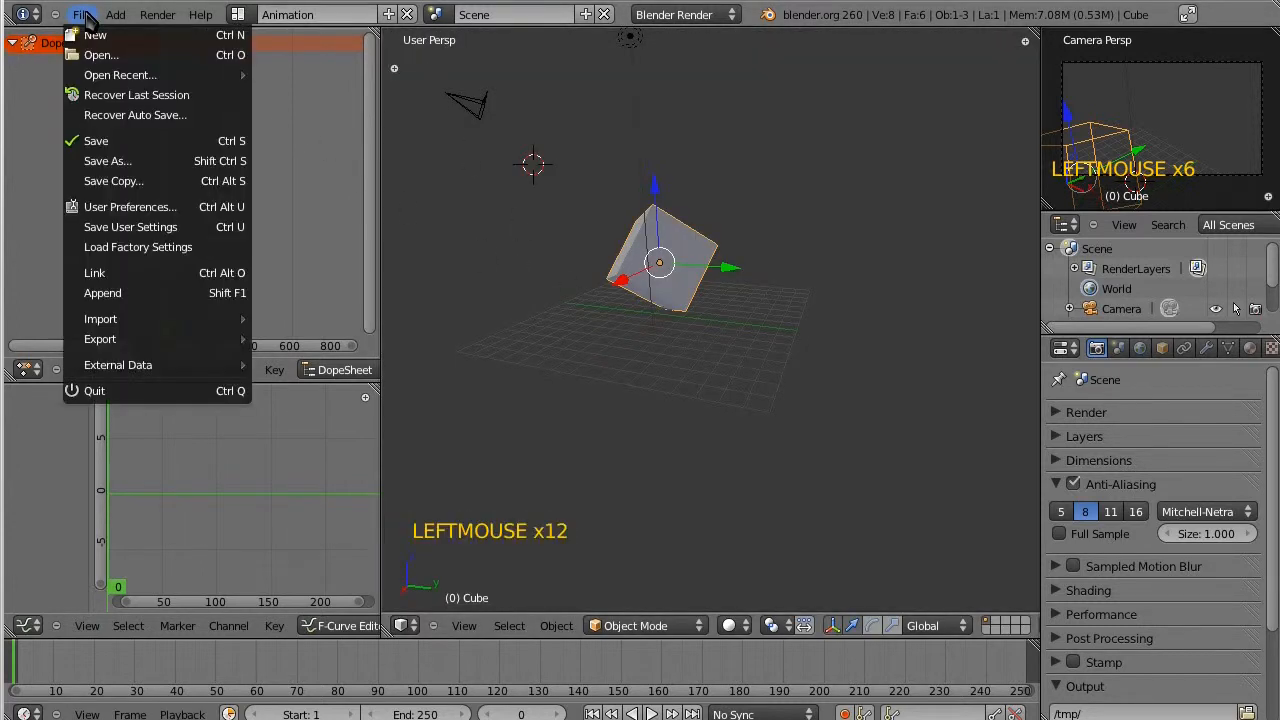
pyautogui.click(107, 161)
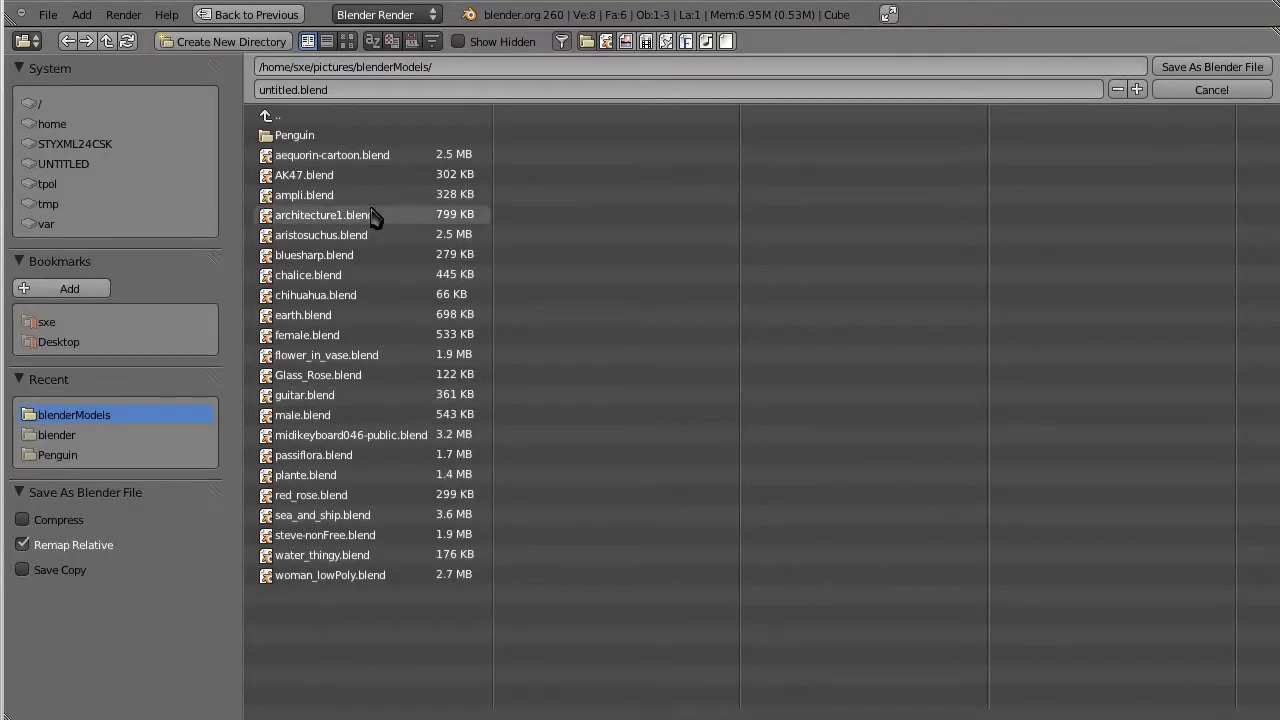
pyautogui.moveTo(395, 305)
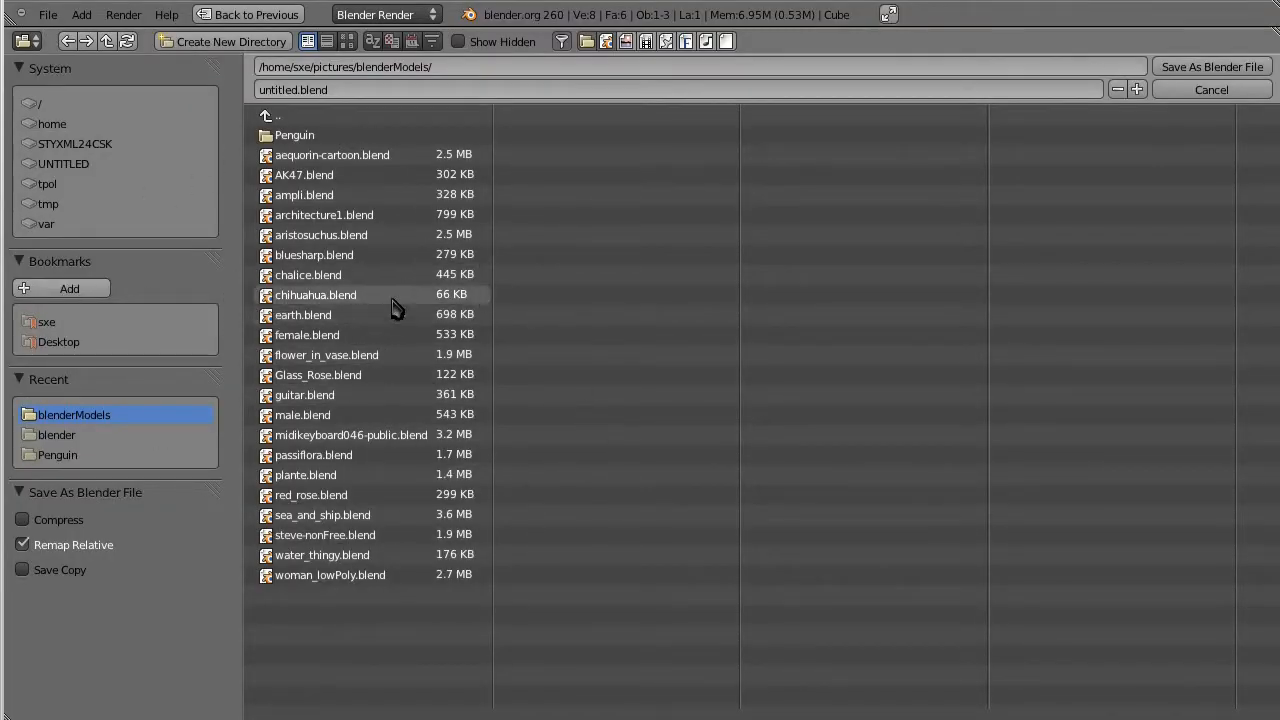
pyautogui.moveTo(410, 67)
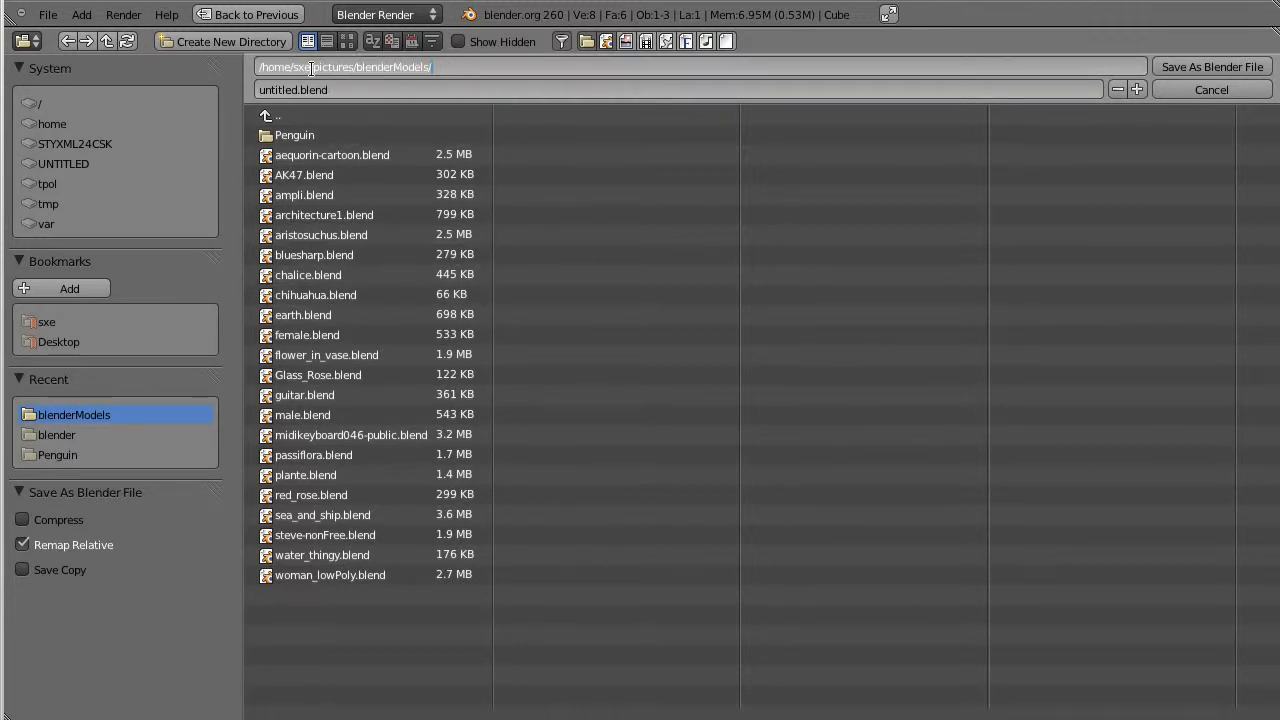
pyautogui.moveTo(430, 513)
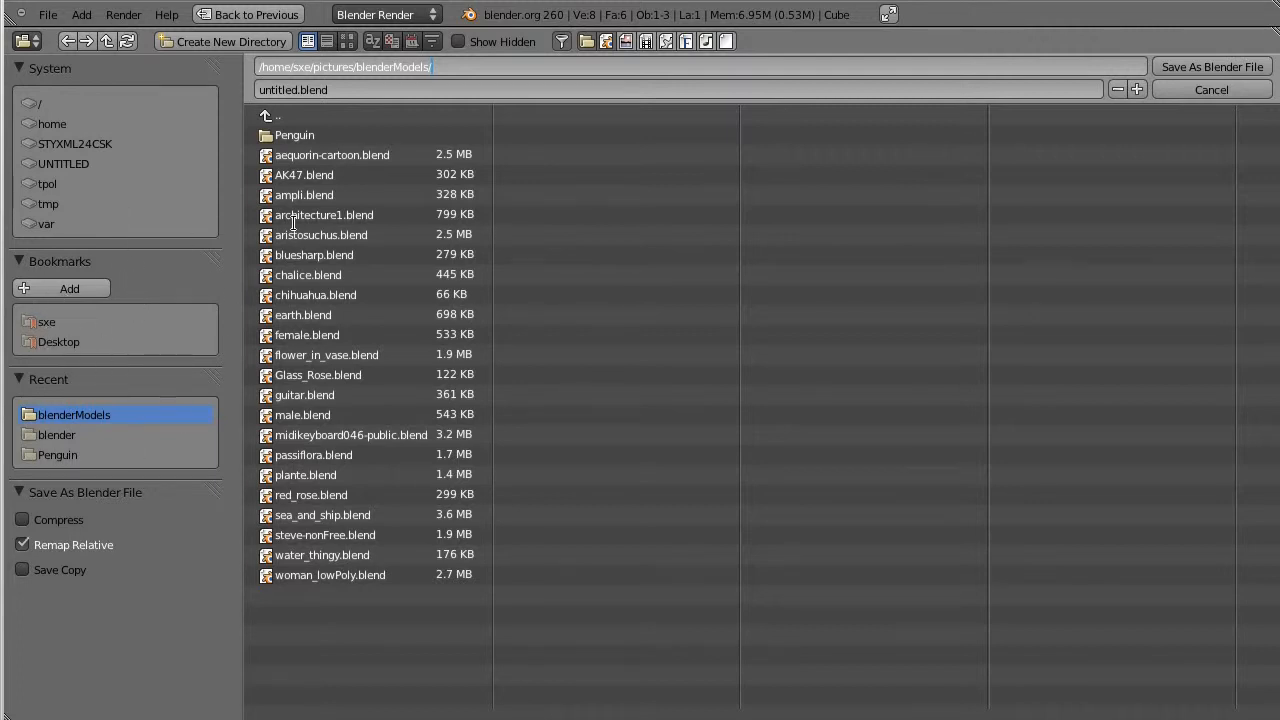
pyautogui.moveTo(483, 255)
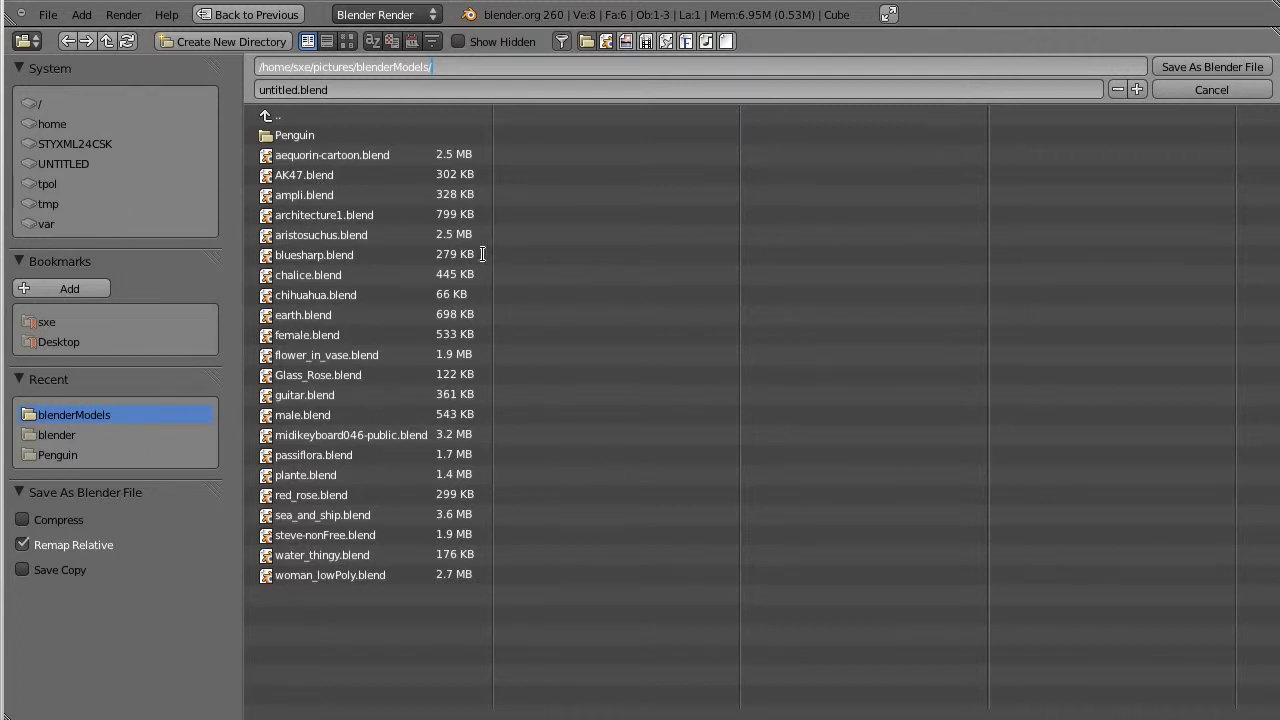
pyautogui.moveTo(283, 131)
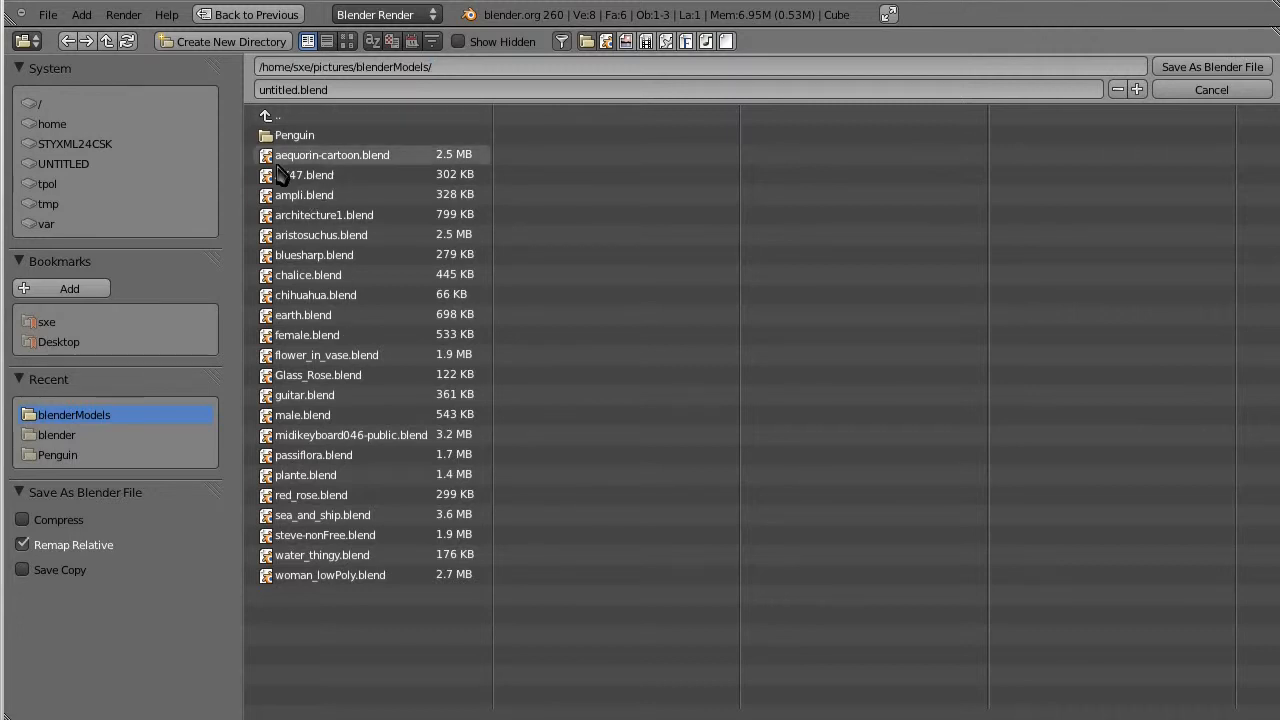
pyautogui.click(266, 117)
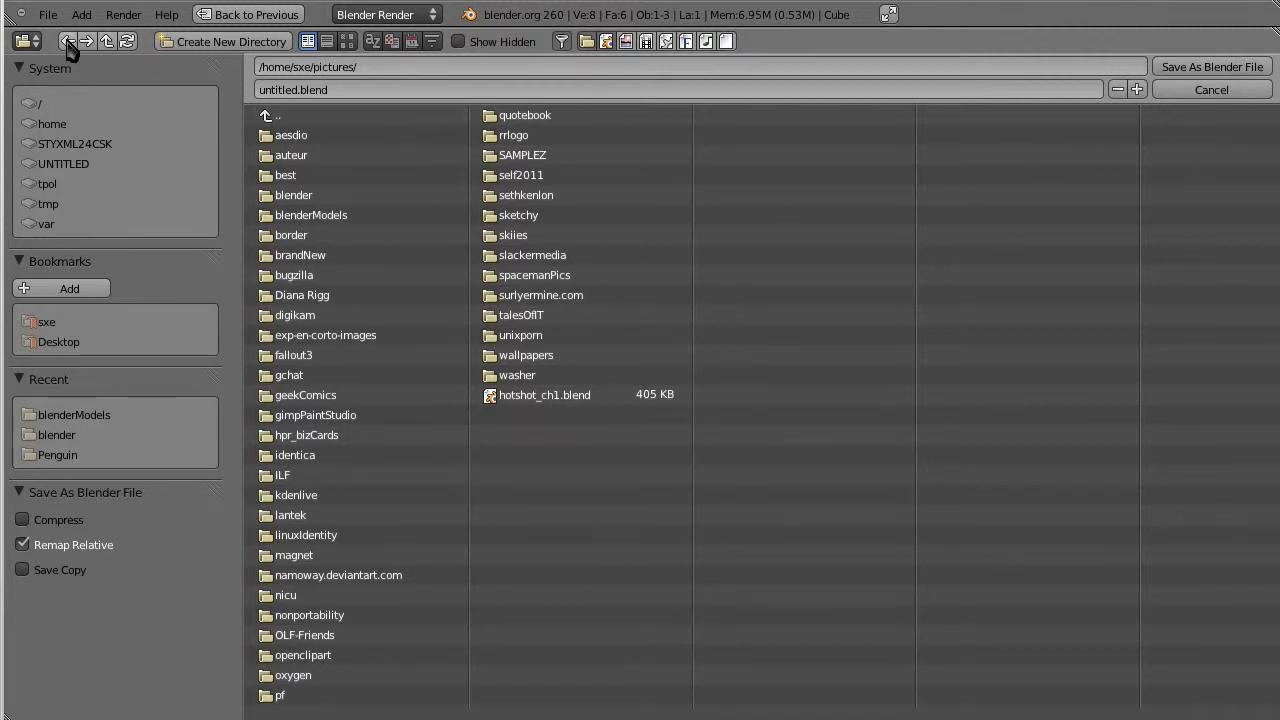
# Target the pictures/blender folder and enter castproject2.blend as the file name.
pyautogui.click(74, 414)
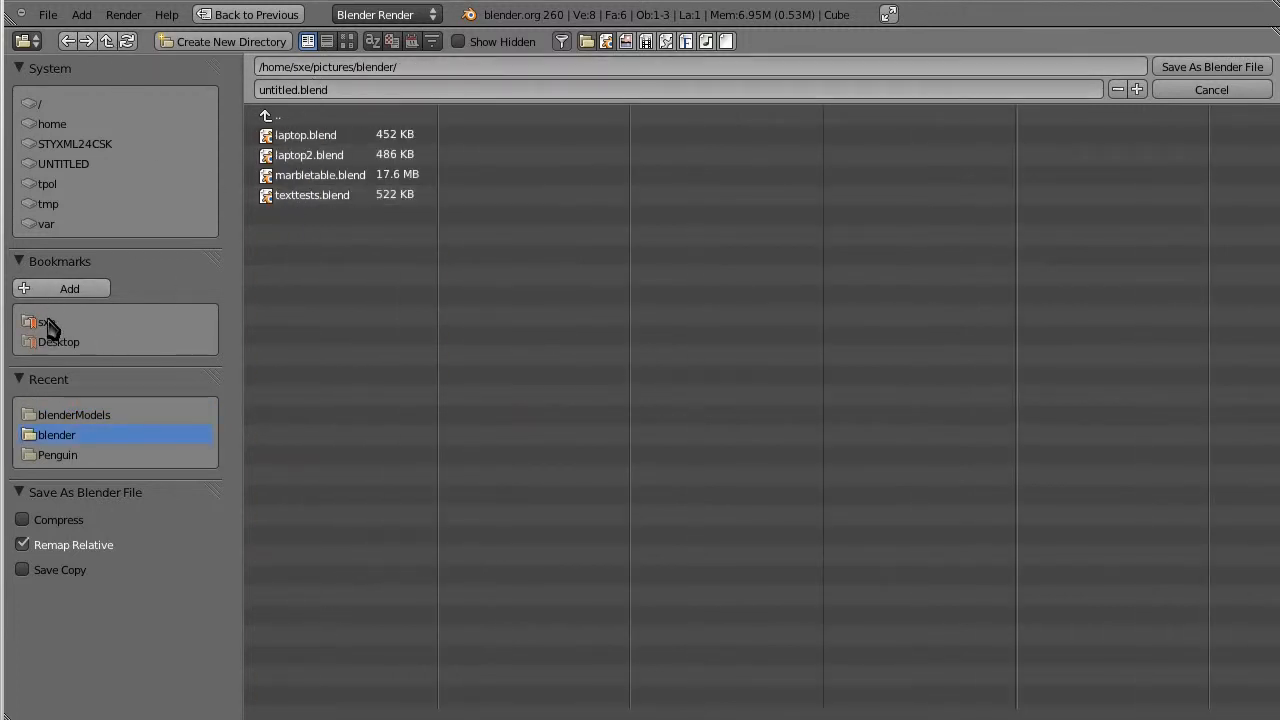
pyautogui.click(55, 320)
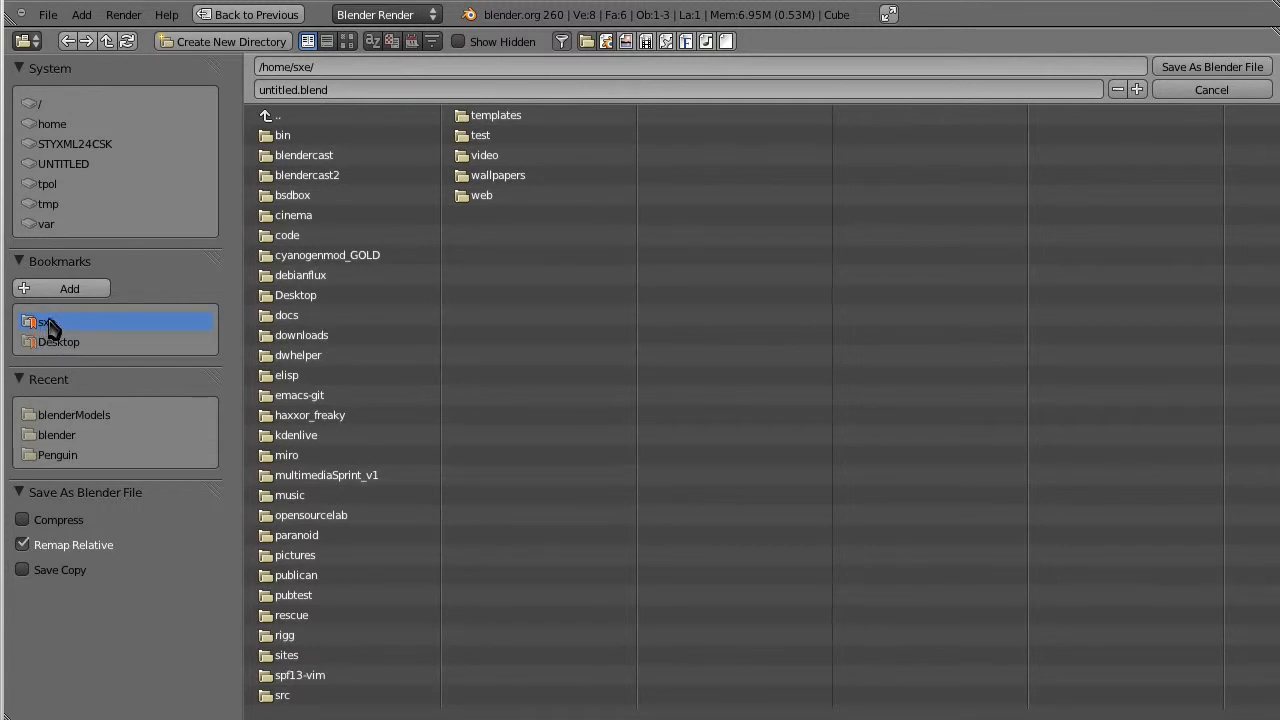
pyautogui.moveTo(310, 555)
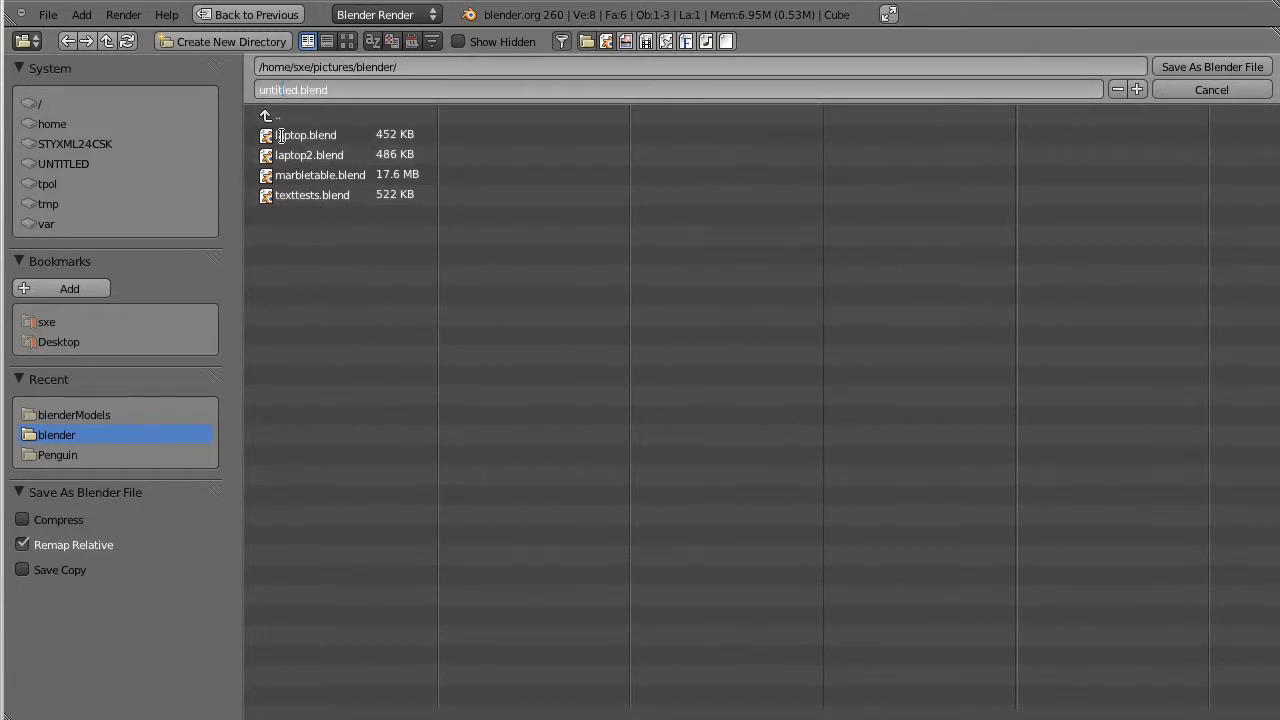
pyautogui.click(680, 89)
pyautogui.write('castprojec')
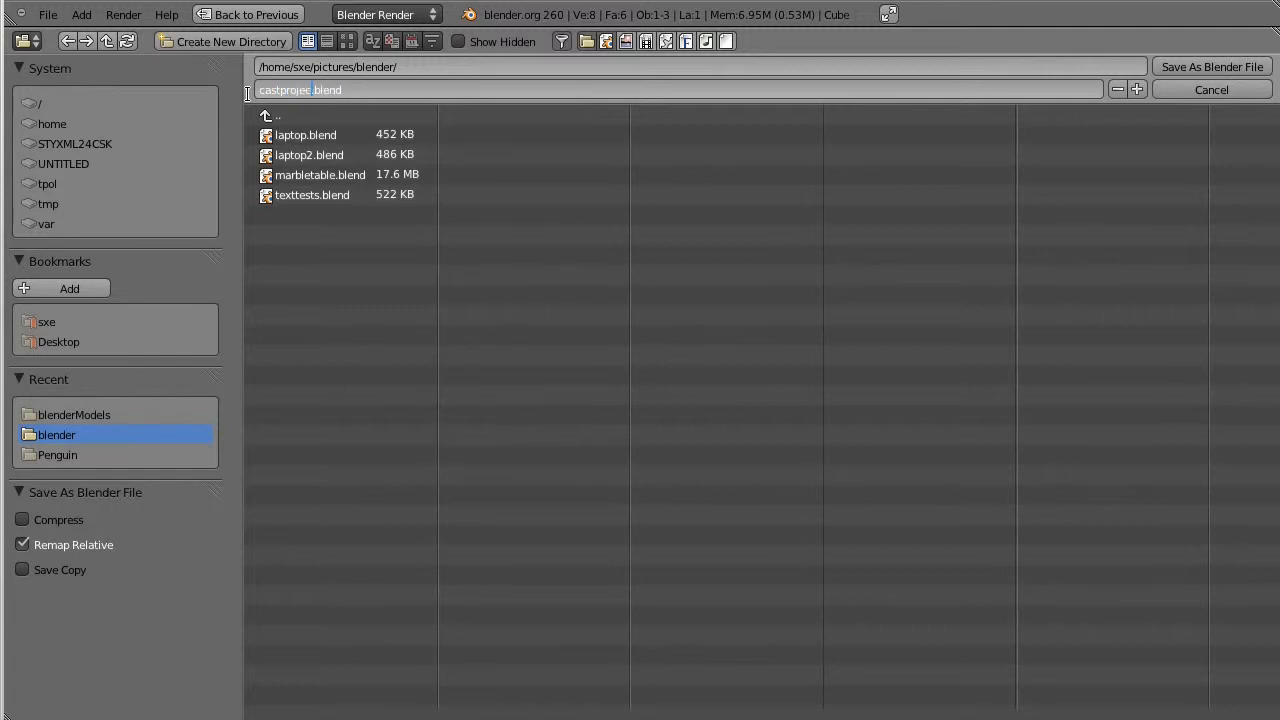
pyautogui.write('2')
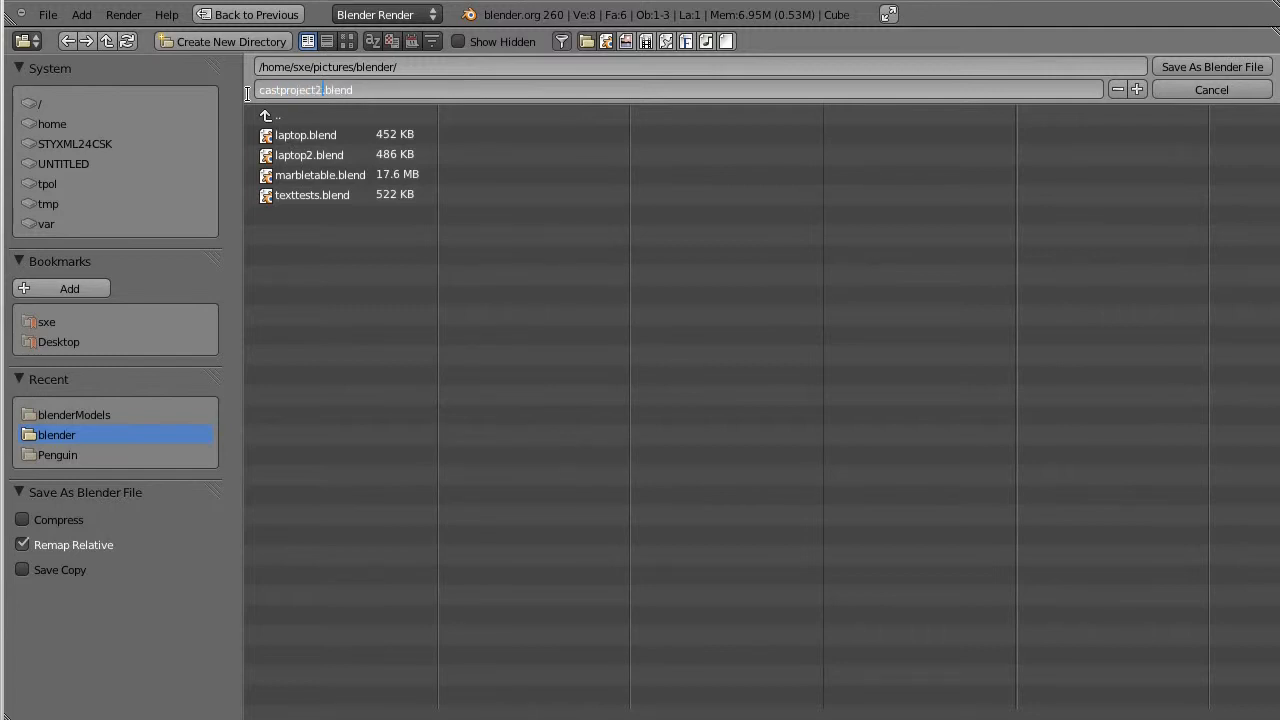
pyautogui.moveTo(427, 103)
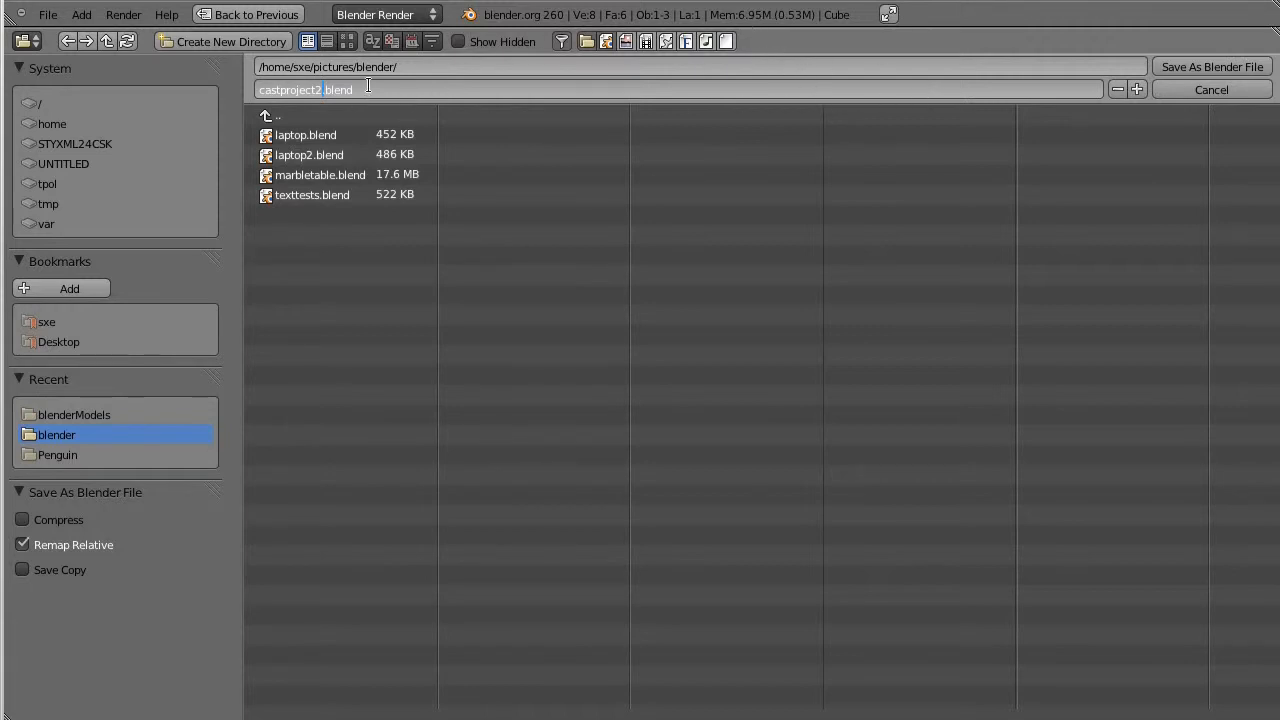
pyautogui.moveTo(517, 323)
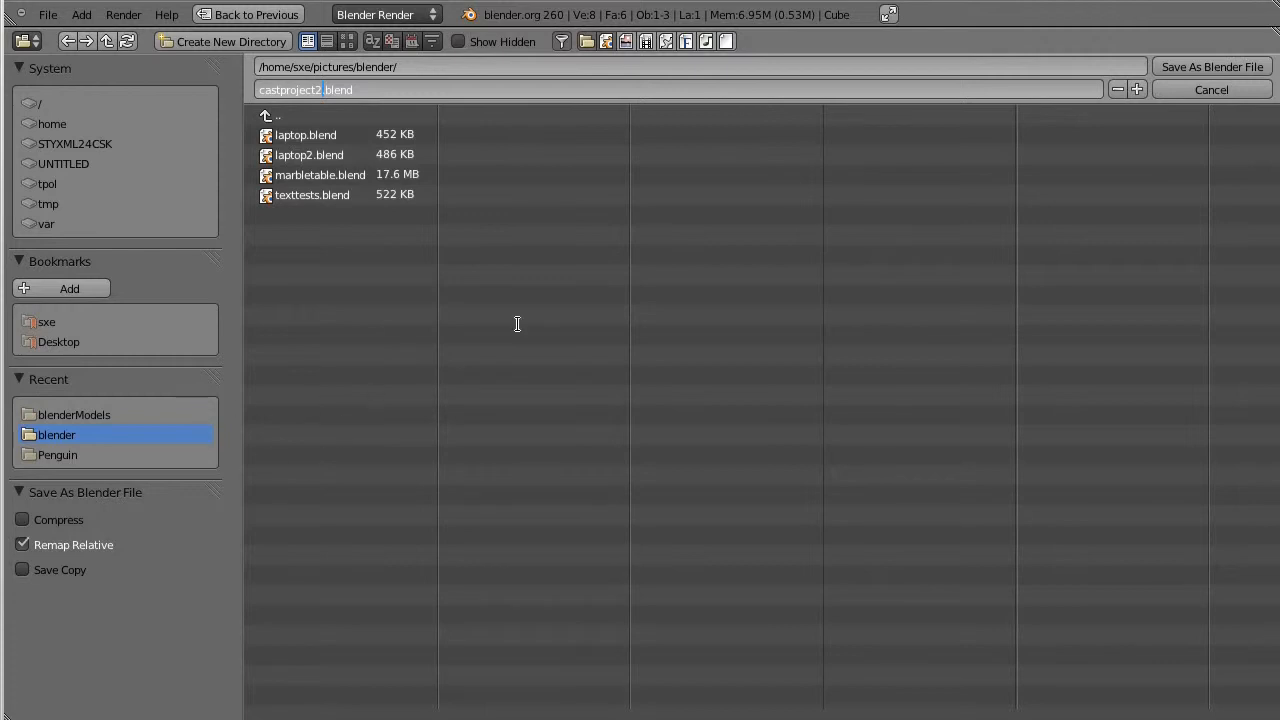
pyautogui.moveTo(1182, 62)
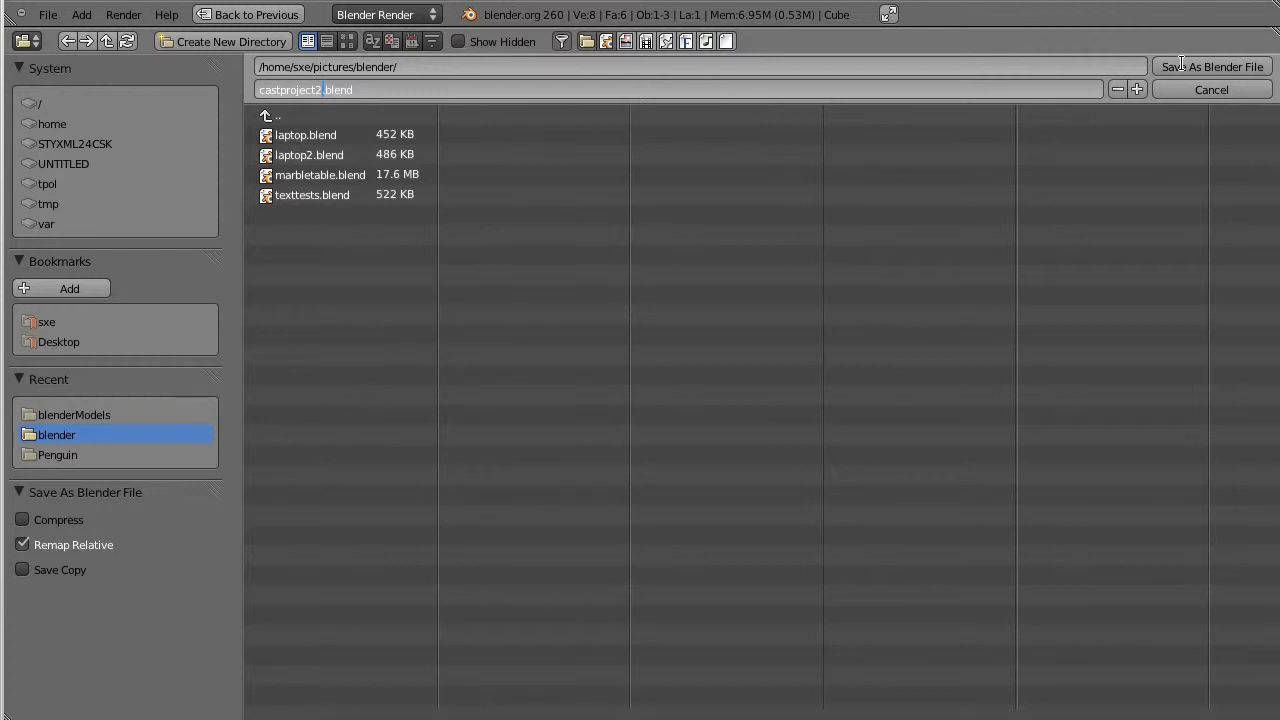
# Save the scene as castproject2.blend, then orbit the view and select the cube.
pyautogui.click(1211, 66)
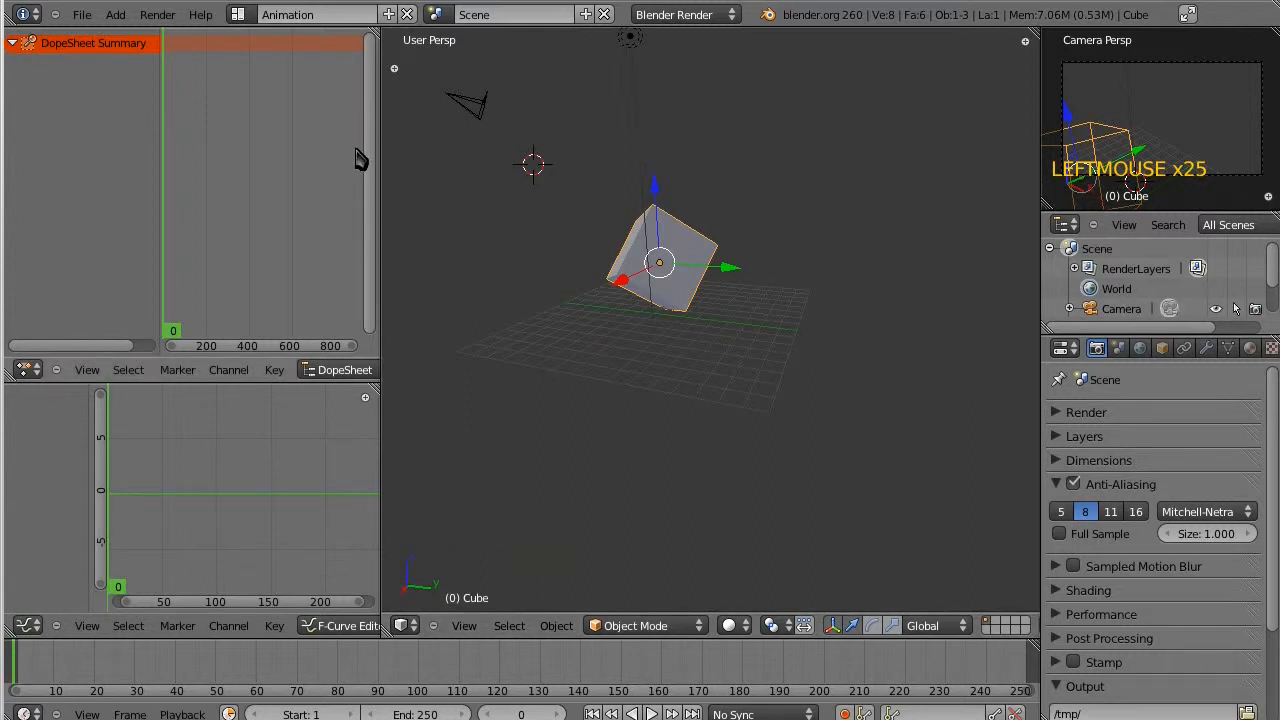
pyautogui.middleClick(655, 265)
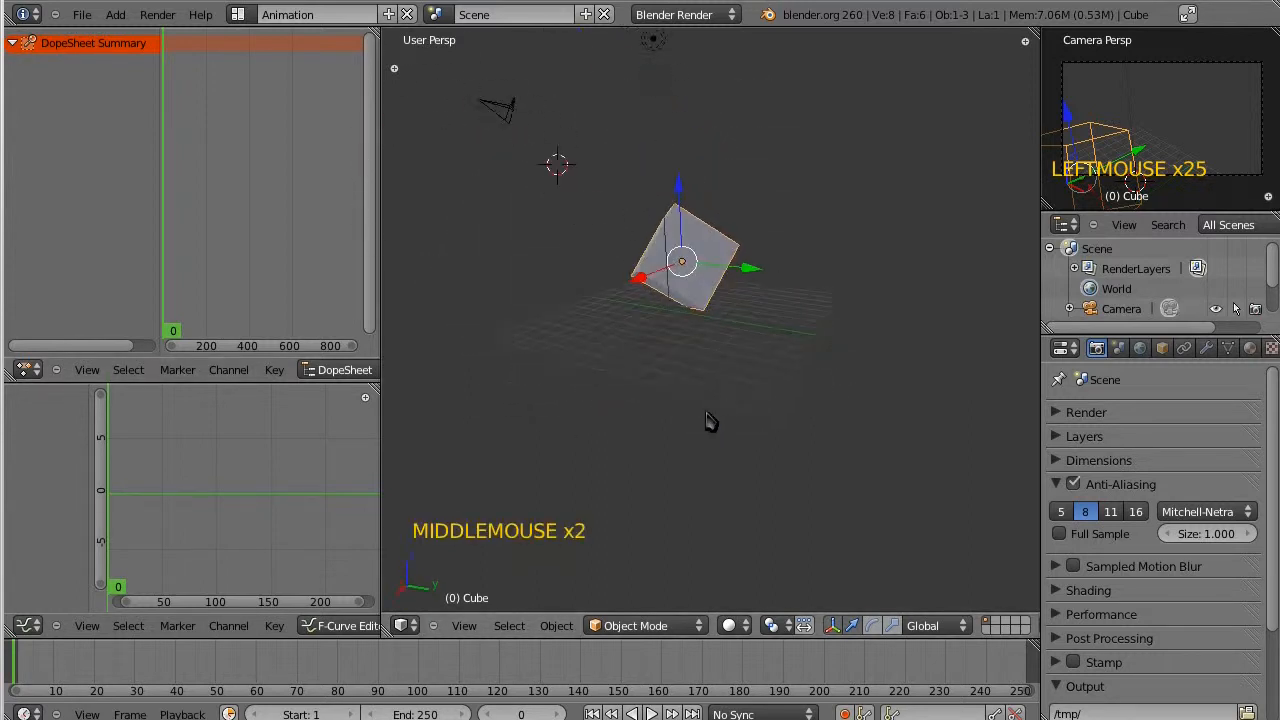
pyautogui.scroll(-3)
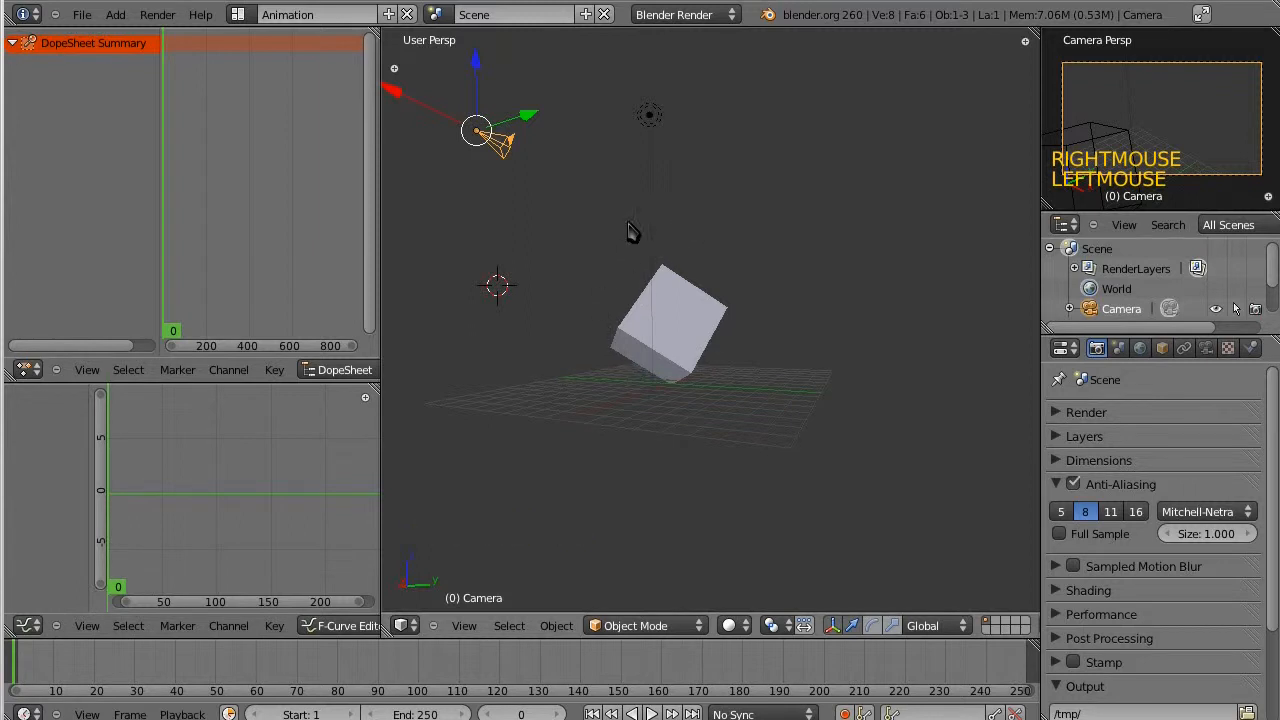
pyautogui.moveTo(687, 352)
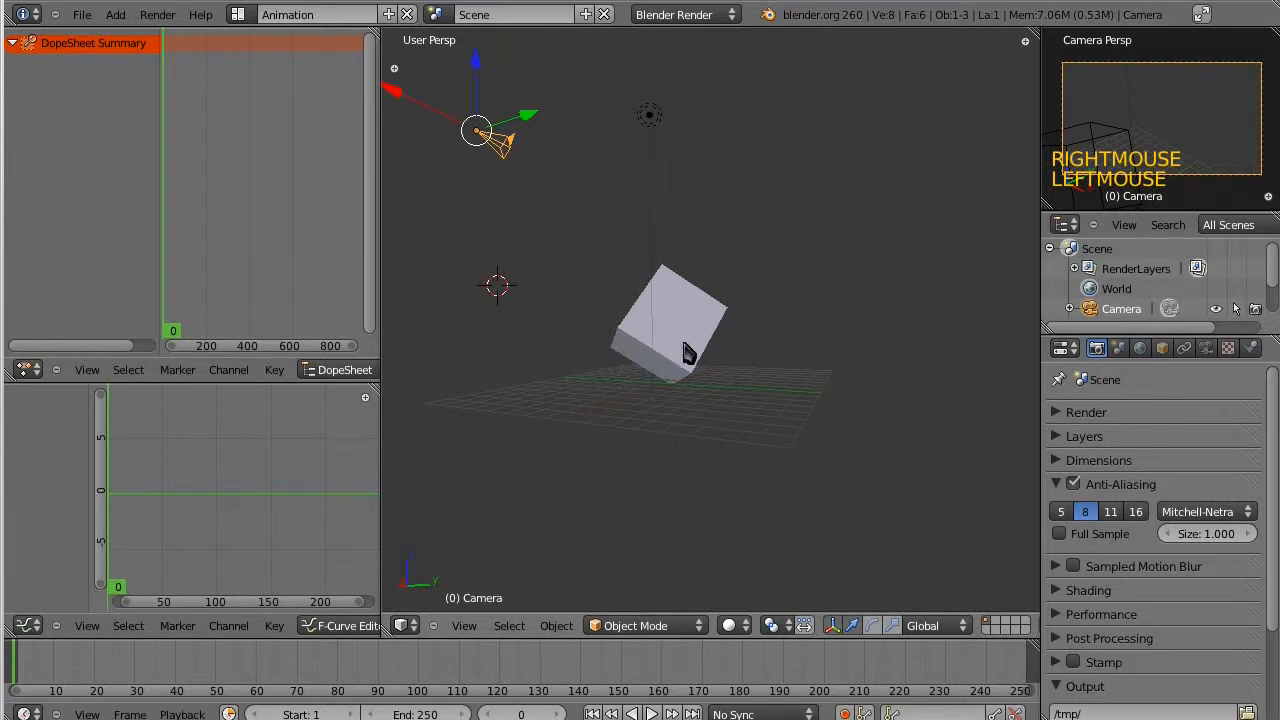
pyautogui.rightClick(665, 330)
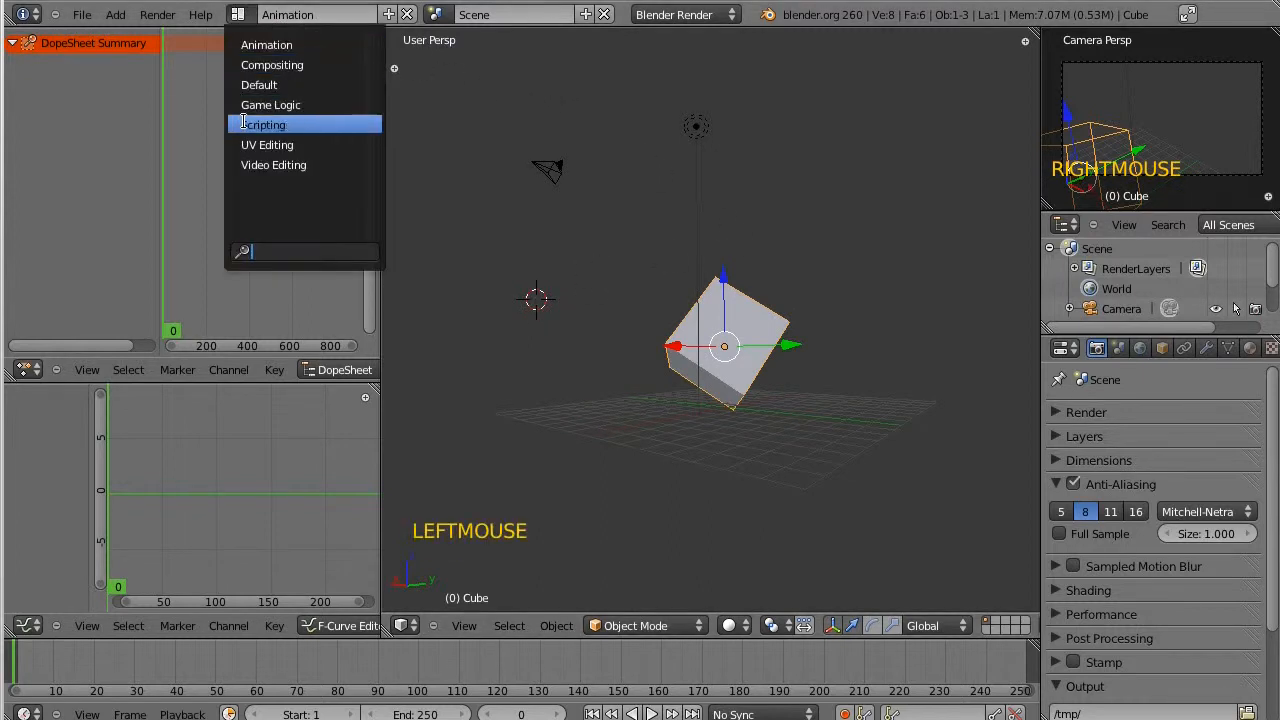
pyautogui.moveTo(265, 44)
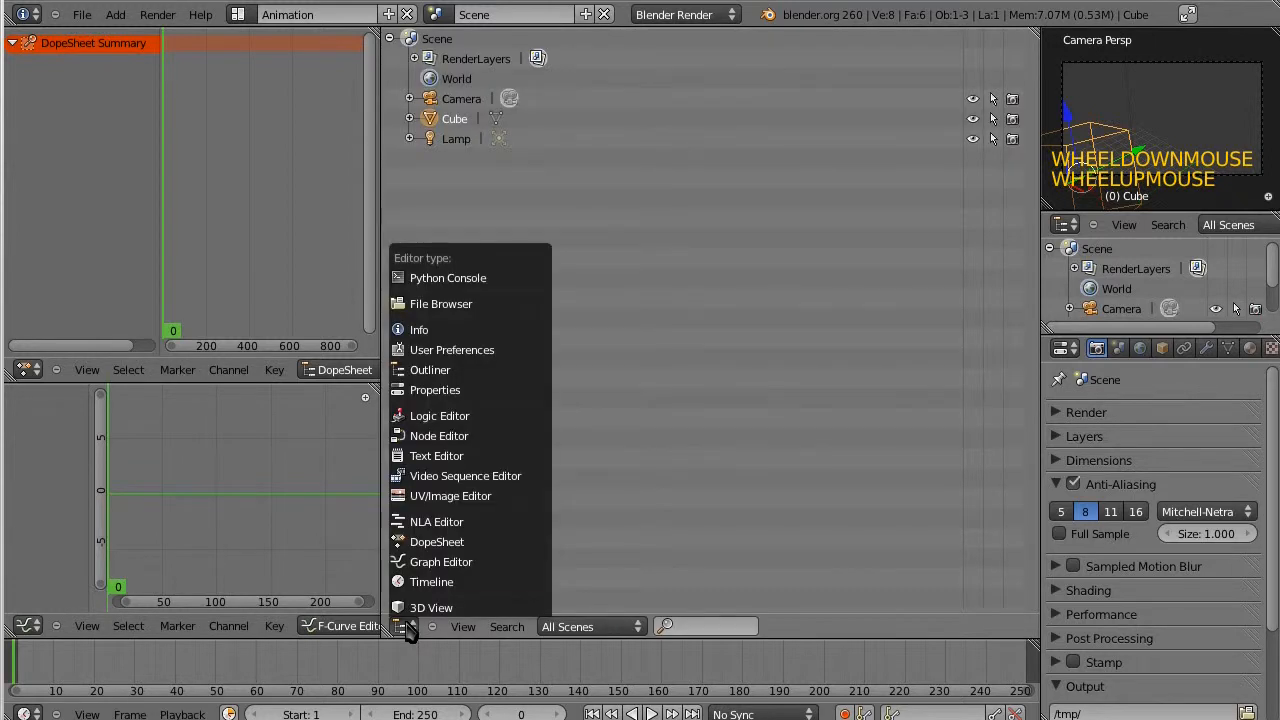
# Switch the middle area back to the 3D View and set the current frame to 33.
pyautogui.click(431, 607)
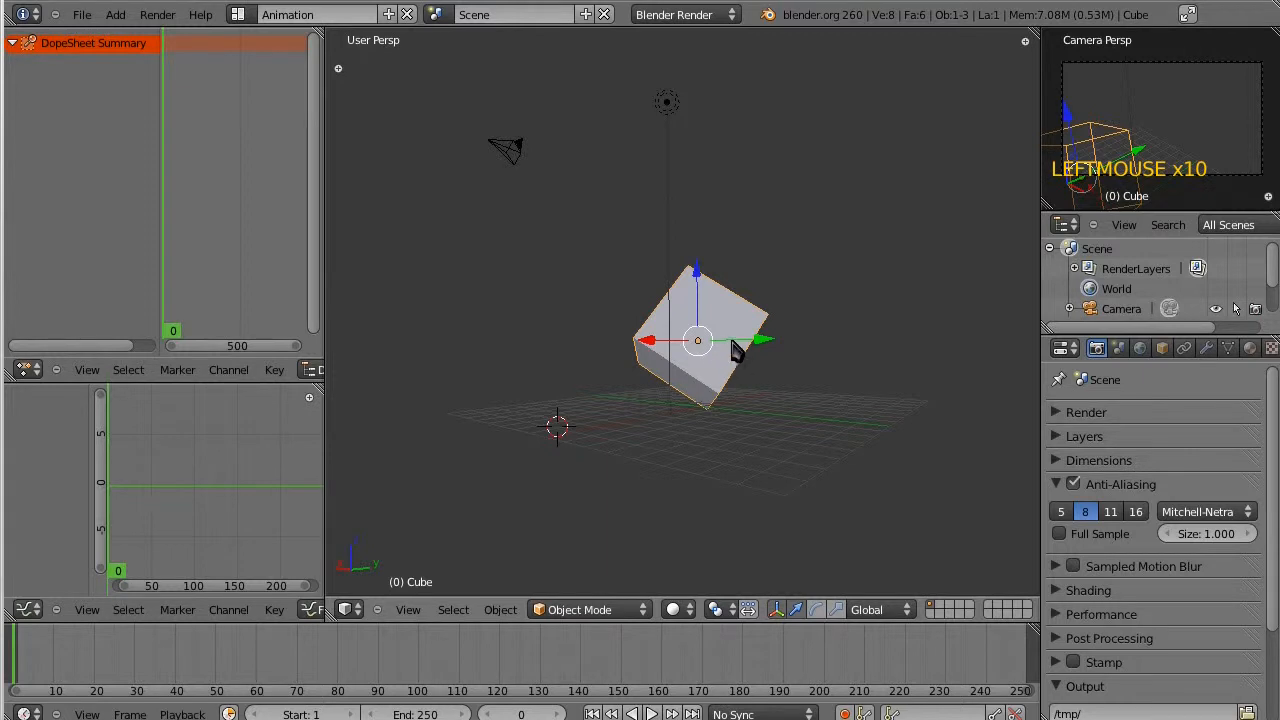
pyautogui.moveTo(185, 113)
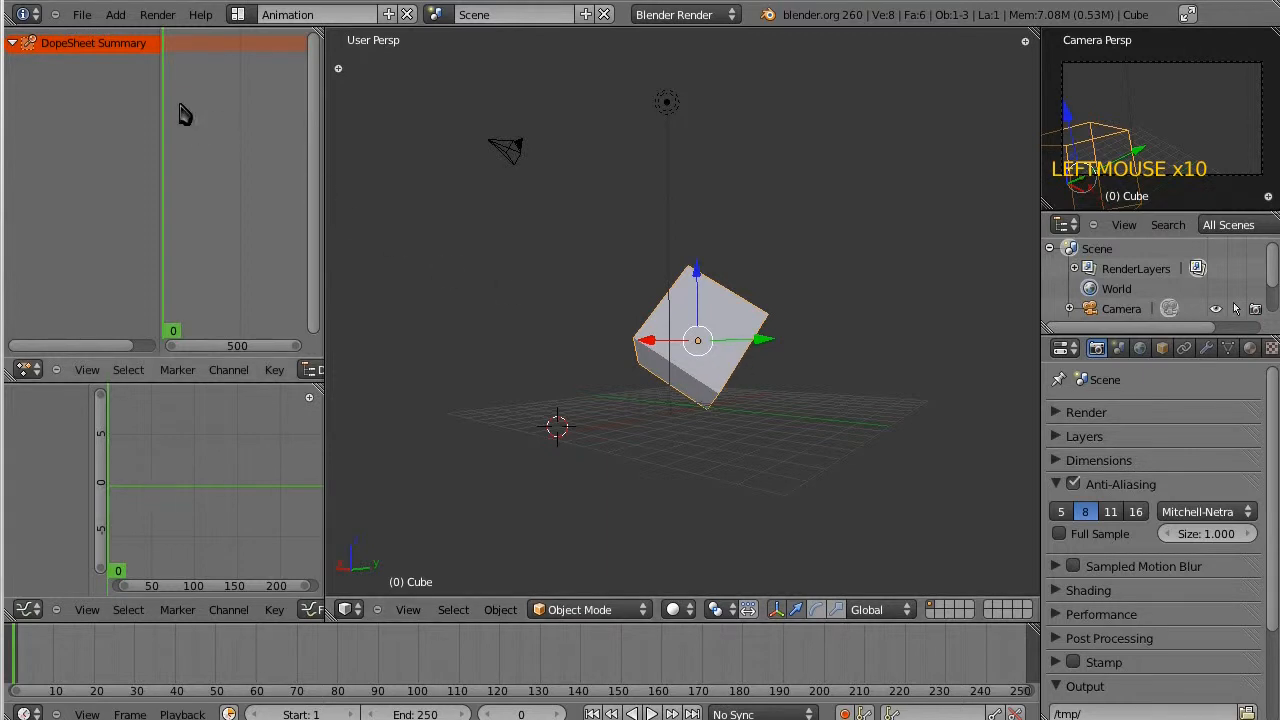
pyautogui.moveTo(823, 360)
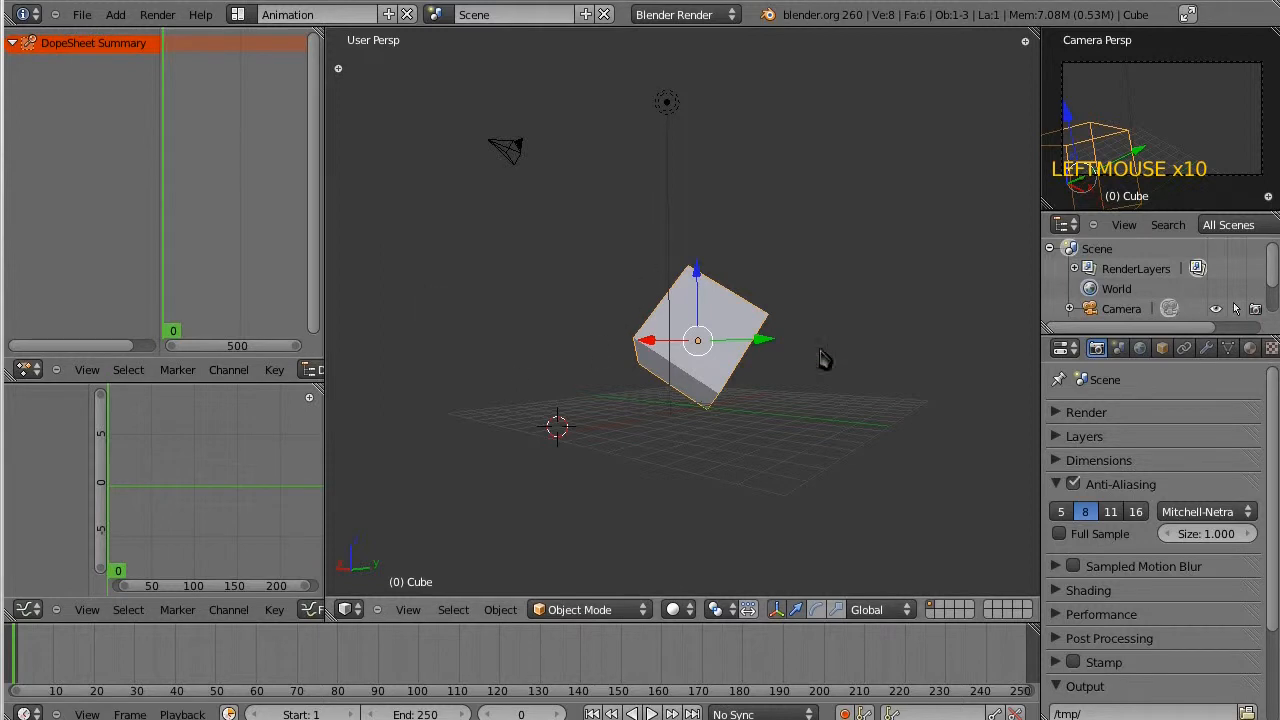
pyautogui.moveTo(763, 173)
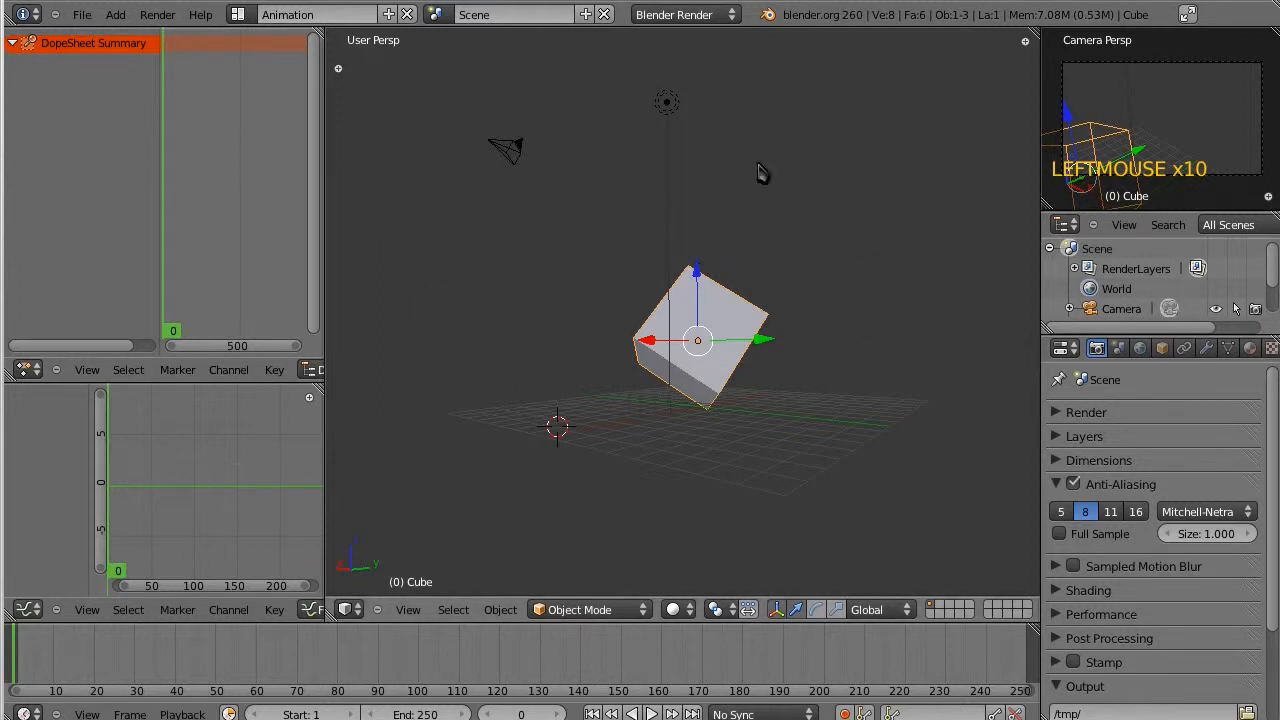
pyautogui.moveTo(718, 258)
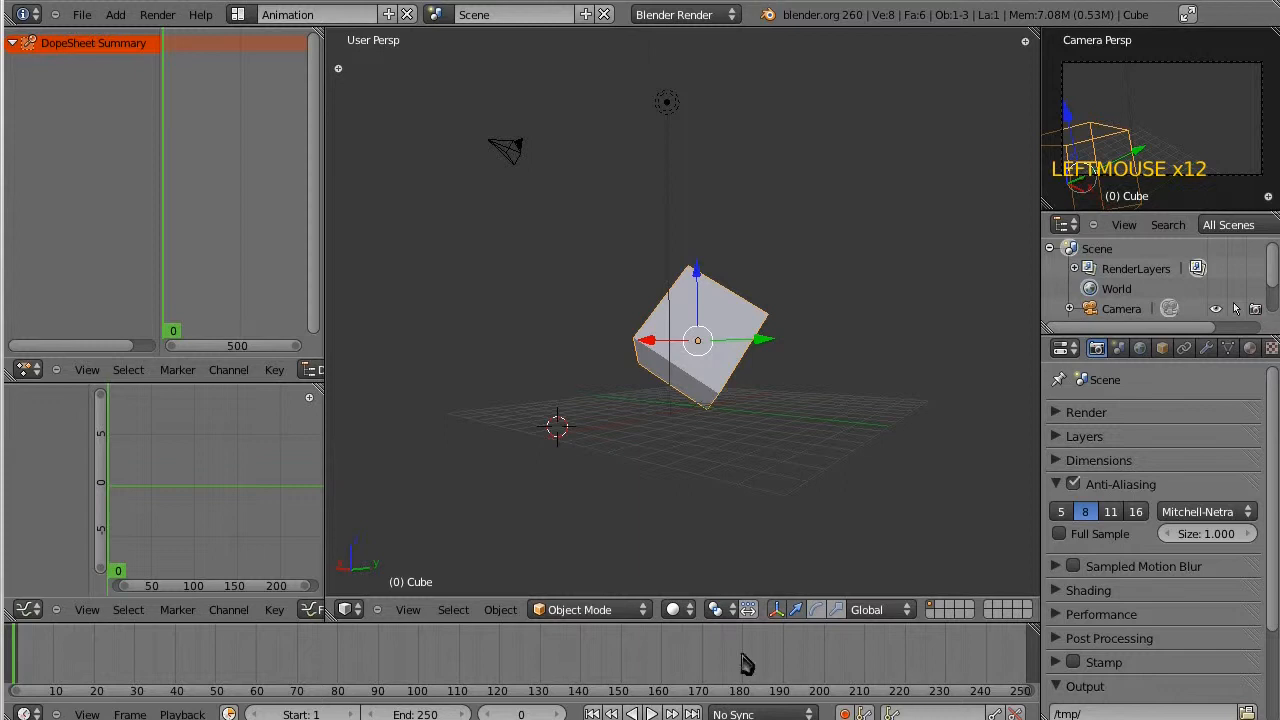
pyautogui.click(150, 650)
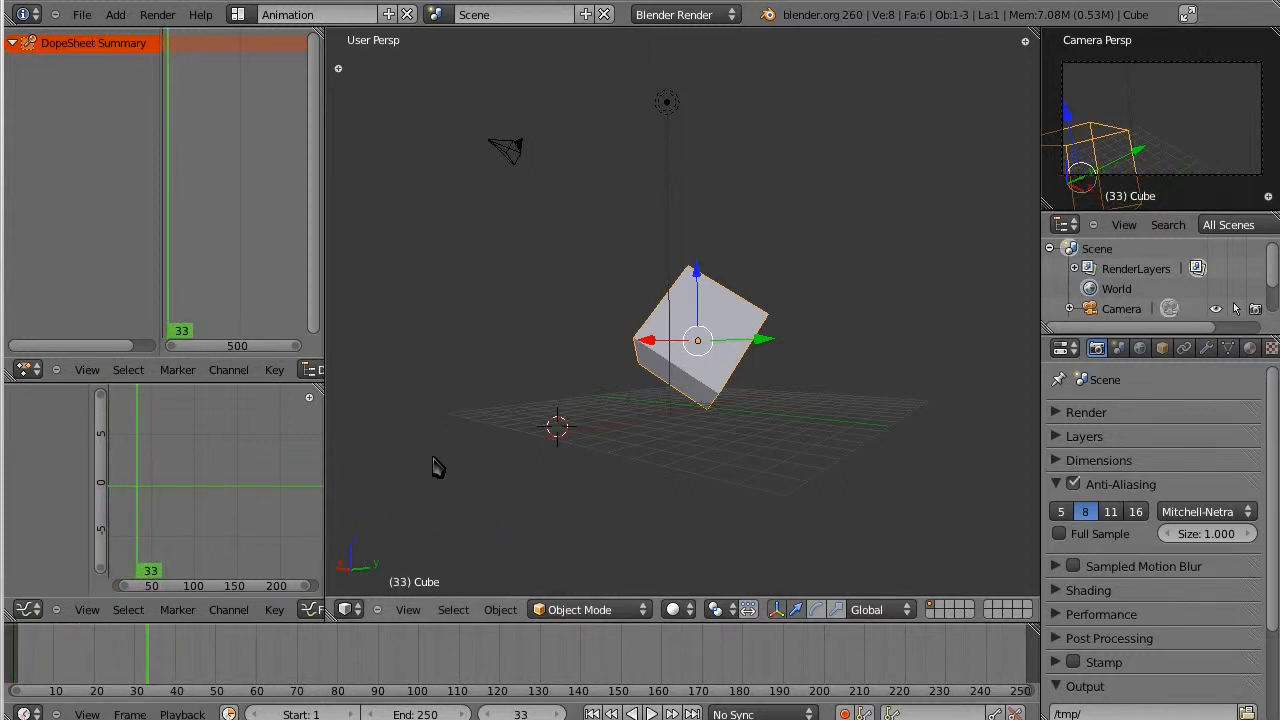
pyautogui.moveTo(653, 432)
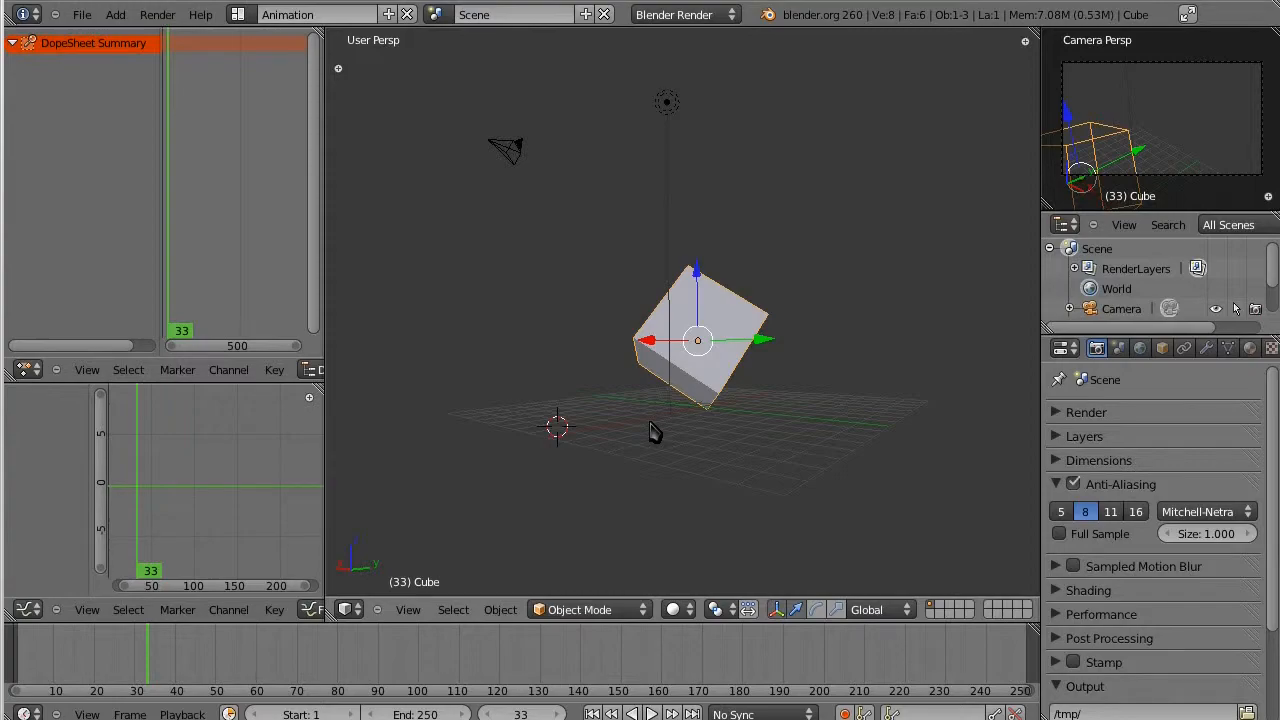